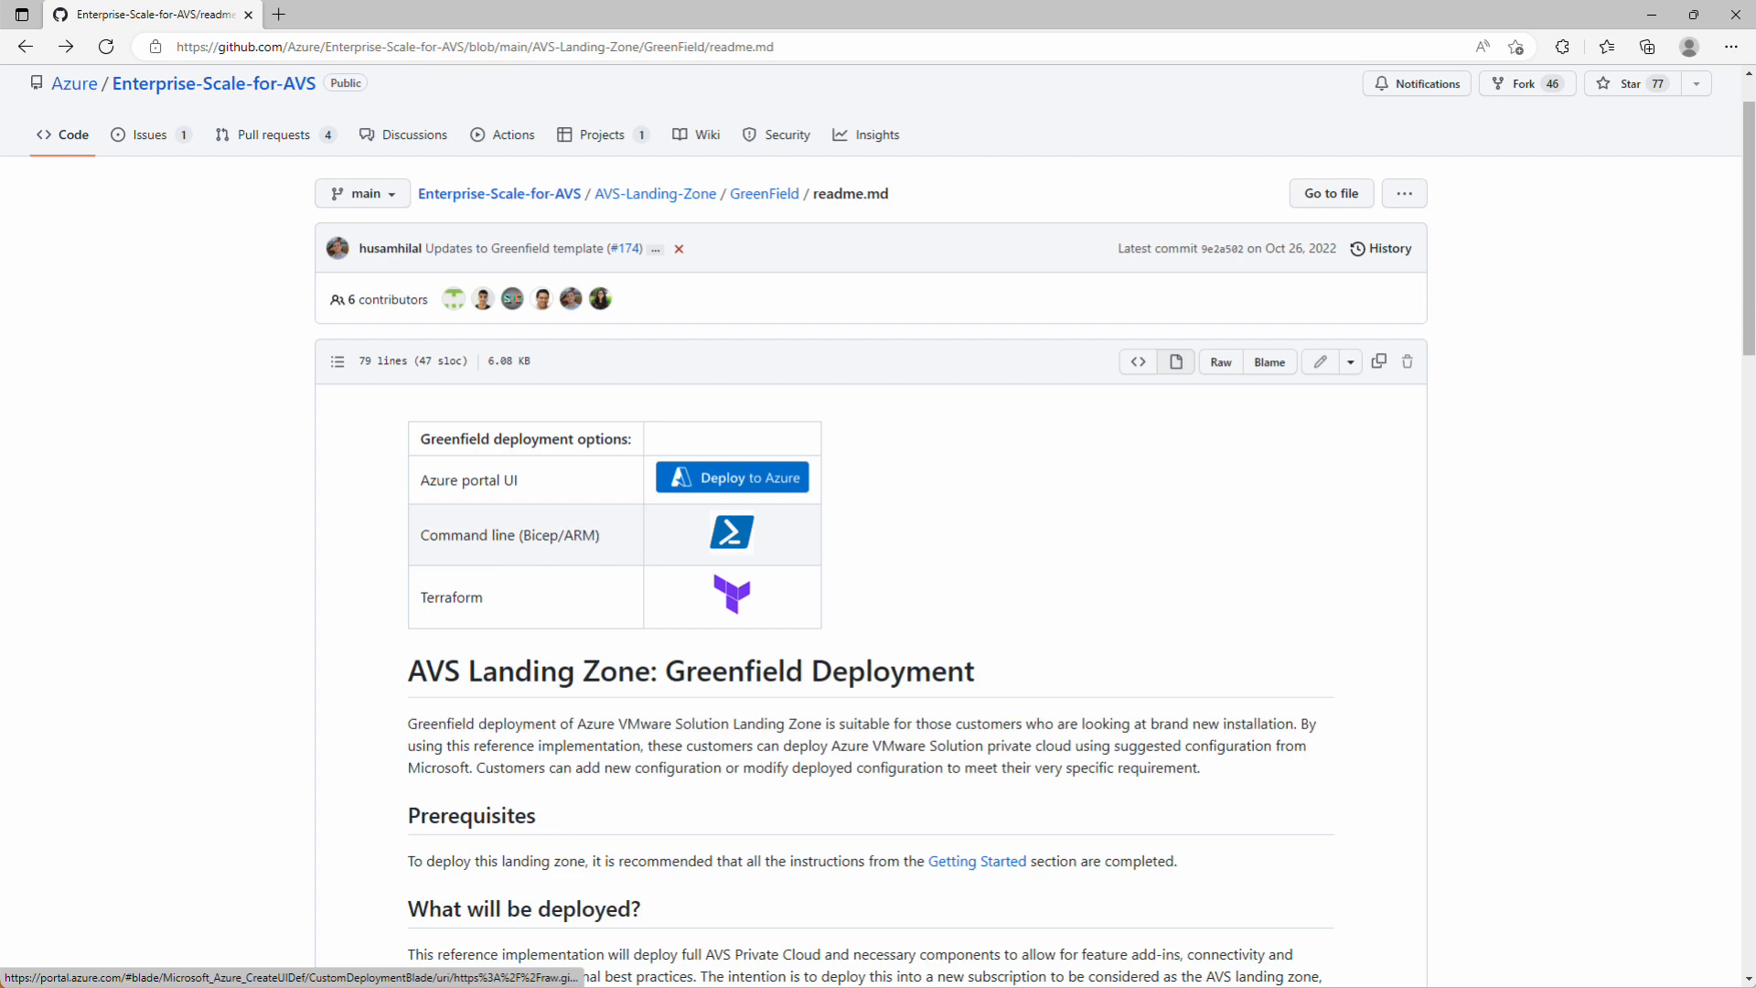
pyautogui.moveTo(311, 799)
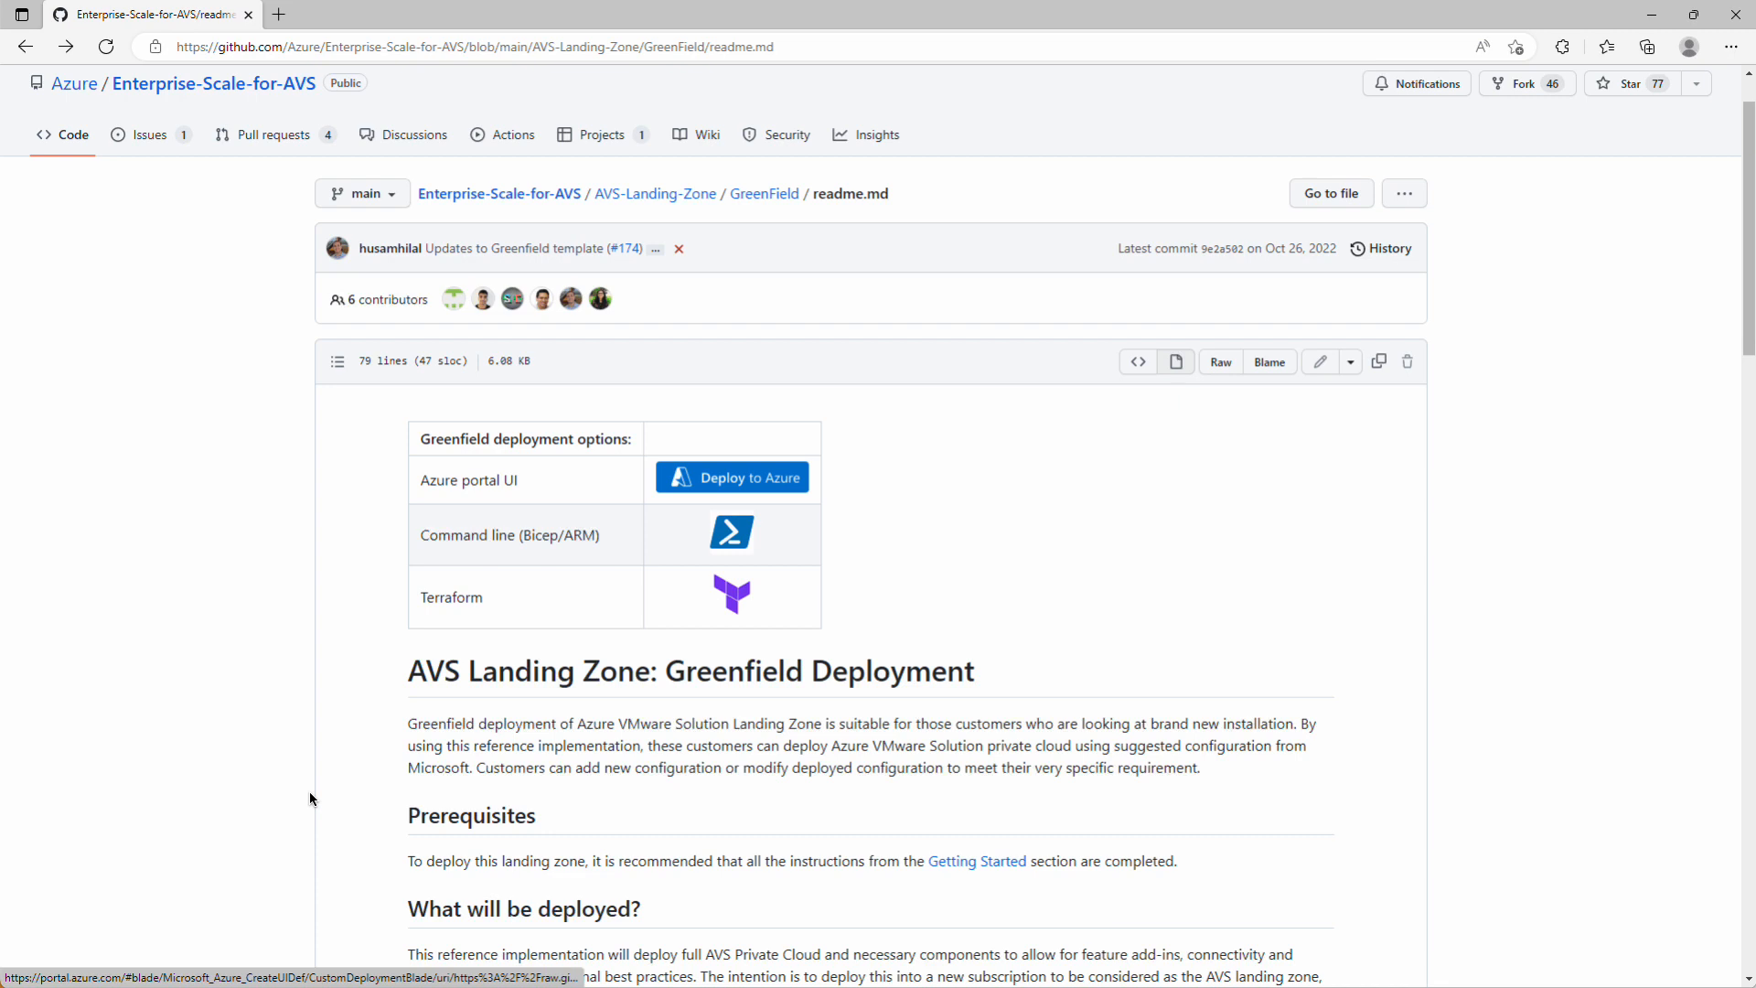
pyautogui.moveTo(544, 679)
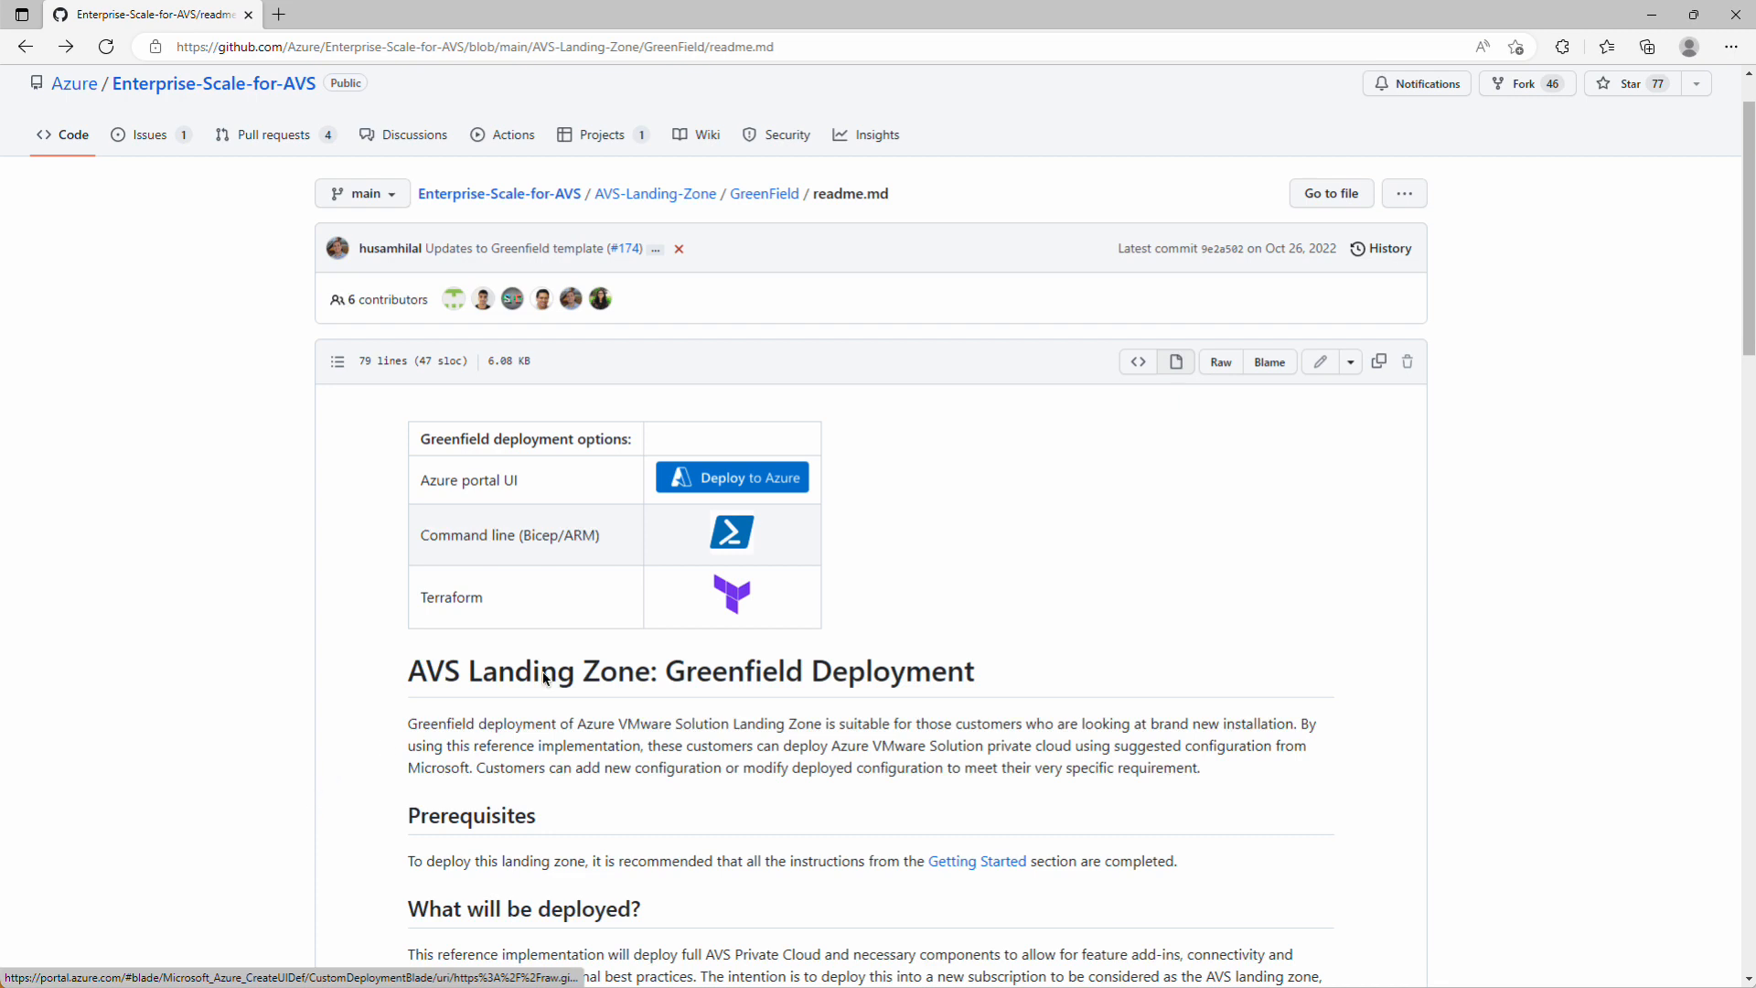
# - Launch the Greenfield AVS Landing Zone deployment into the Azure portal via Deploy to Azure
pyautogui.click(731, 478)
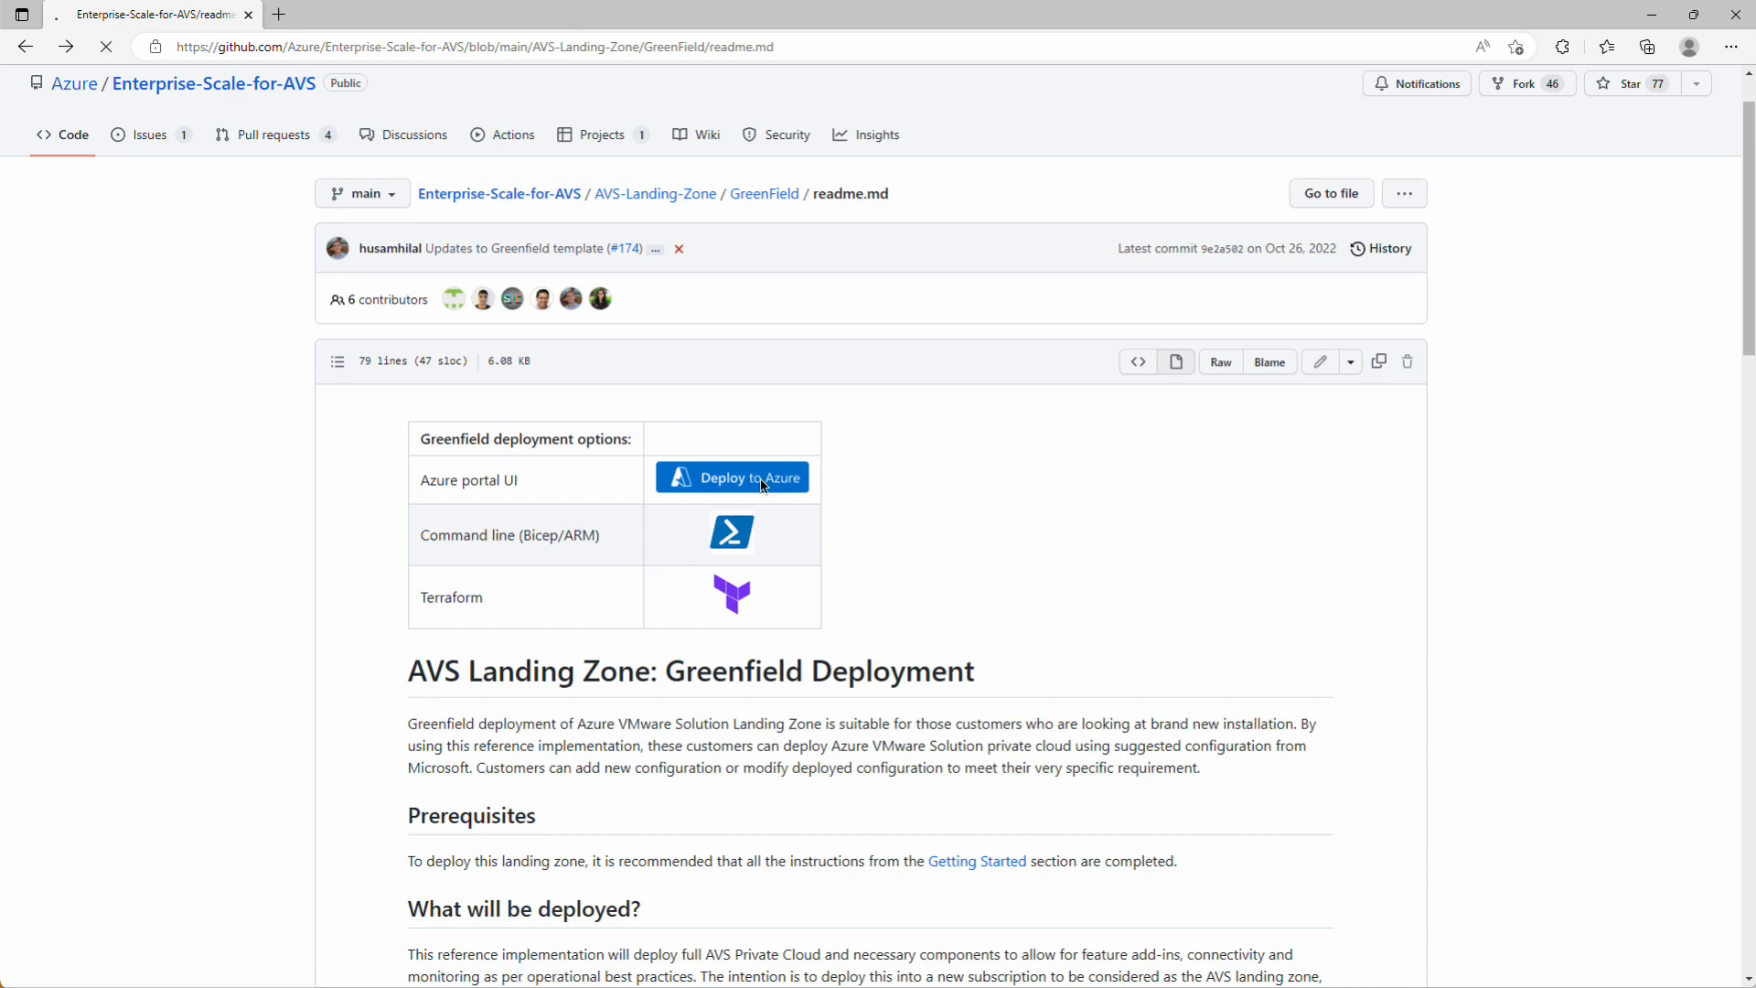
# - Target the West US region and enter deployment prefix 'AVS' on the Basics settings
pyautogui.click(732, 478)
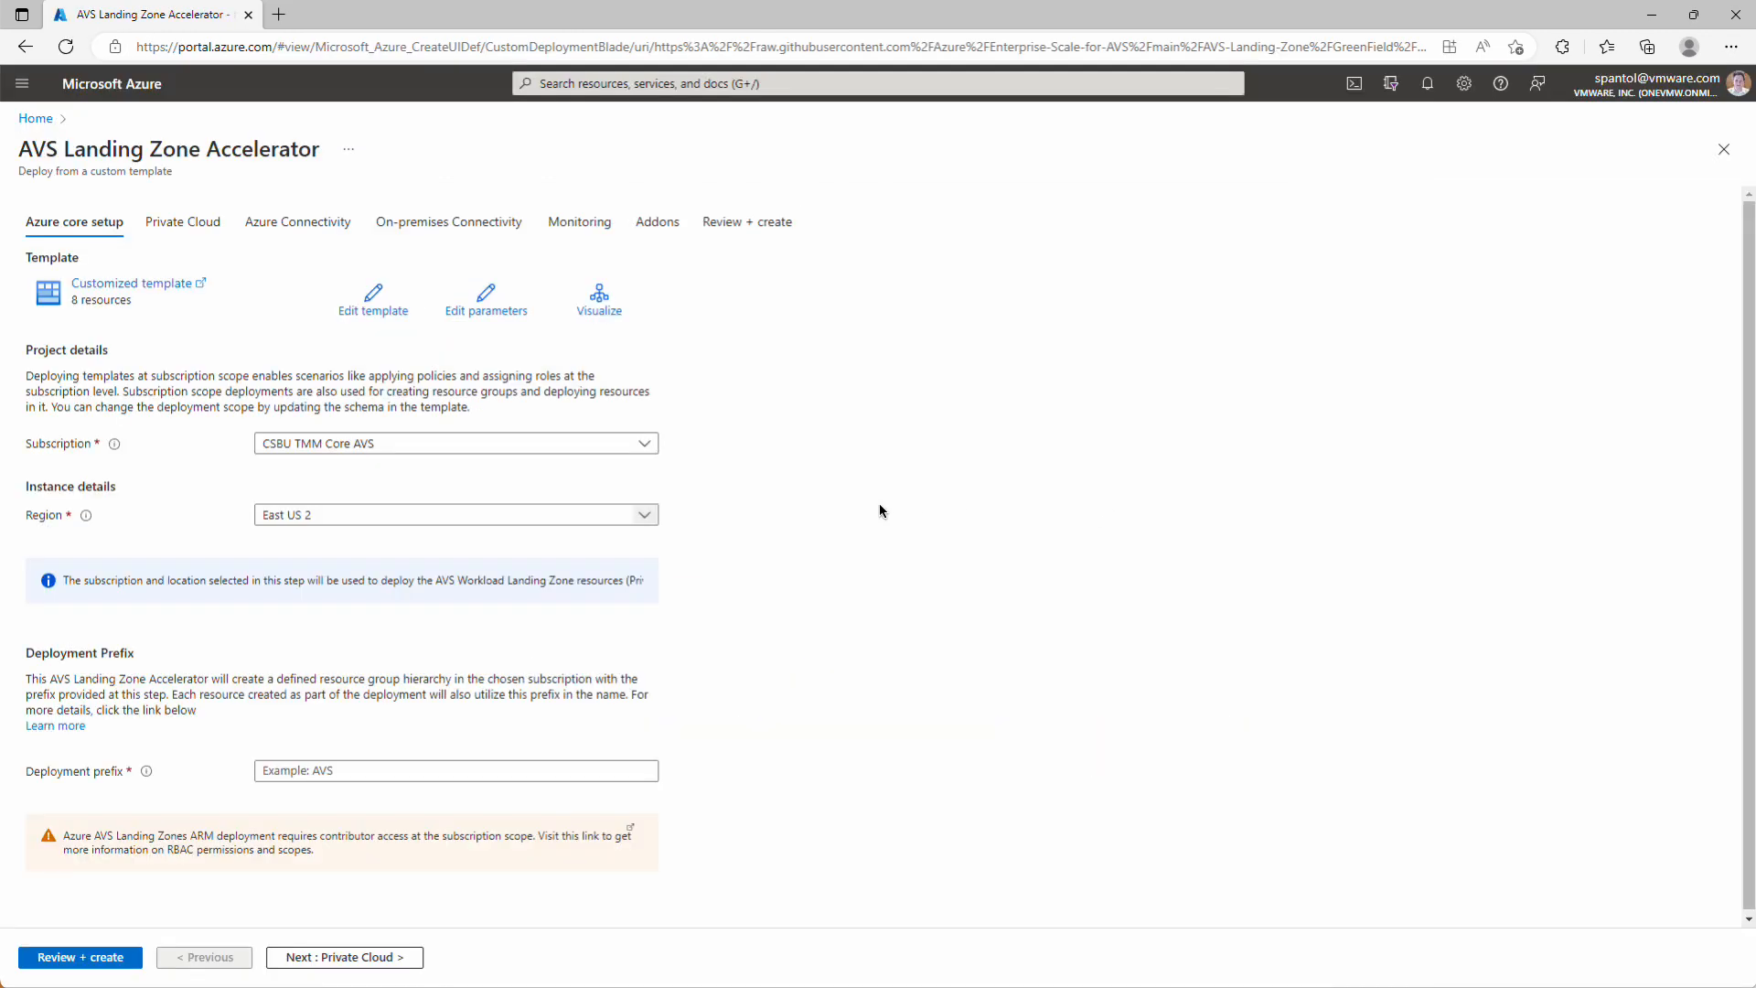
pyautogui.moveTo(564, 492)
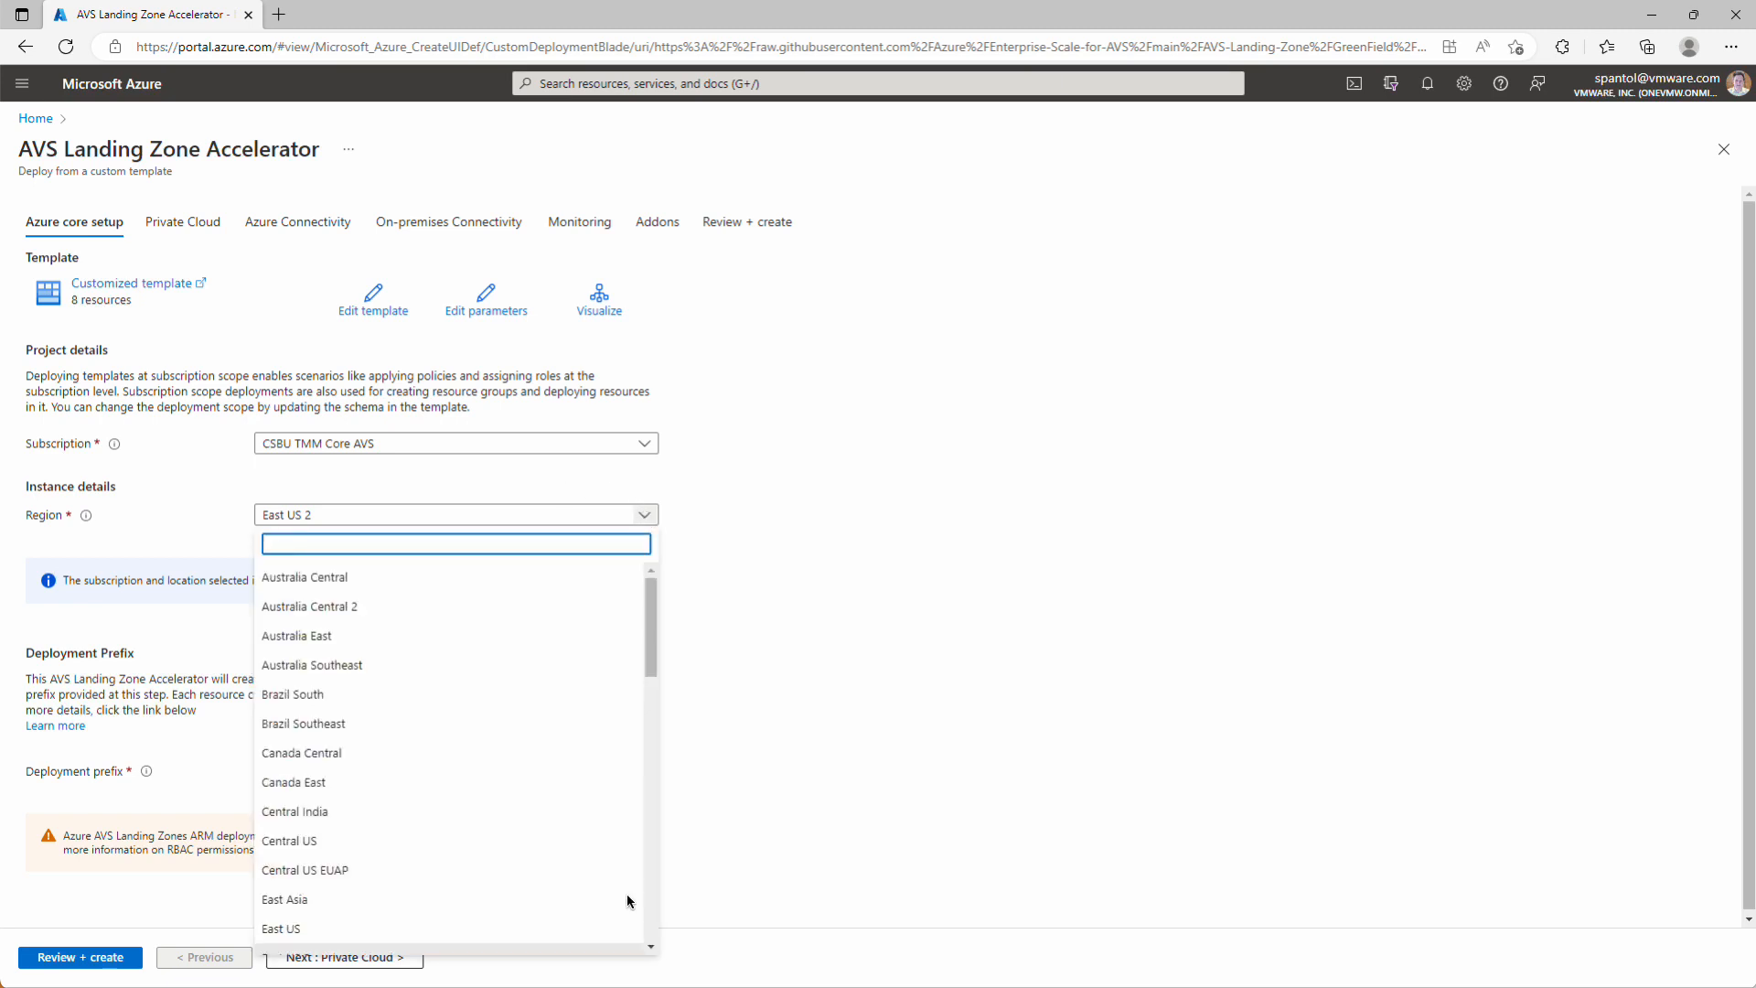
pyautogui.scroll(-3)
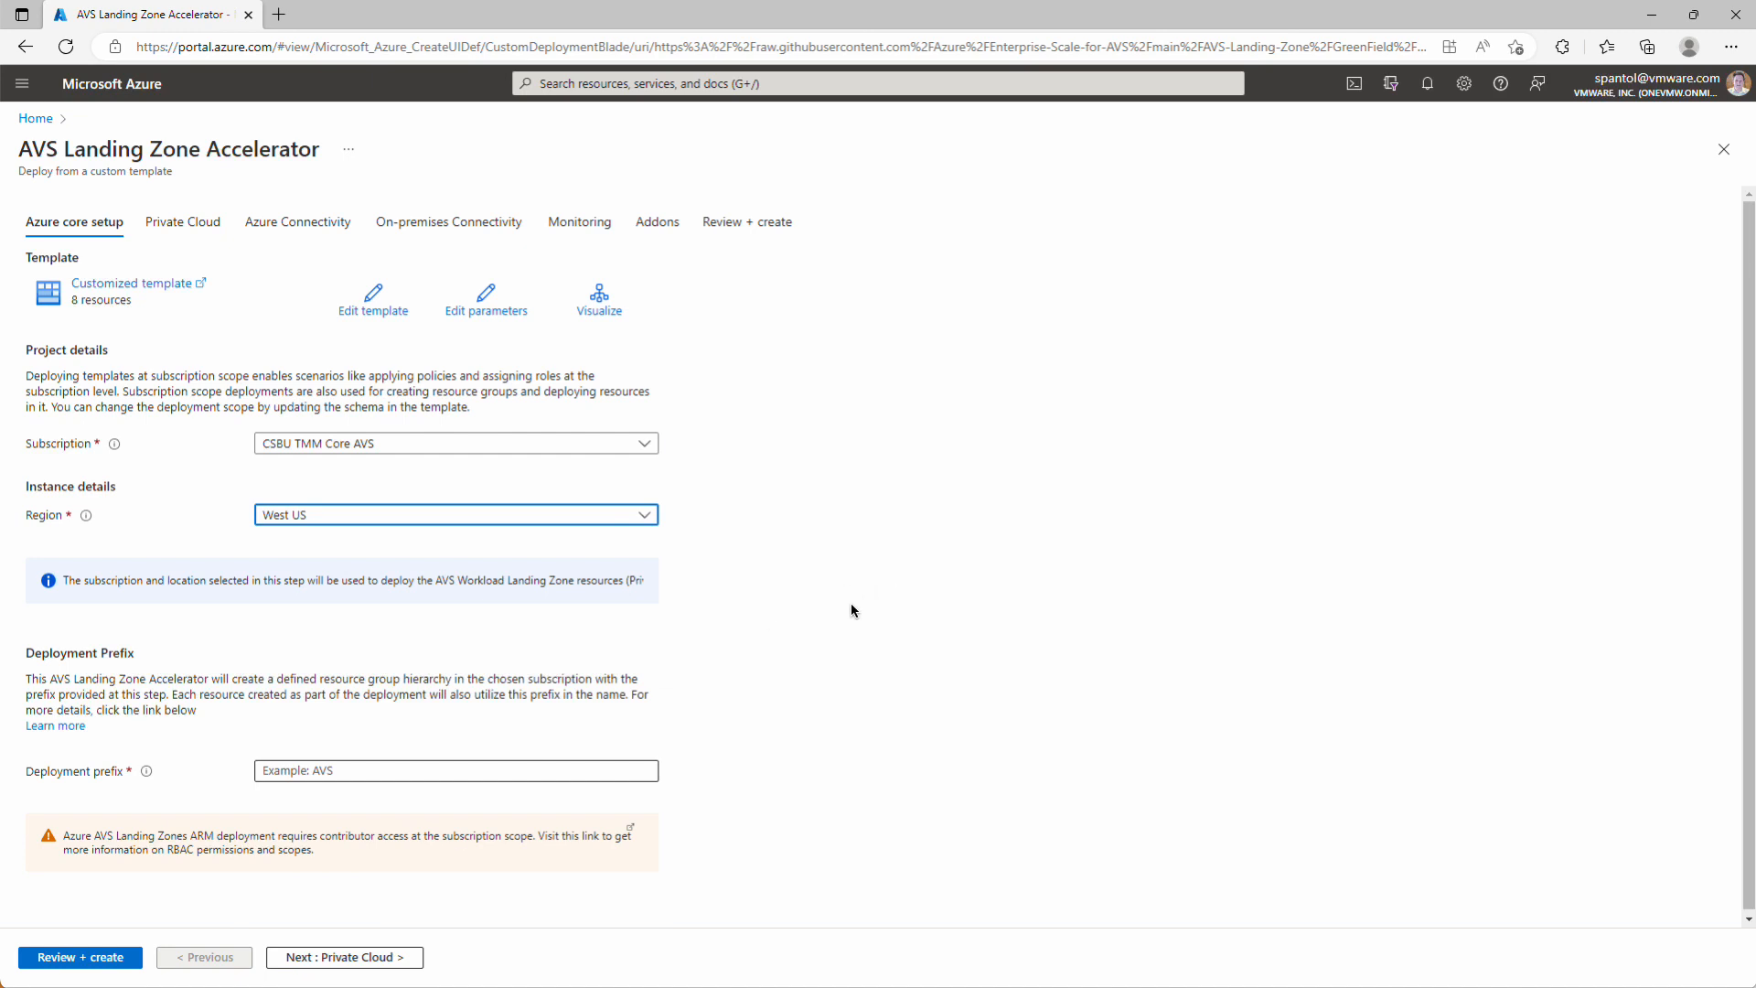
pyautogui.moveTo(522, 688)
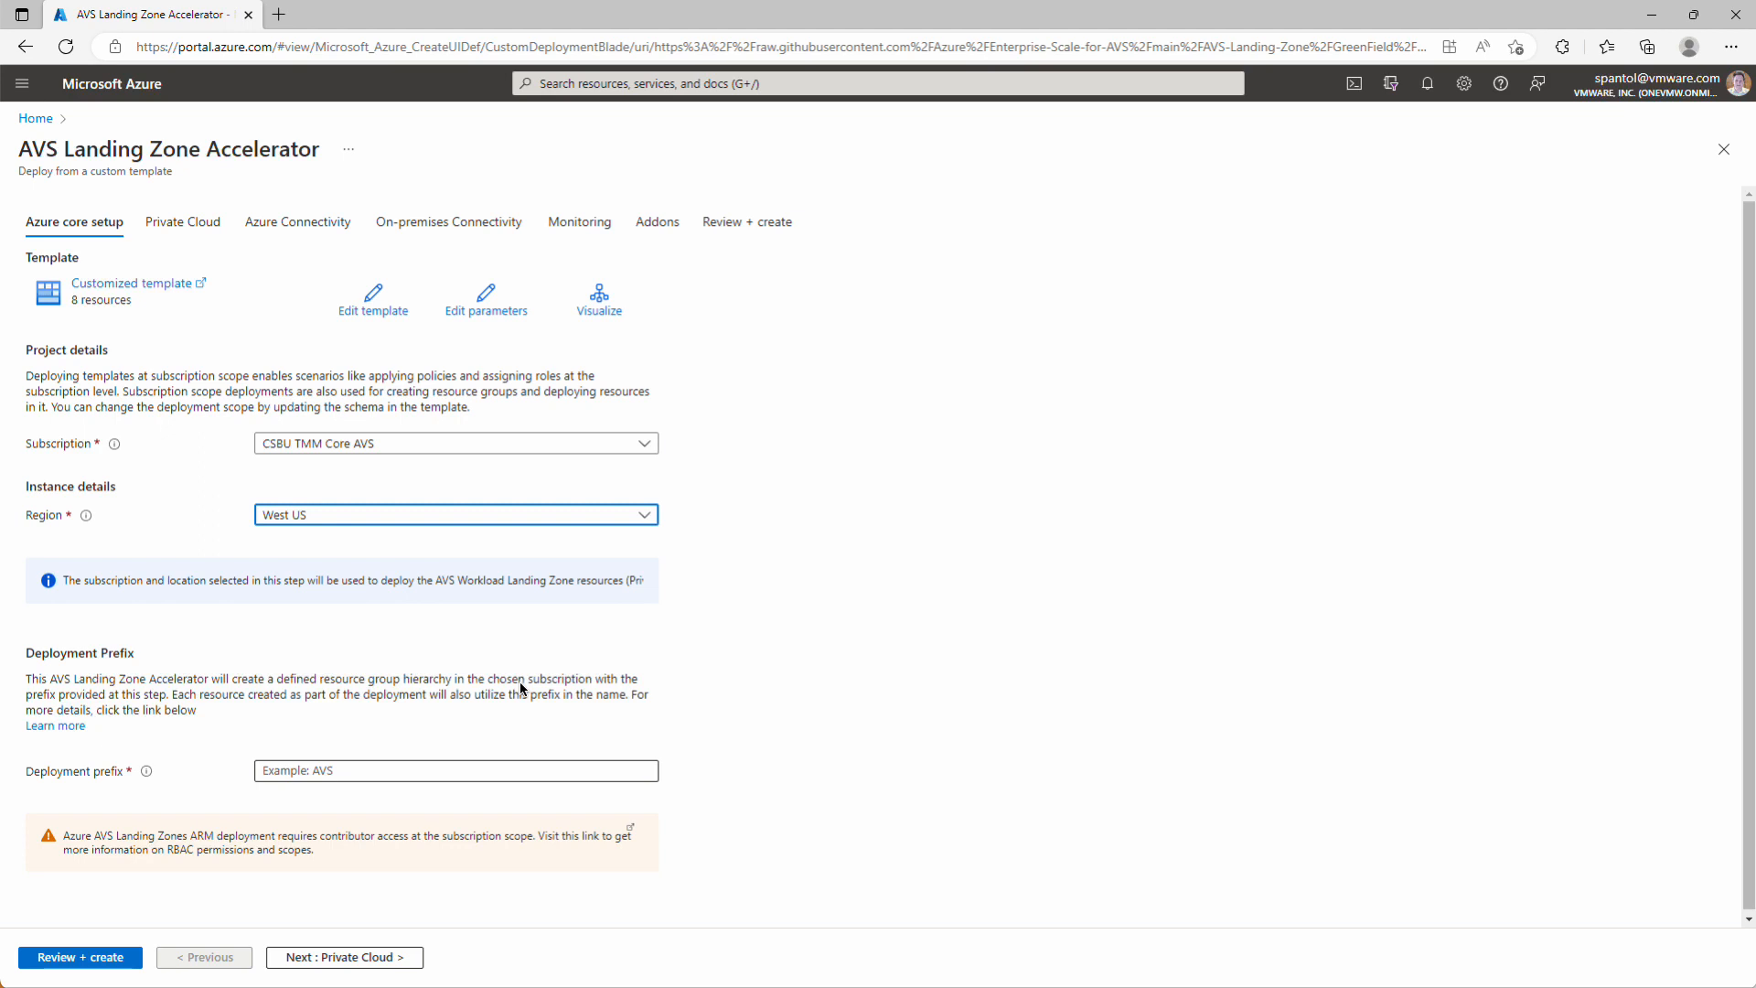
pyautogui.click(456, 770)
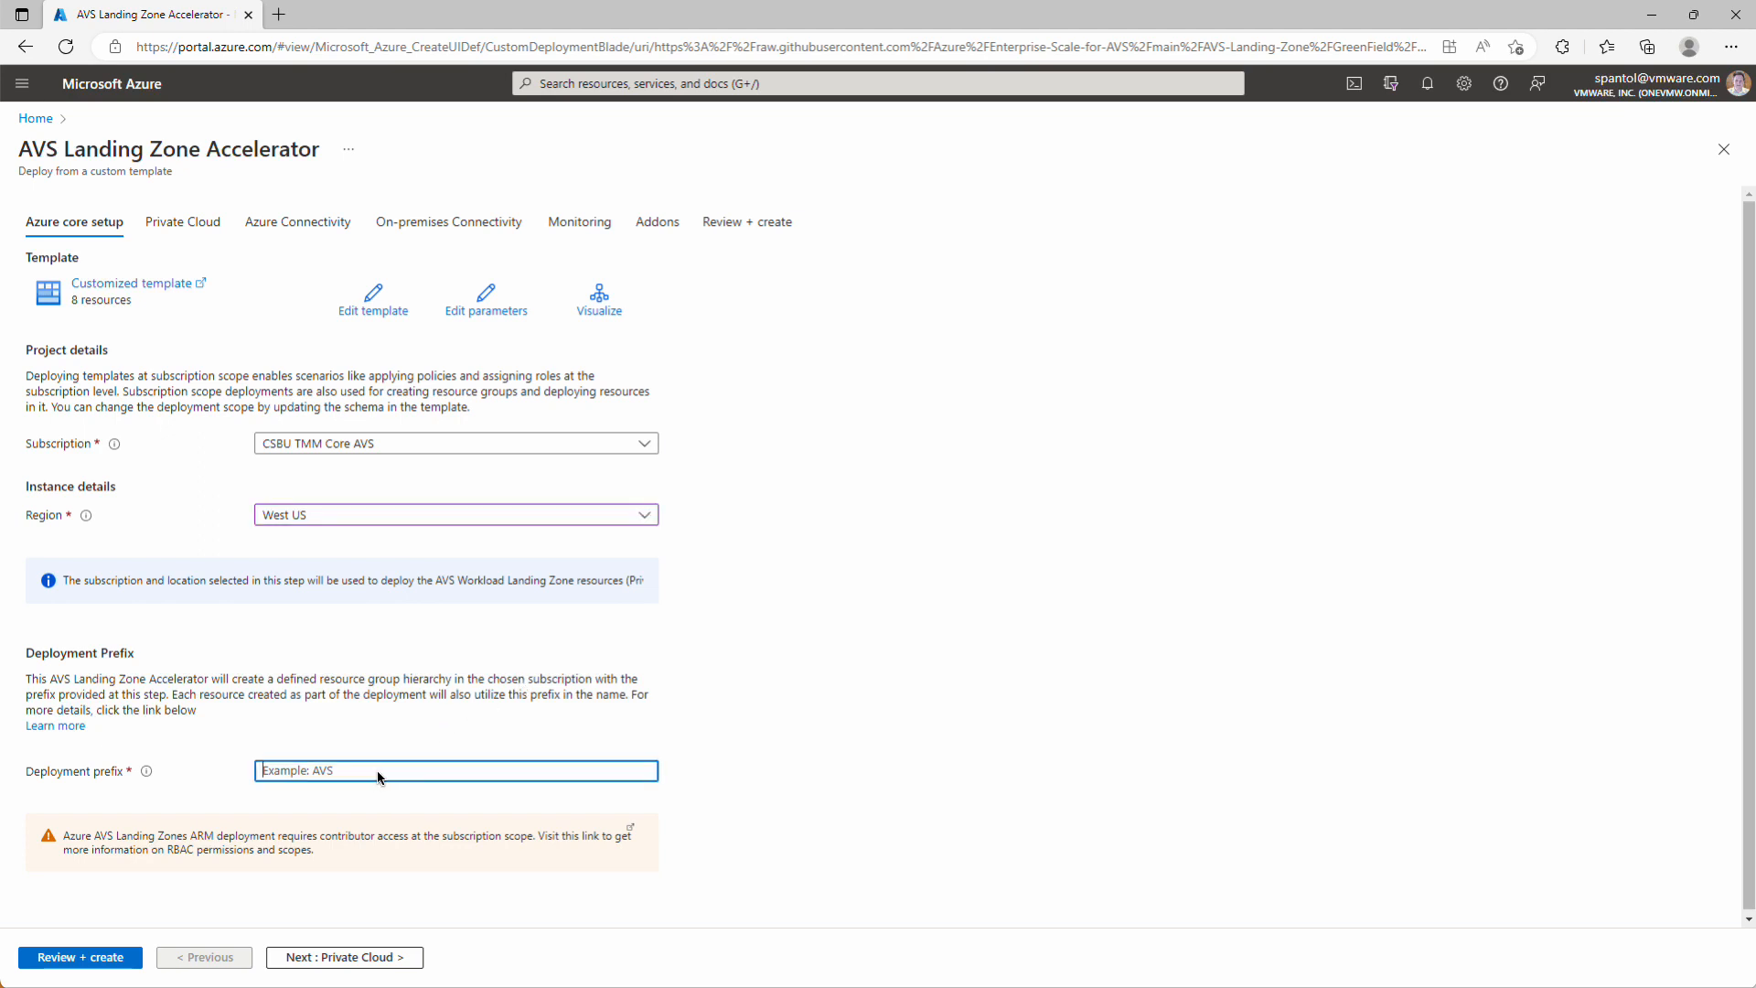
pyautogui.write('AVS')
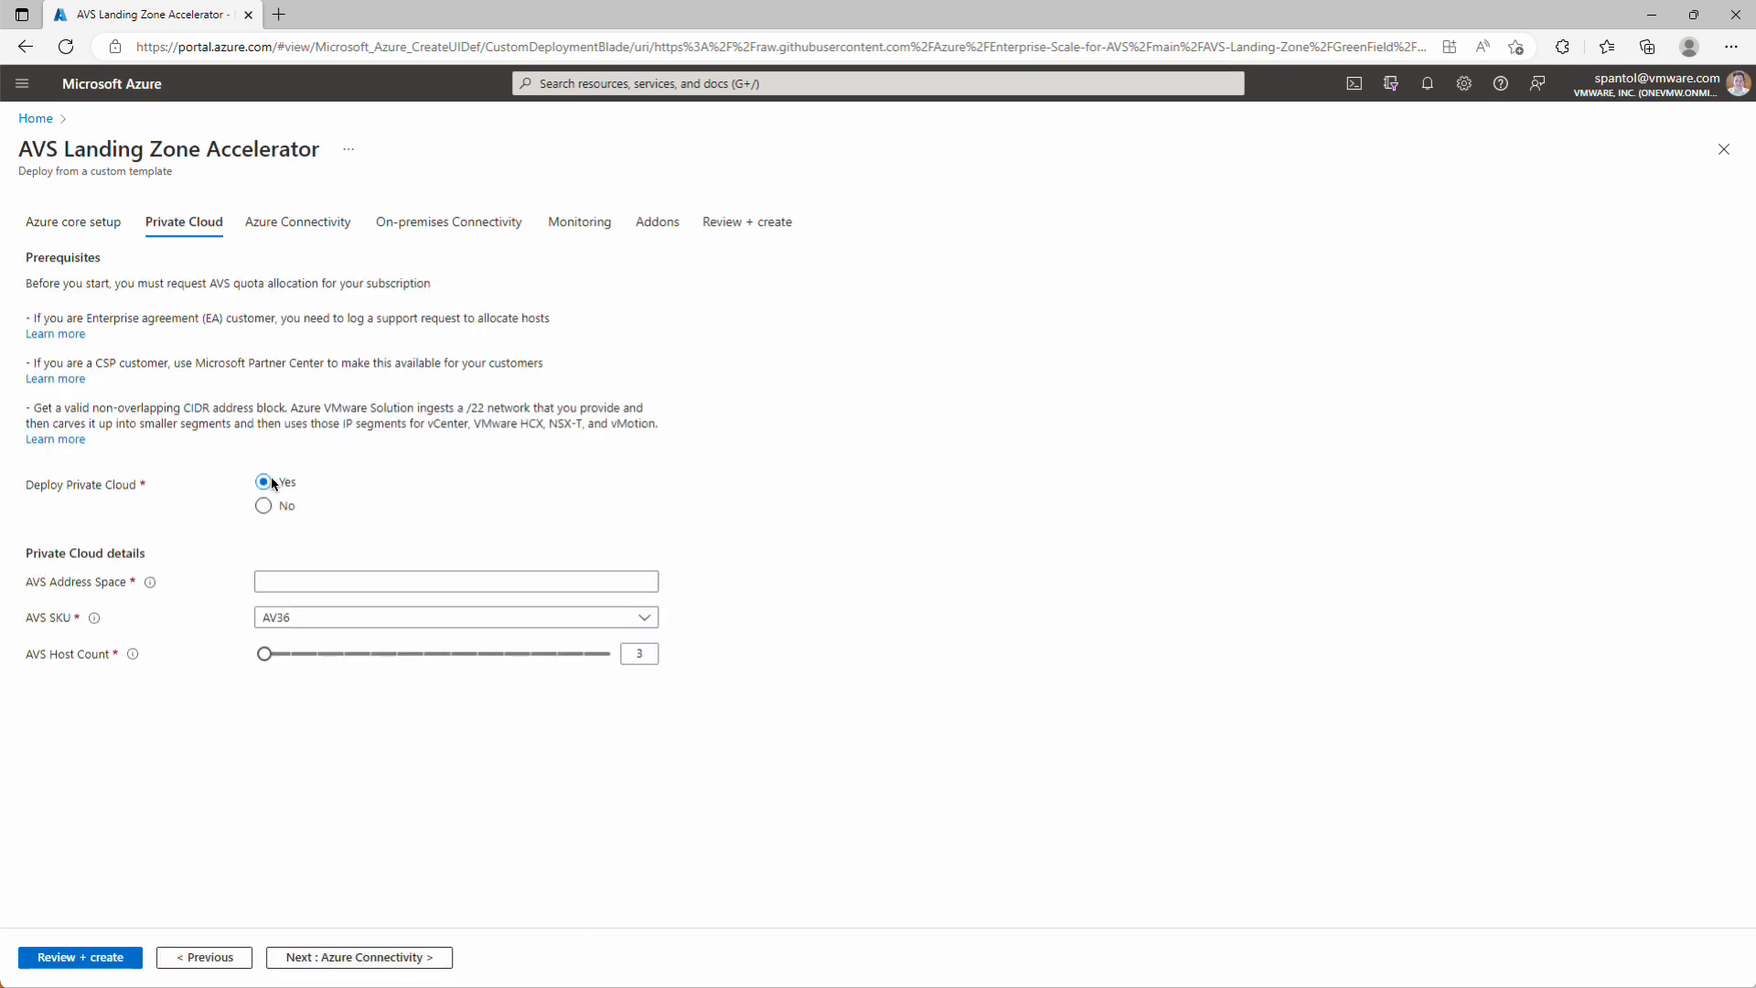
# - Set the private cloud address space to 192.168.92.0/22 and choose the AV36 host SKU
pyautogui.click(456, 580)
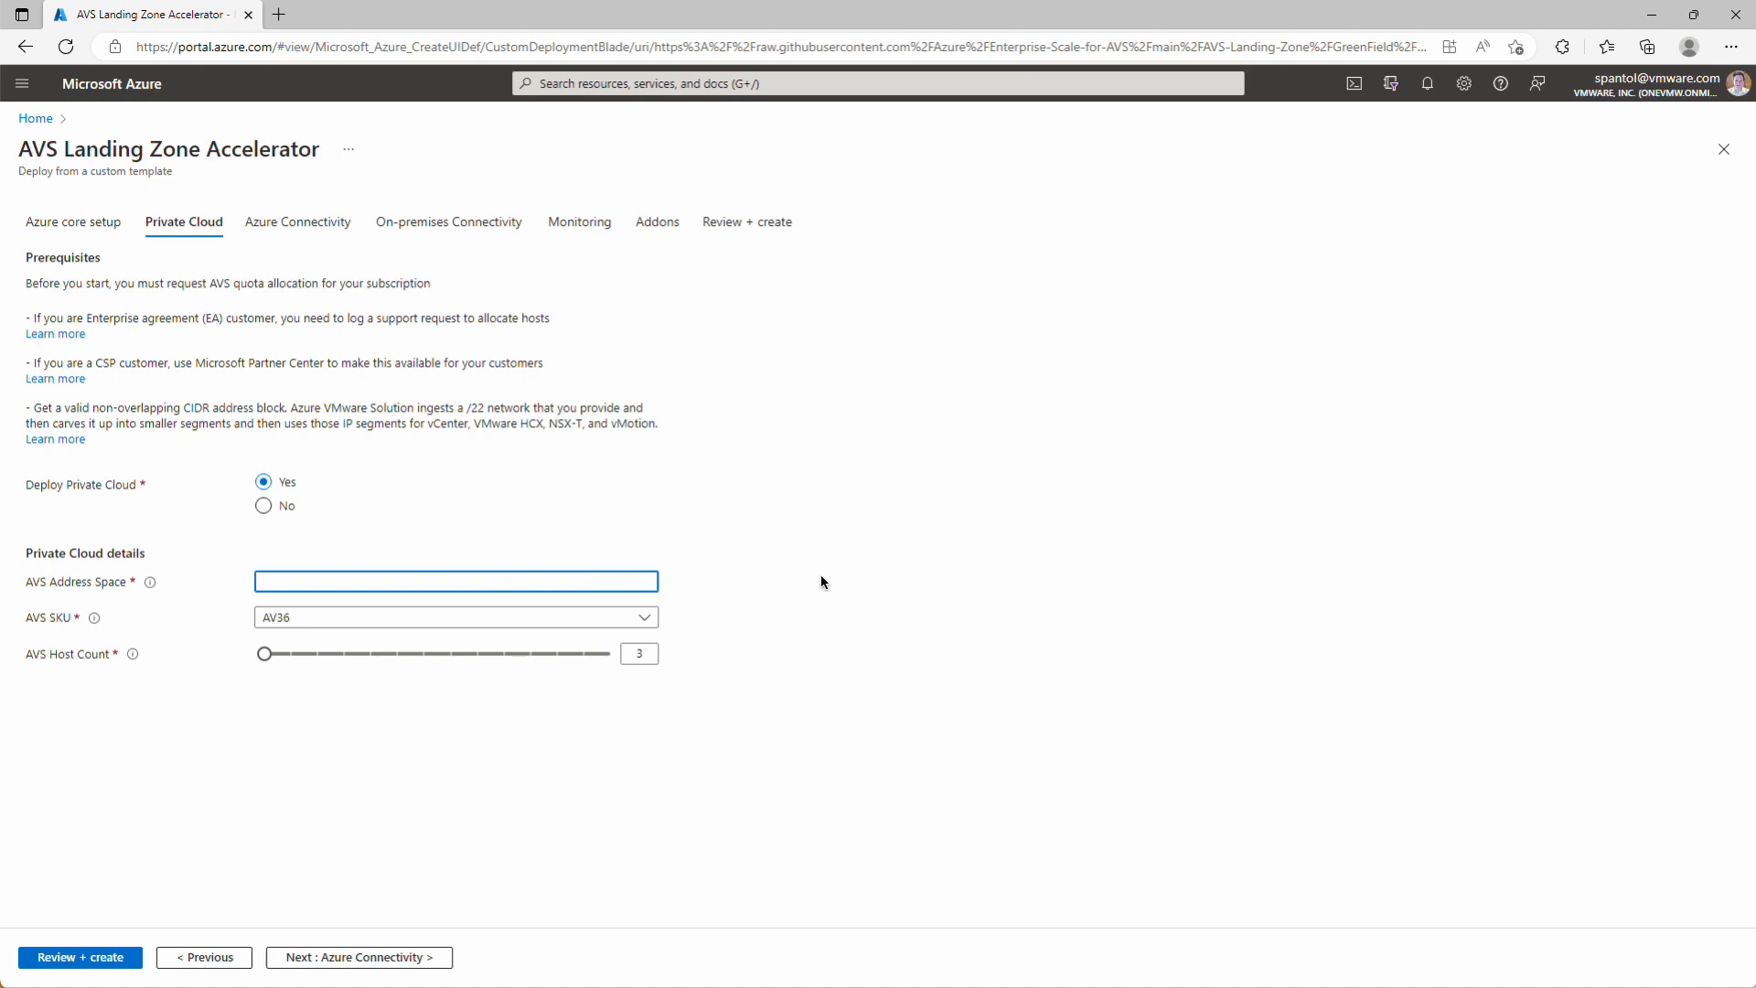
pyautogui.write('192.168.92.0/2')
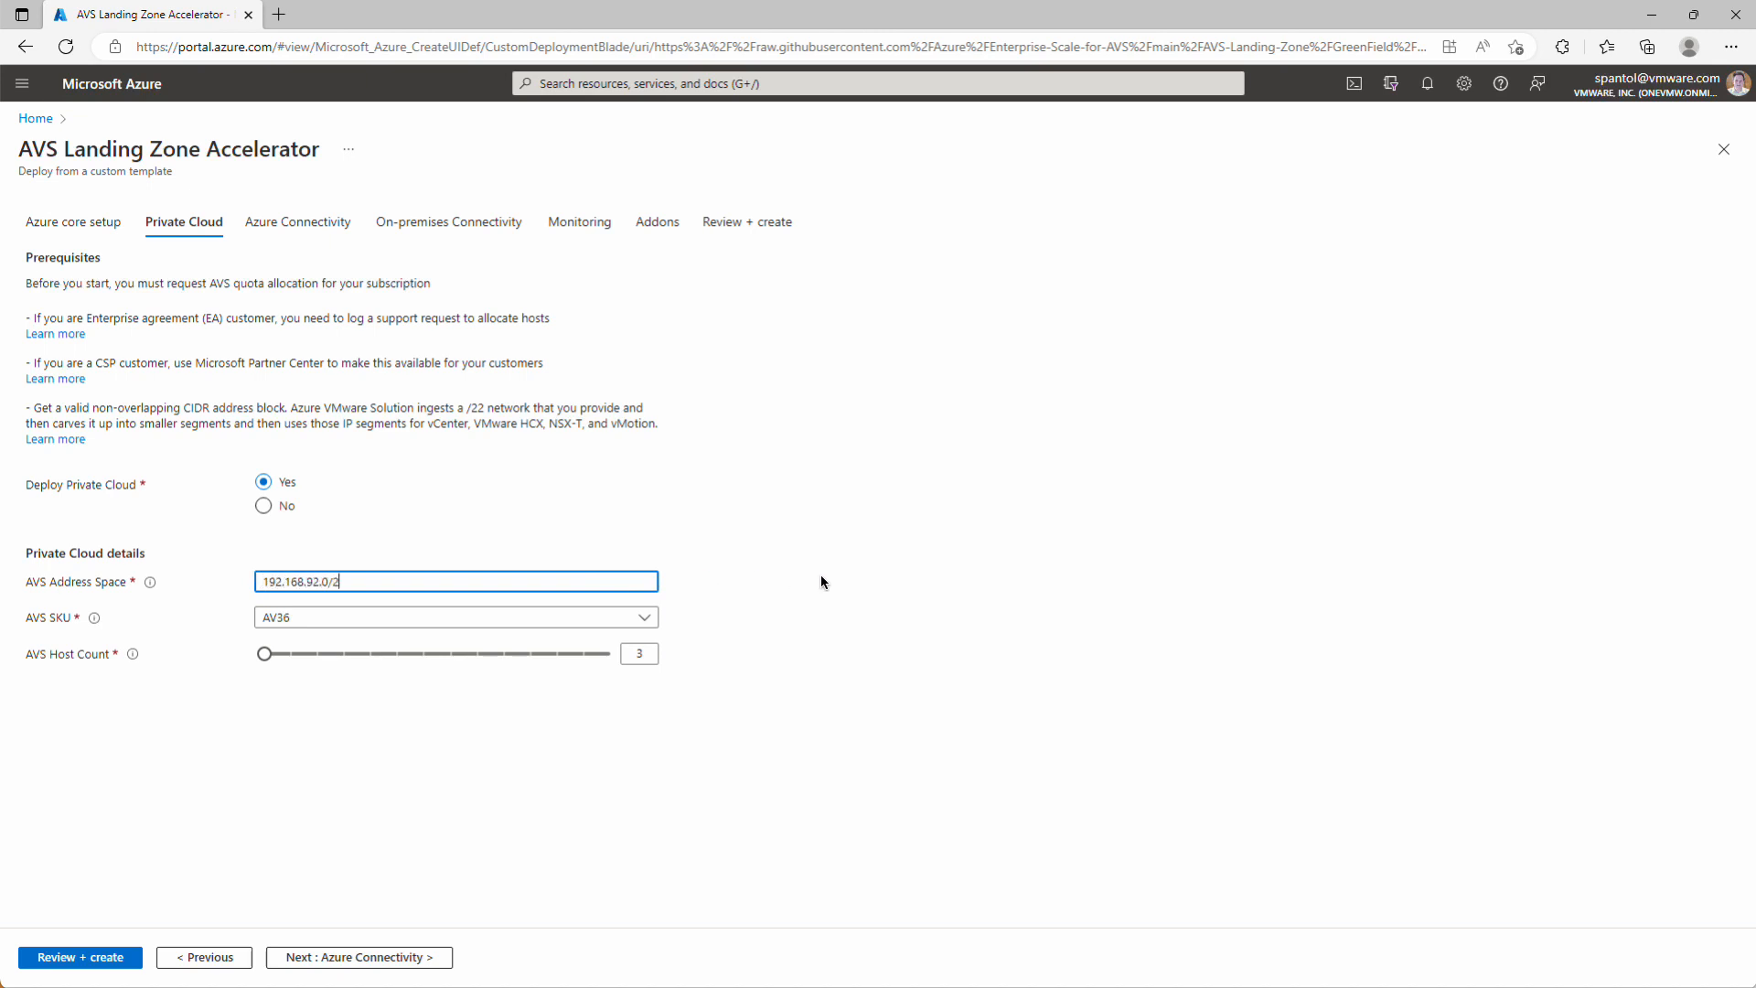
pyautogui.click(646, 617)
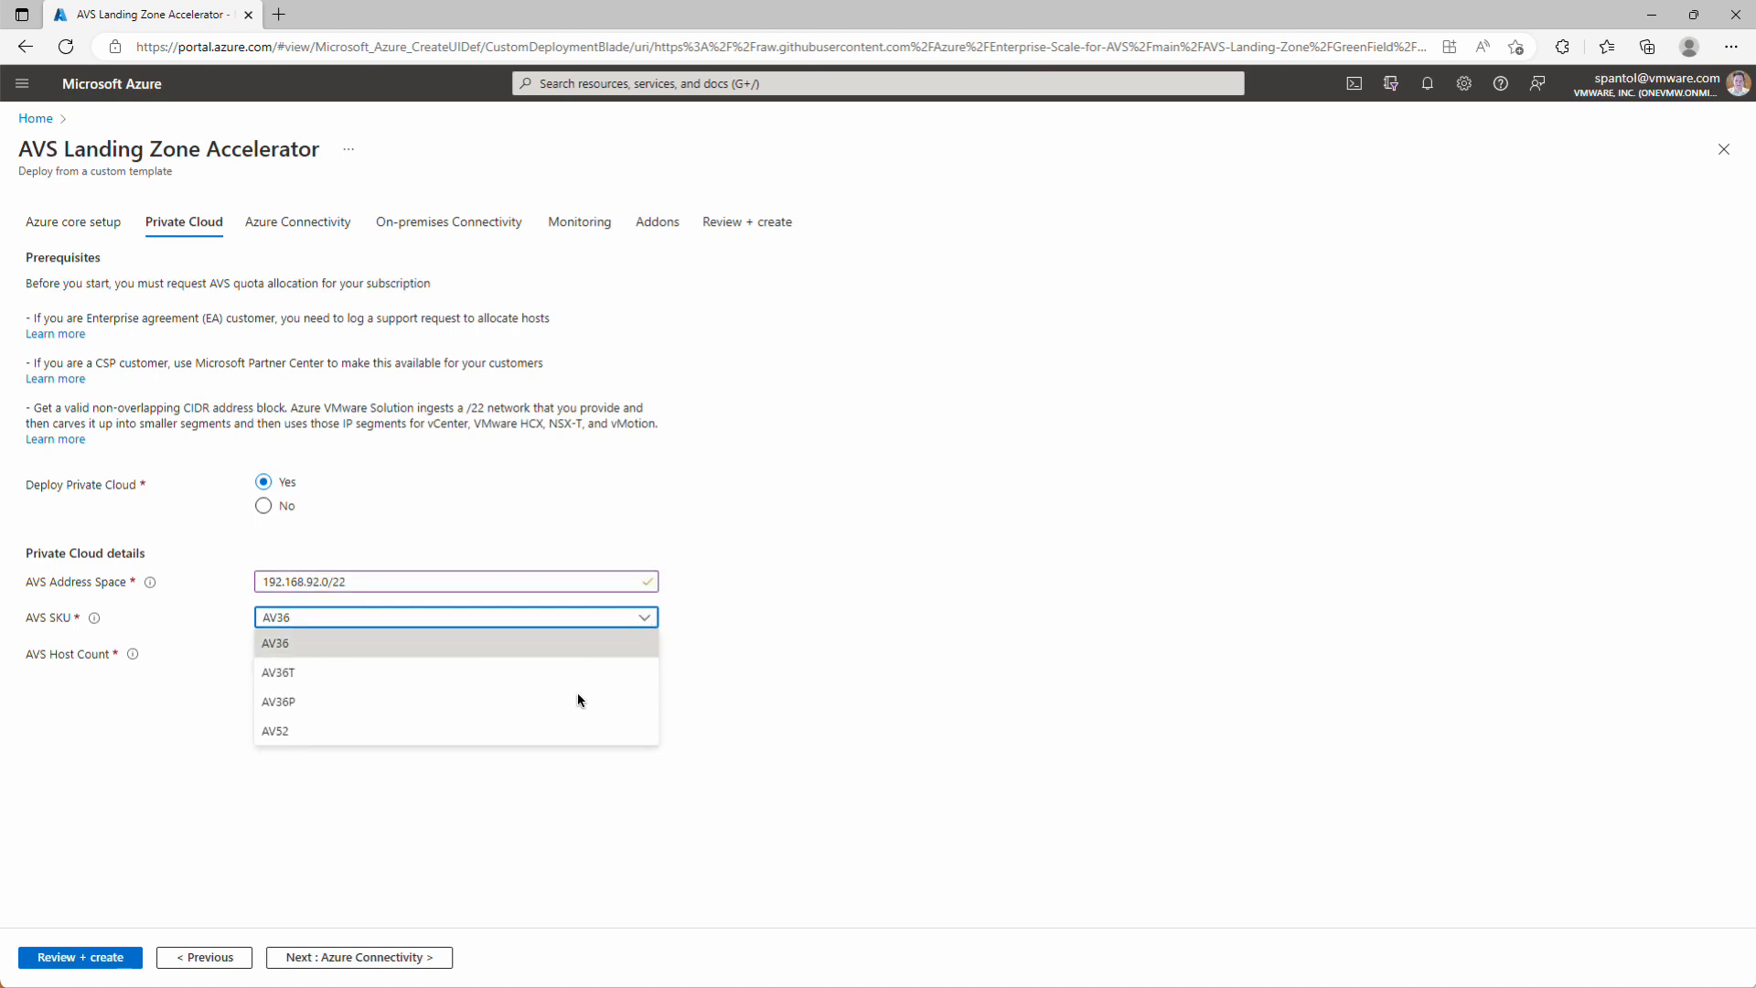
pyautogui.click(278, 642)
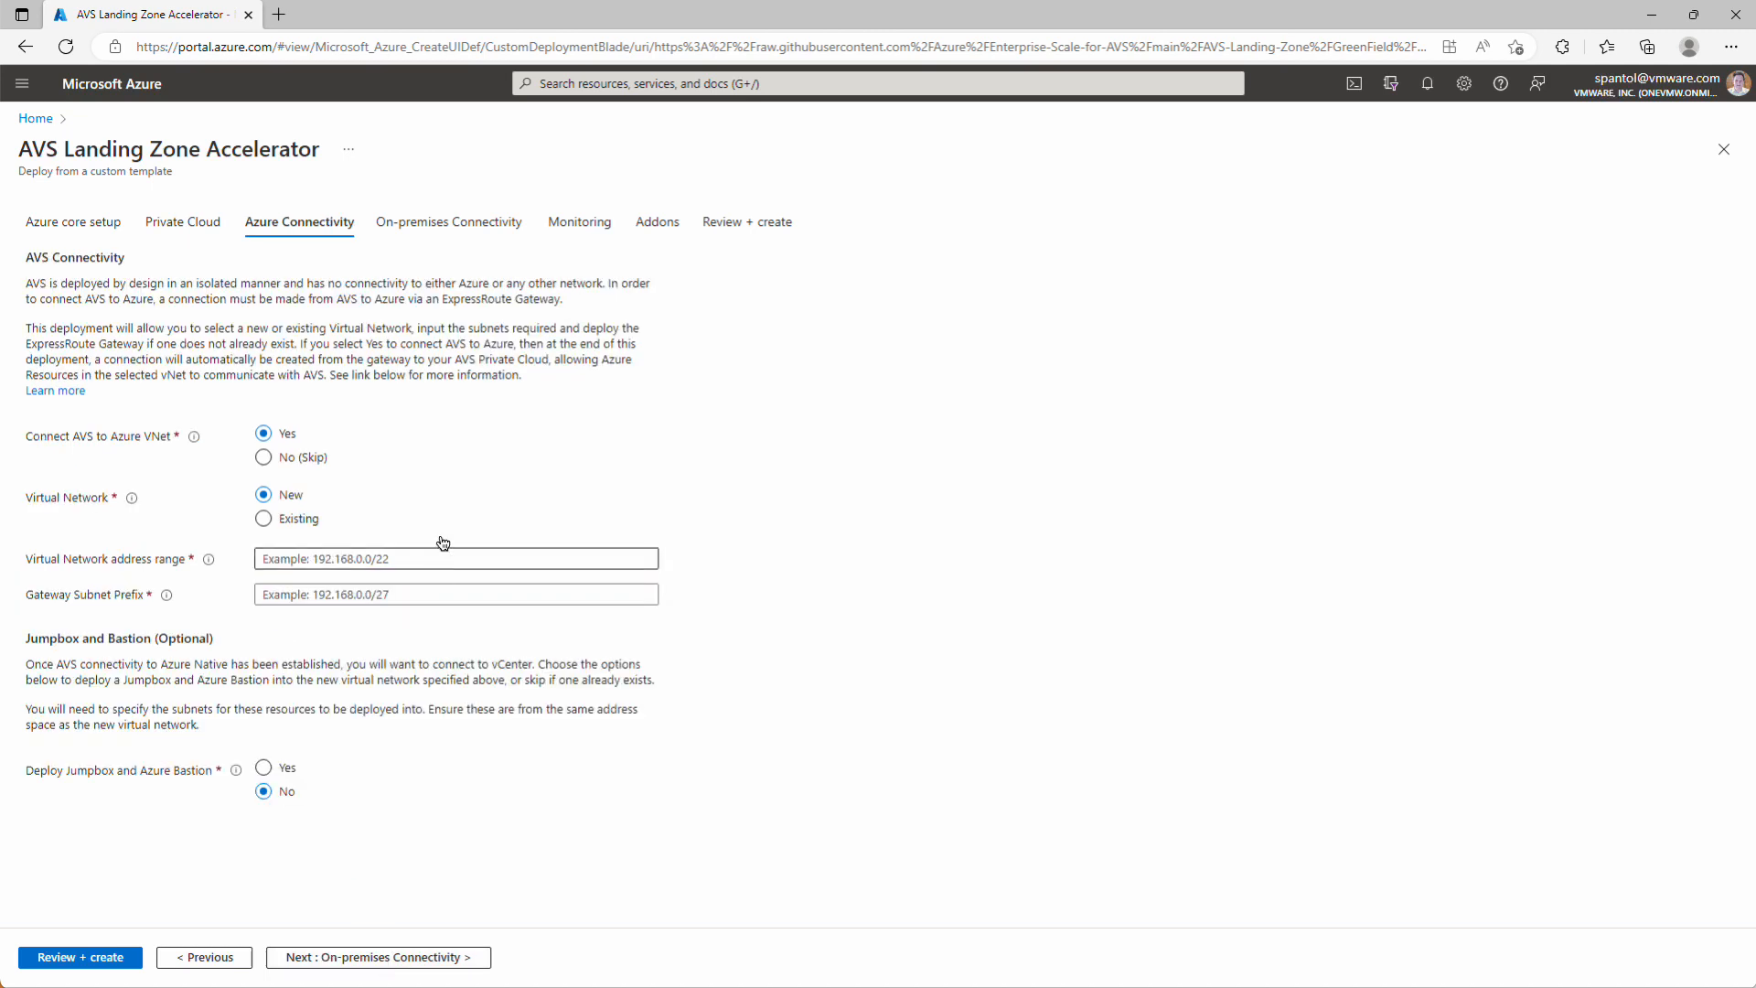
pyautogui.moveTo(238, 435)
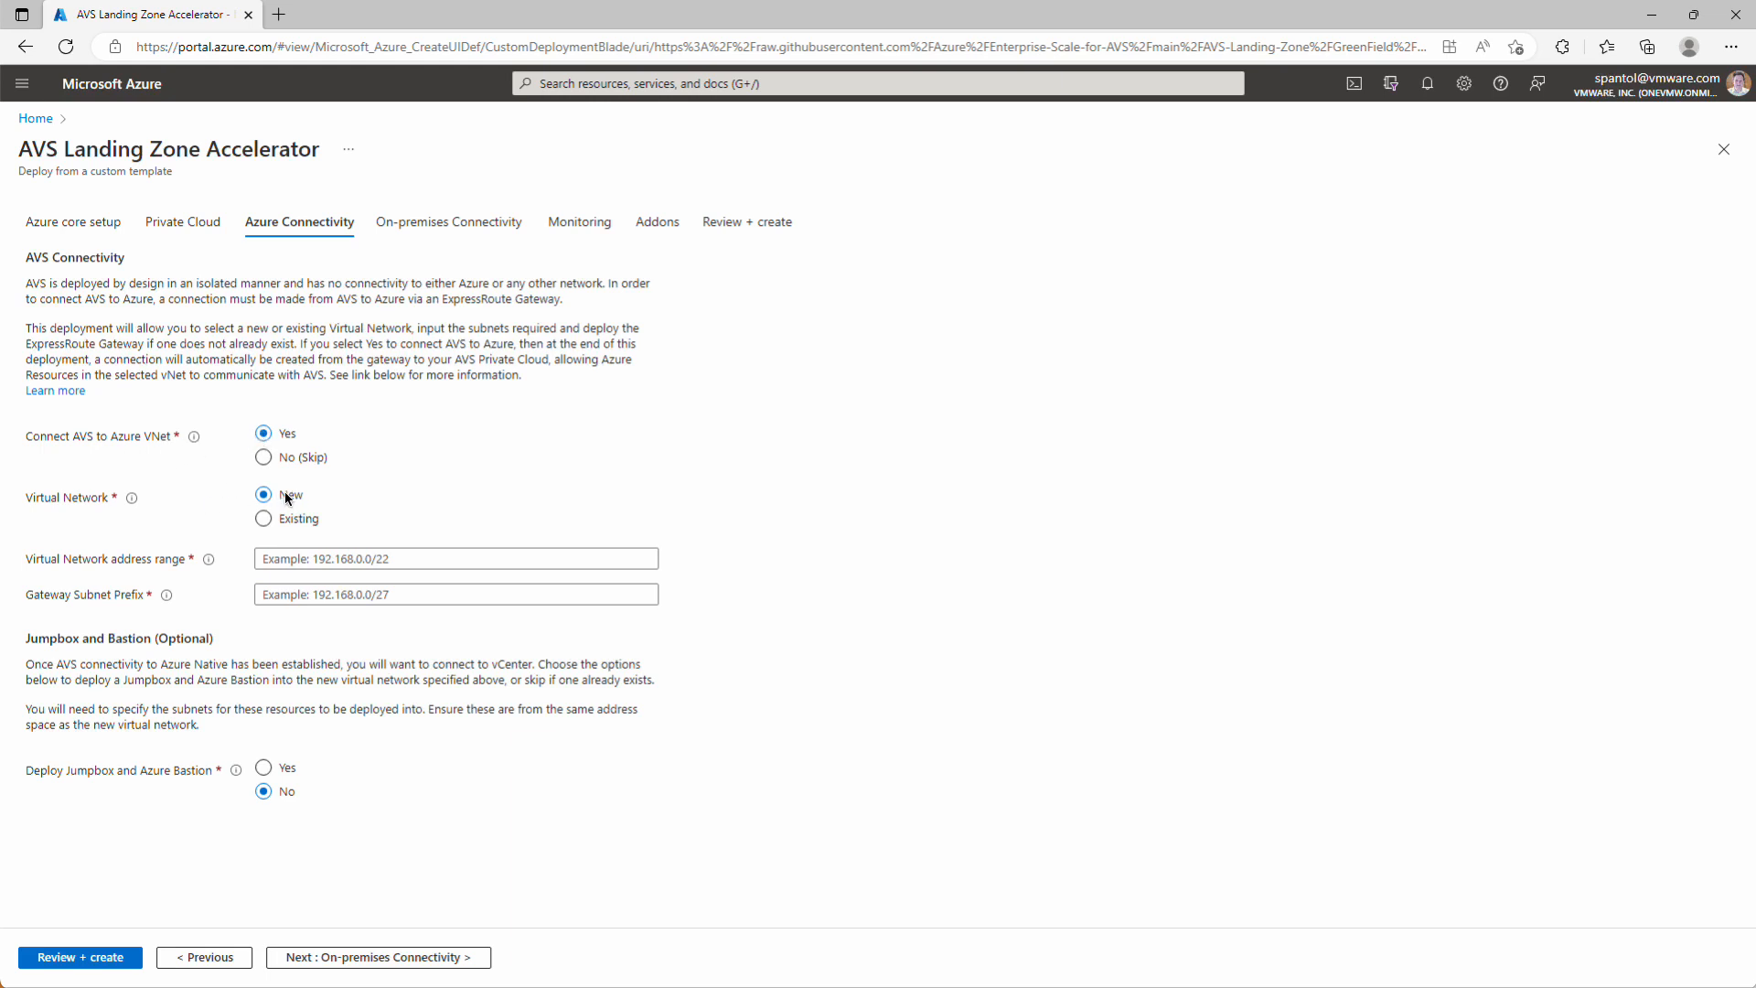
# - Specify a new virtual network range 192.168.96.0/24 with gateway subnet prefix 192.168.96.0/27
pyautogui.click(455, 558)
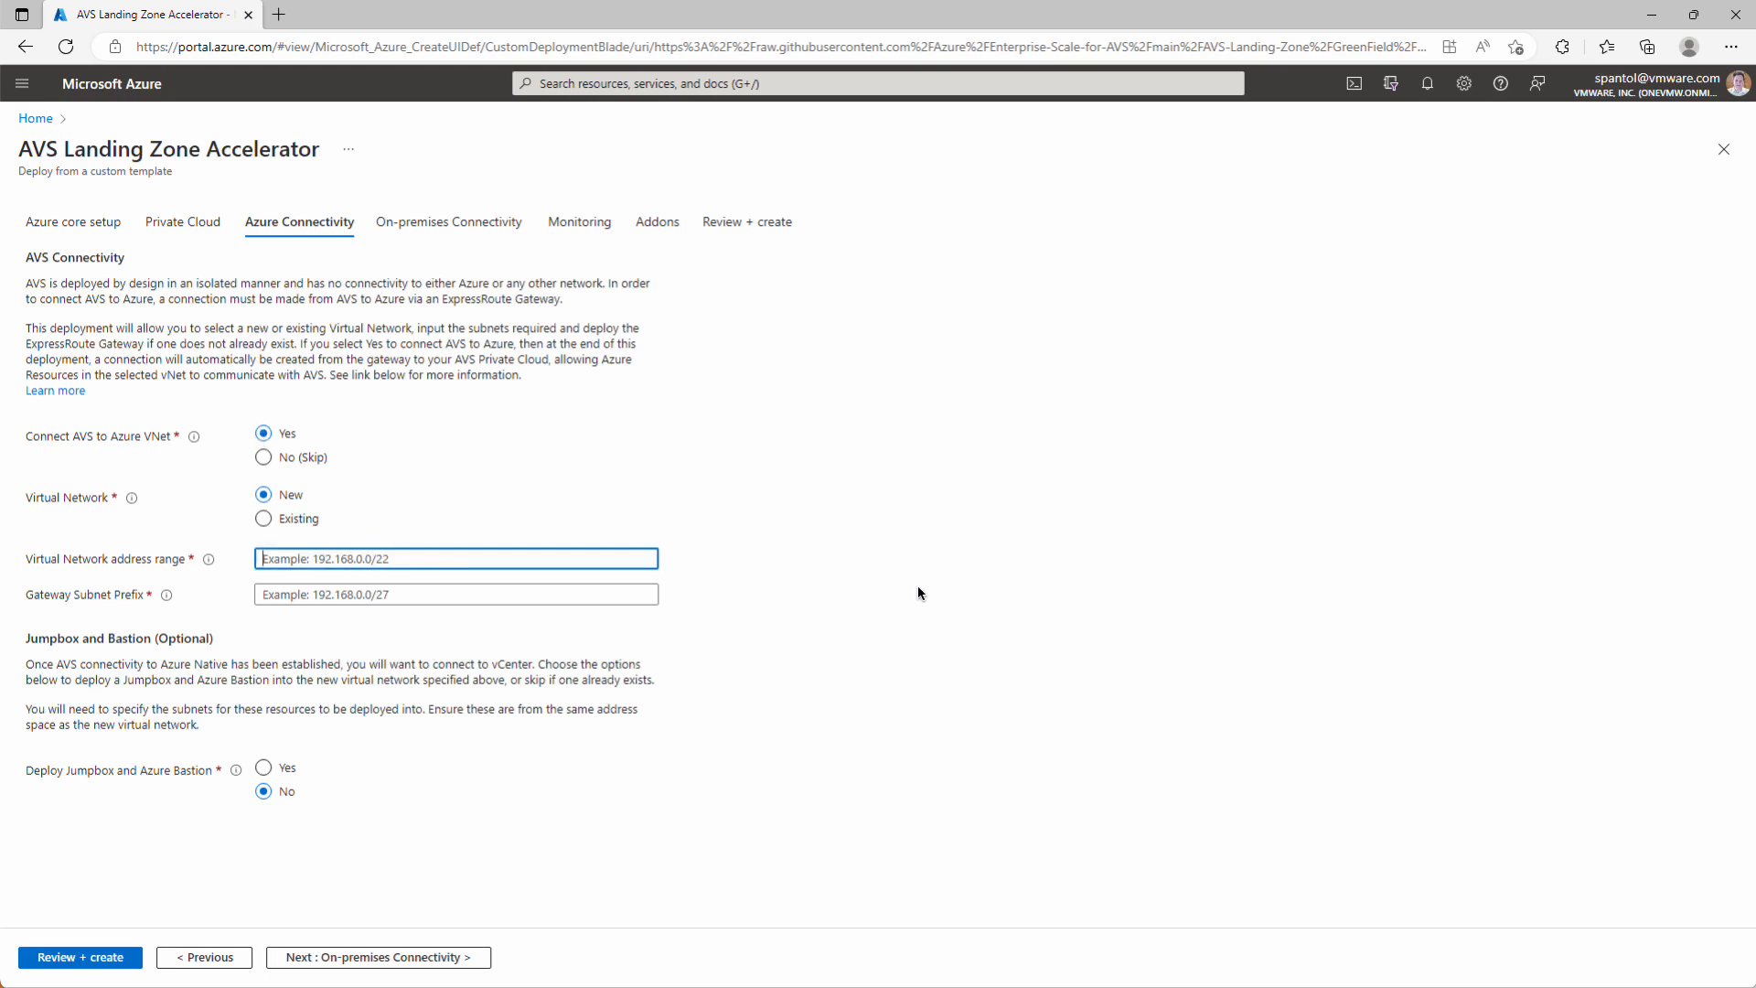
pyautogui.write('192.168.96.0/24')
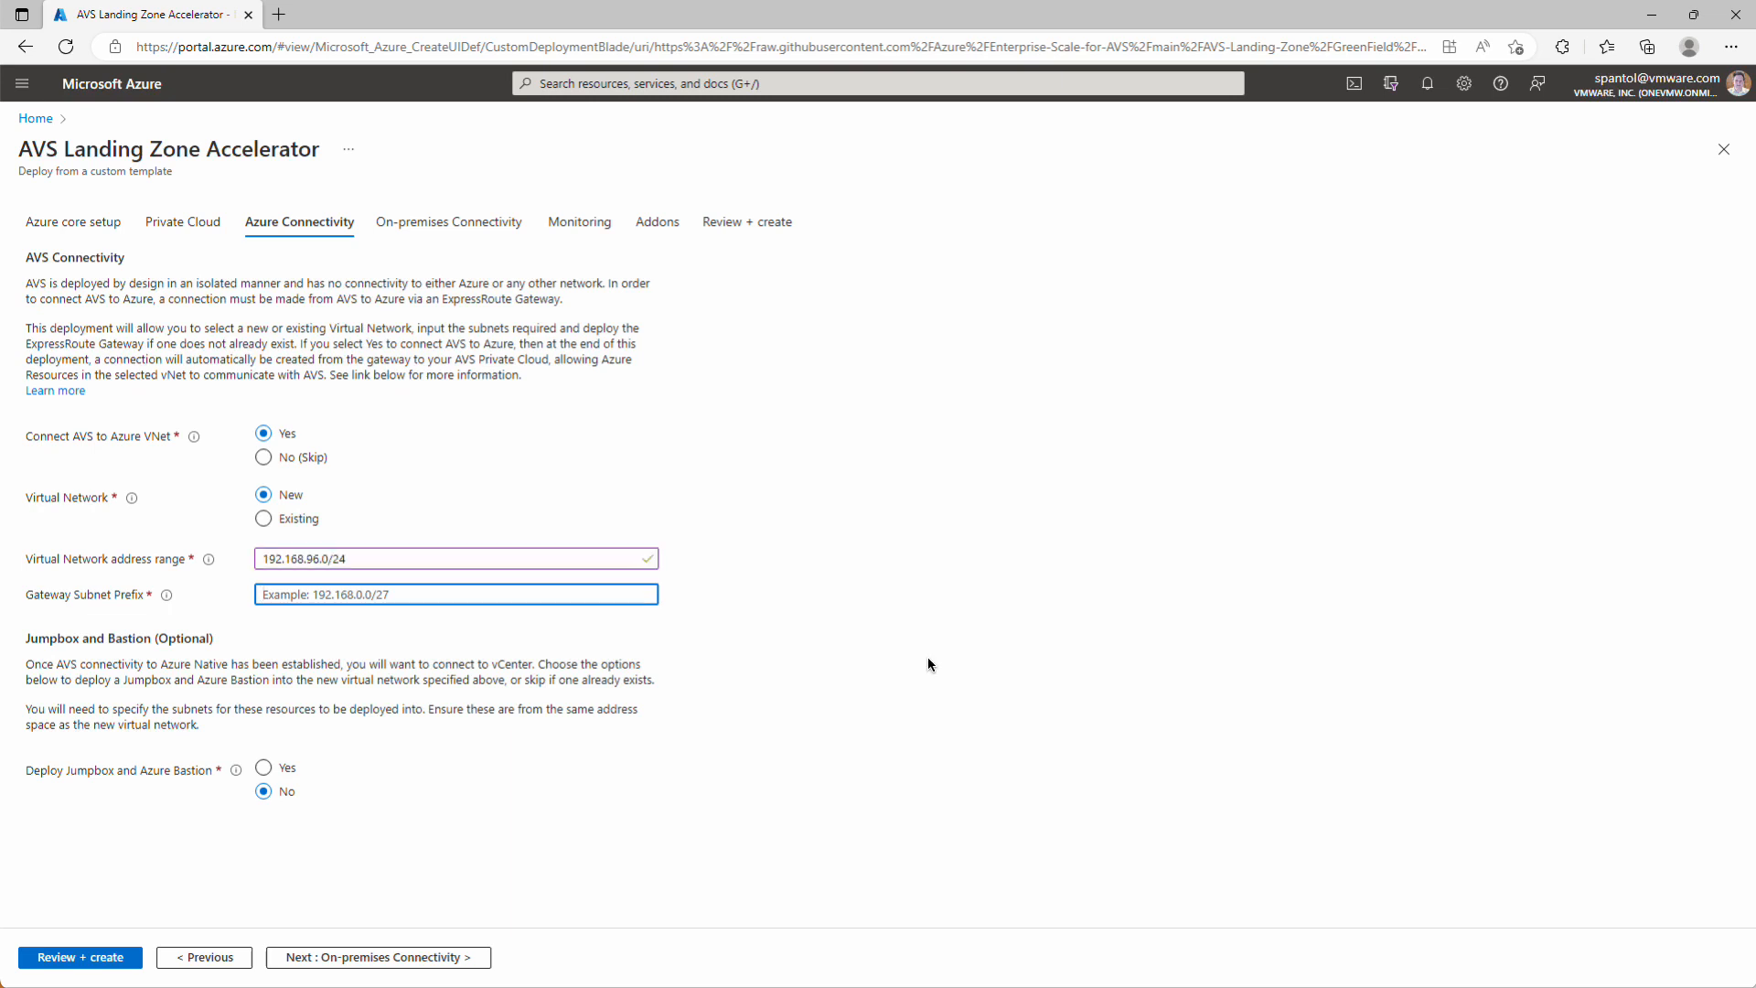
pyautogui.write('1')
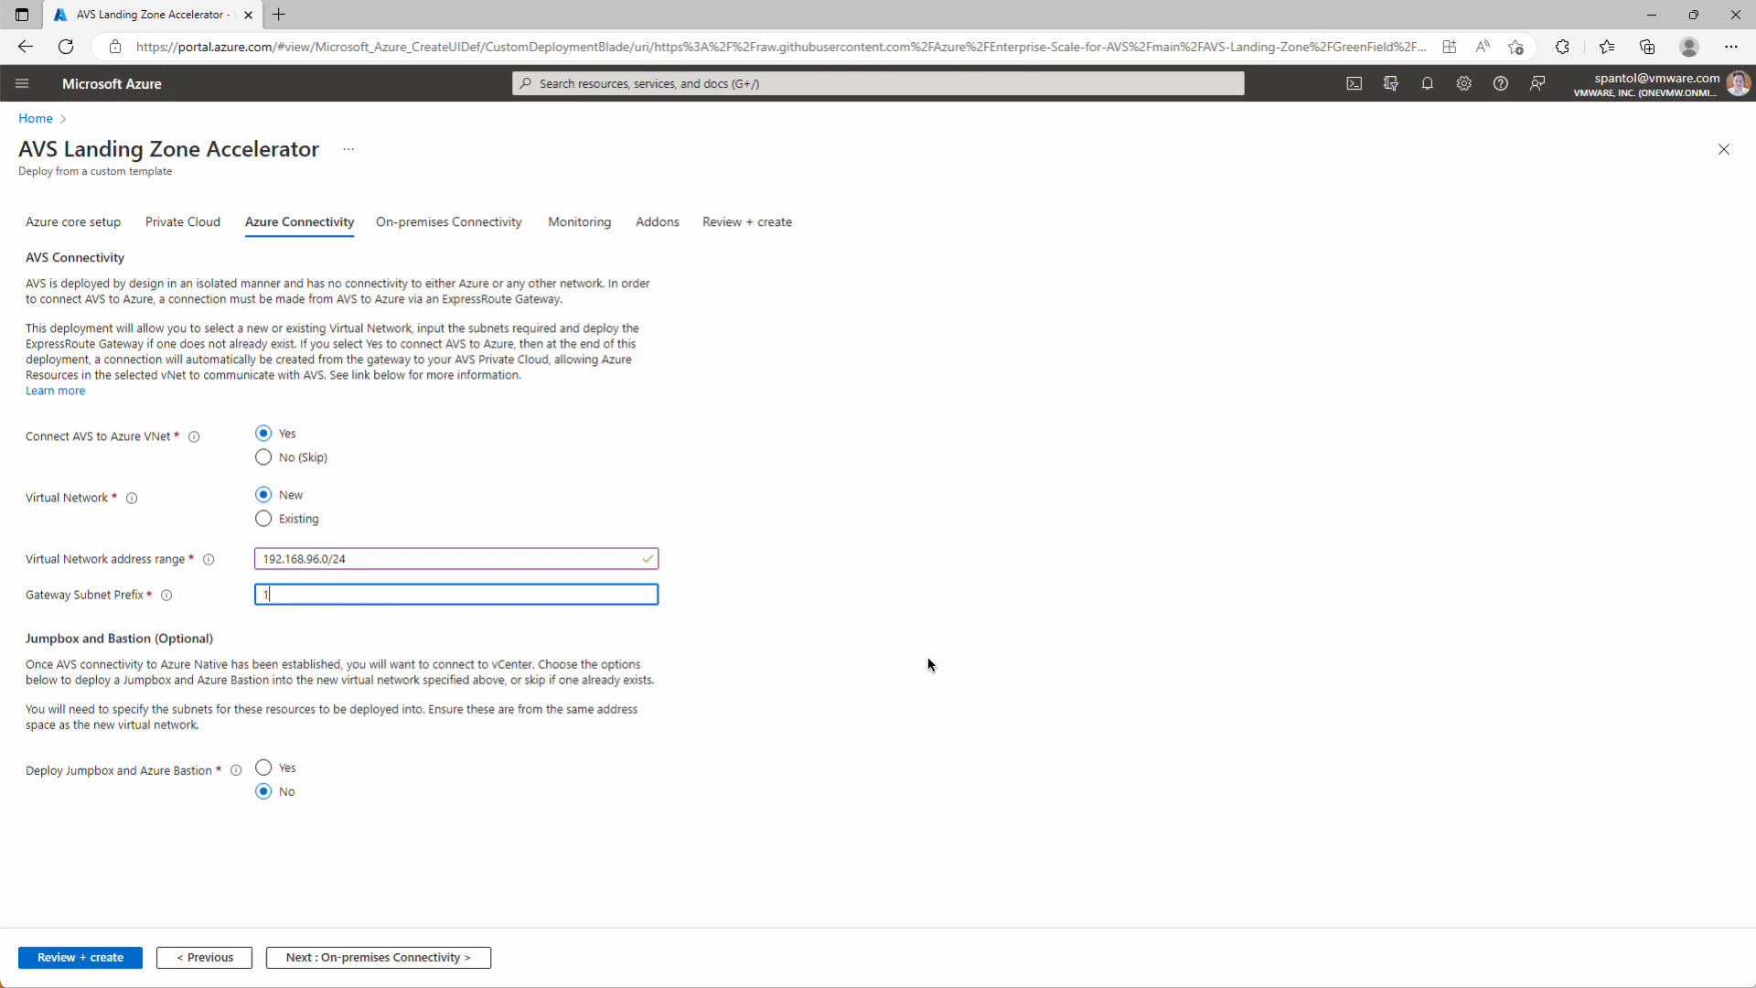
pyautogui.write('92.168.96.0/27')
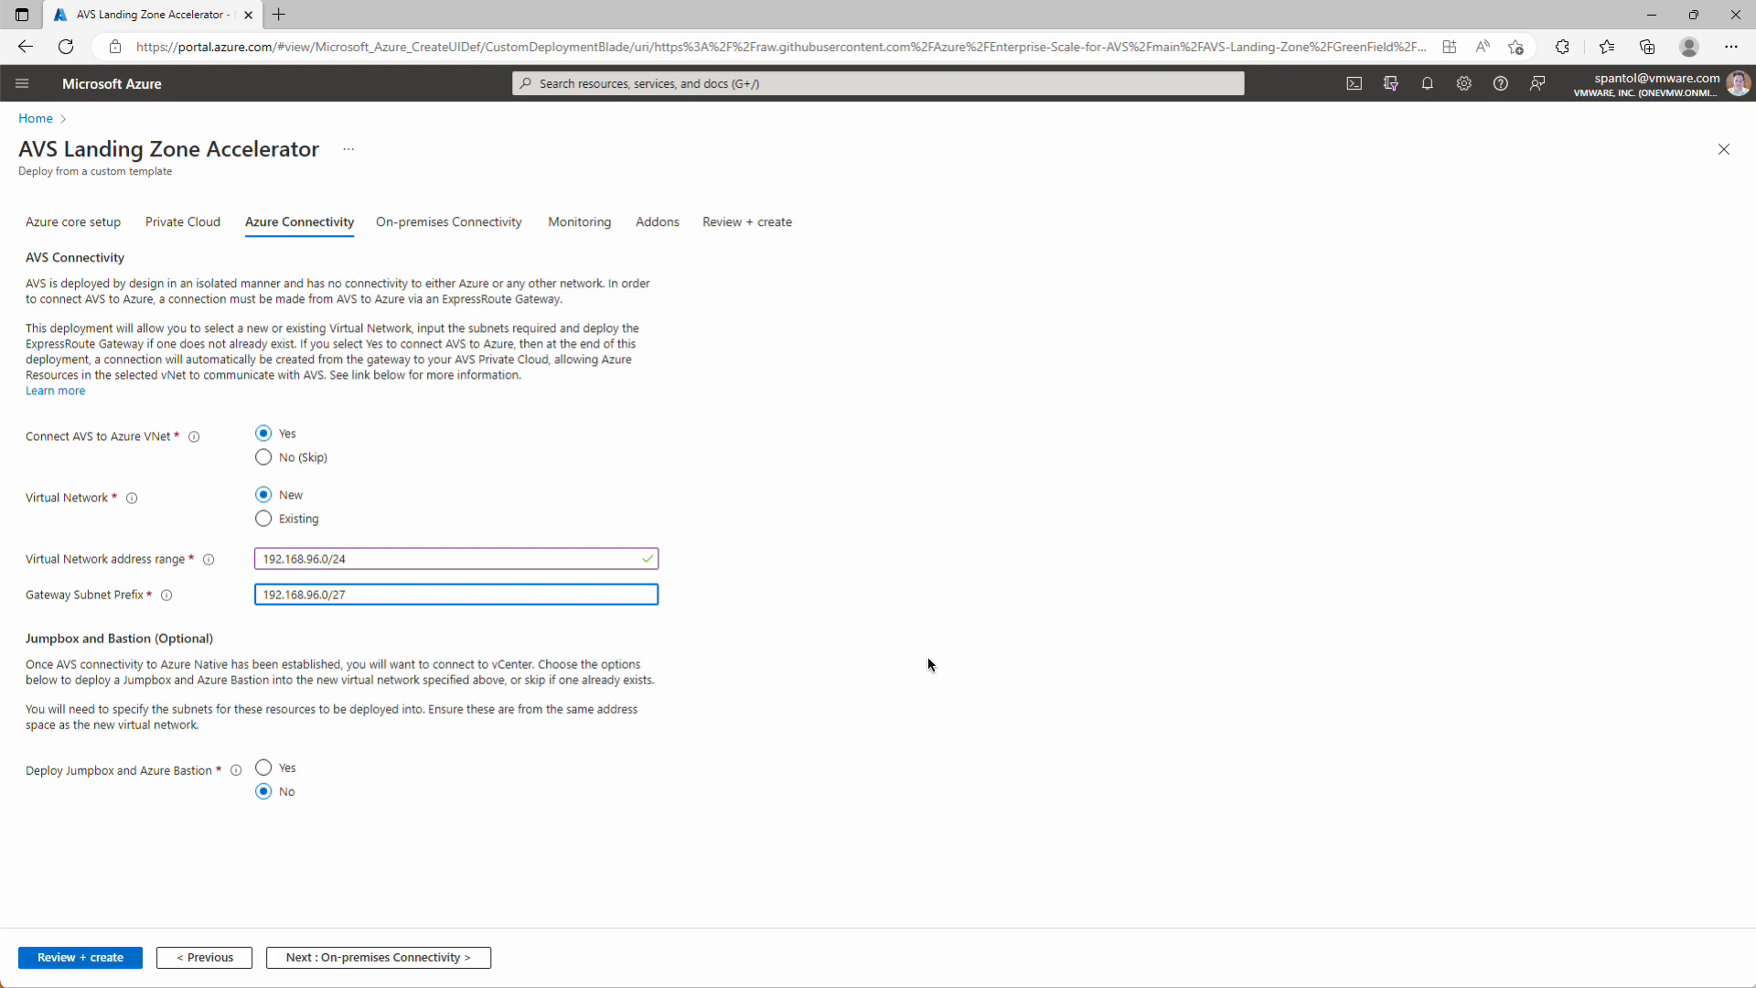
pyautogui.moveTo(264, 770)
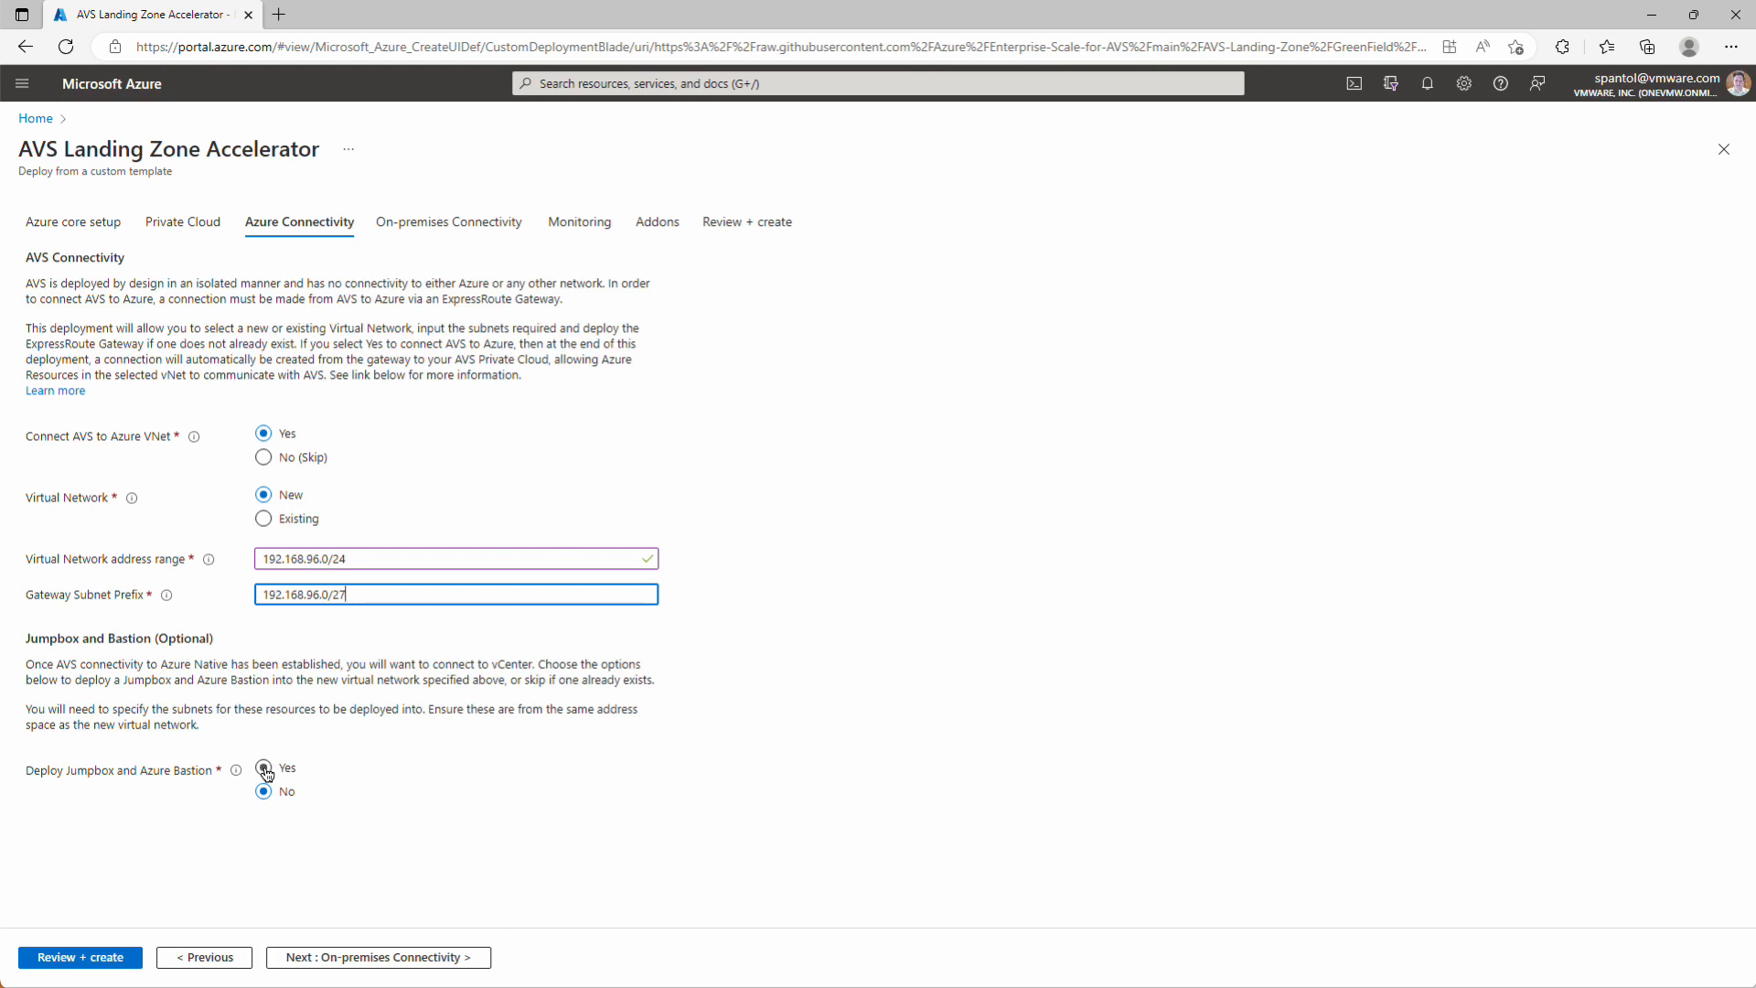
# - Enable jumpbox and Bastion with subnets 192.168.96.32/27 and 192.168.96.64/26
pyautogui.click(263, 768)
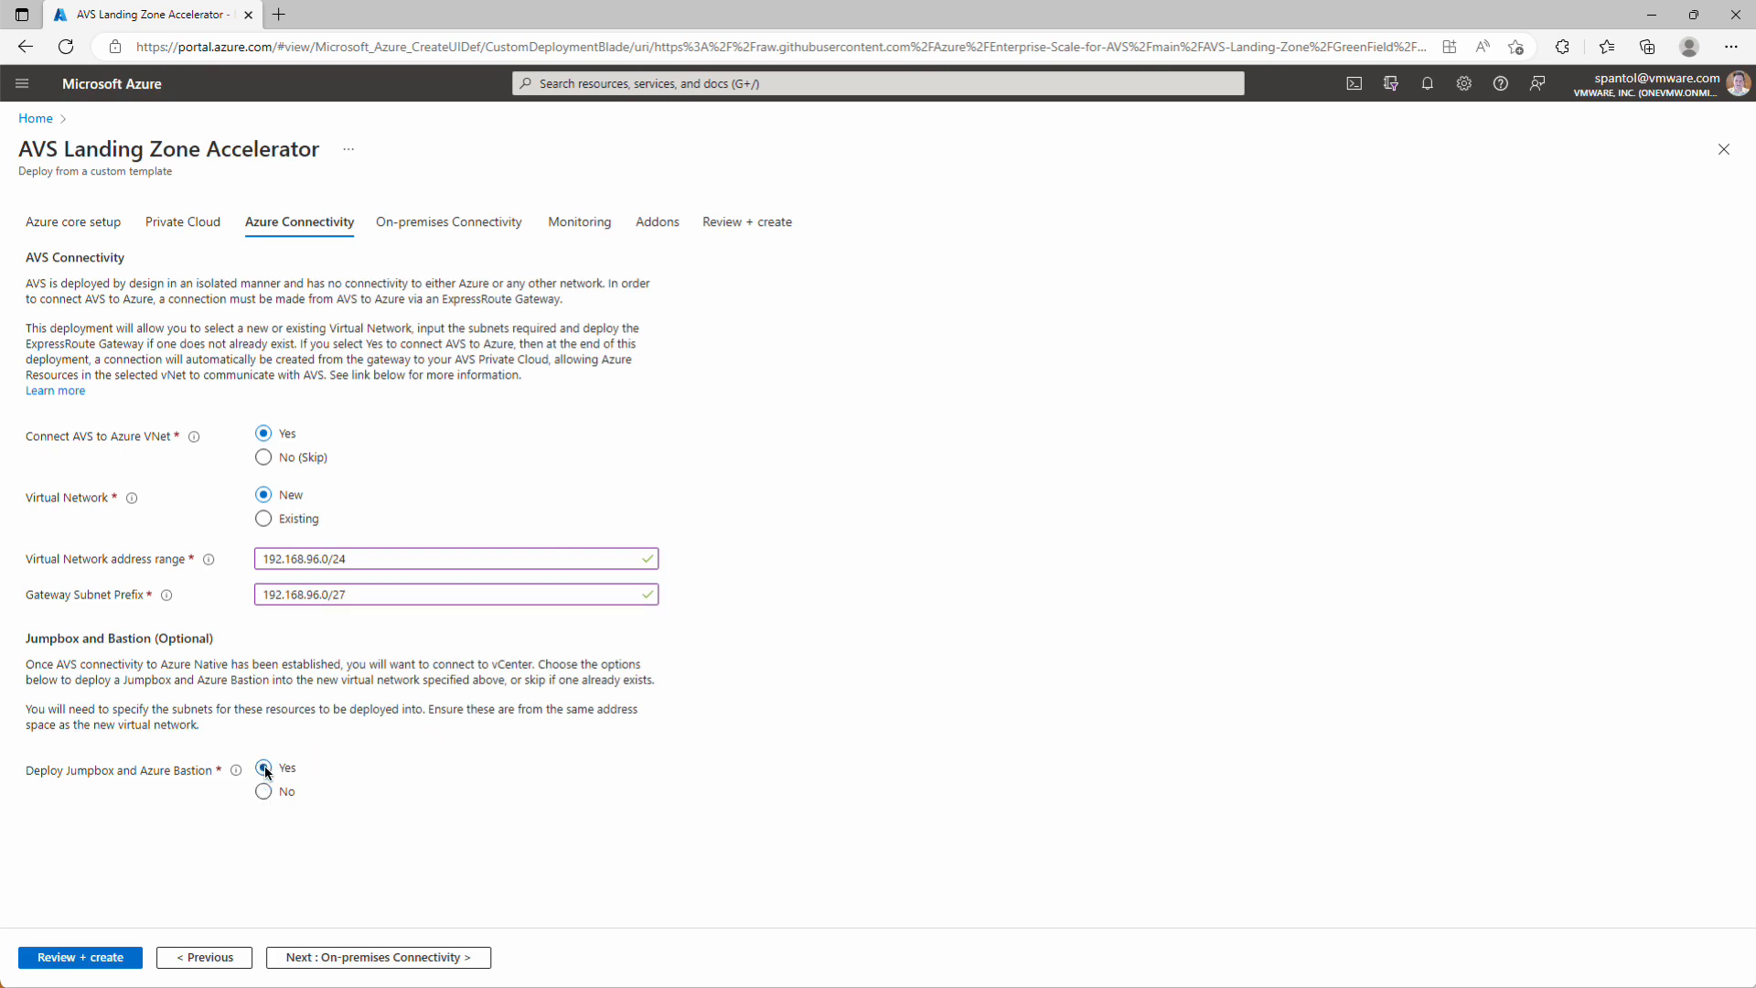
pyautogui.click(264, 767)
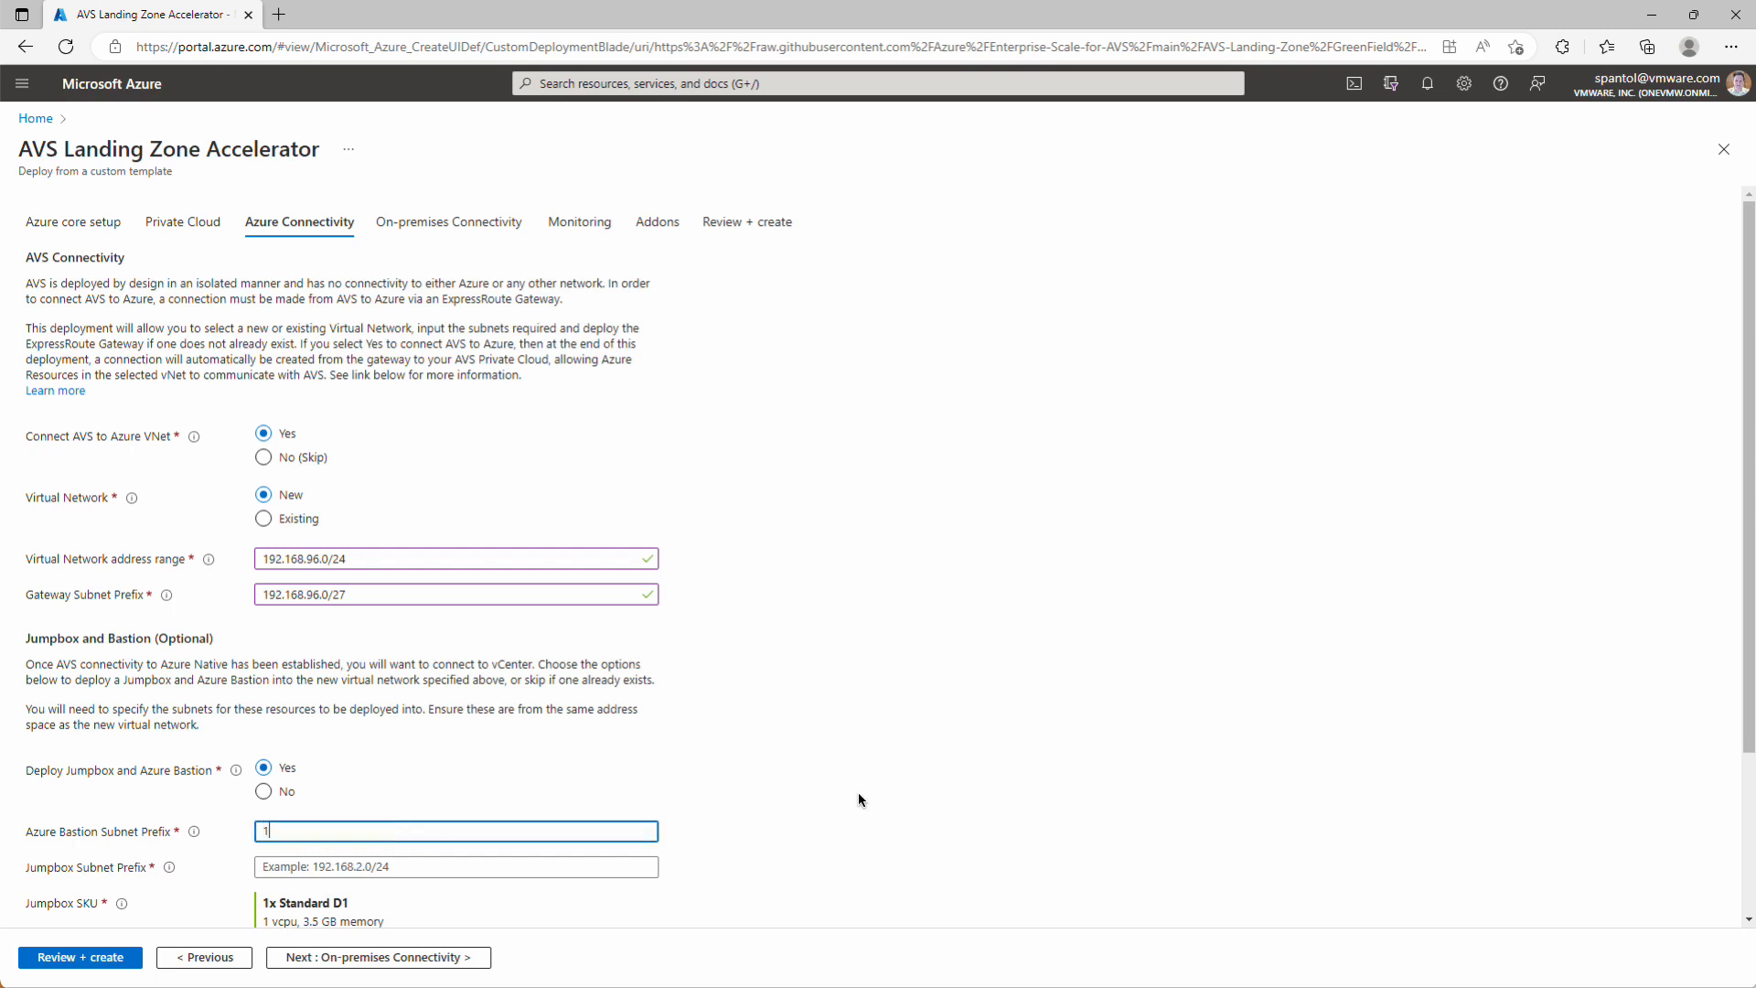
pyautogui.write('192.168.96.64/26')
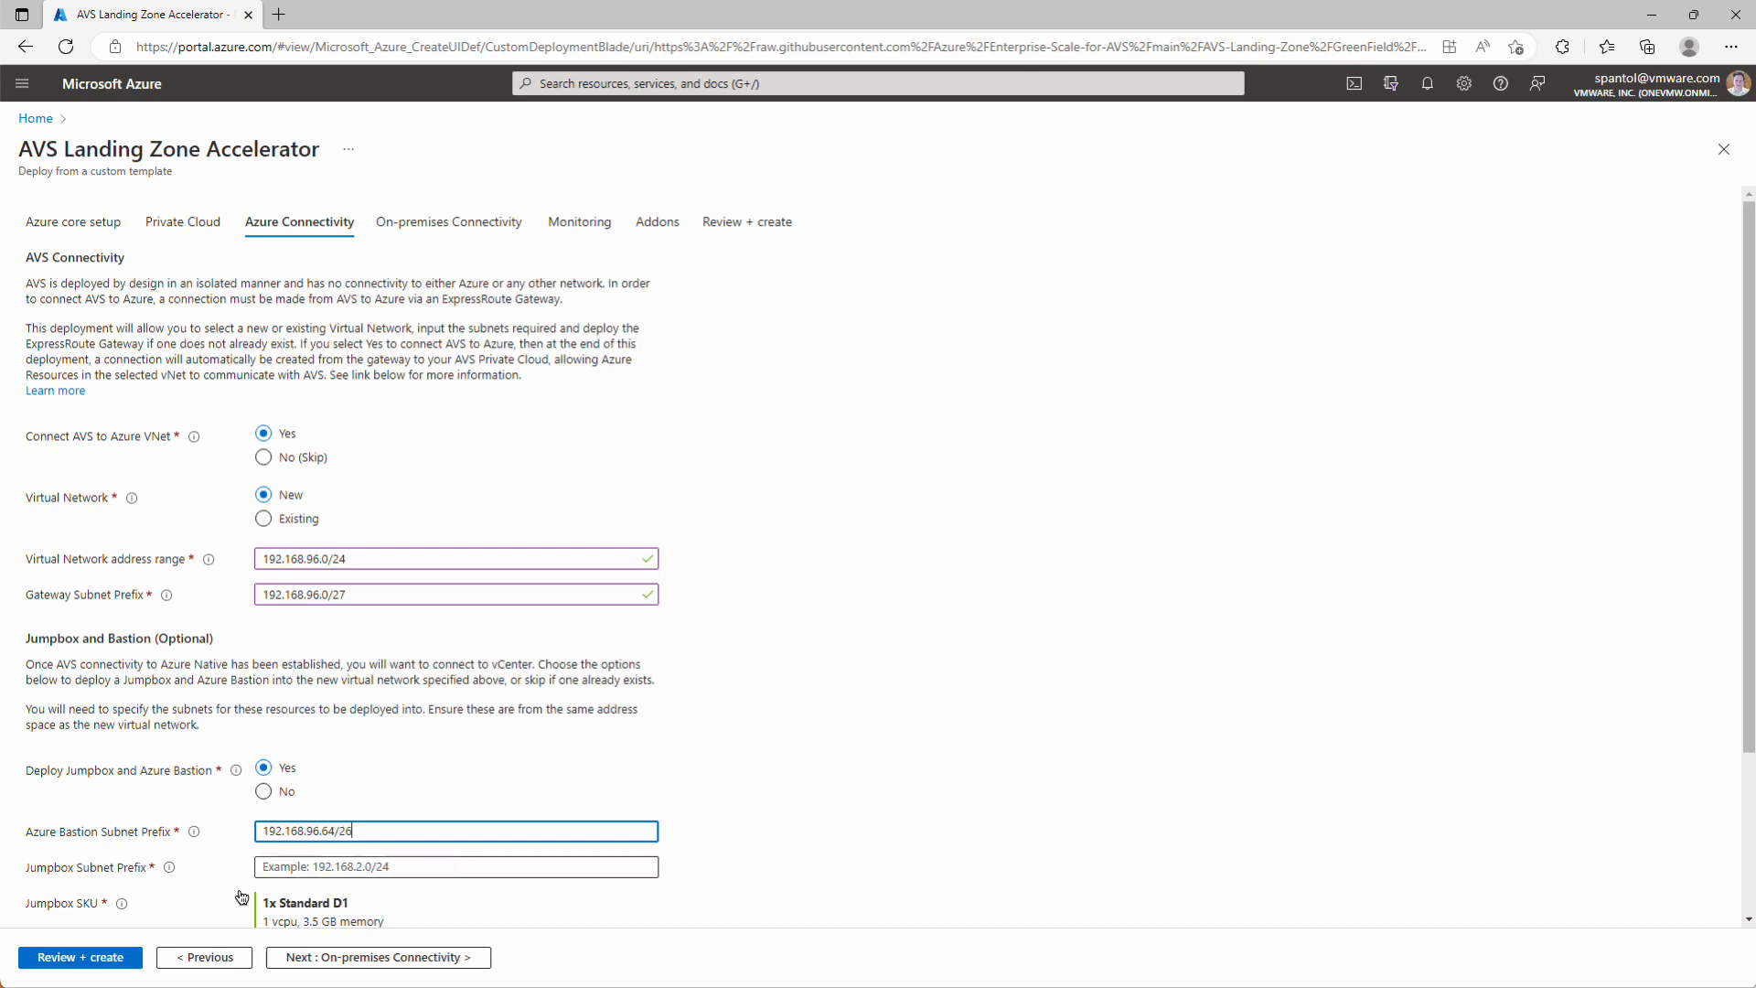
pyautogui.click(456, 865)
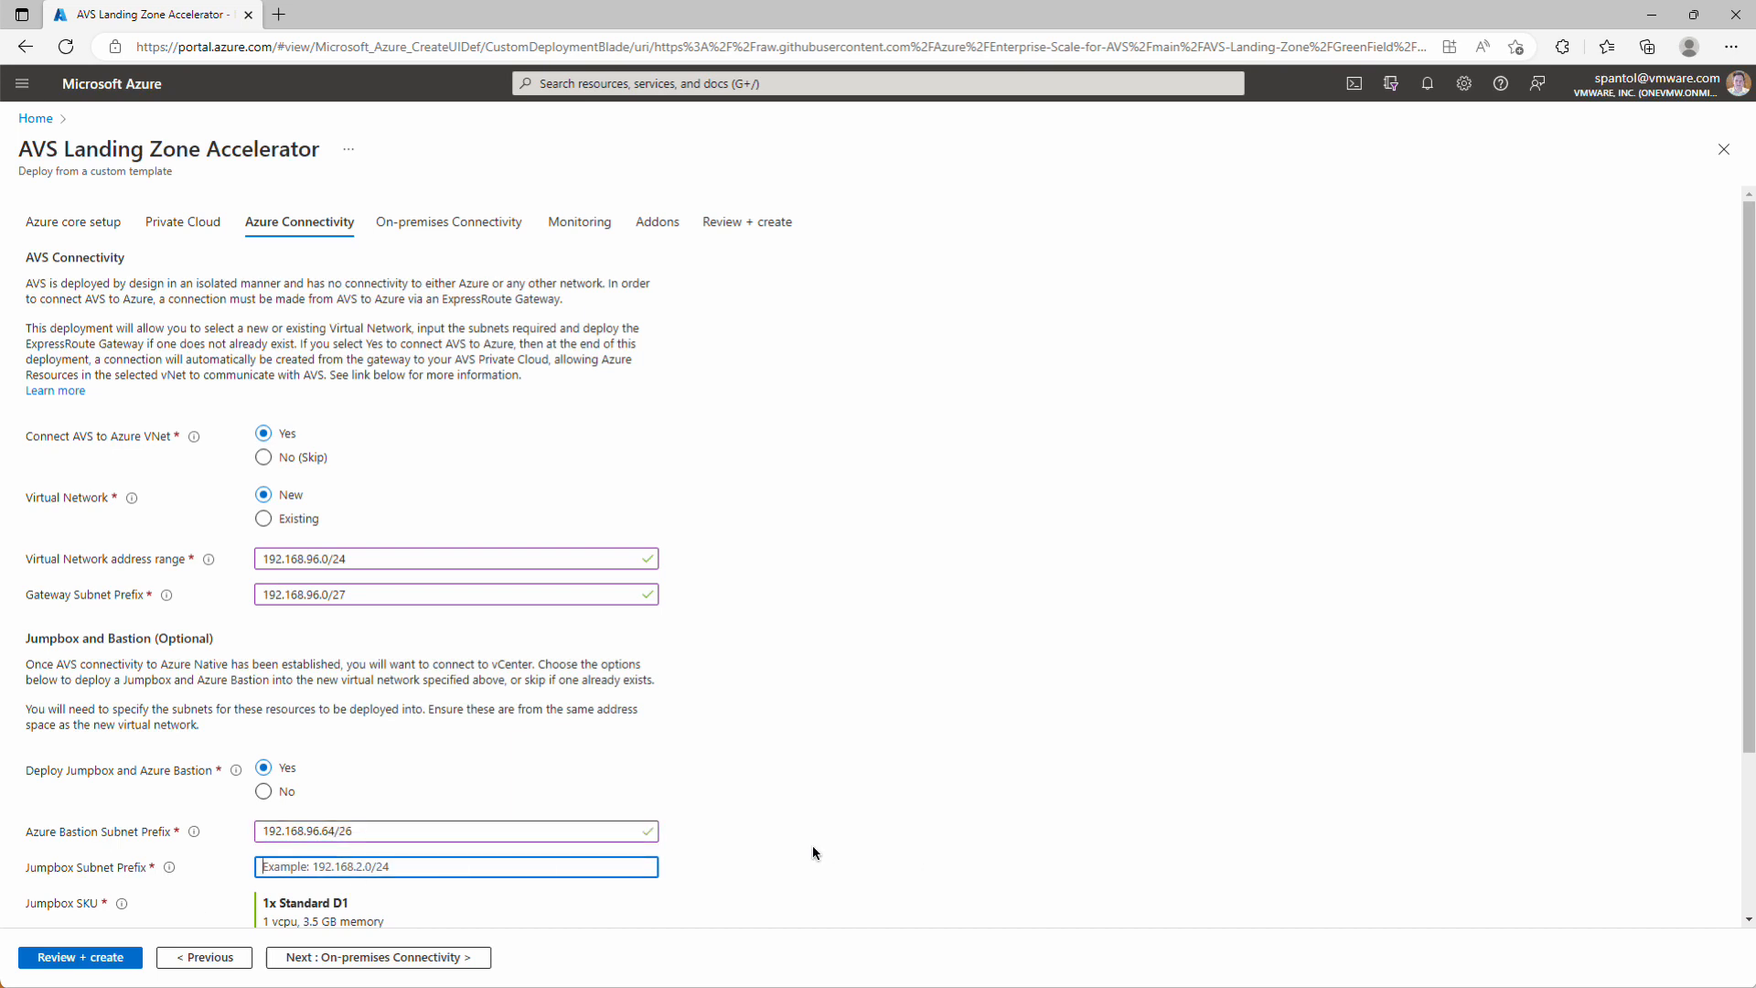
pyautogui.write('192.168.96.32/27')
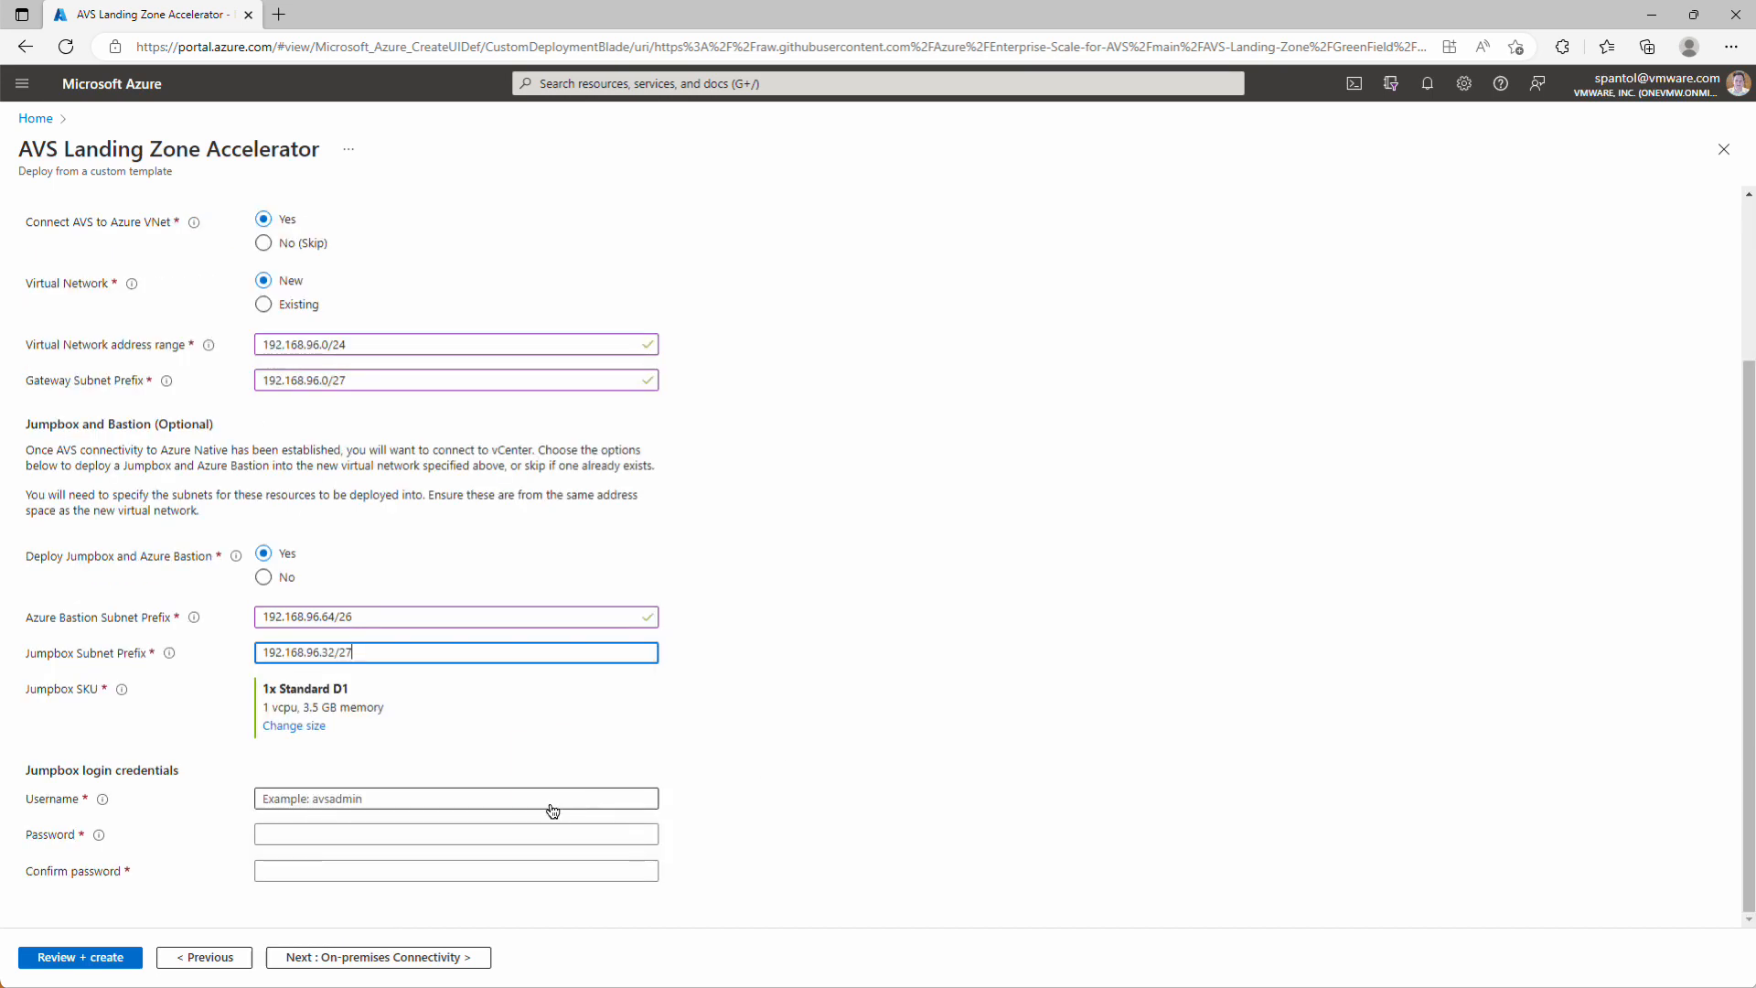
# - Set the jumpbox login username 'avsad' and password, then proceed to On-premises Connectivity
pyautogui.click(455, 798)
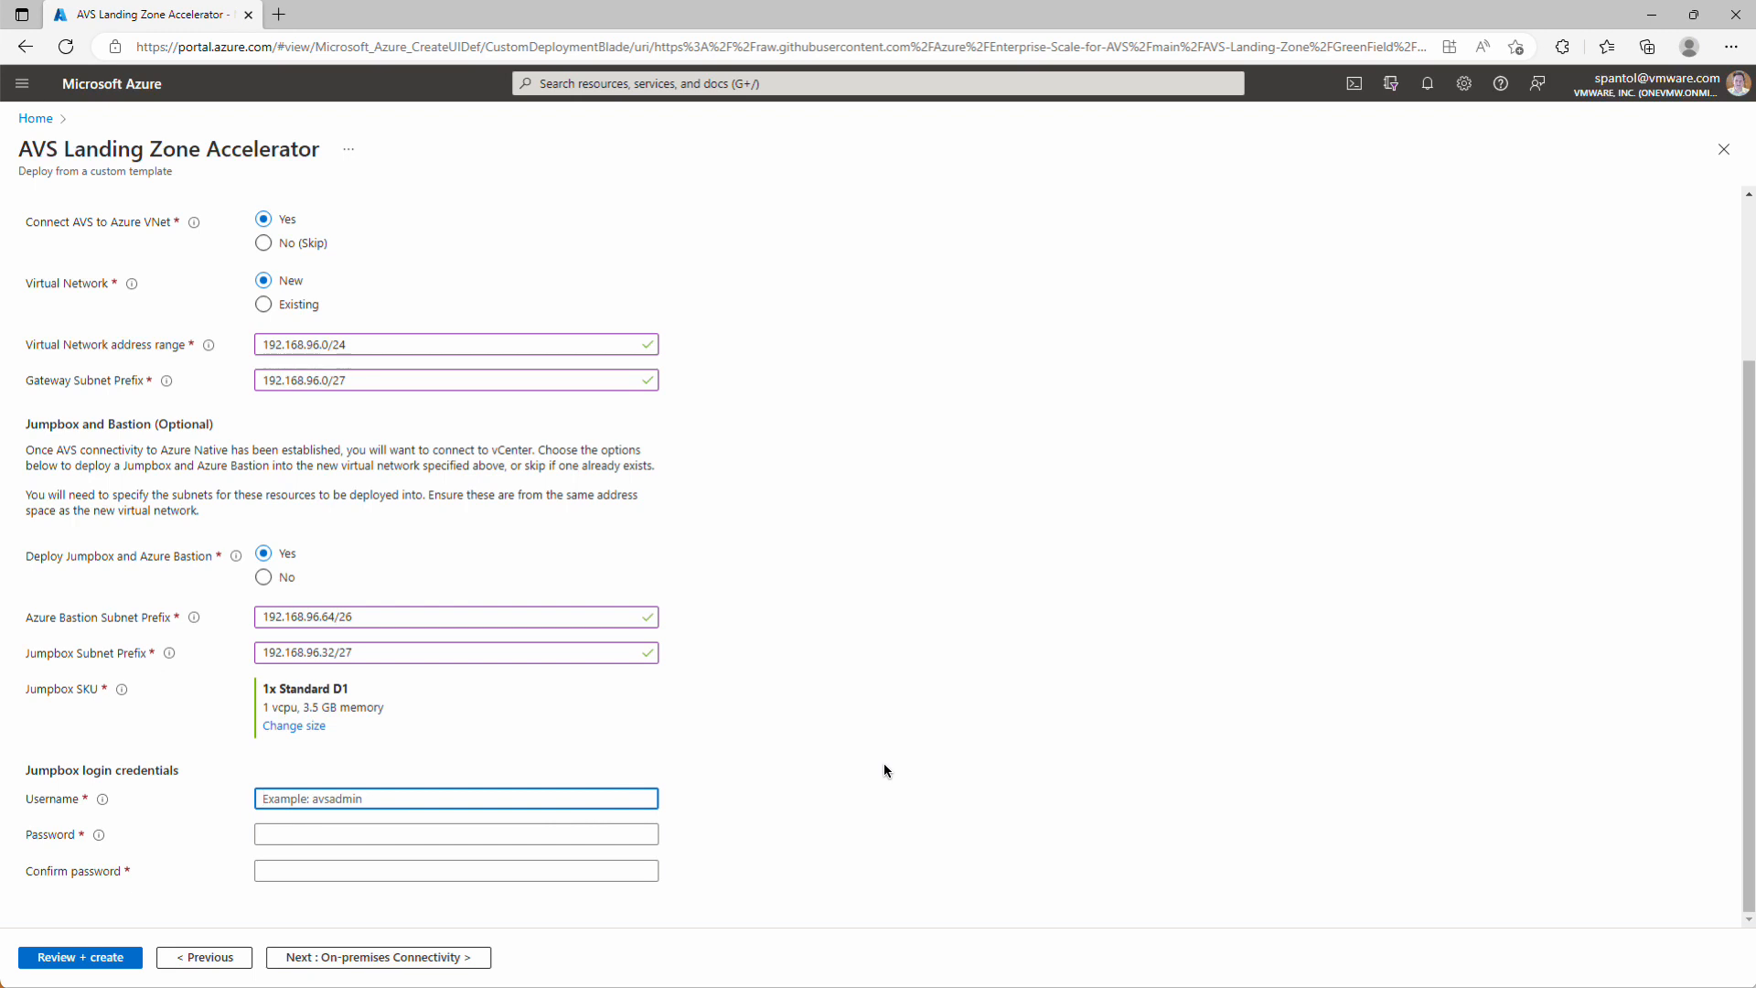
pyautogui.write('avsadmin')
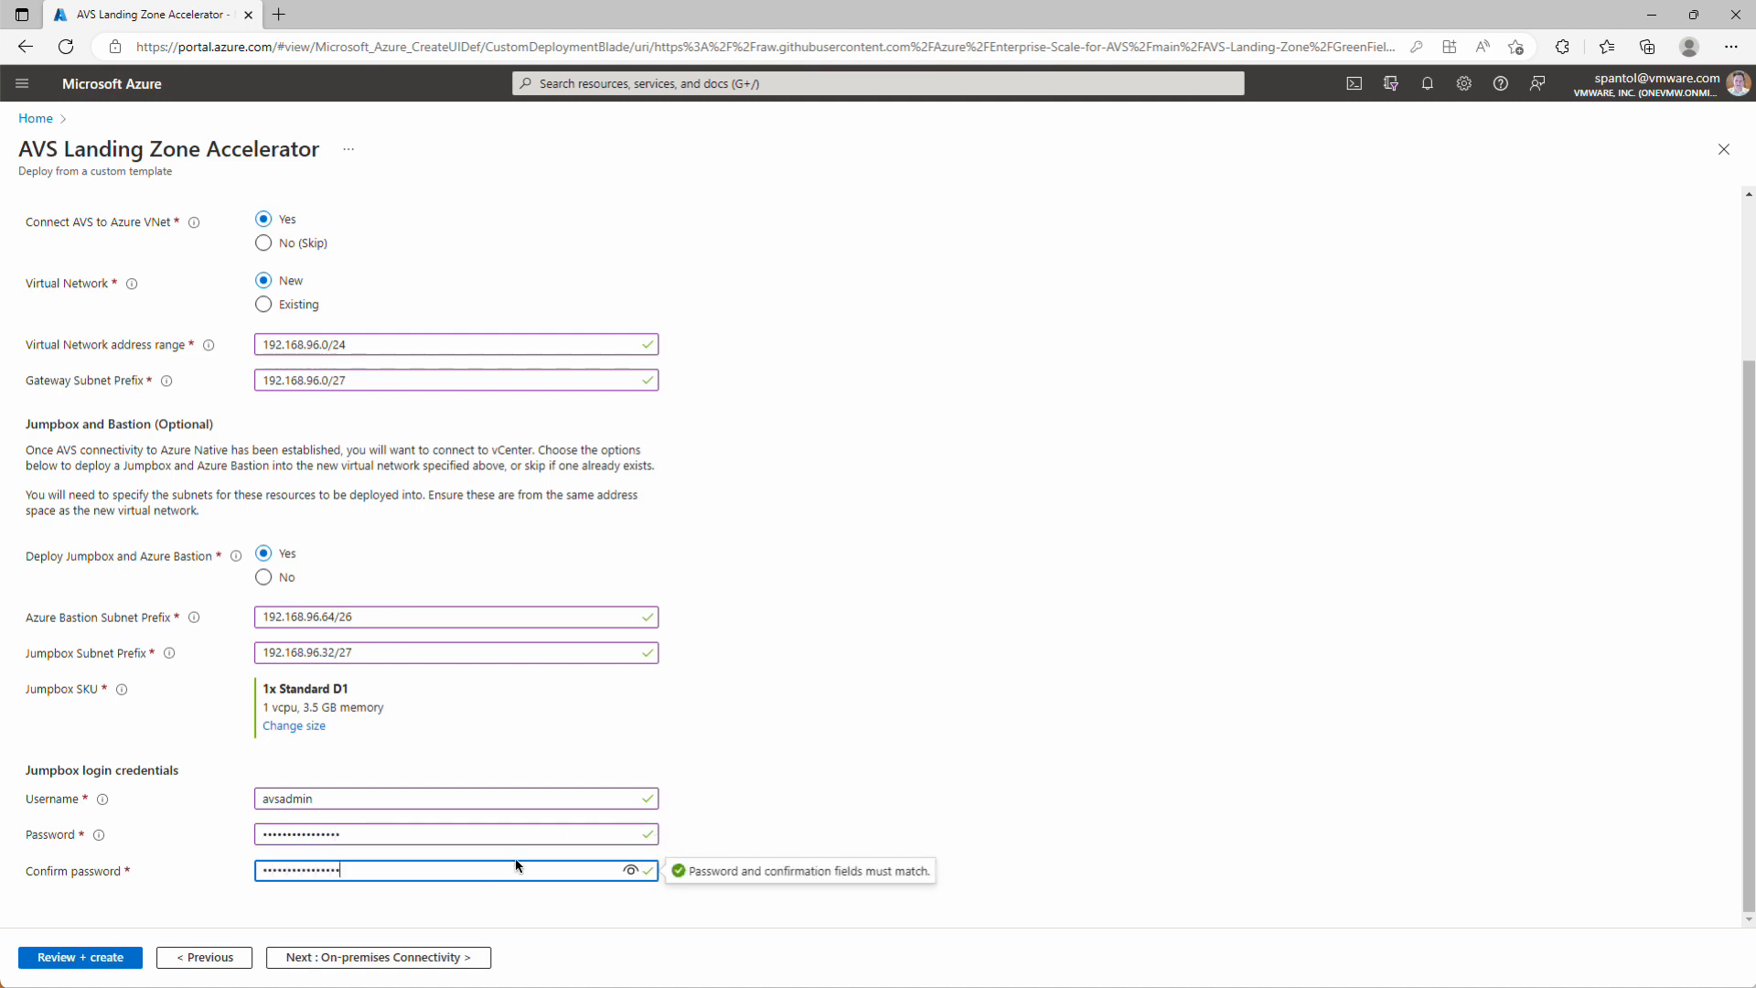
pyautogui.click(377, 957)
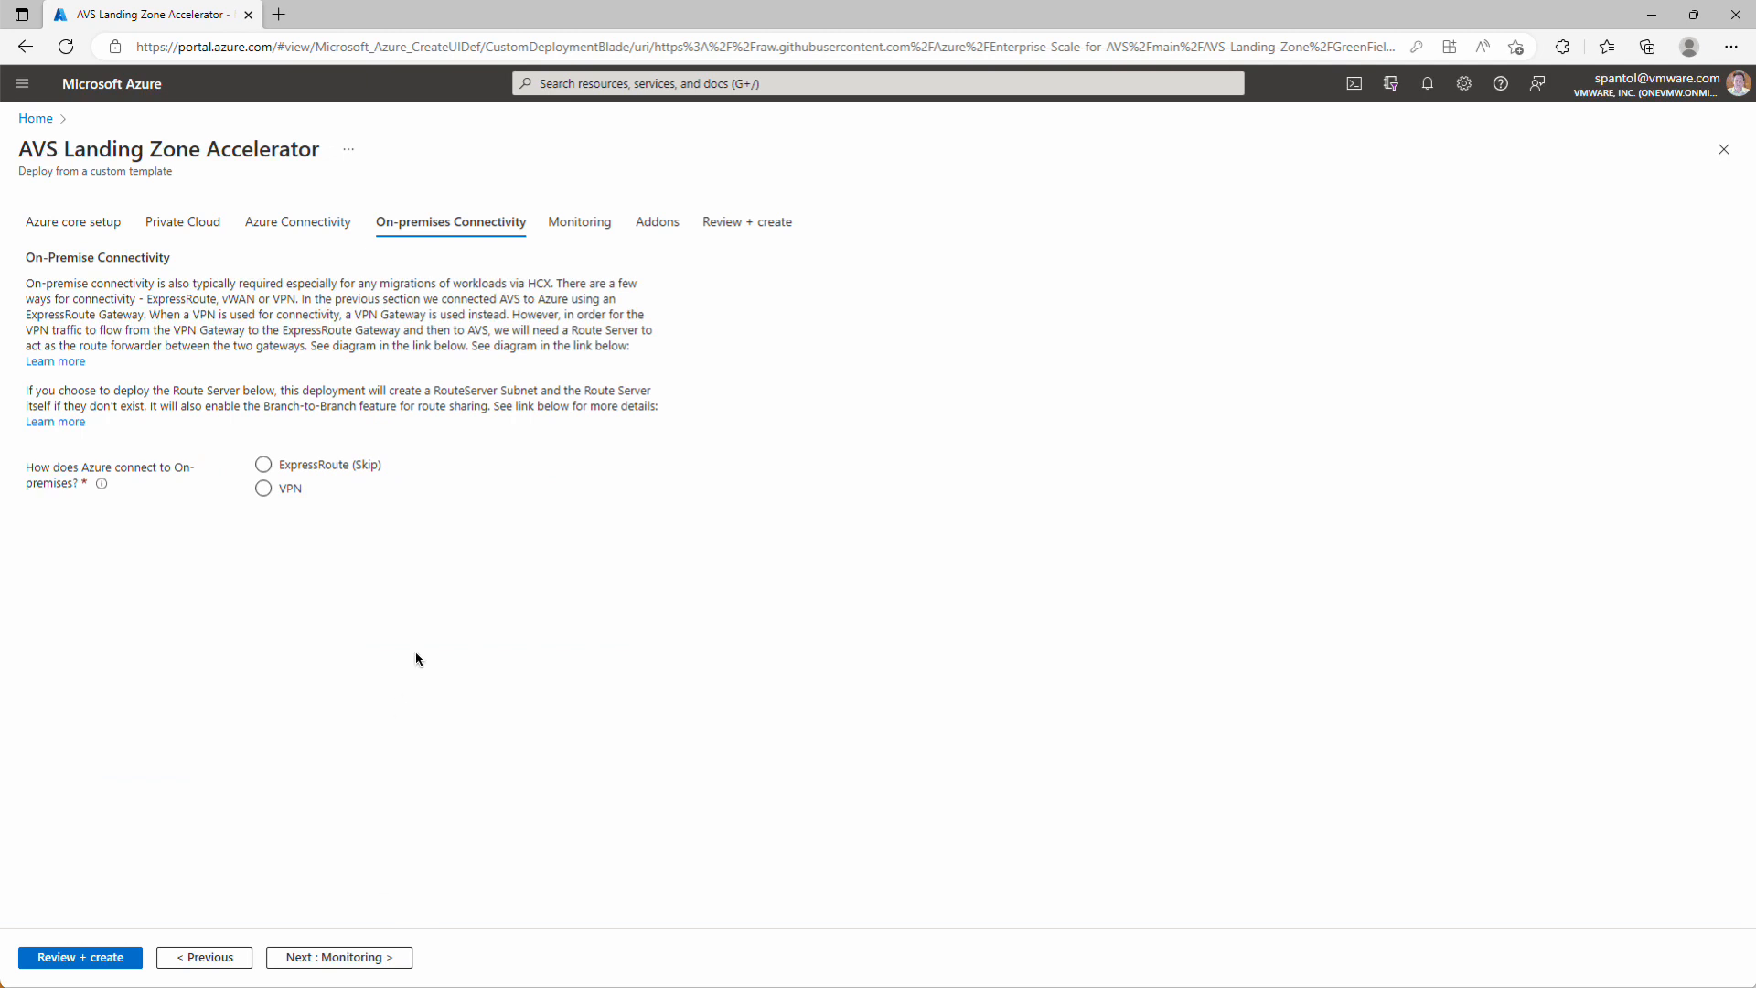
# - Choose ExpressRoute (Skip) as the on-premises connection and continue to Monitoring
pyautogui.click(263, 463)
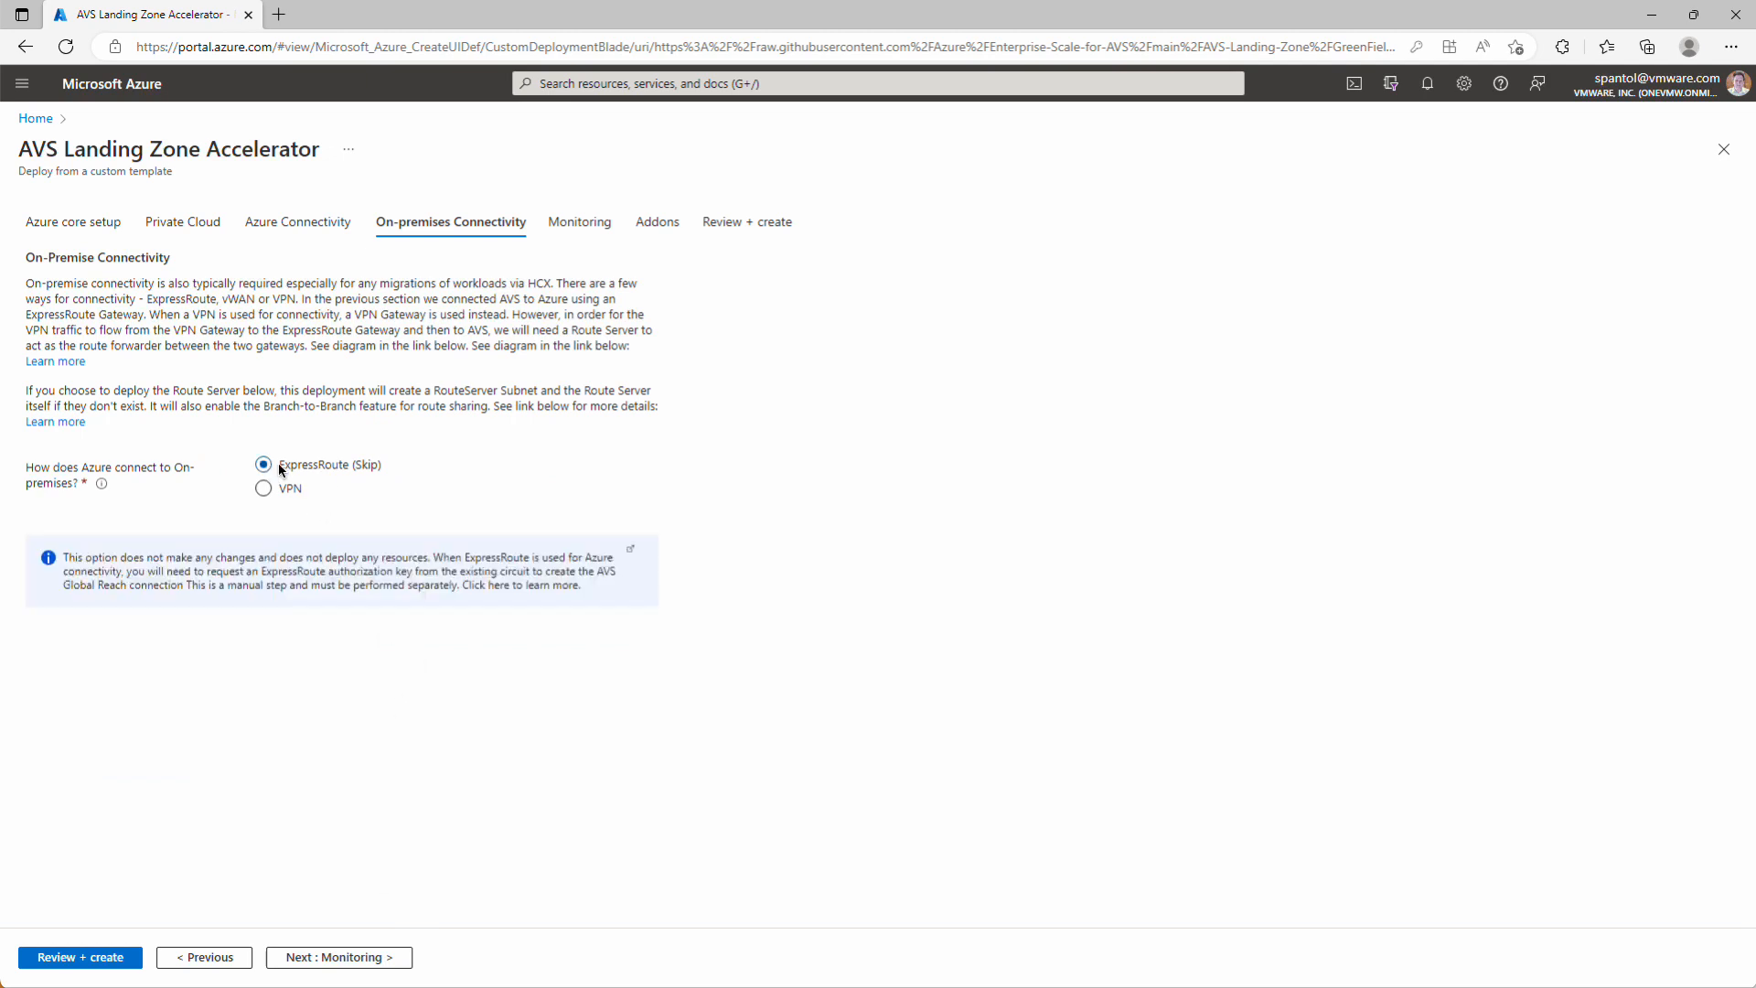
pyautogui.moveTo(527, 461)
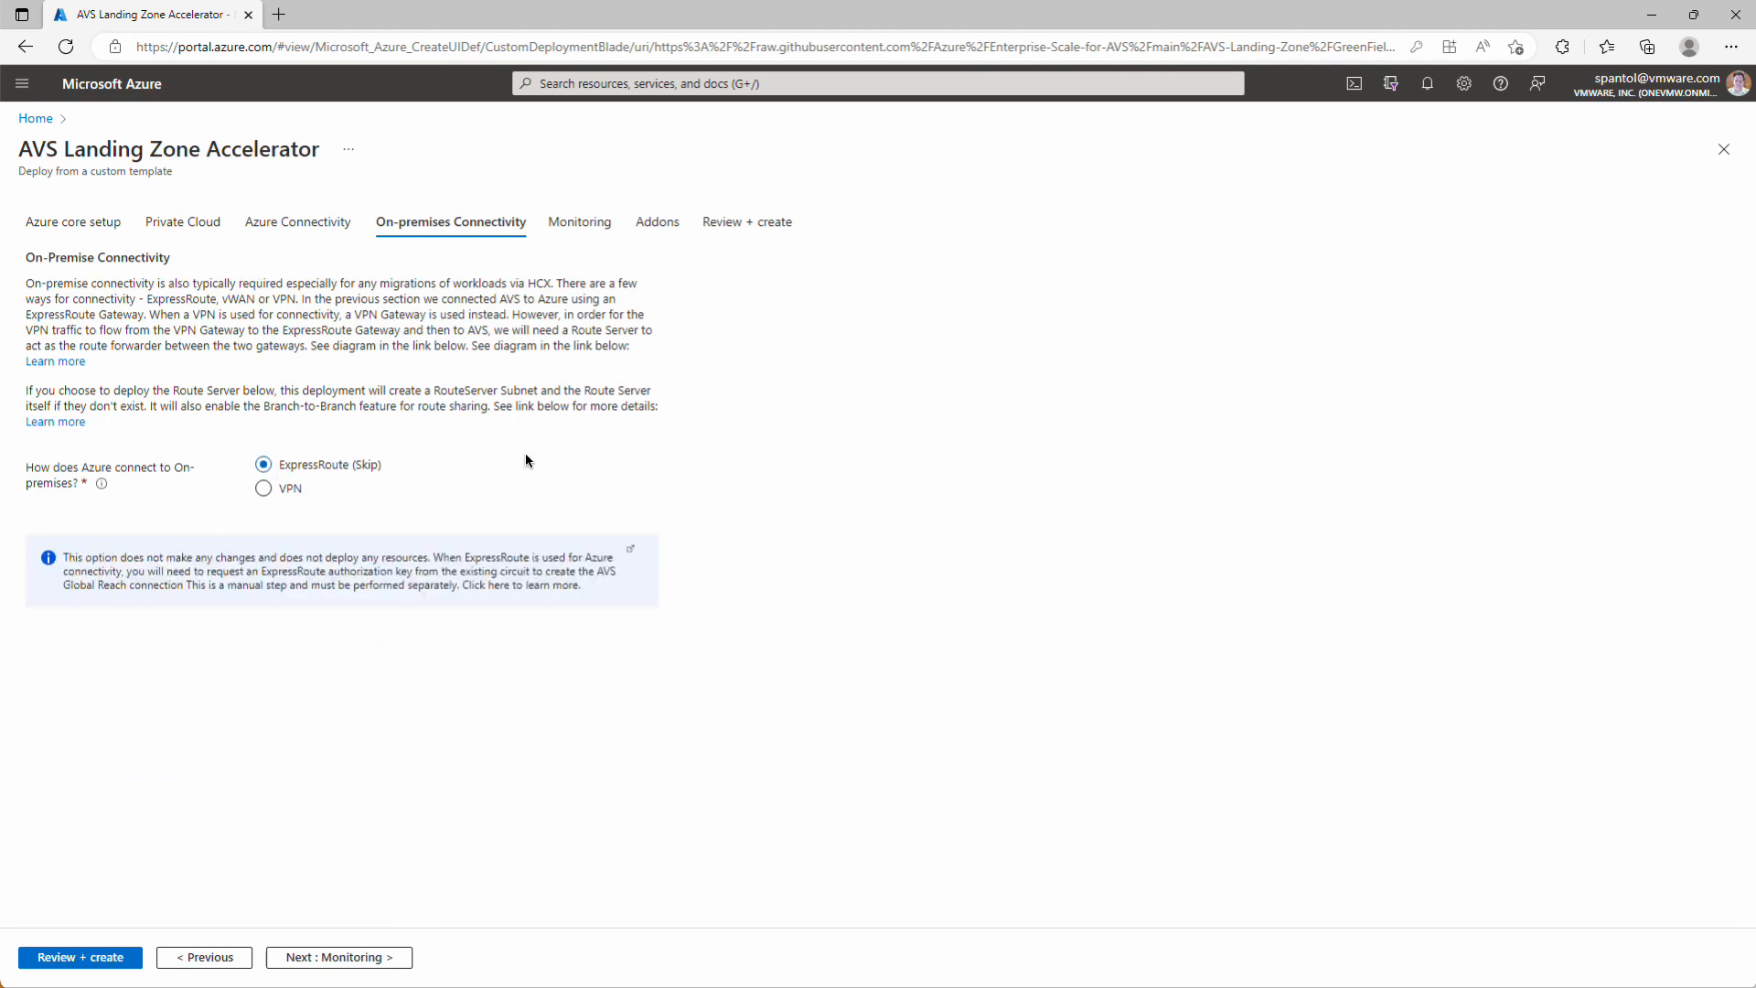
pyautogui.moveTo(466, 556)
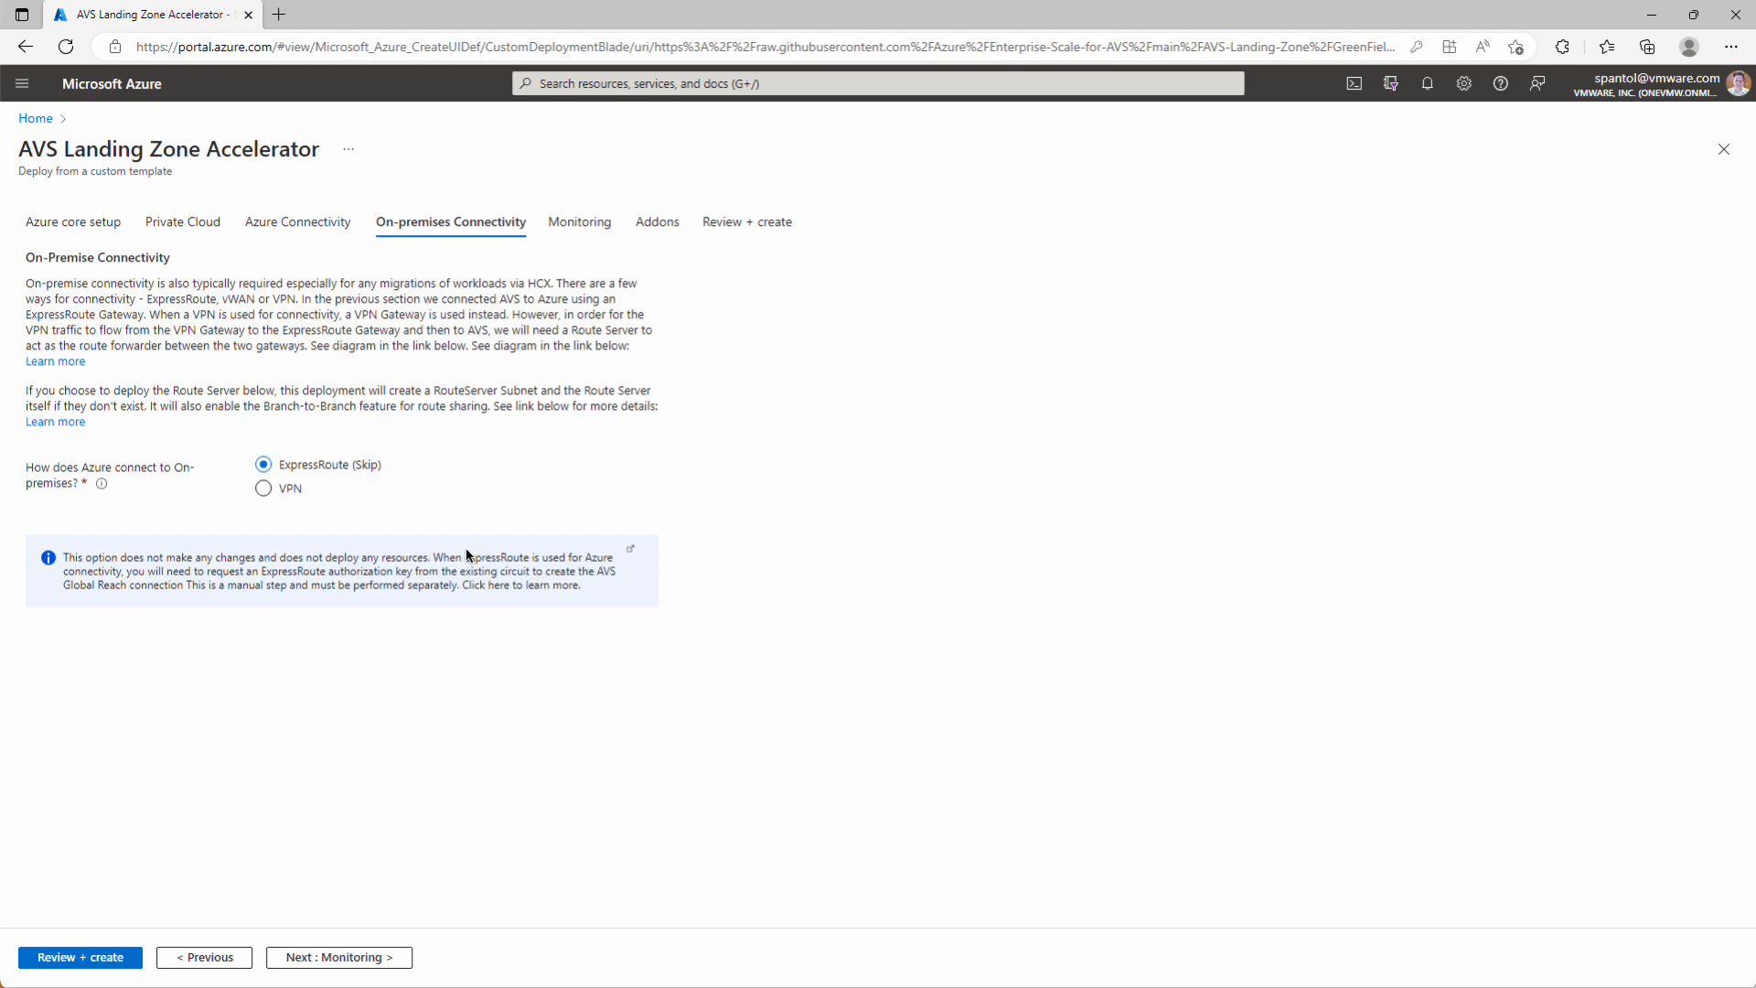
pyautogui.click(336, 957)
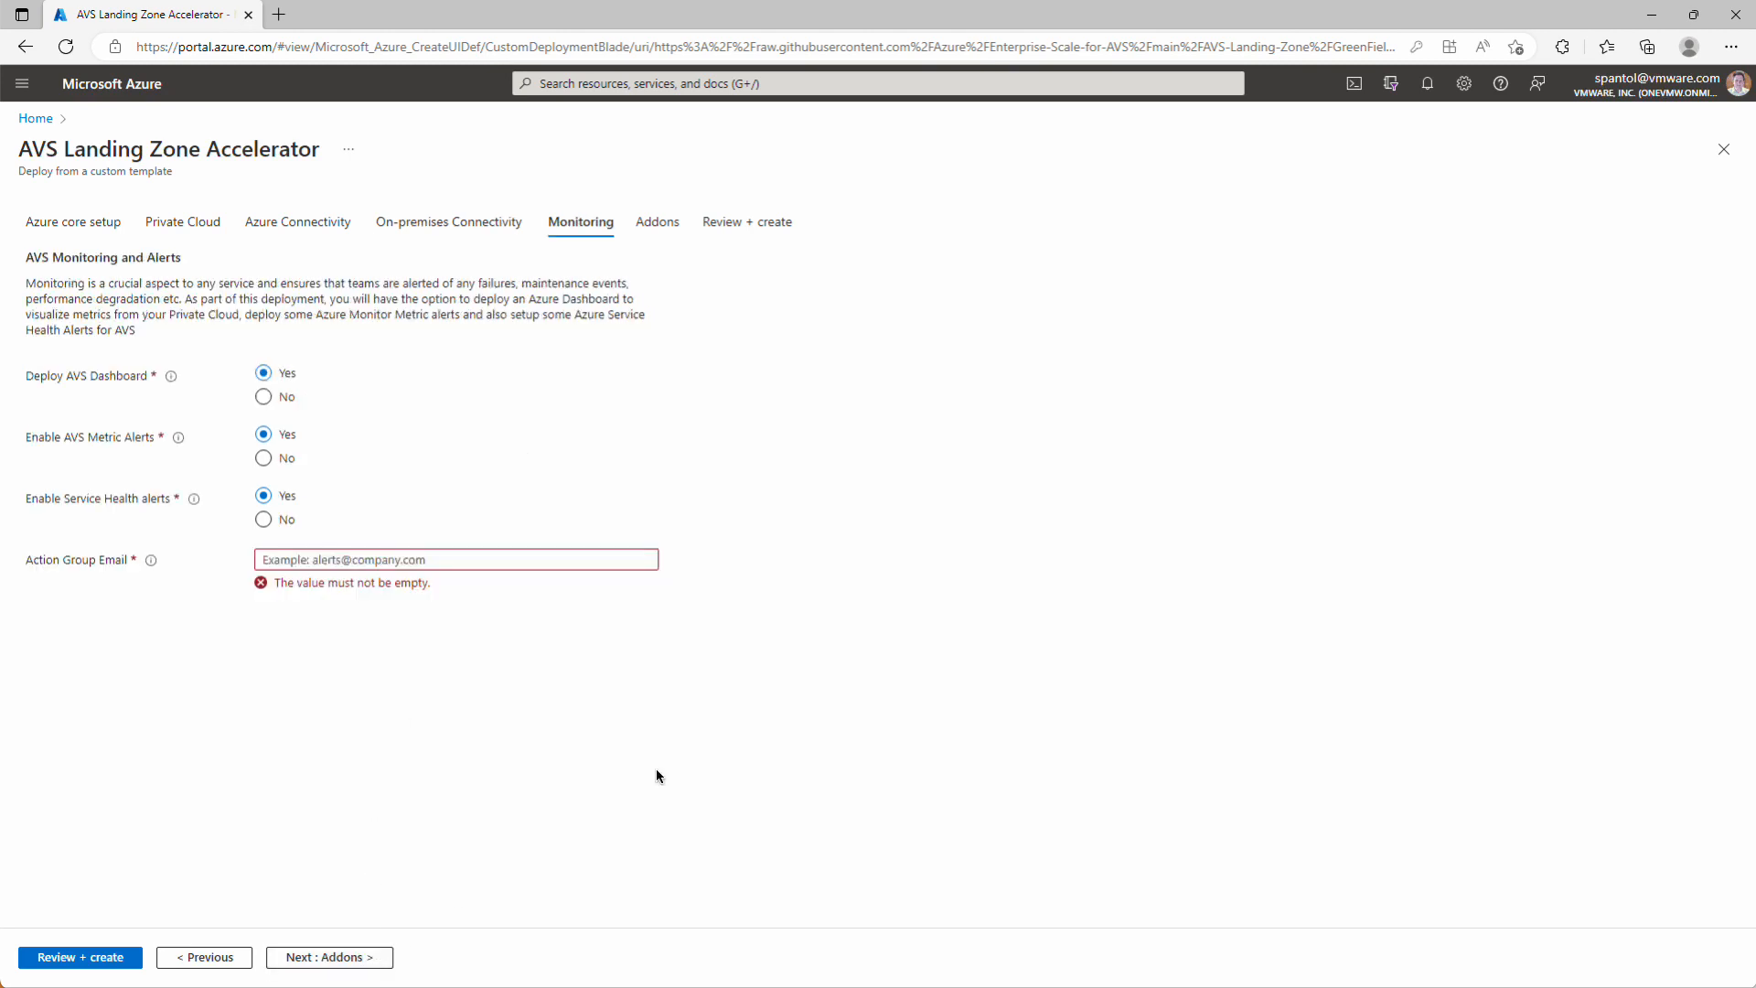
pyautogui.moveTo(224, 380)
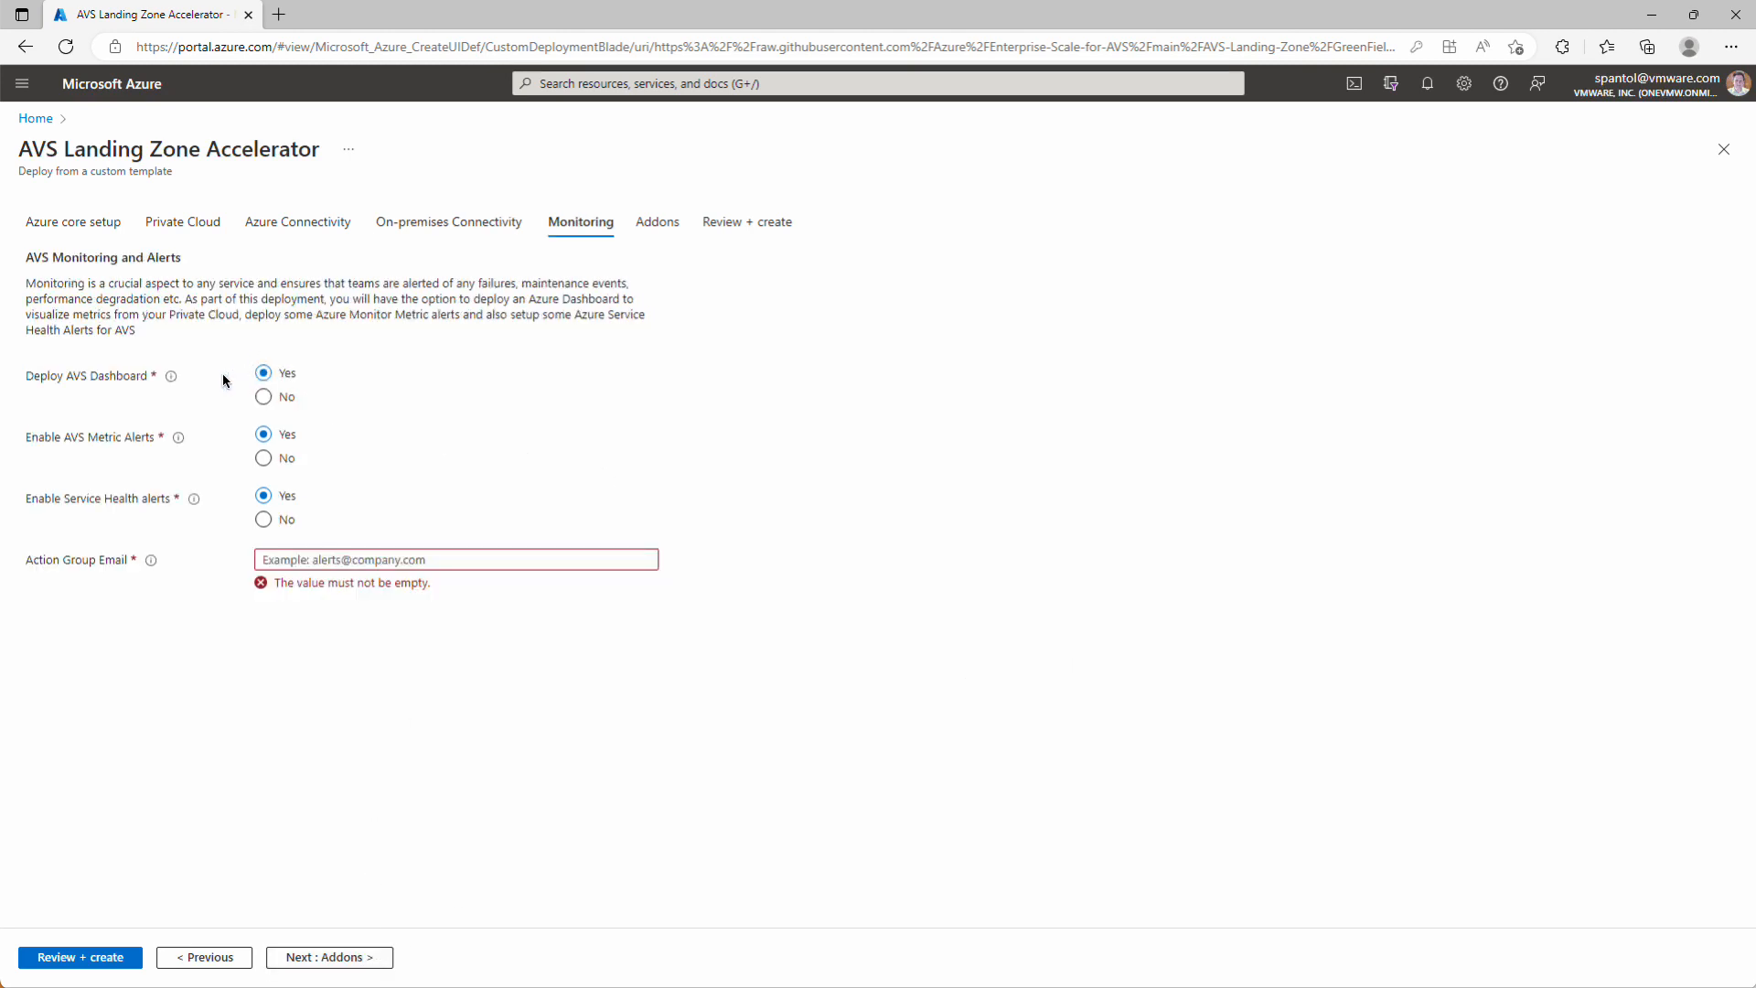
pyautogui.moveTo(212, 498)
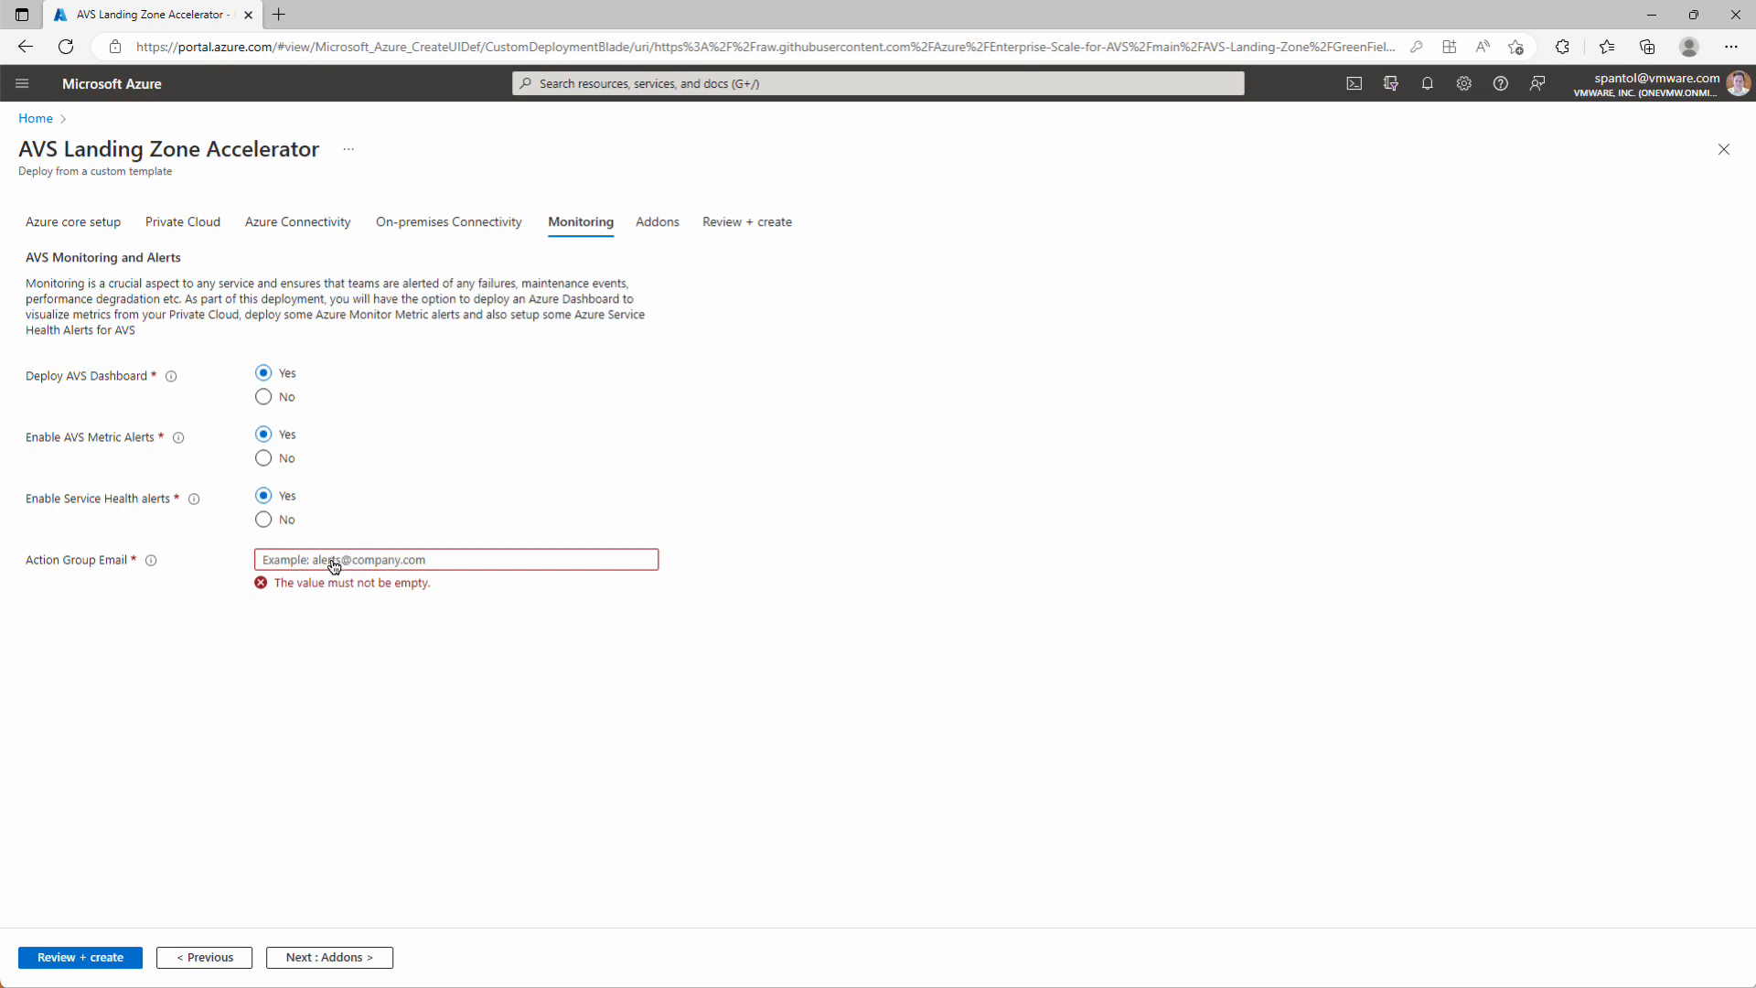
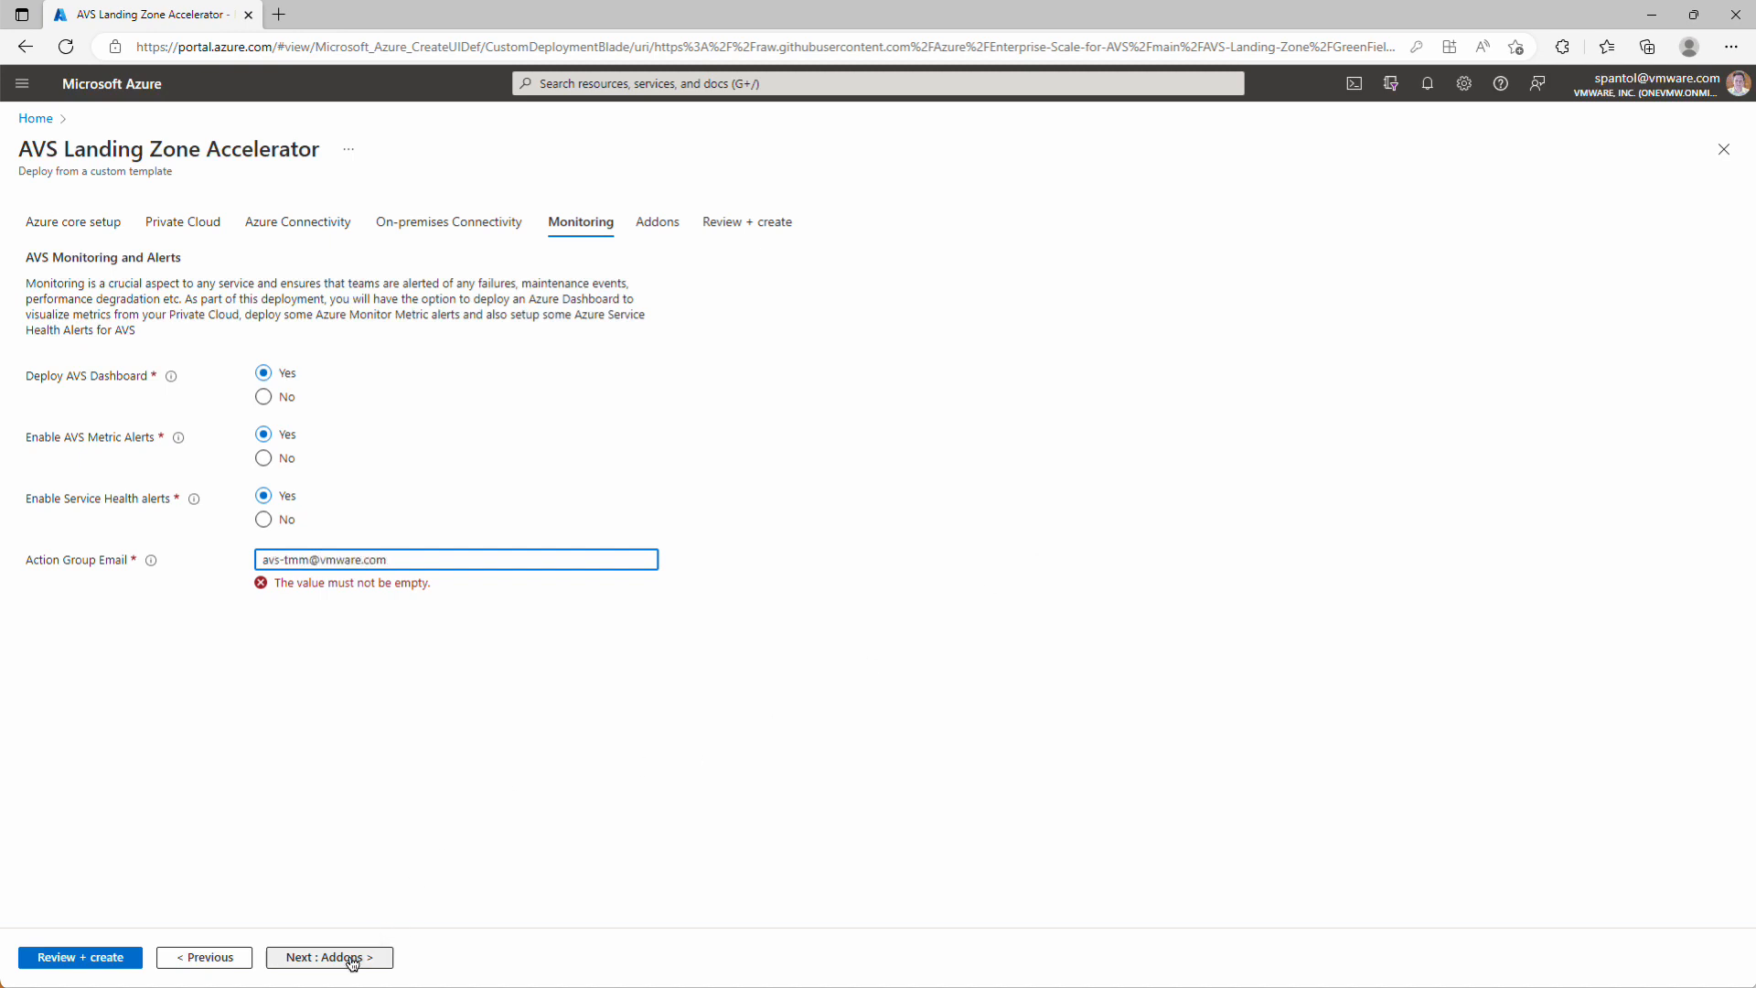
# - Enter the alert action group email address and continue to the HCX/SRM add-on settings
pyautogui.click(328, 957)
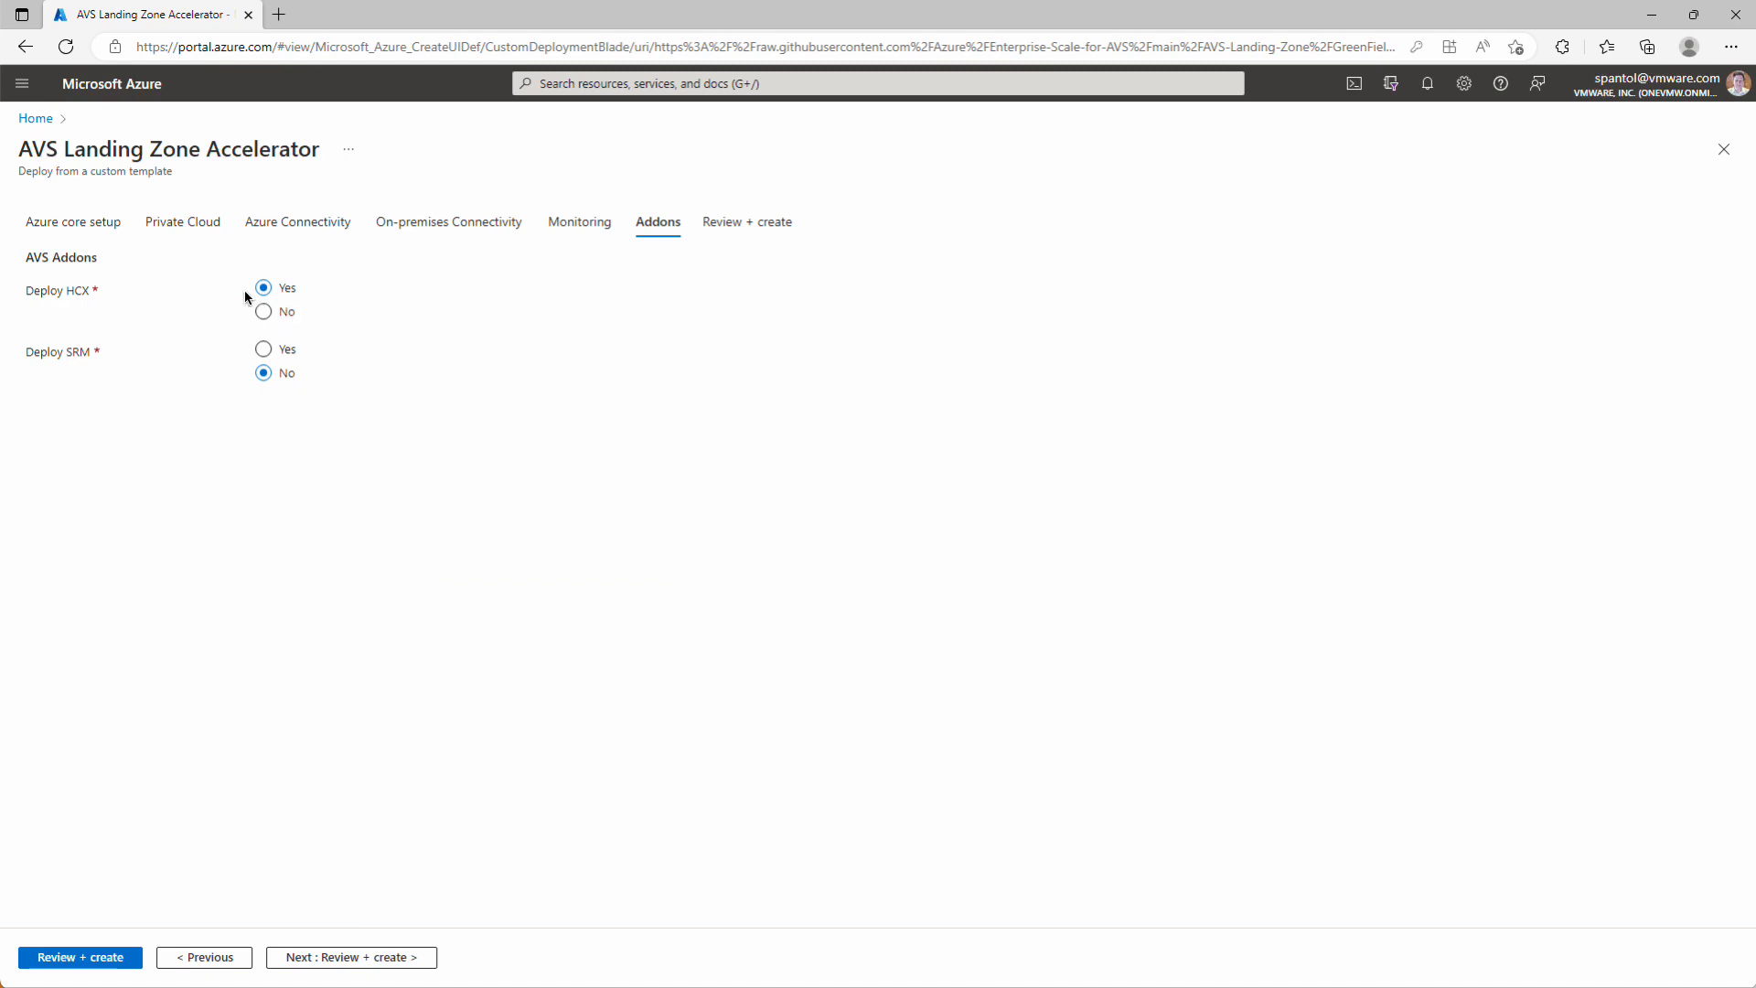
pyautogui.moveTo(232, 376)
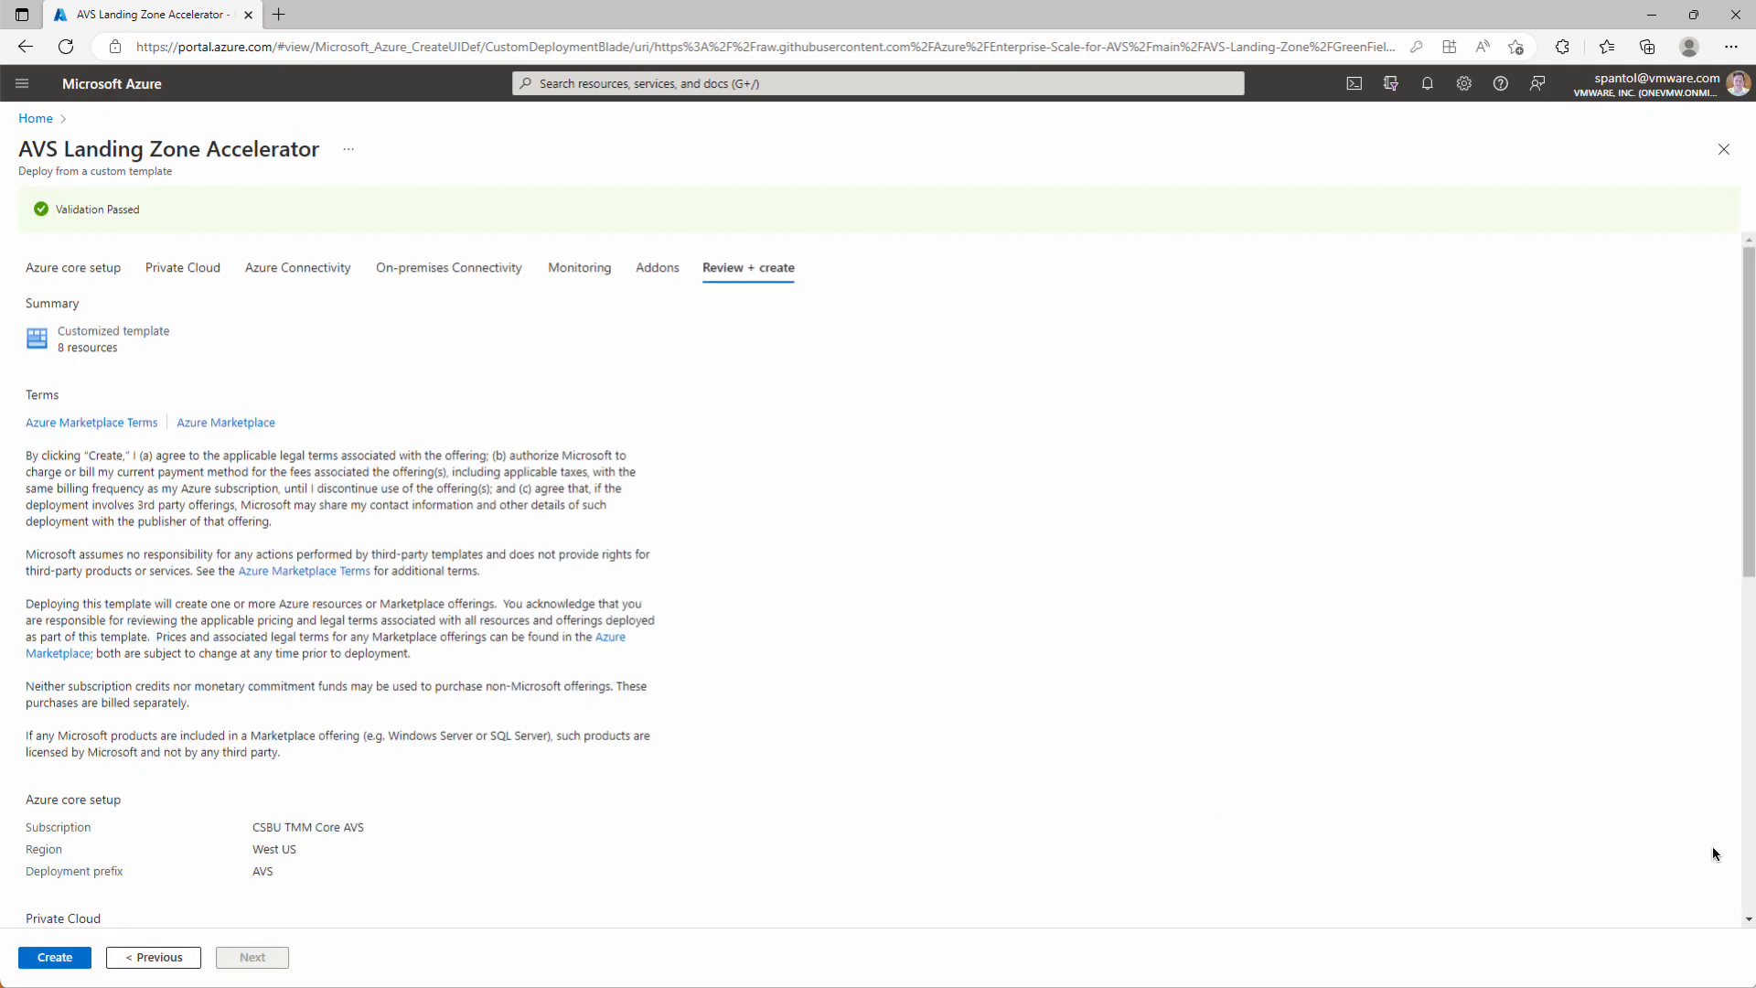
# - Review the validated template summary and create the AVS landing zone deployment
pyautogui.scroll(-3)
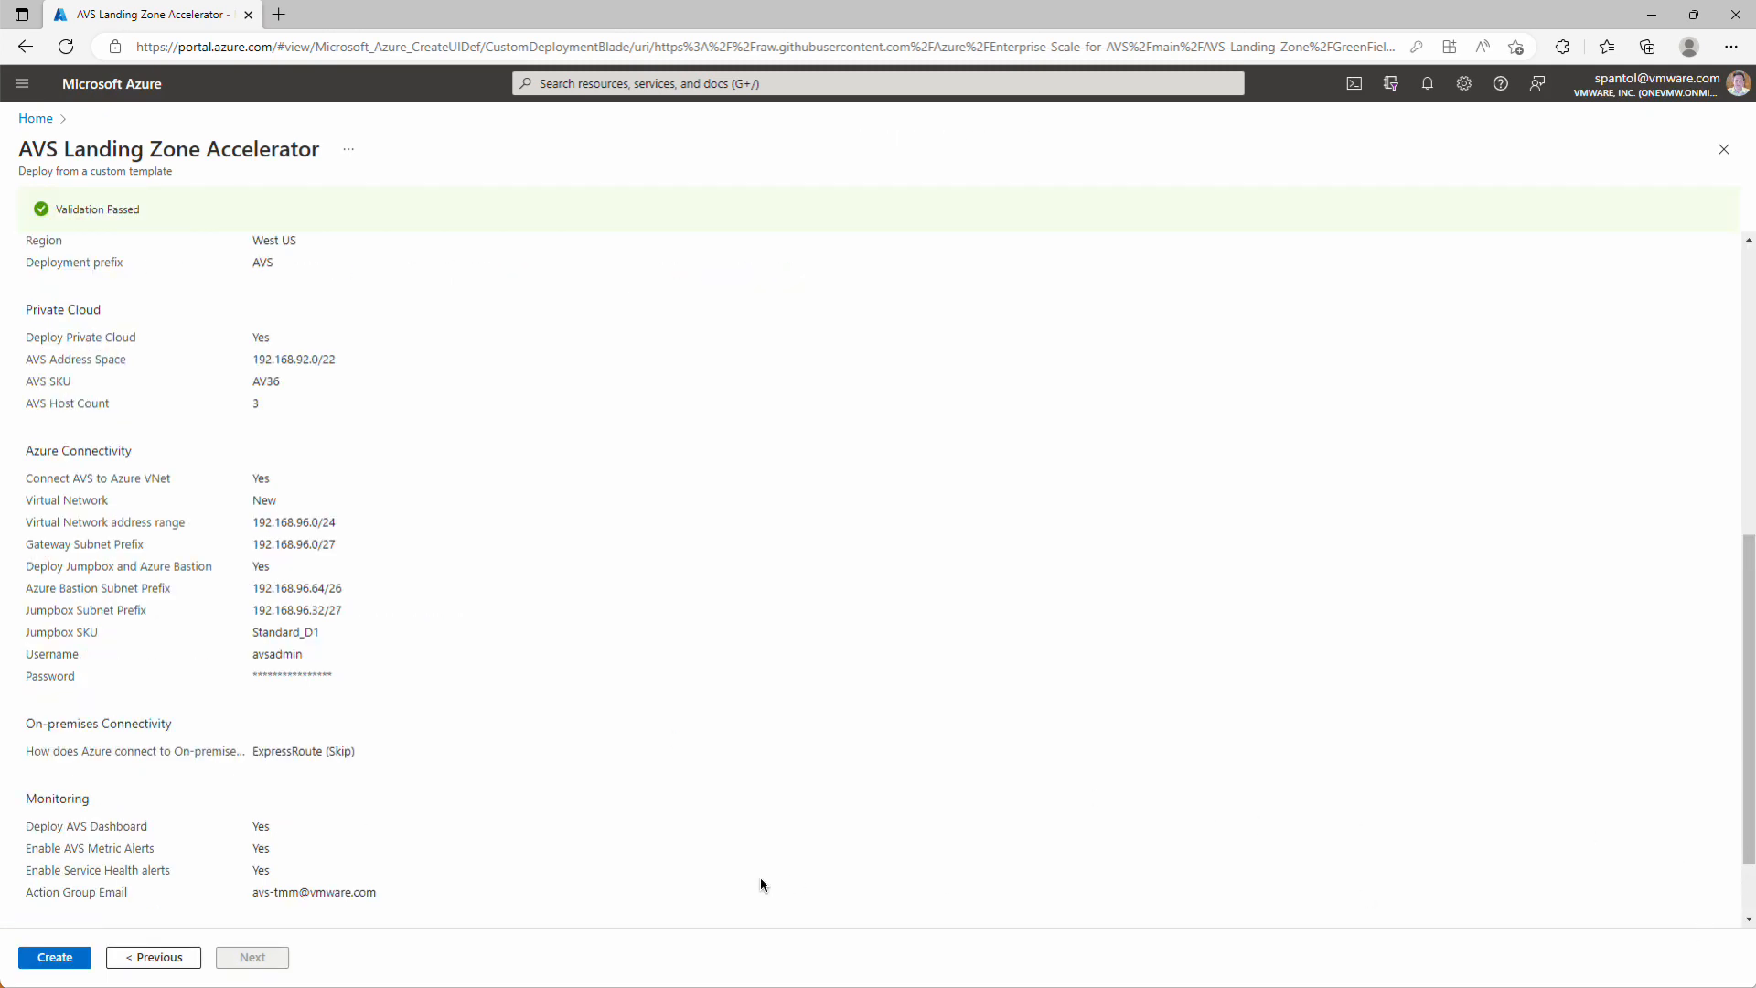
pyautogui.click(53, 957)
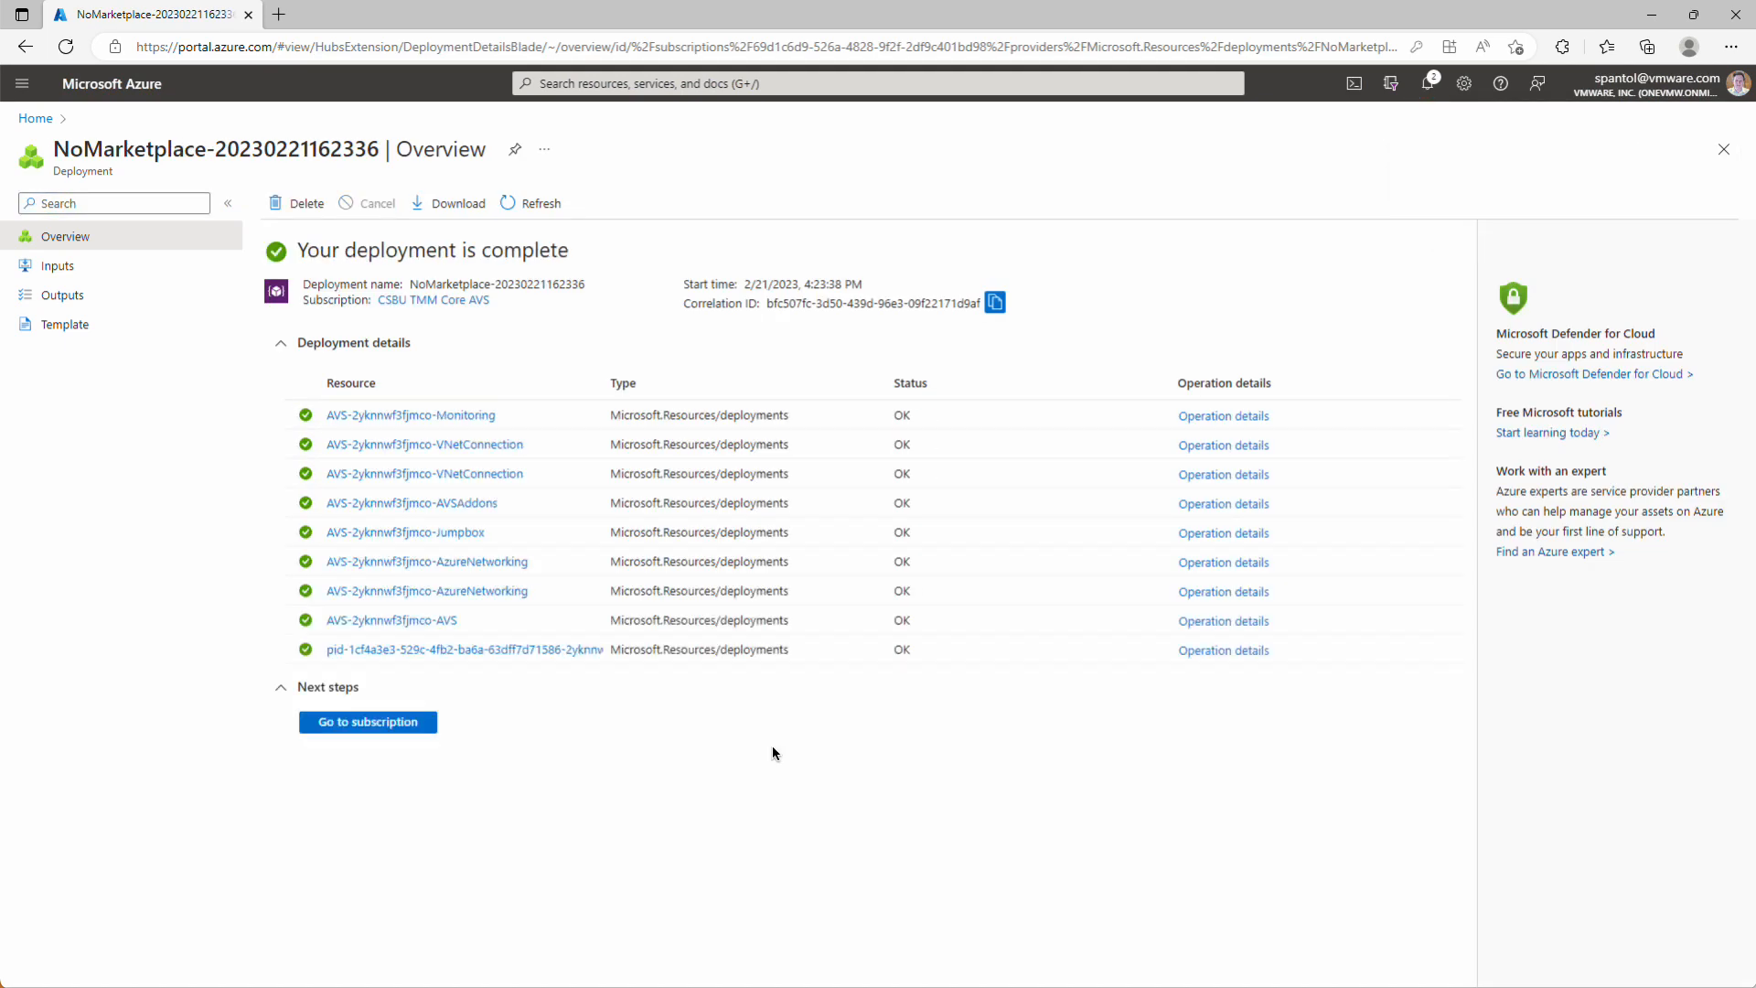
pyautogui.moveTo(696, 730)
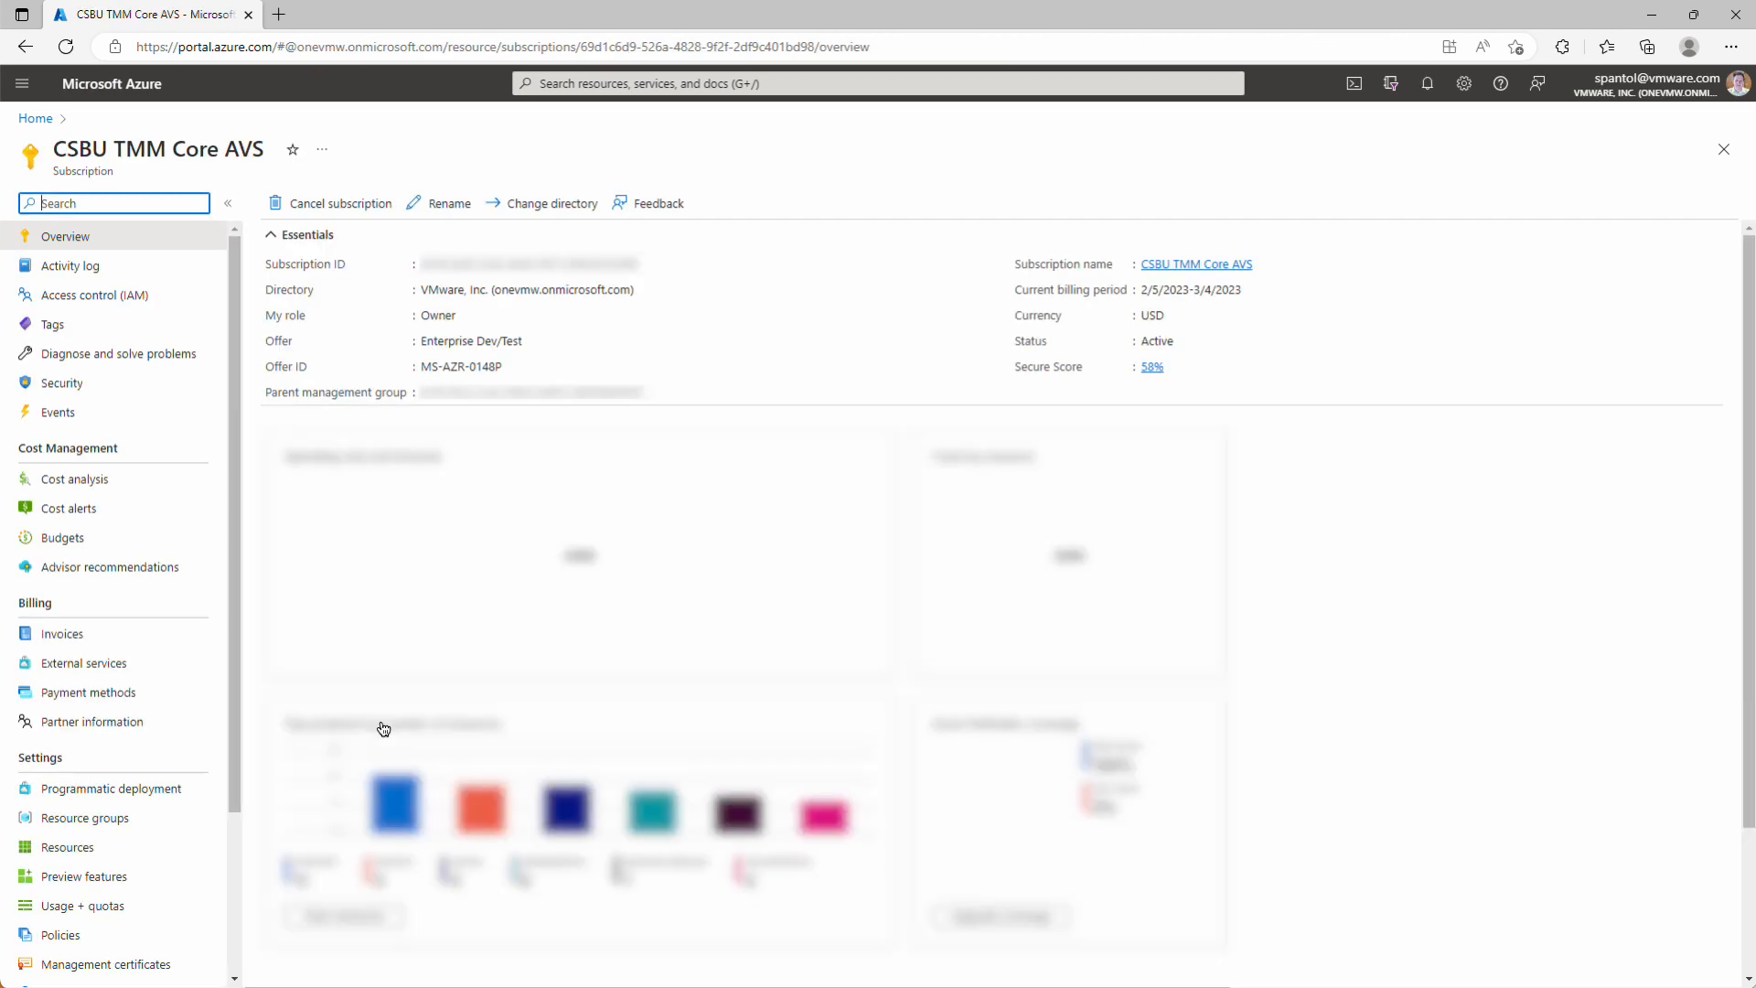
pyautogui.moveTo(221, 767)
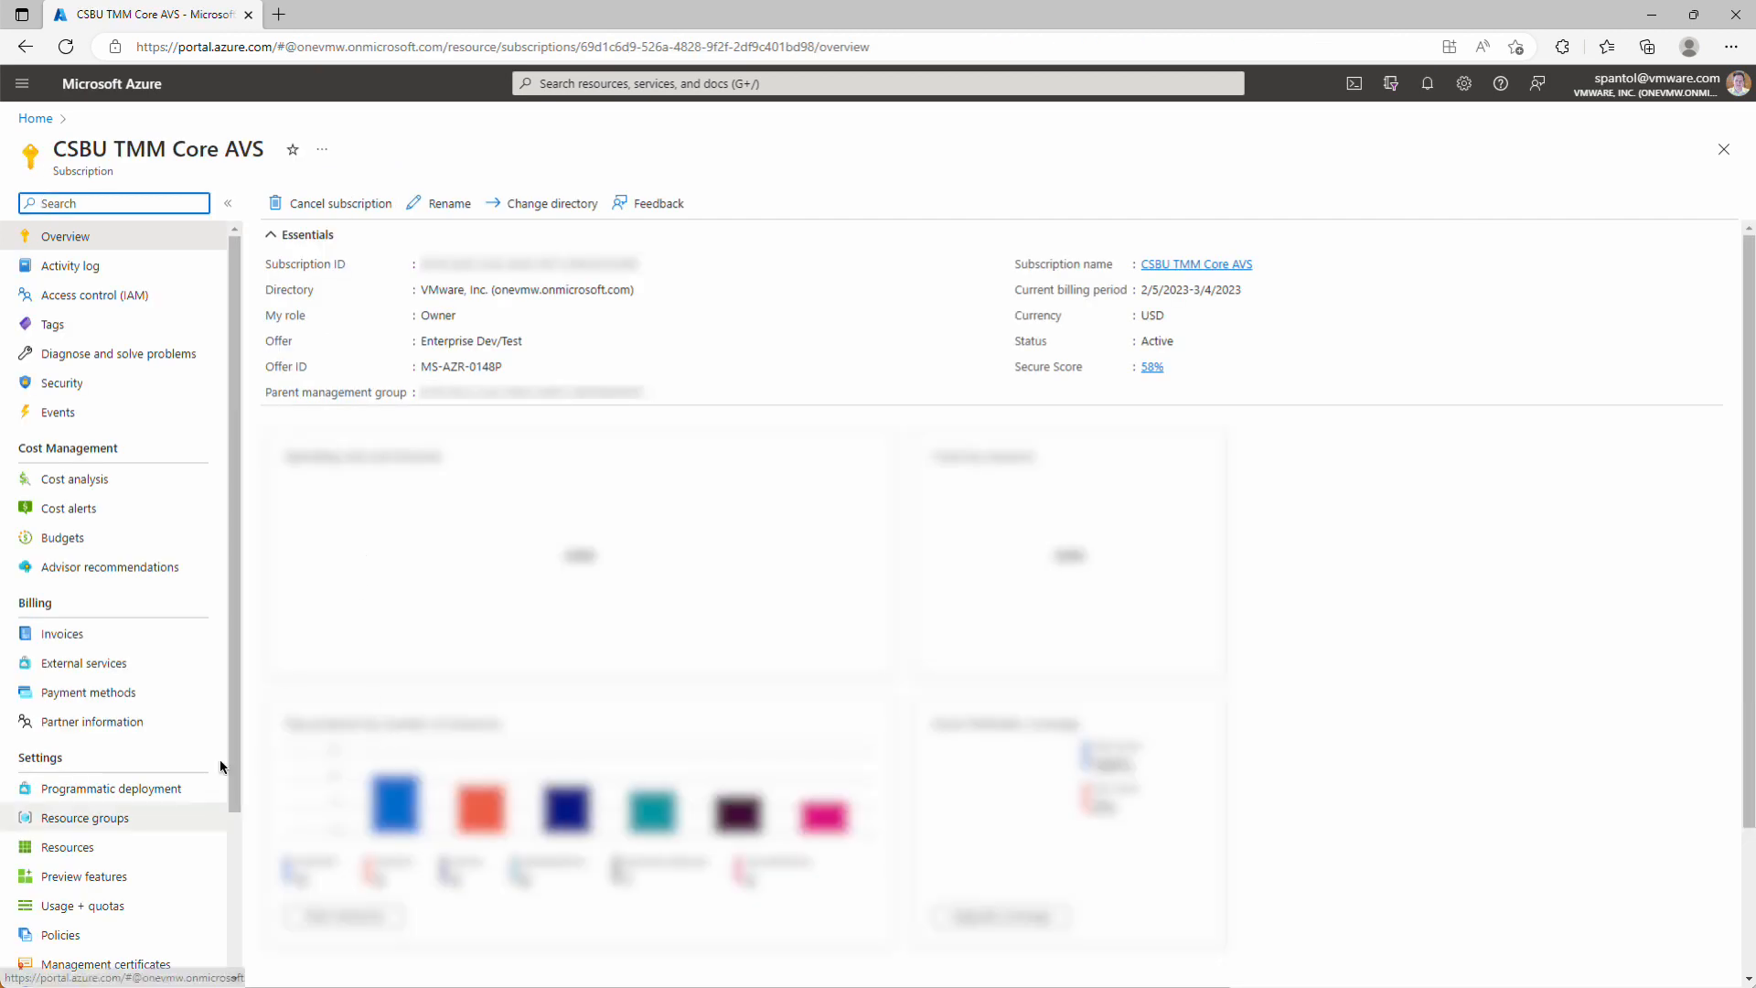
# - Inspect the AVS-Jumpbox and AVS-Network resource groups, then open the AVS-Operational group
pyautogui.click(85, 818)
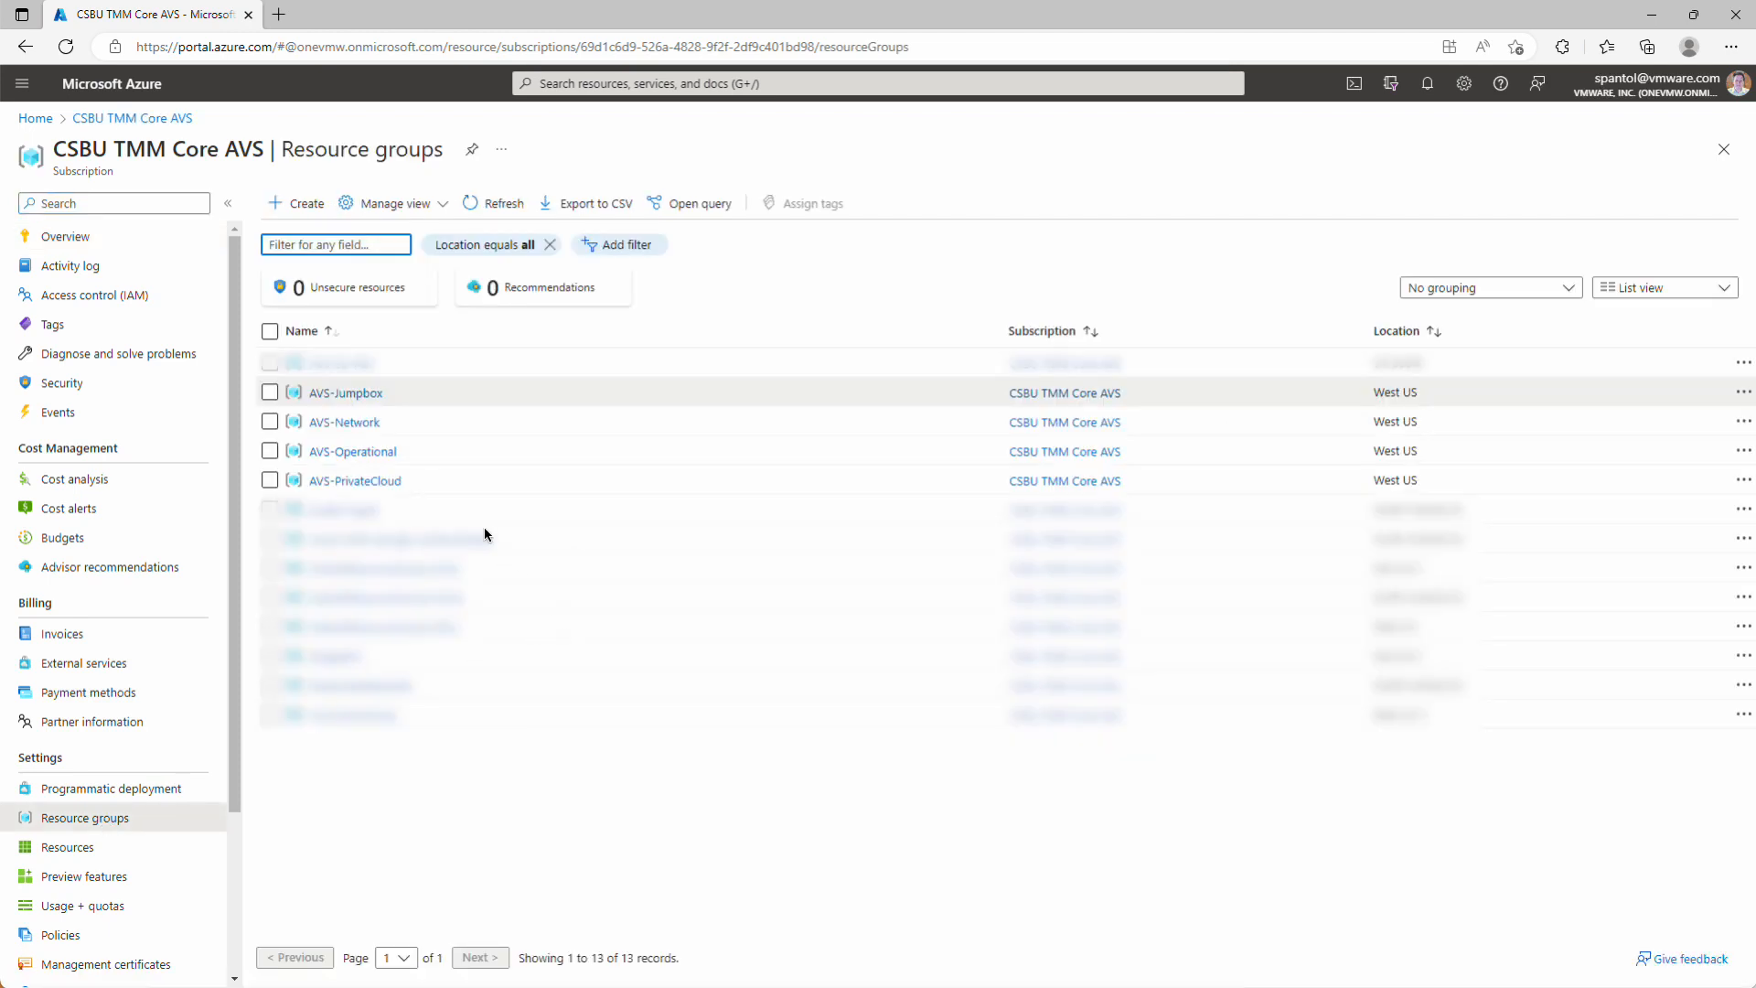
pyautogui.moveTo(435, 483)
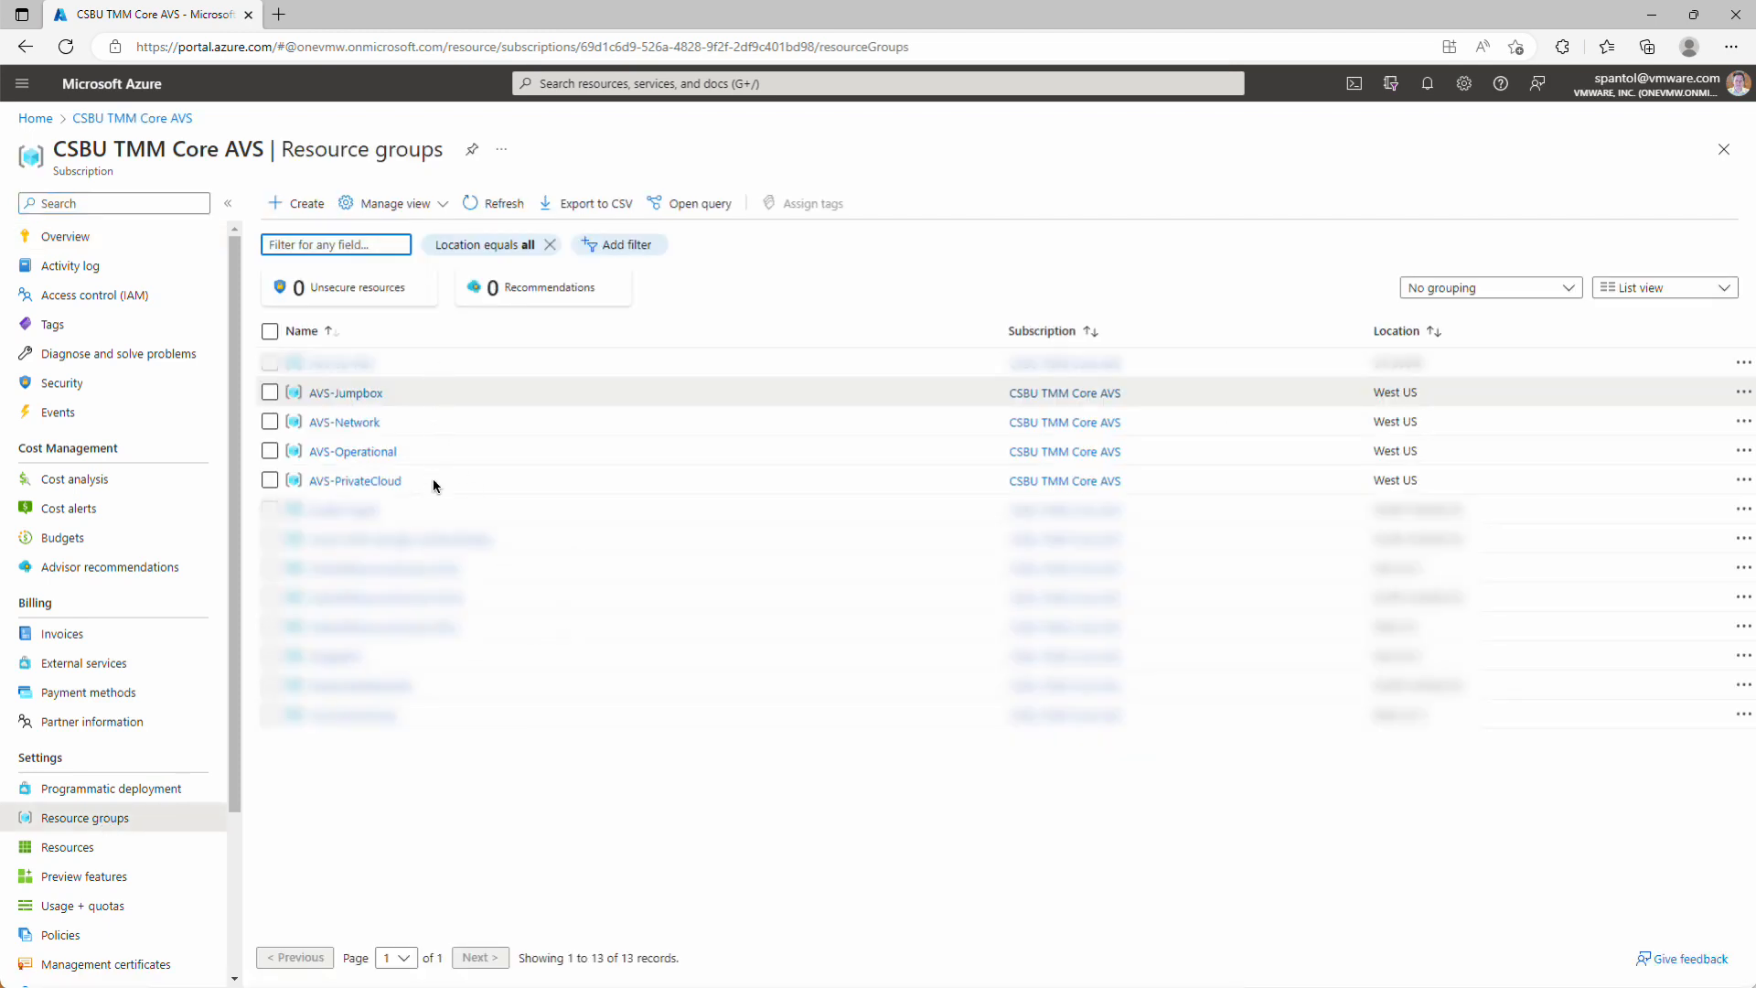
pyautogui.moveTo(387, 428)
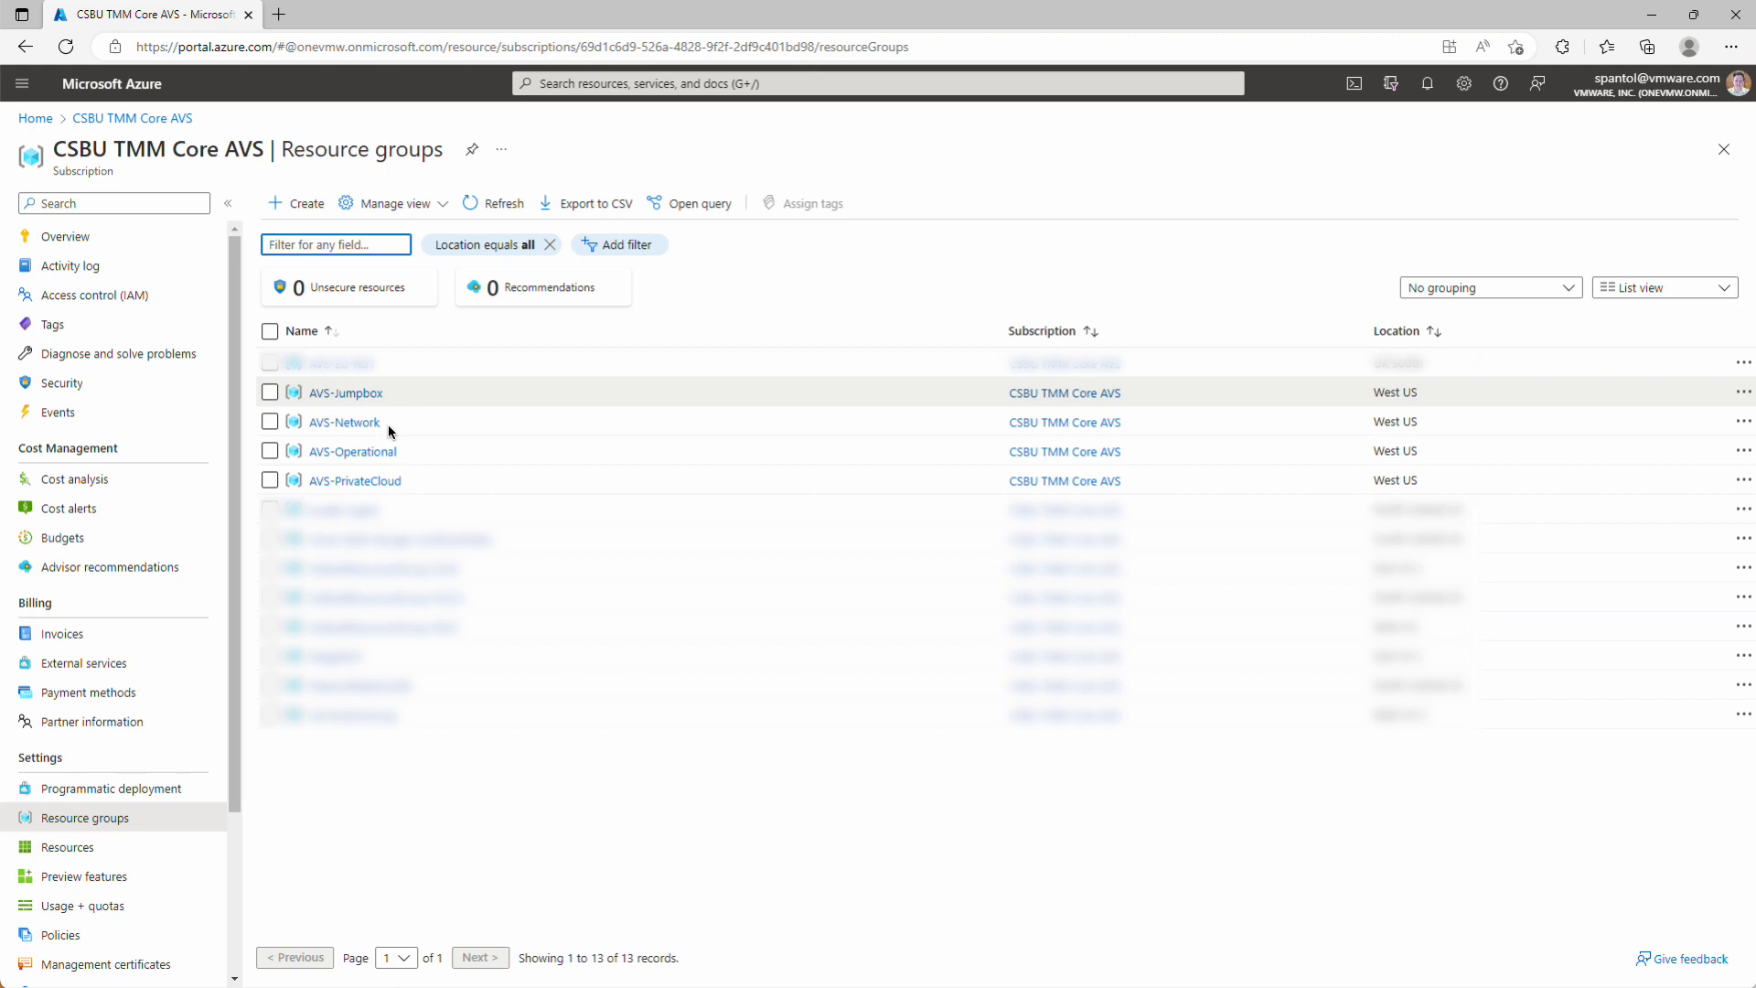
pyautogui.moveTo(454, 436)
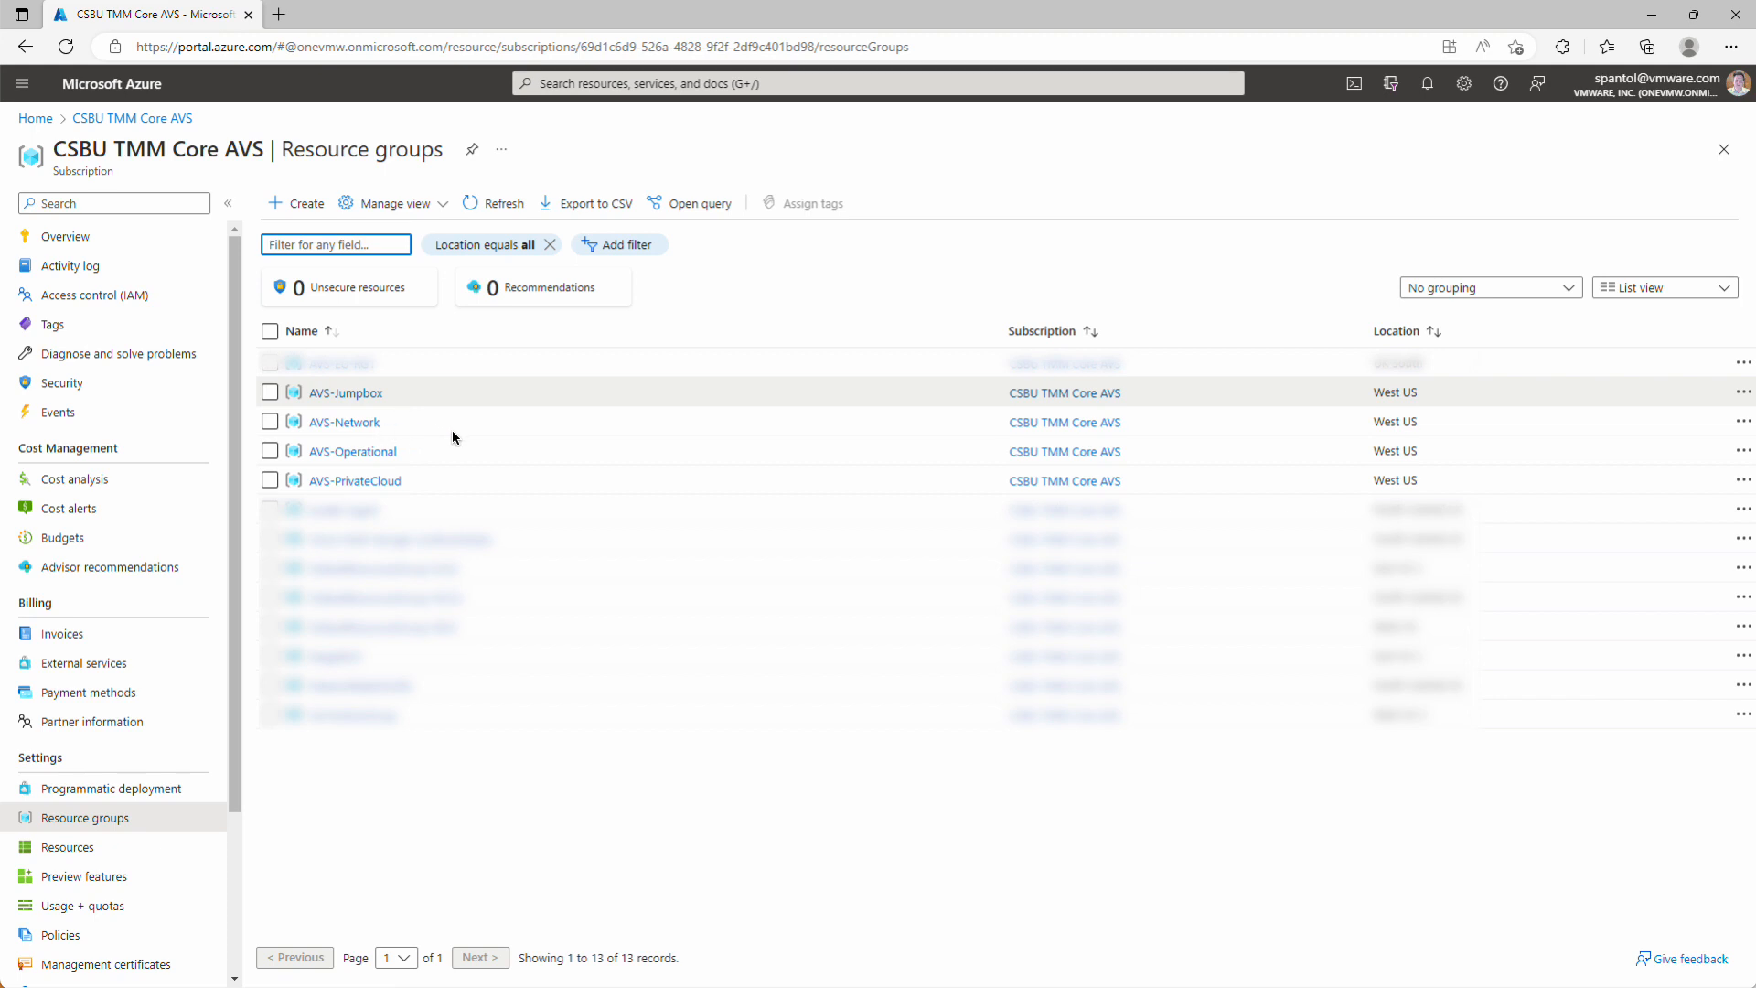
pyautogui.click(353, 391)
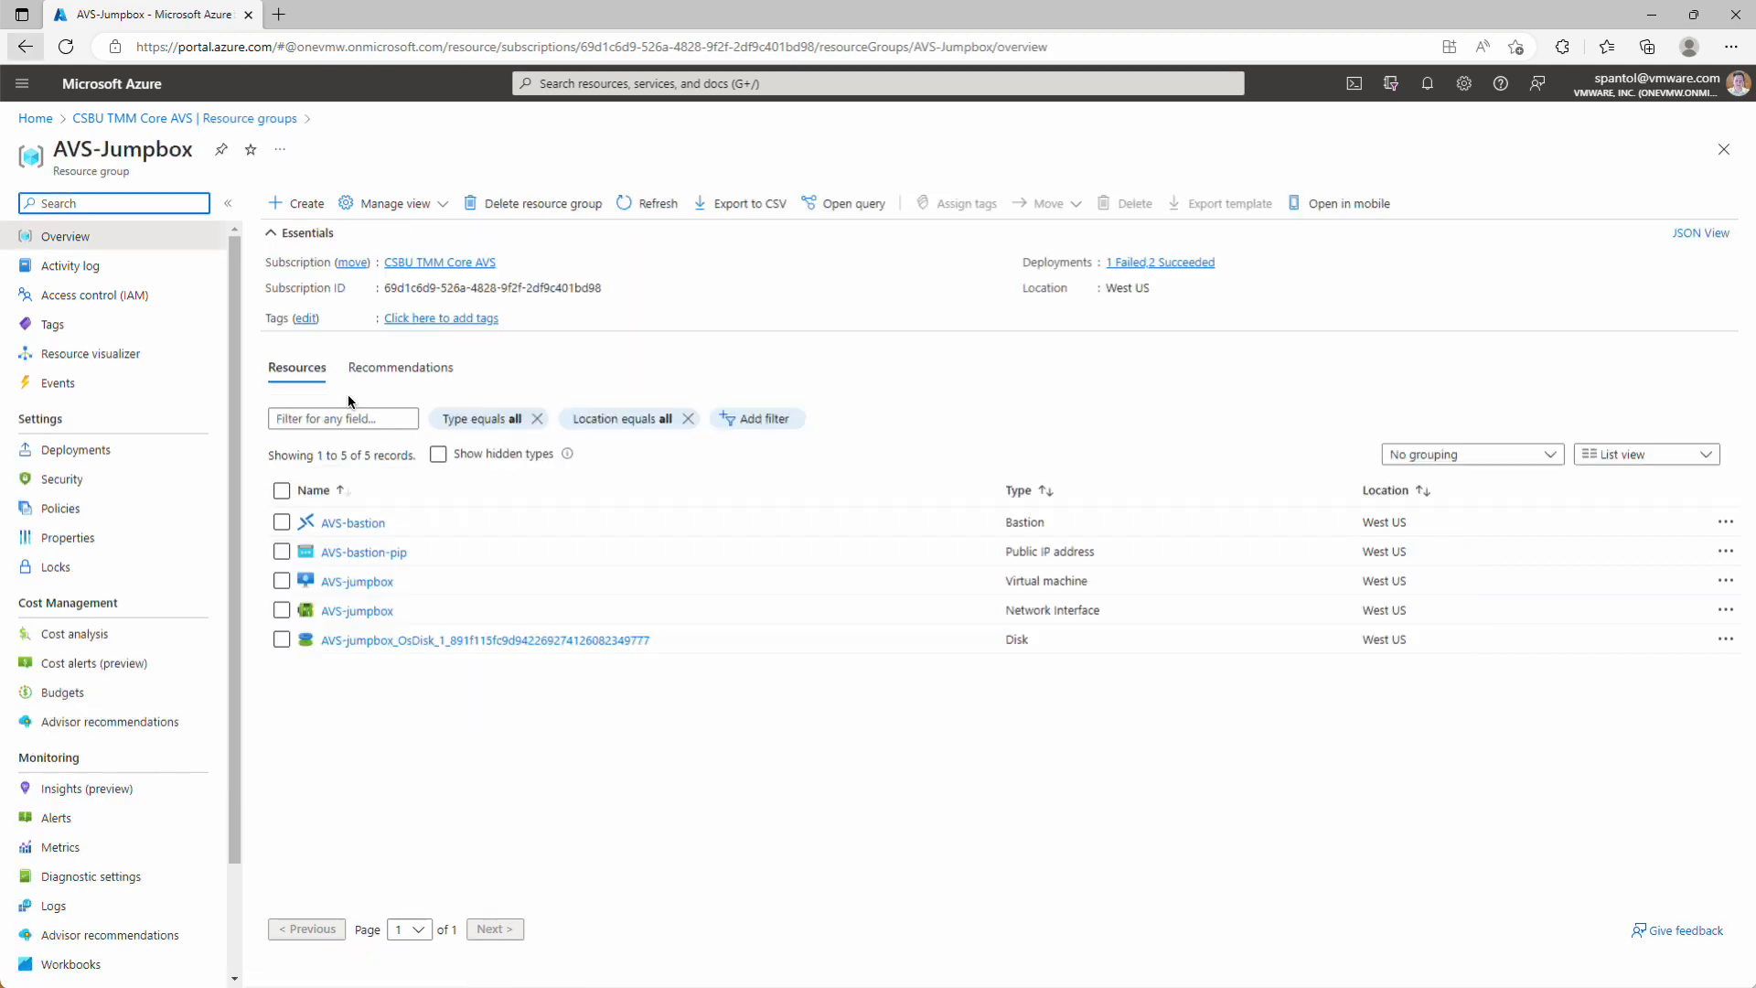
pyautogui.moveTo(408, 470)
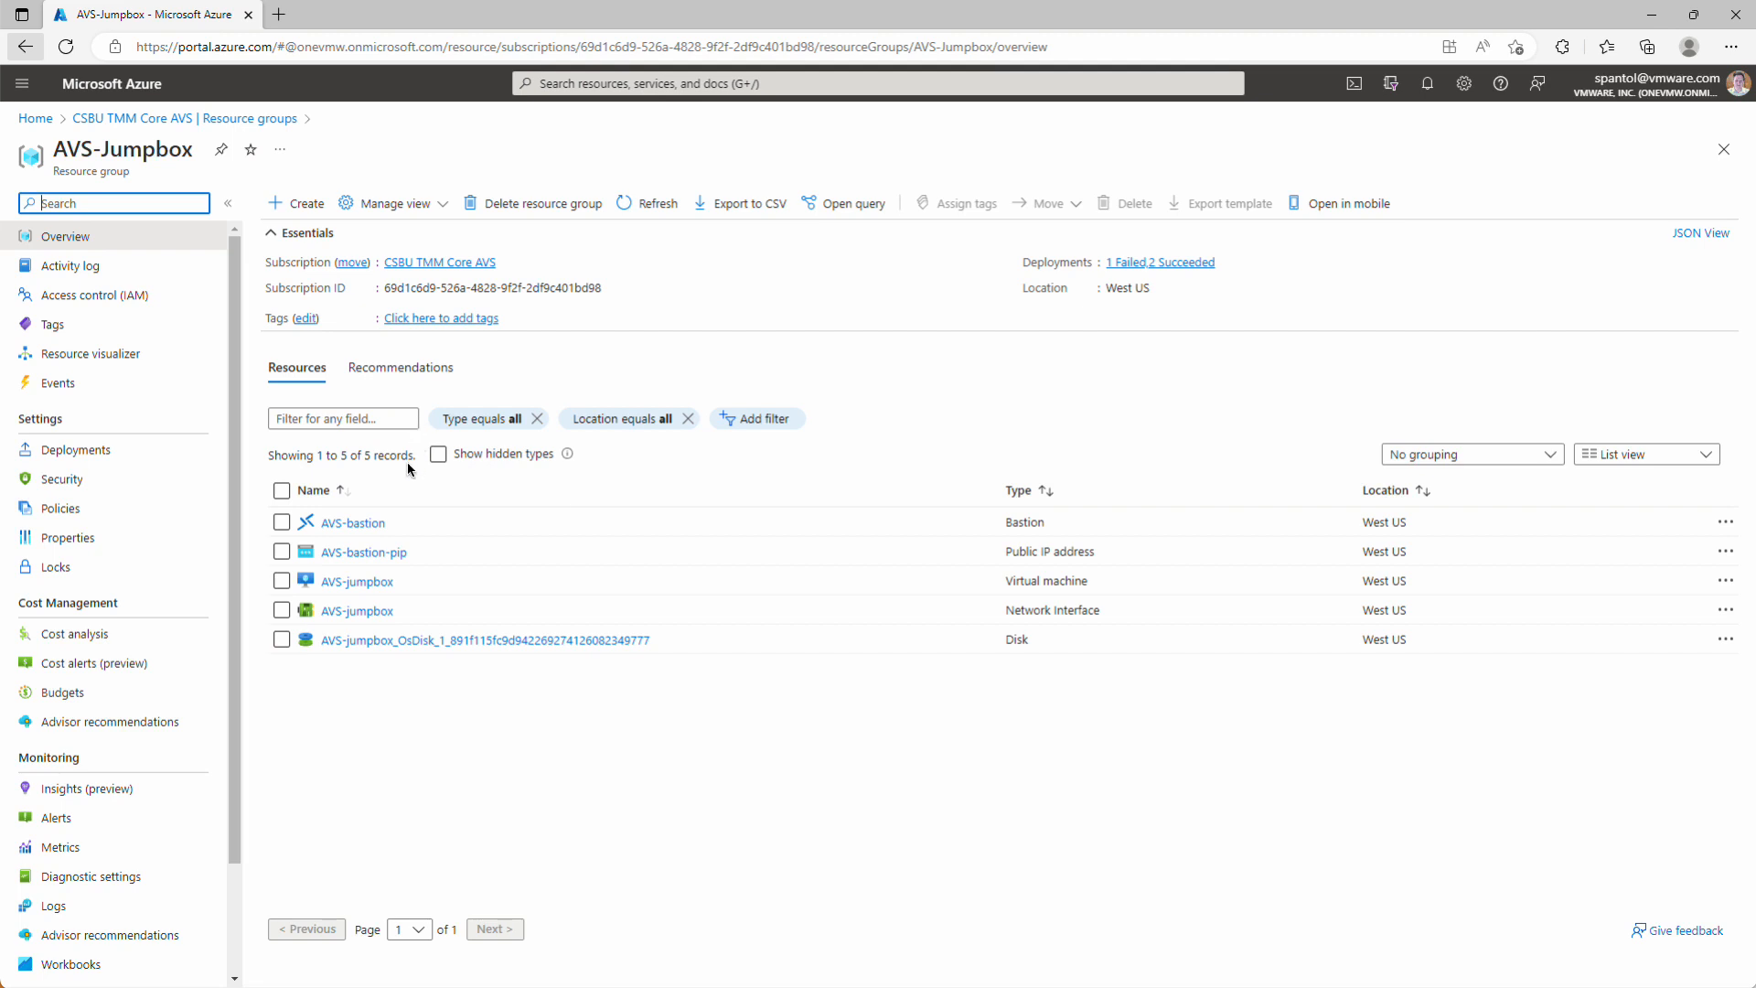
pyautogui.moveTo(416, 595)
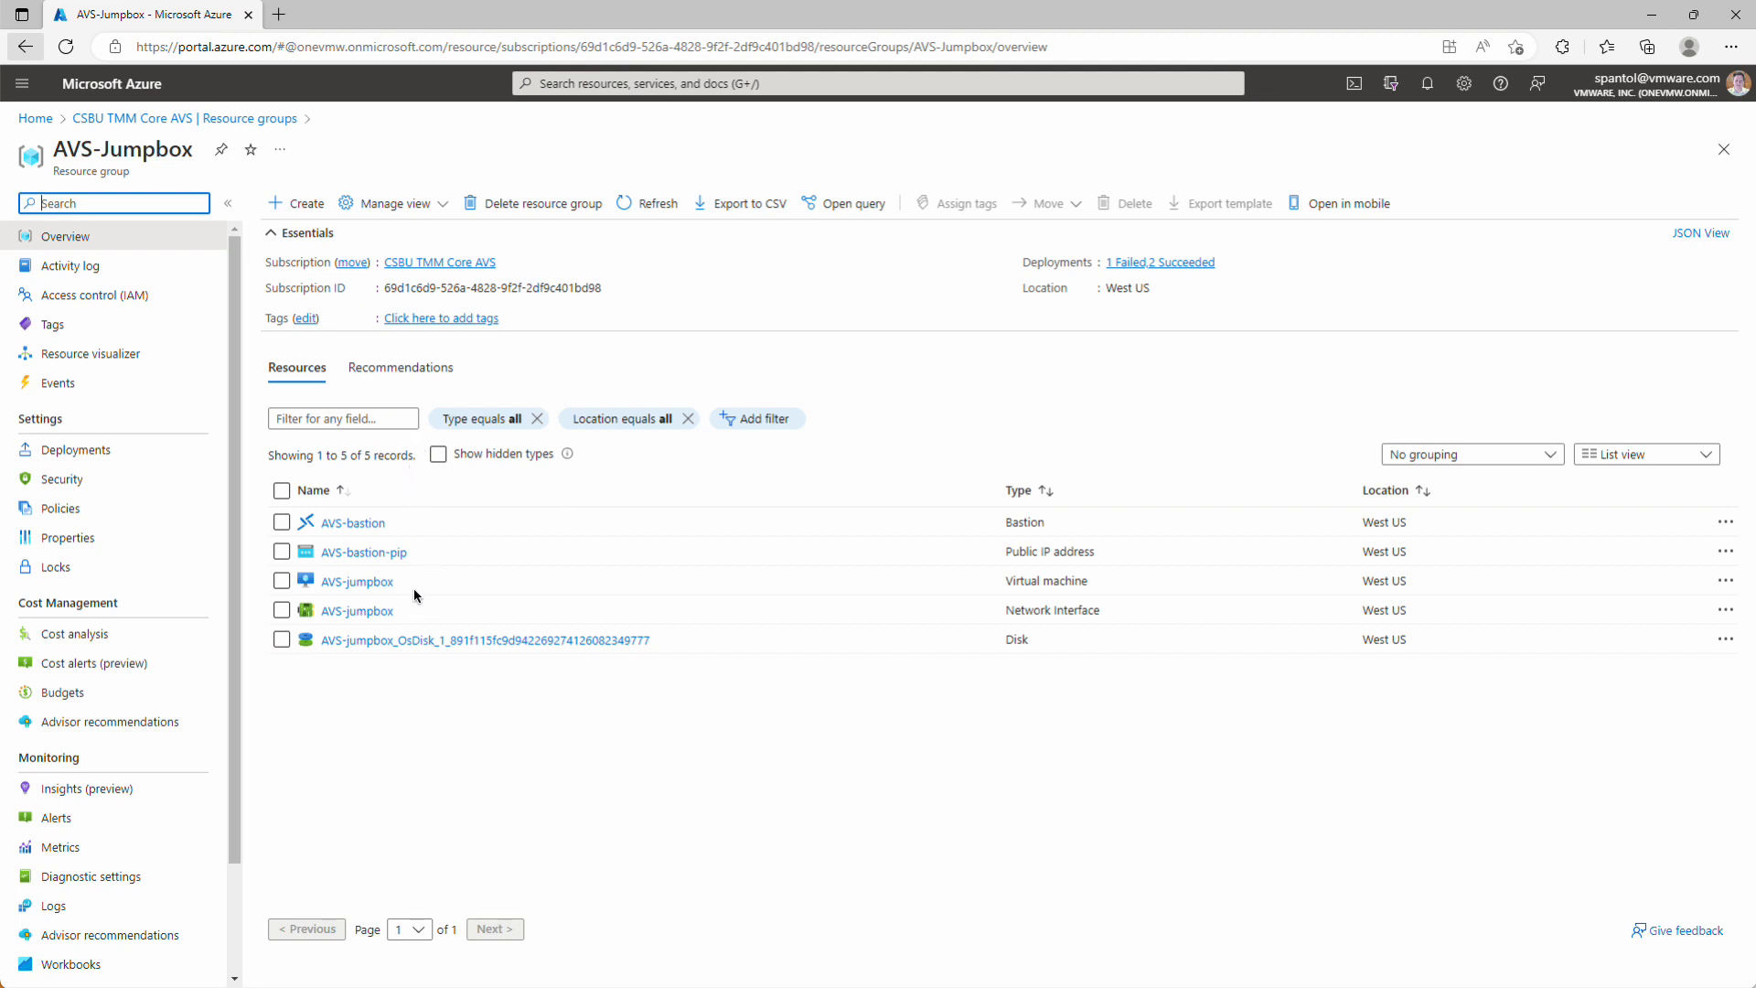
pyautogui.click(183, 117)
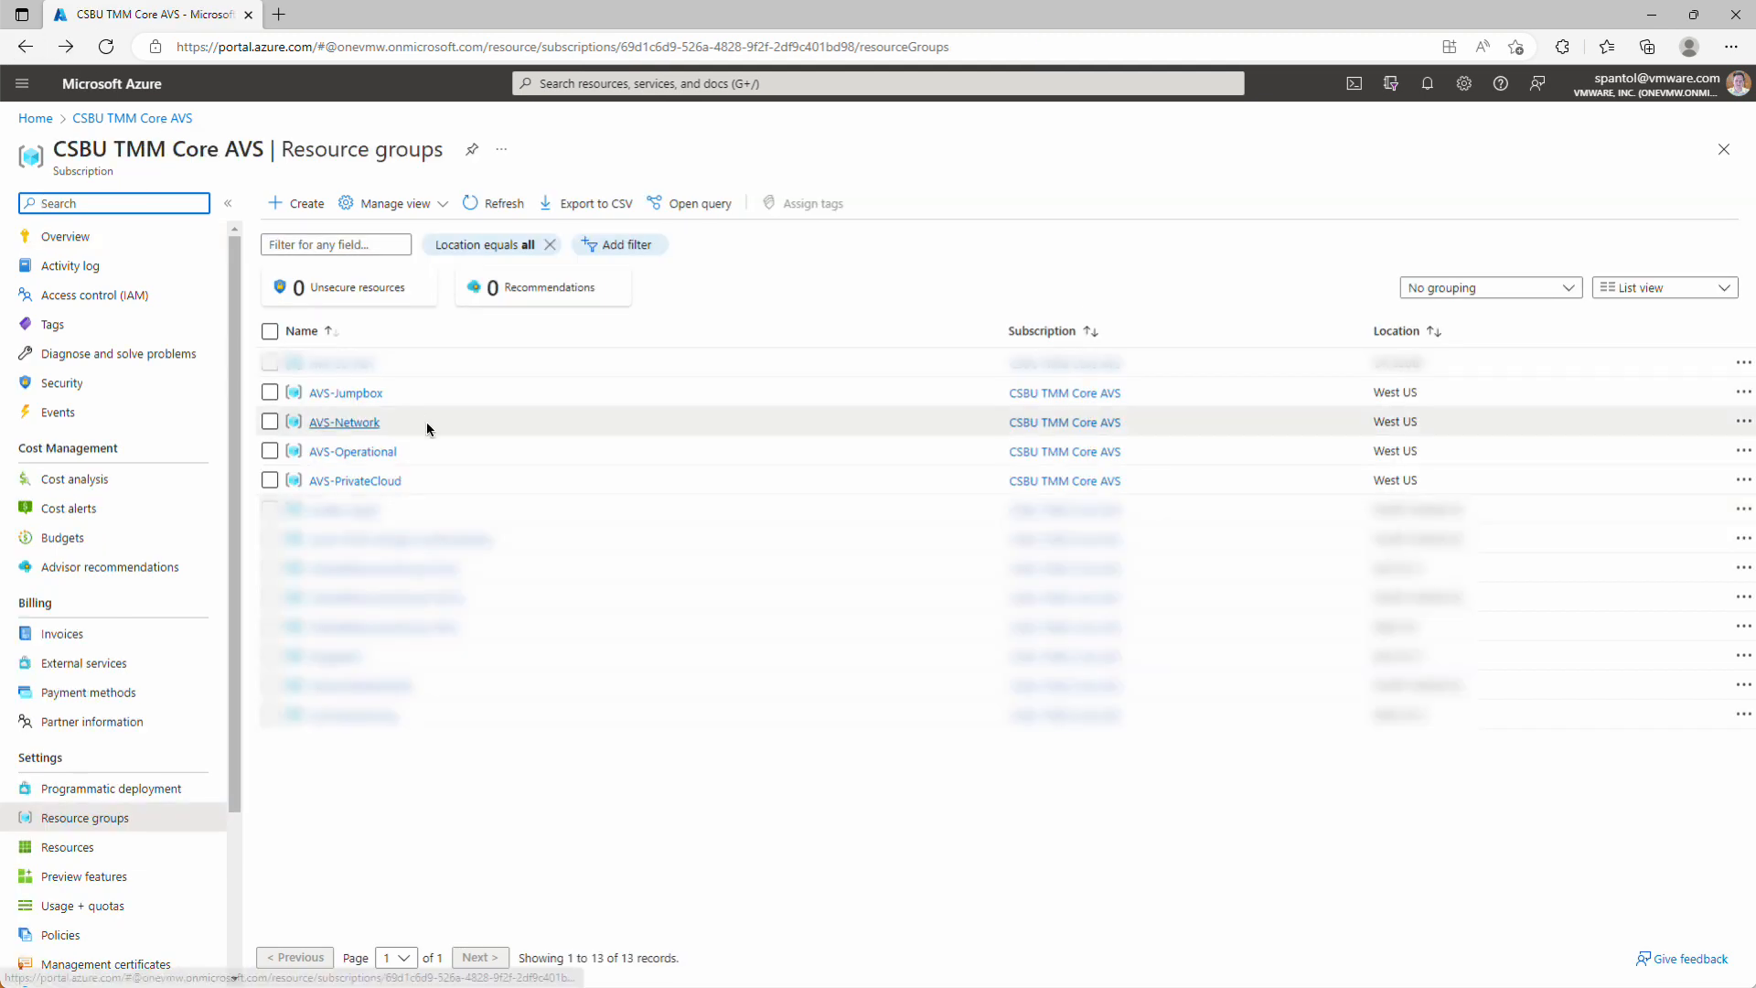
pyautogui.click(342, 420)
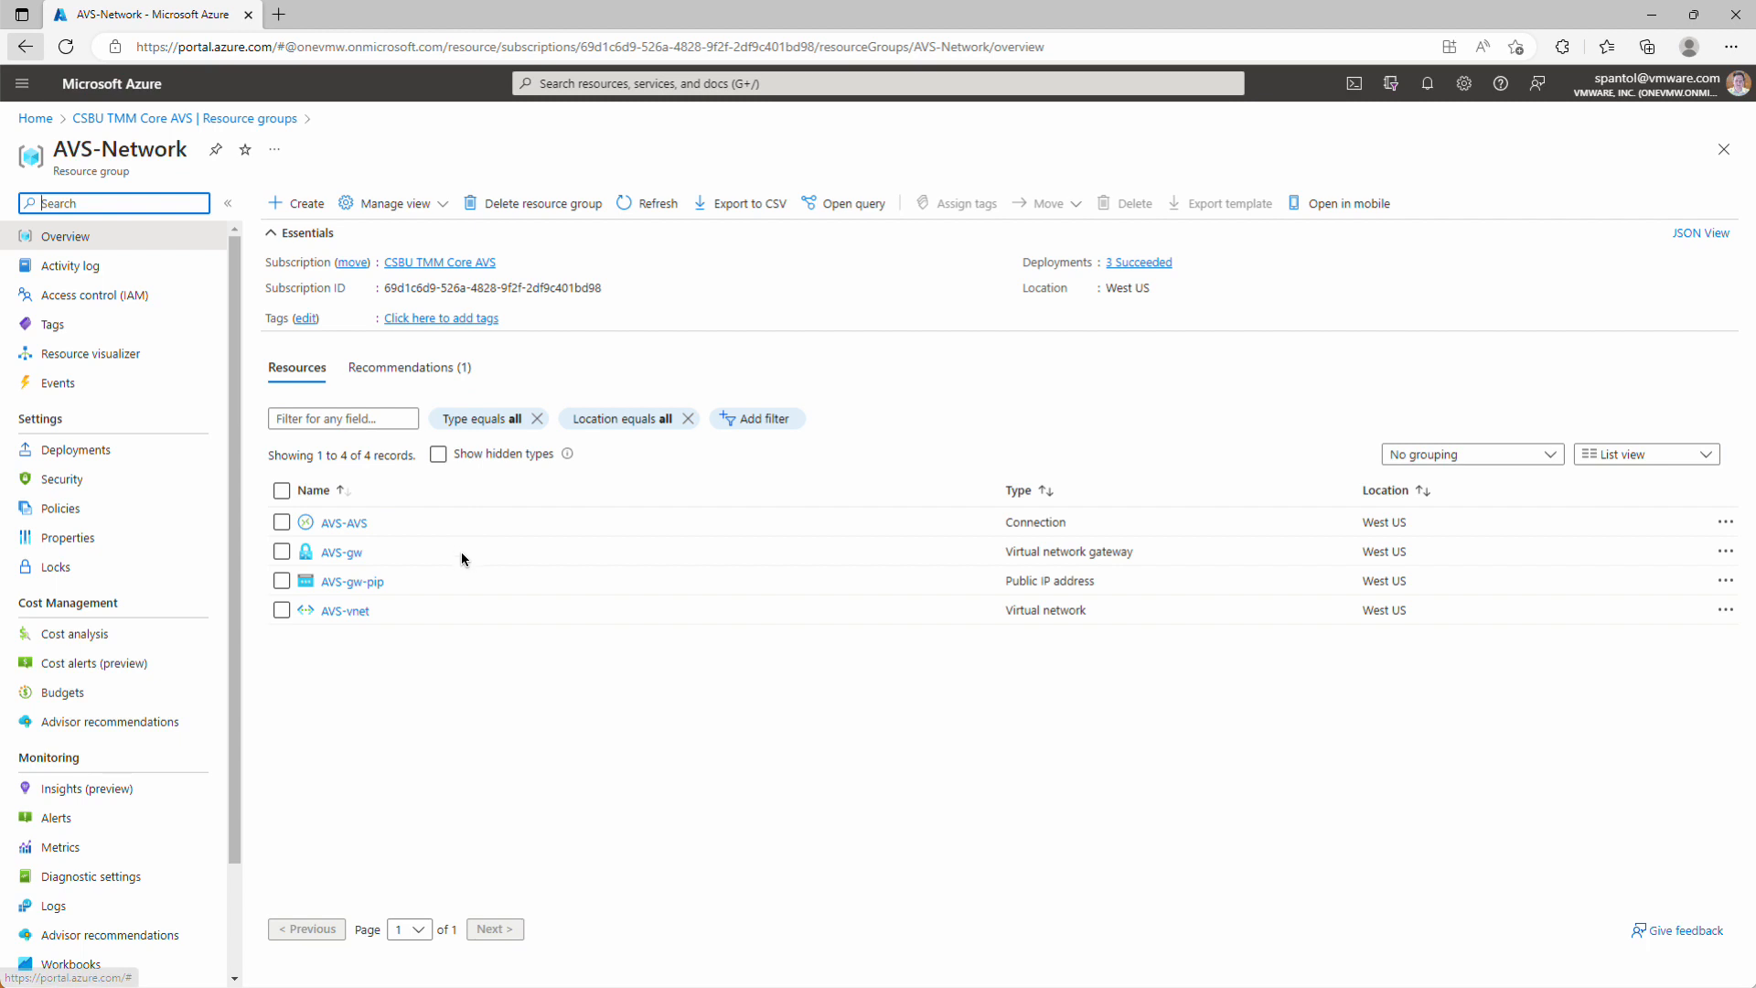
pyautogui.moveTo(206, 254)
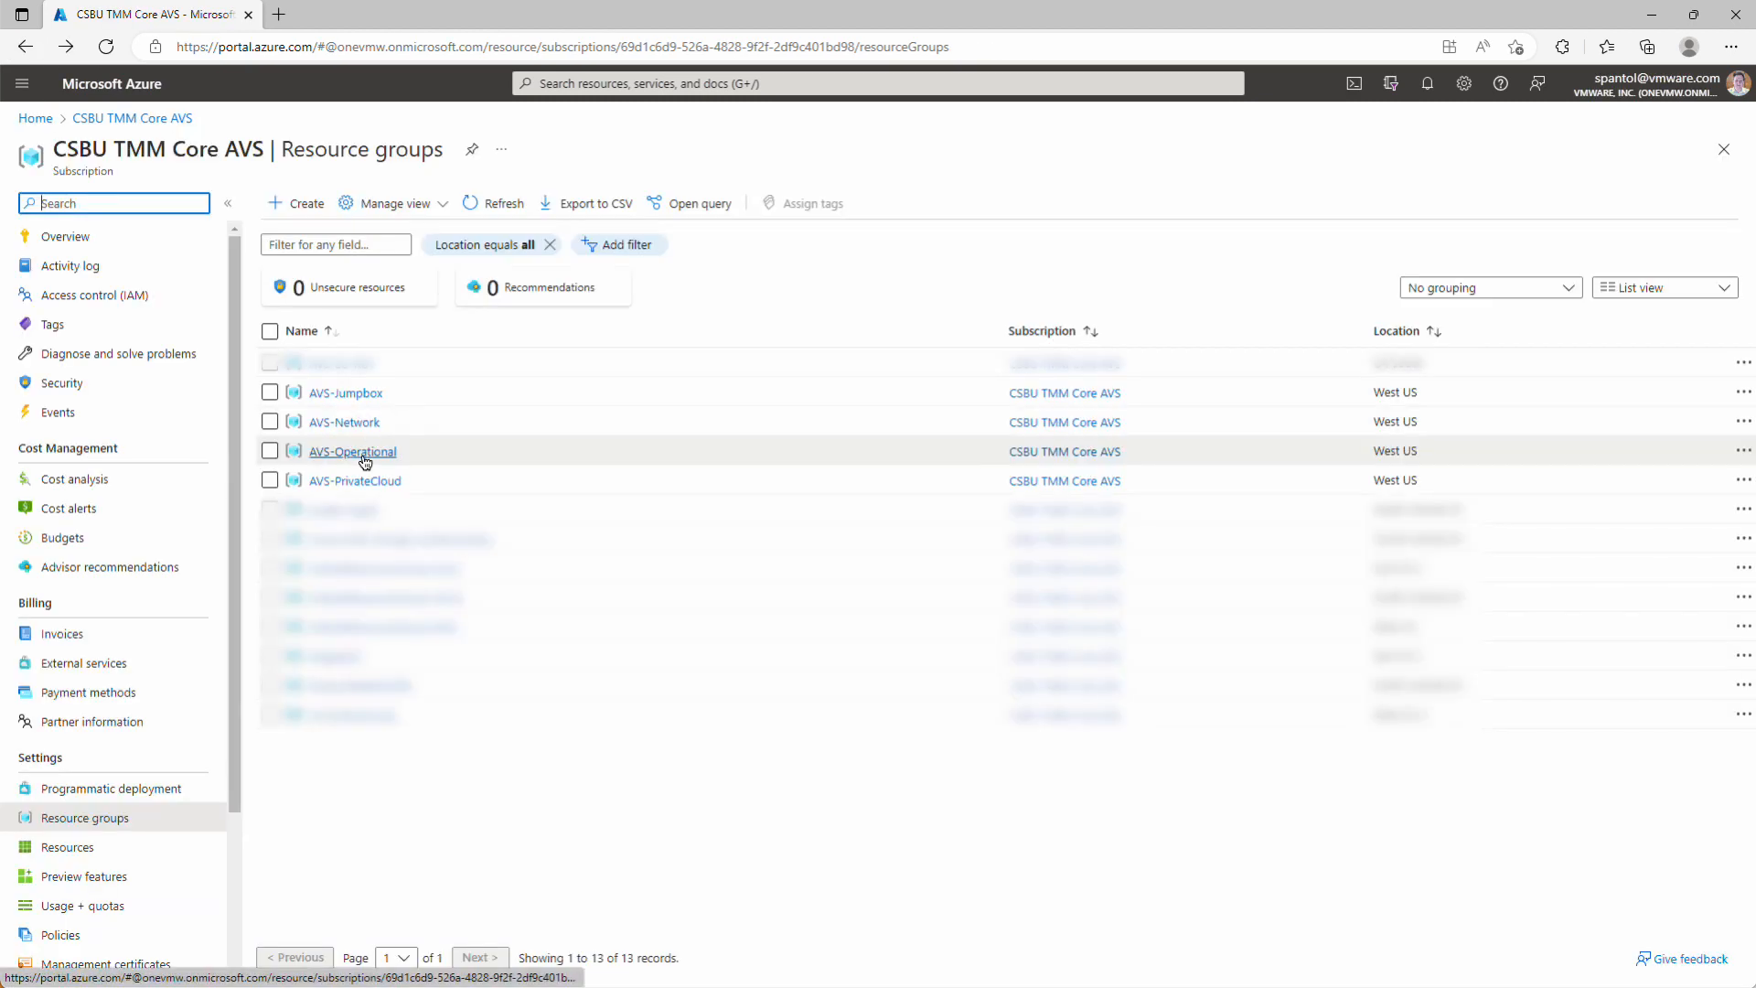
pyautogui.click(351, 450)
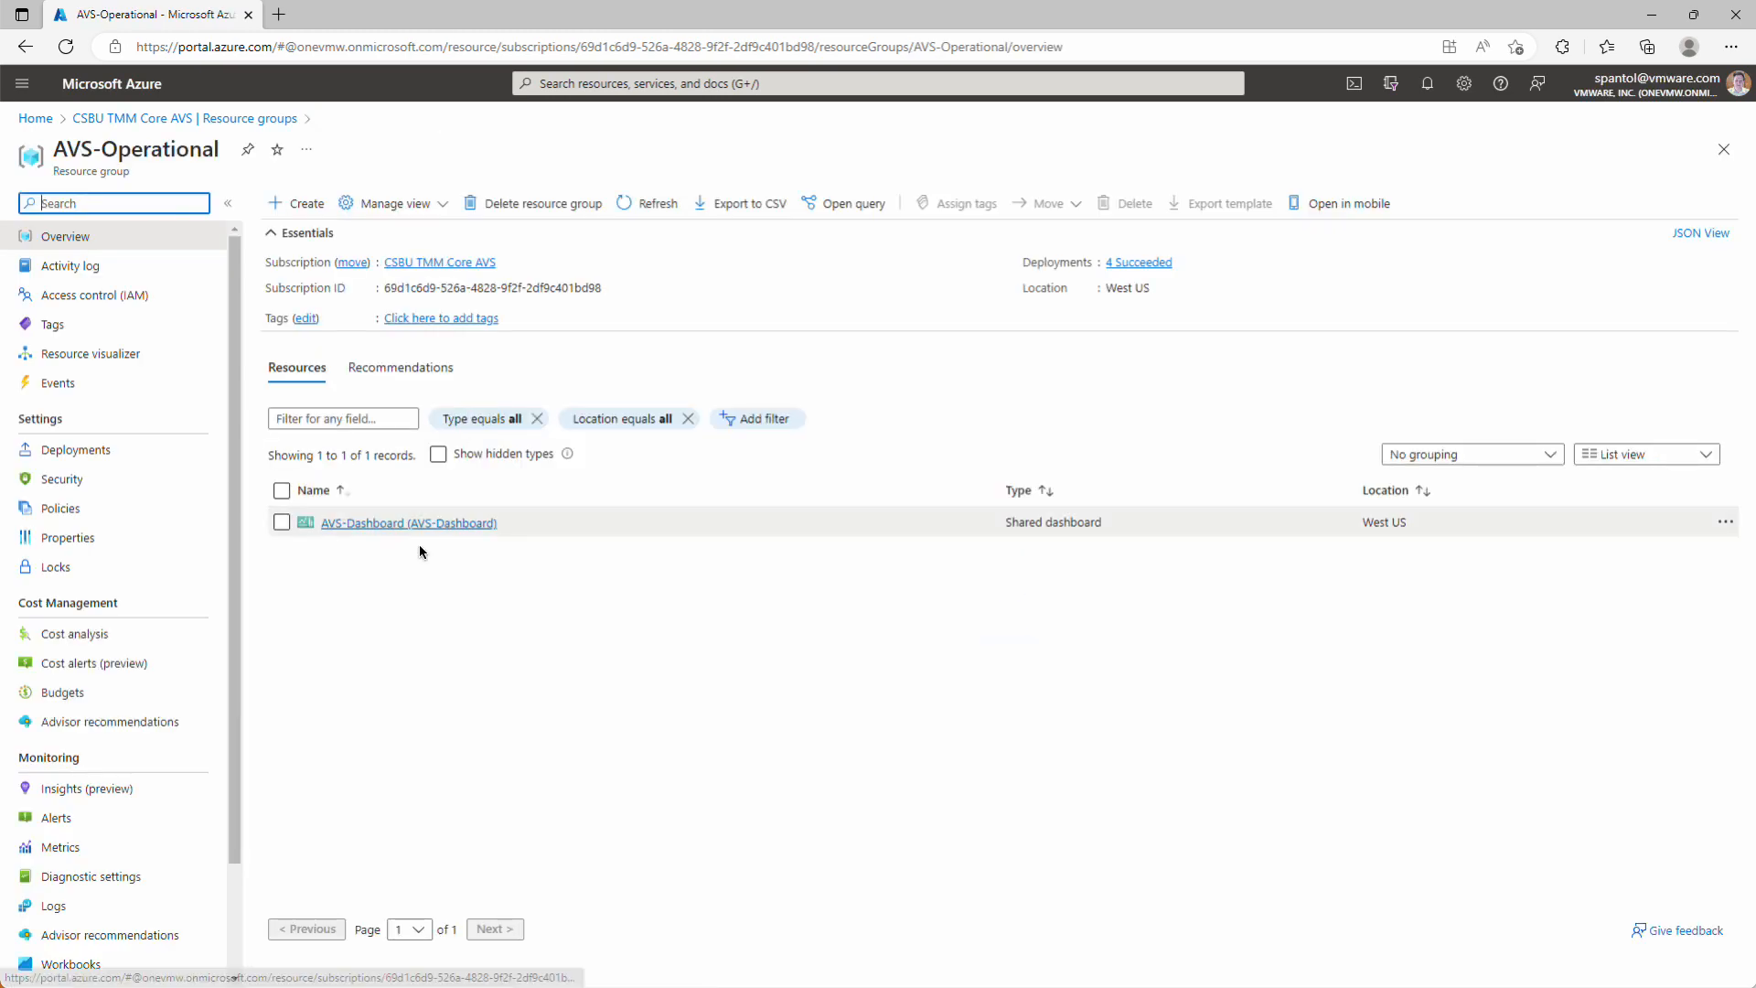
# - View the AVS-Dashboard private cloud metrics, then return to its resource overview
pyautogui.click(408, 522)
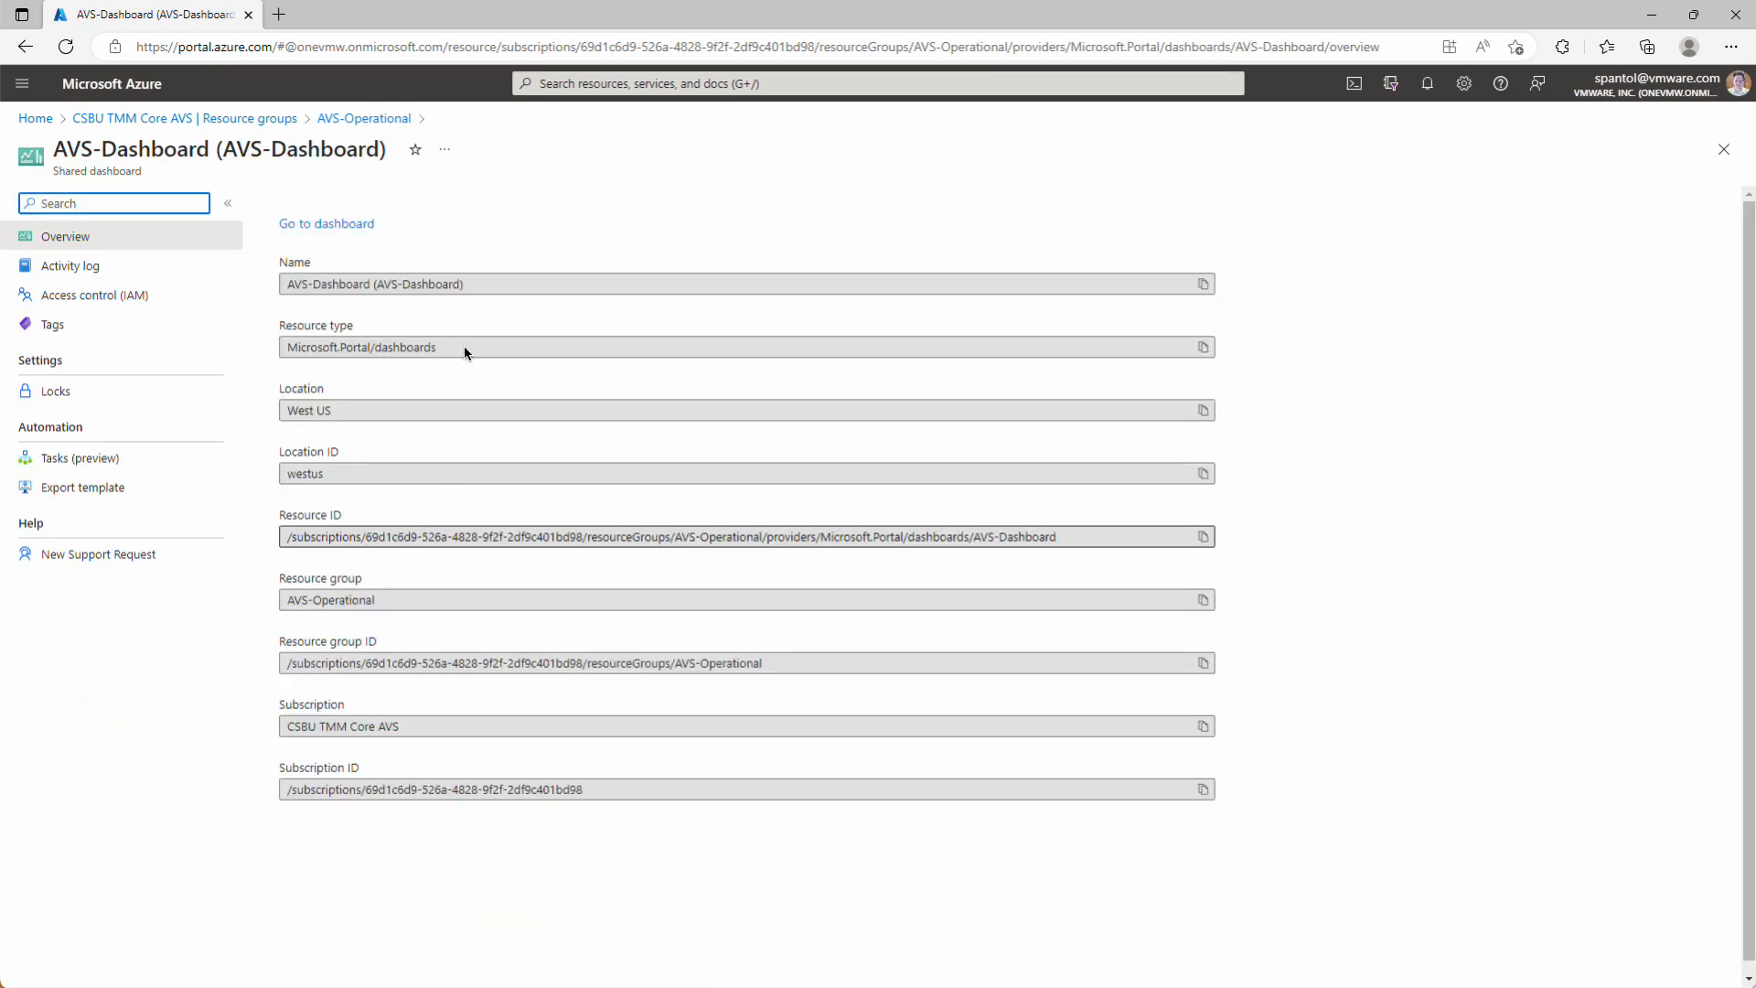
pyautogui.click(326, 223)
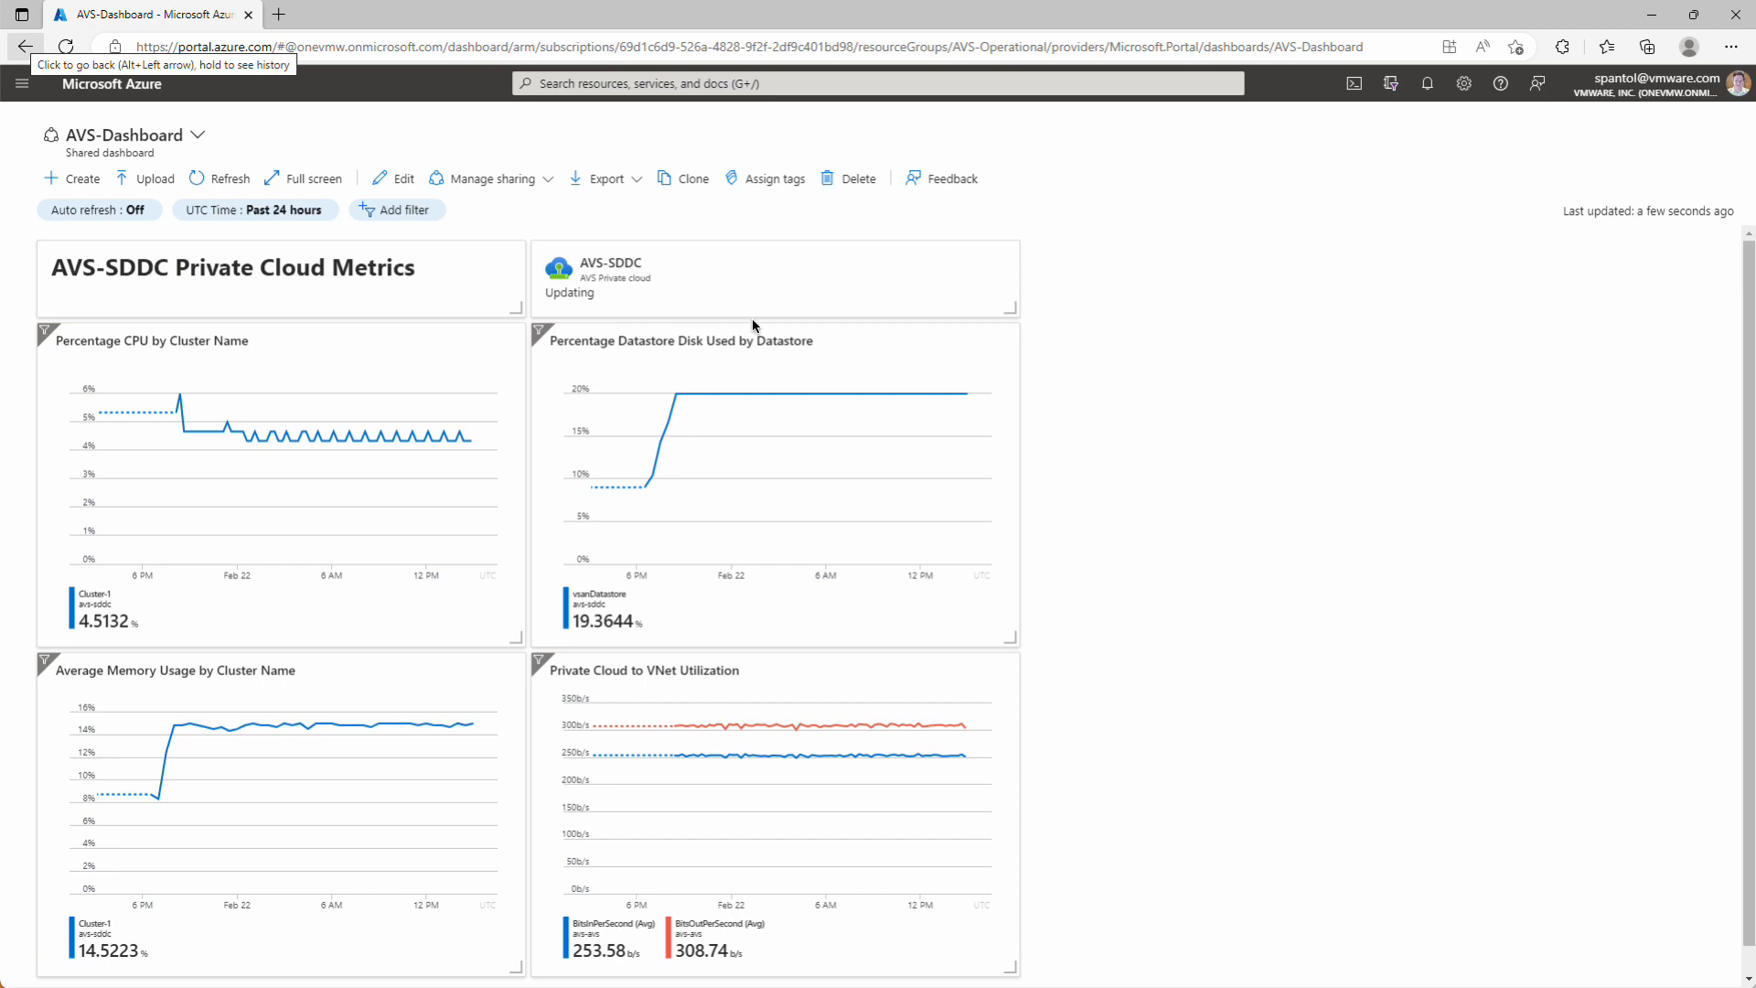
pyautogui.moveTo(651, 390)
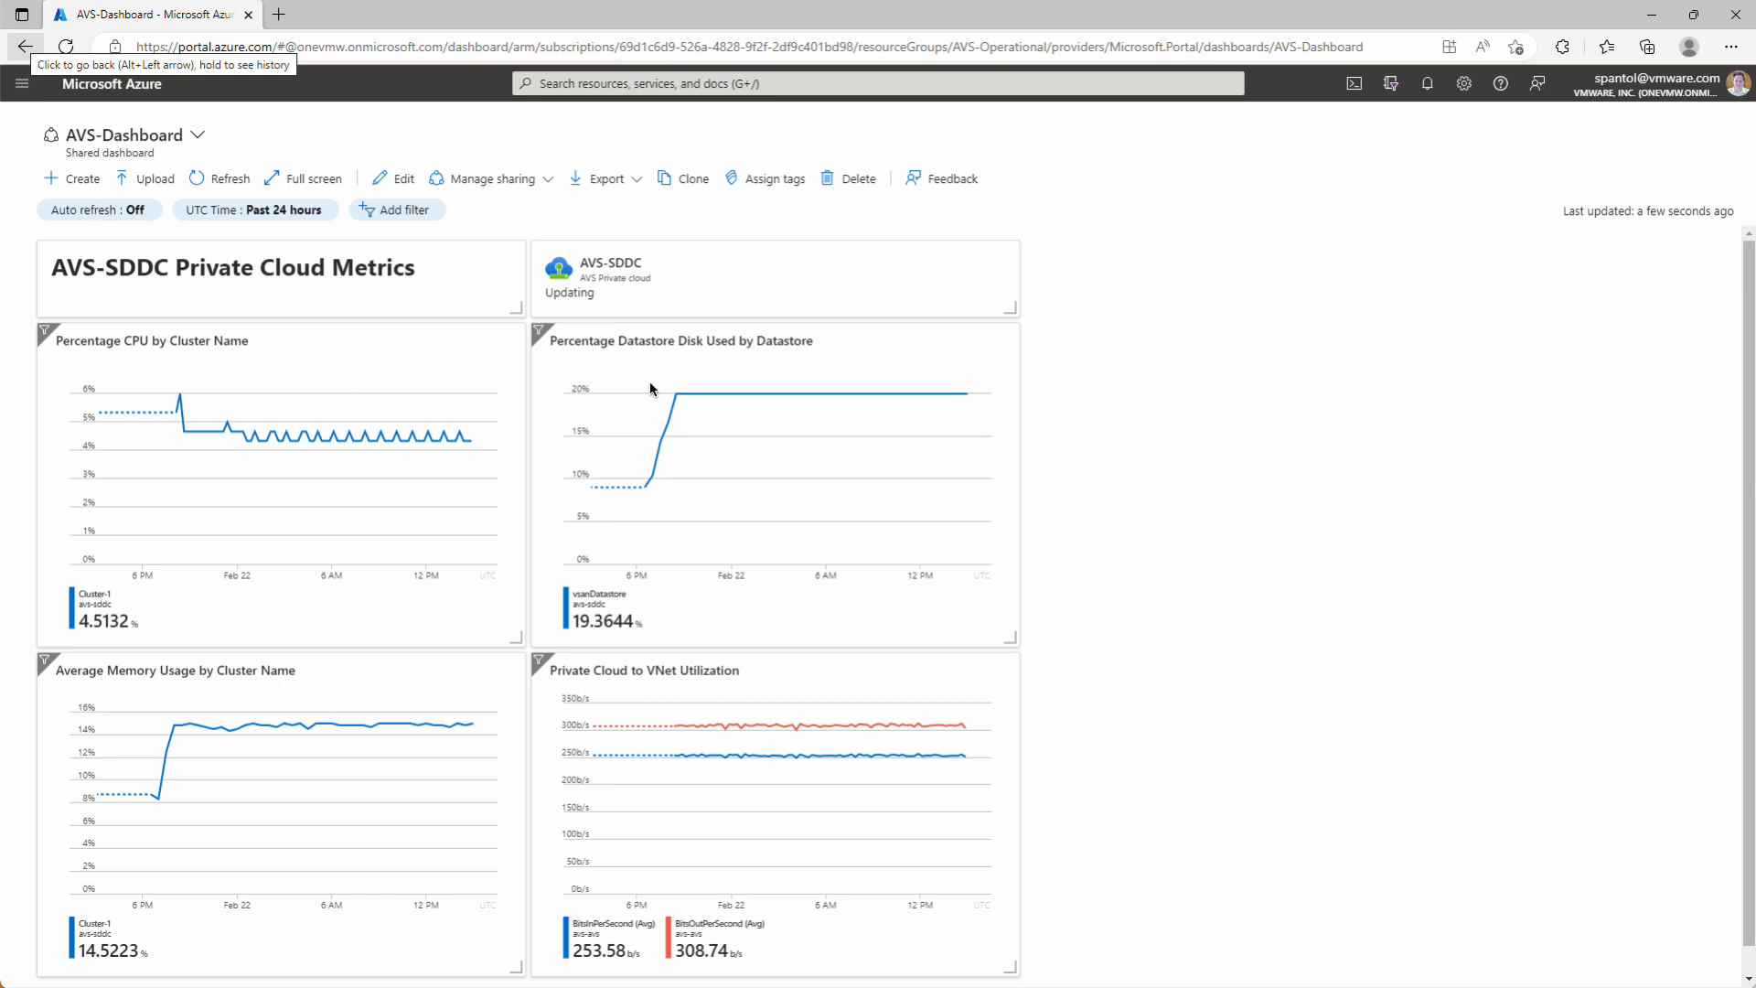
pyautogui.moveTo(627, 700)
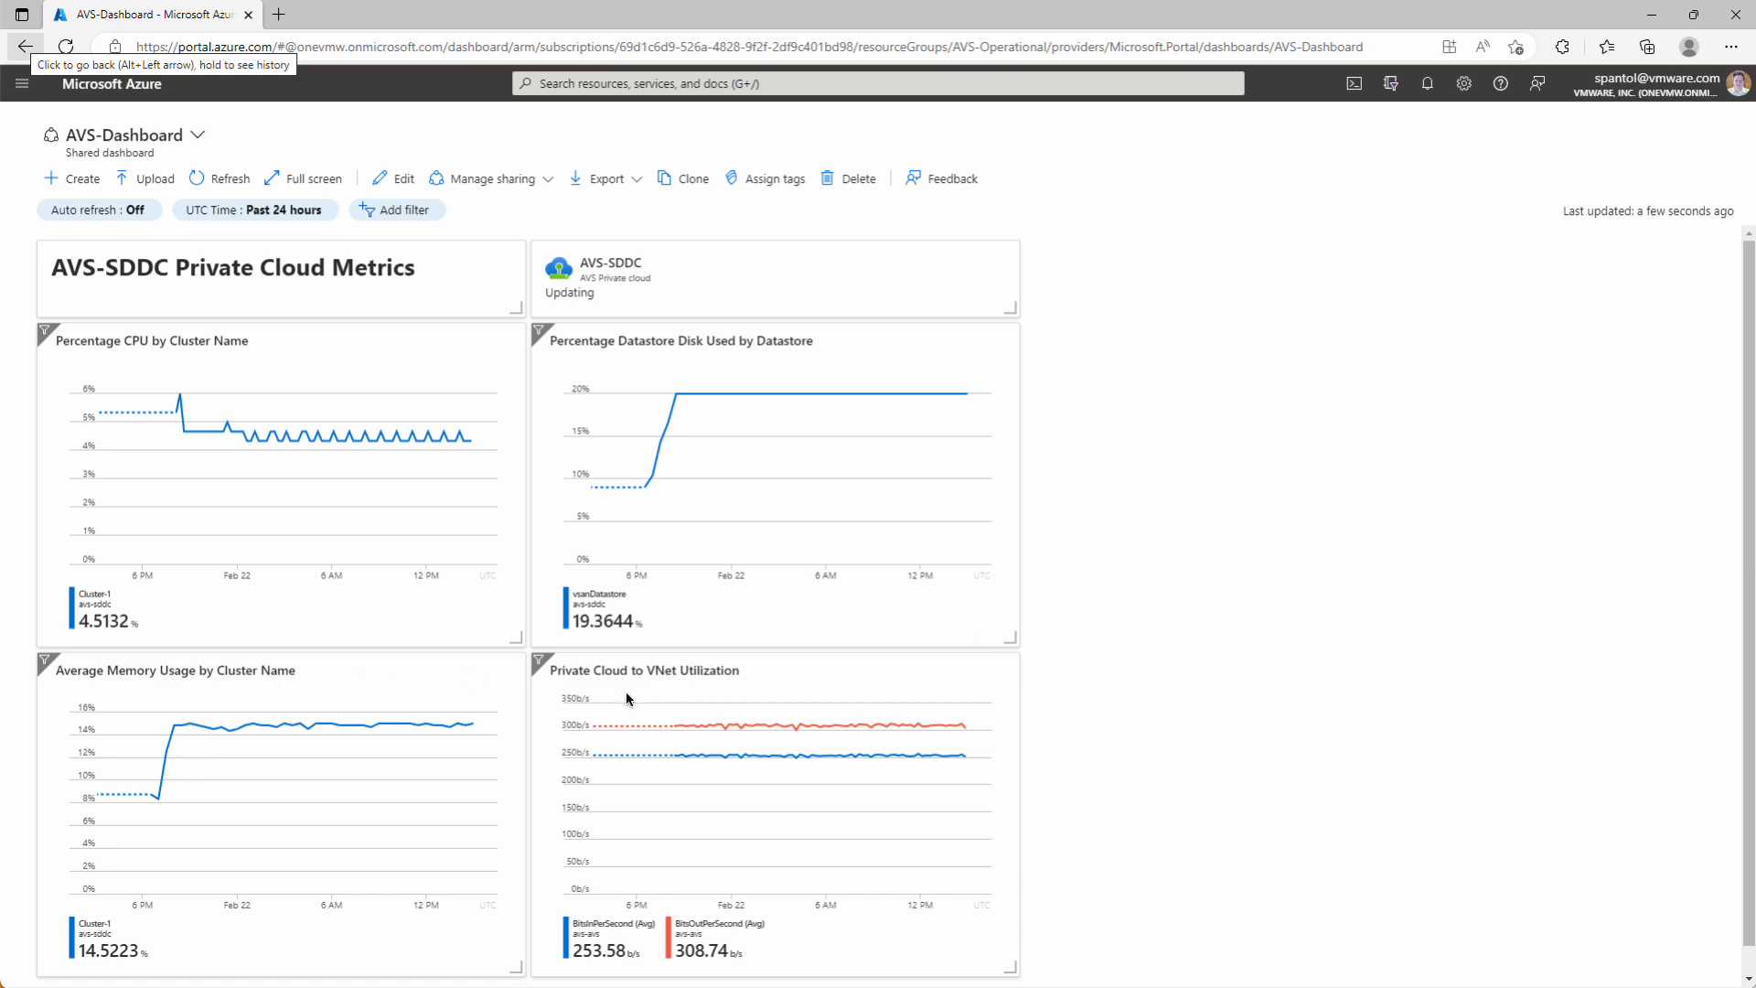
pyautogui.moveTo(1039, 661)
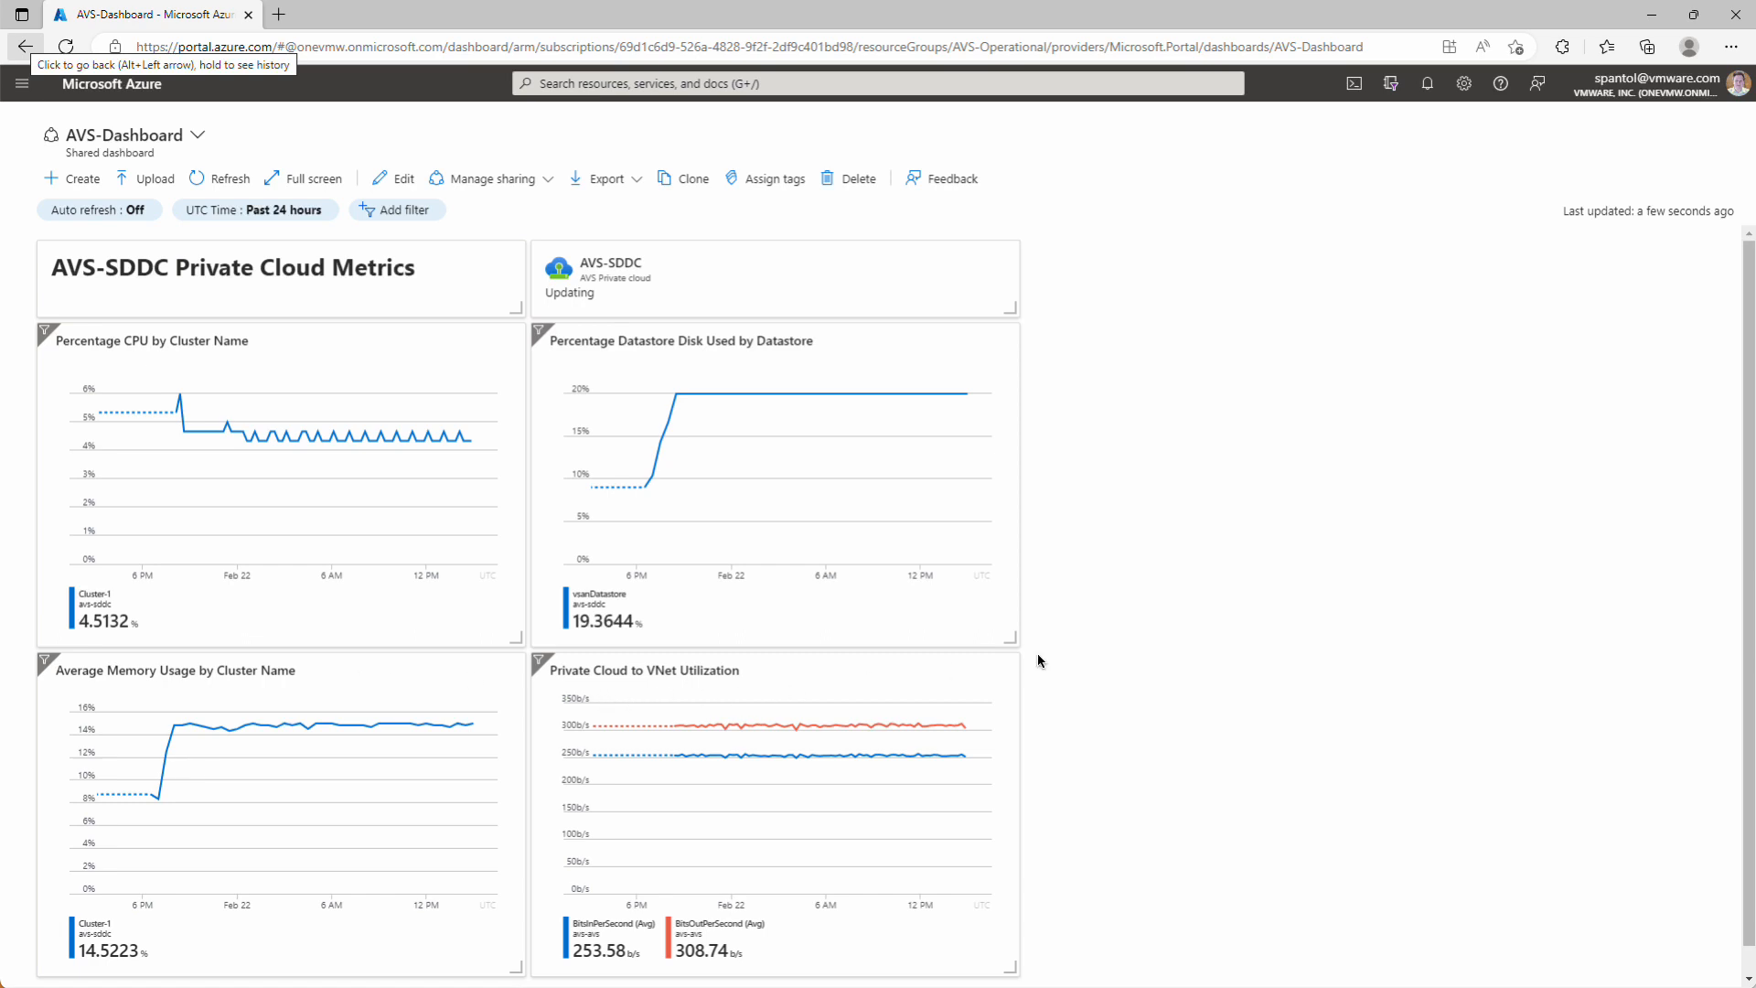
pyautogui.click(25, 46)
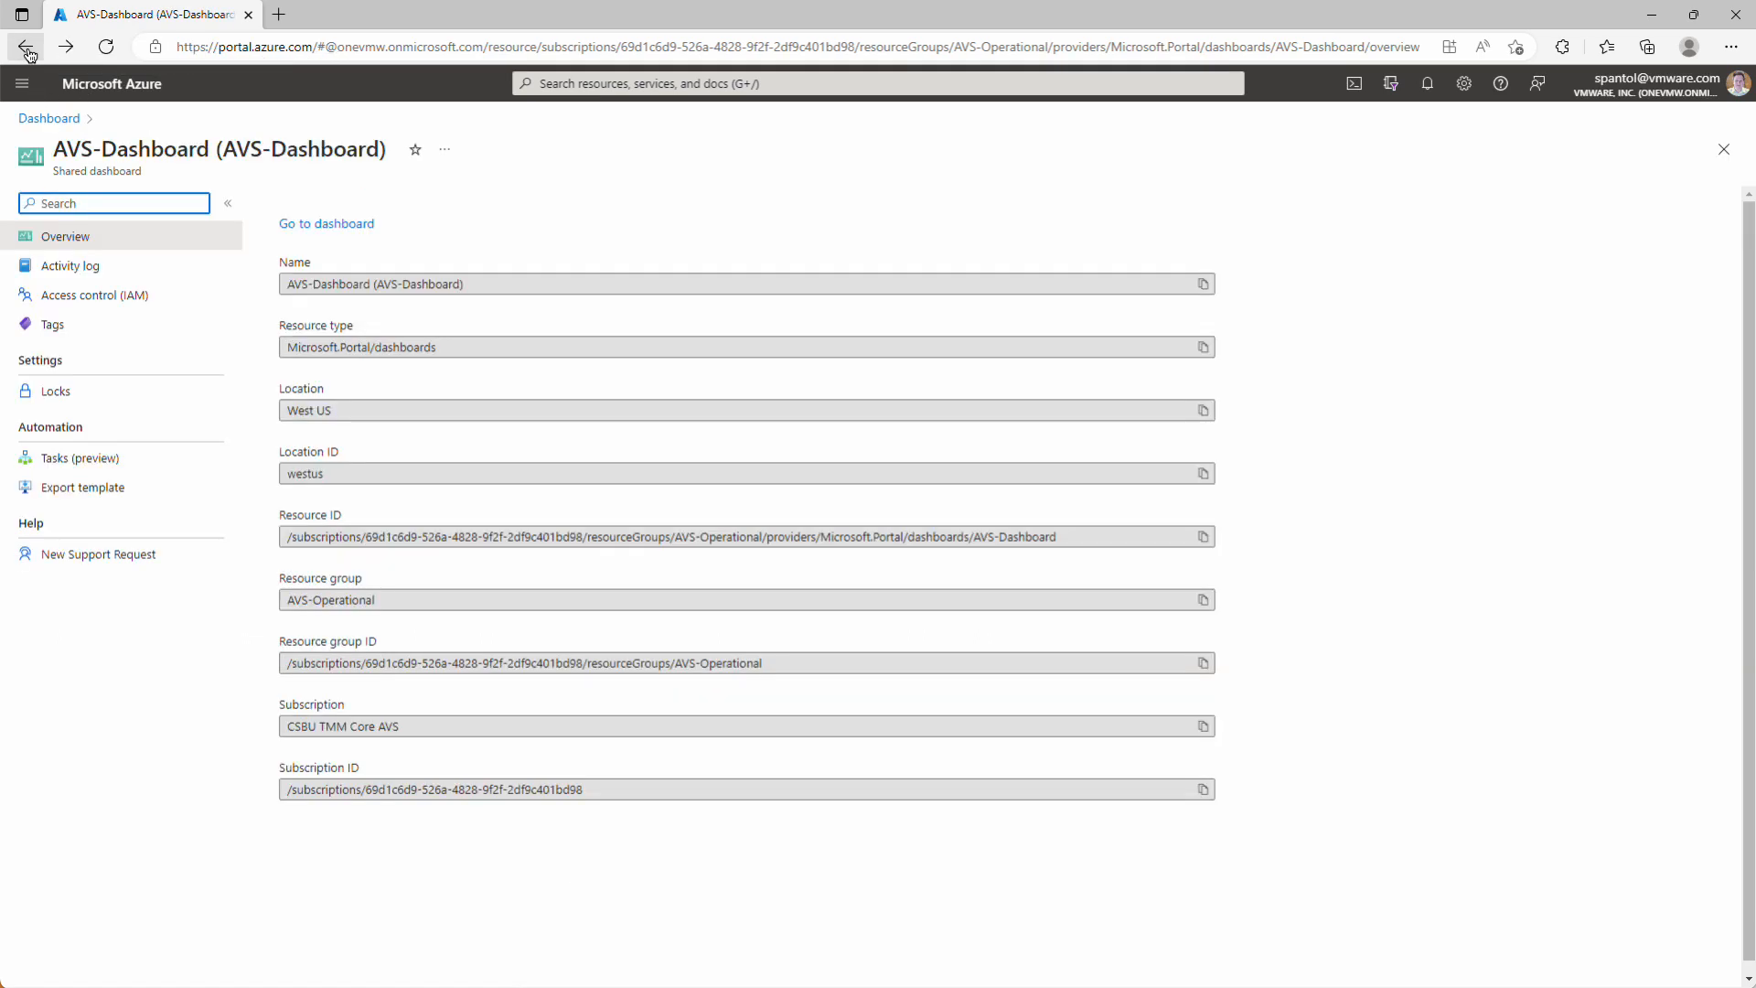
# - View the AVS-PrivateCloud resource group and its AVS-SDDC private cloud, then return to the resource groups list
pyautogui.click(26, 46)
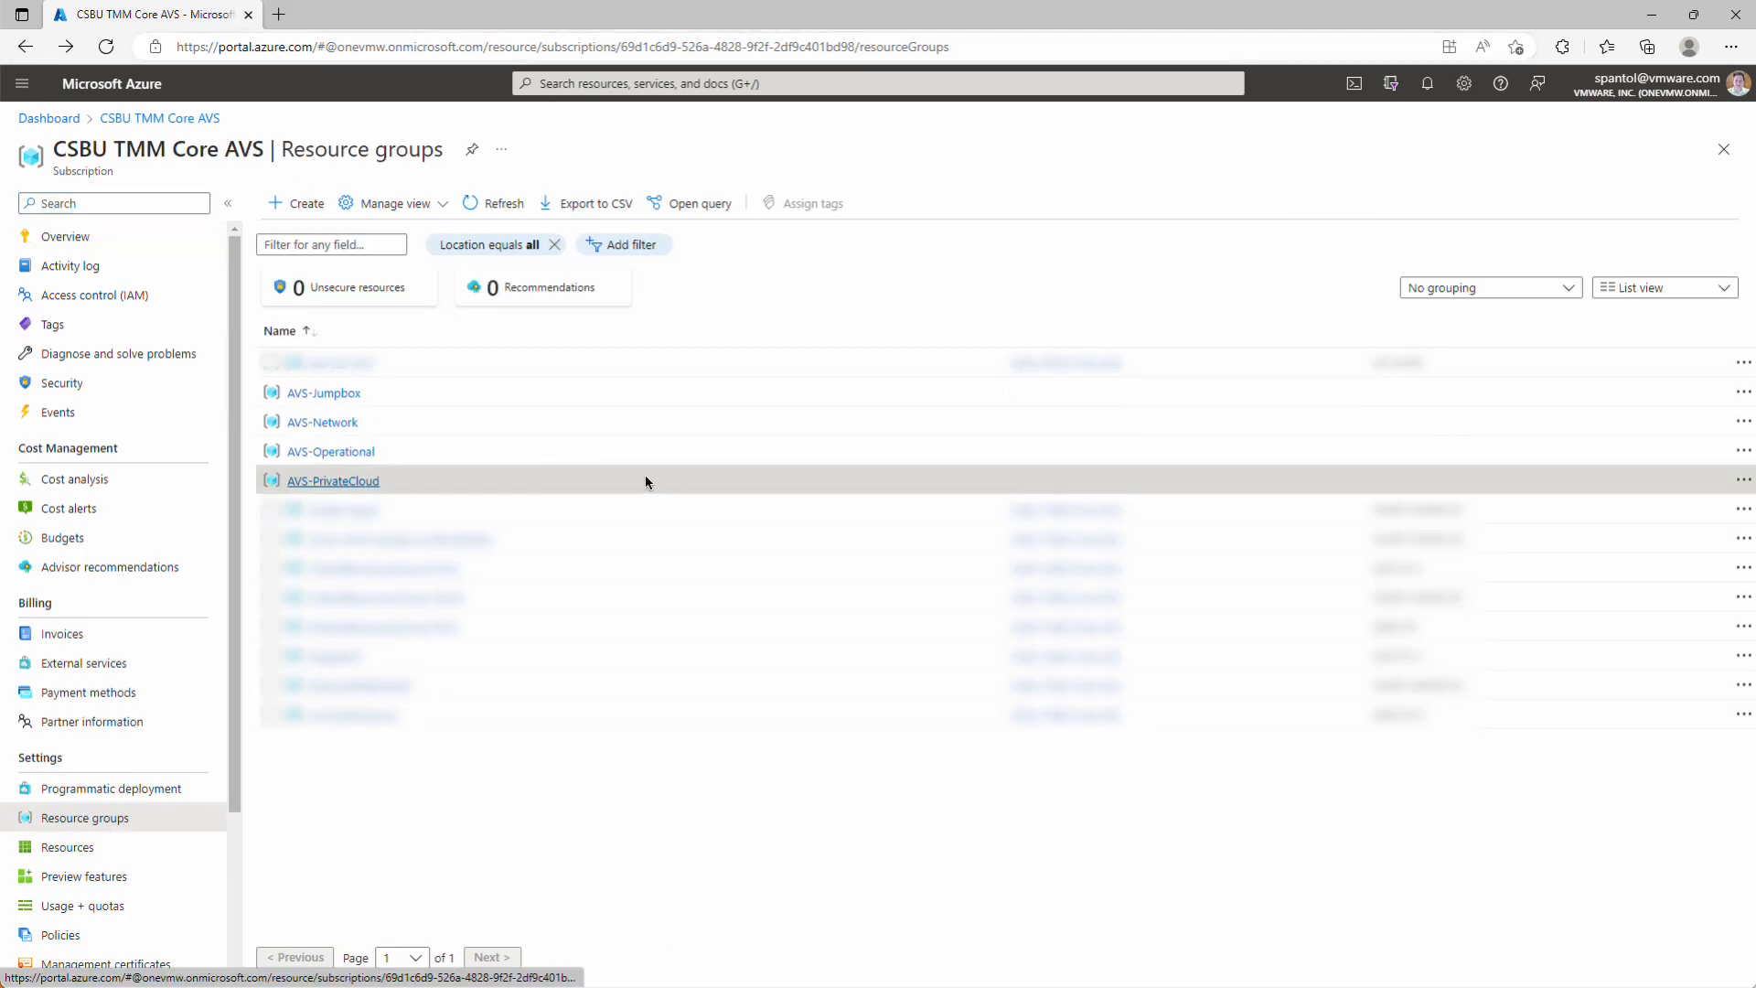
pyautogui.click(333, 481)
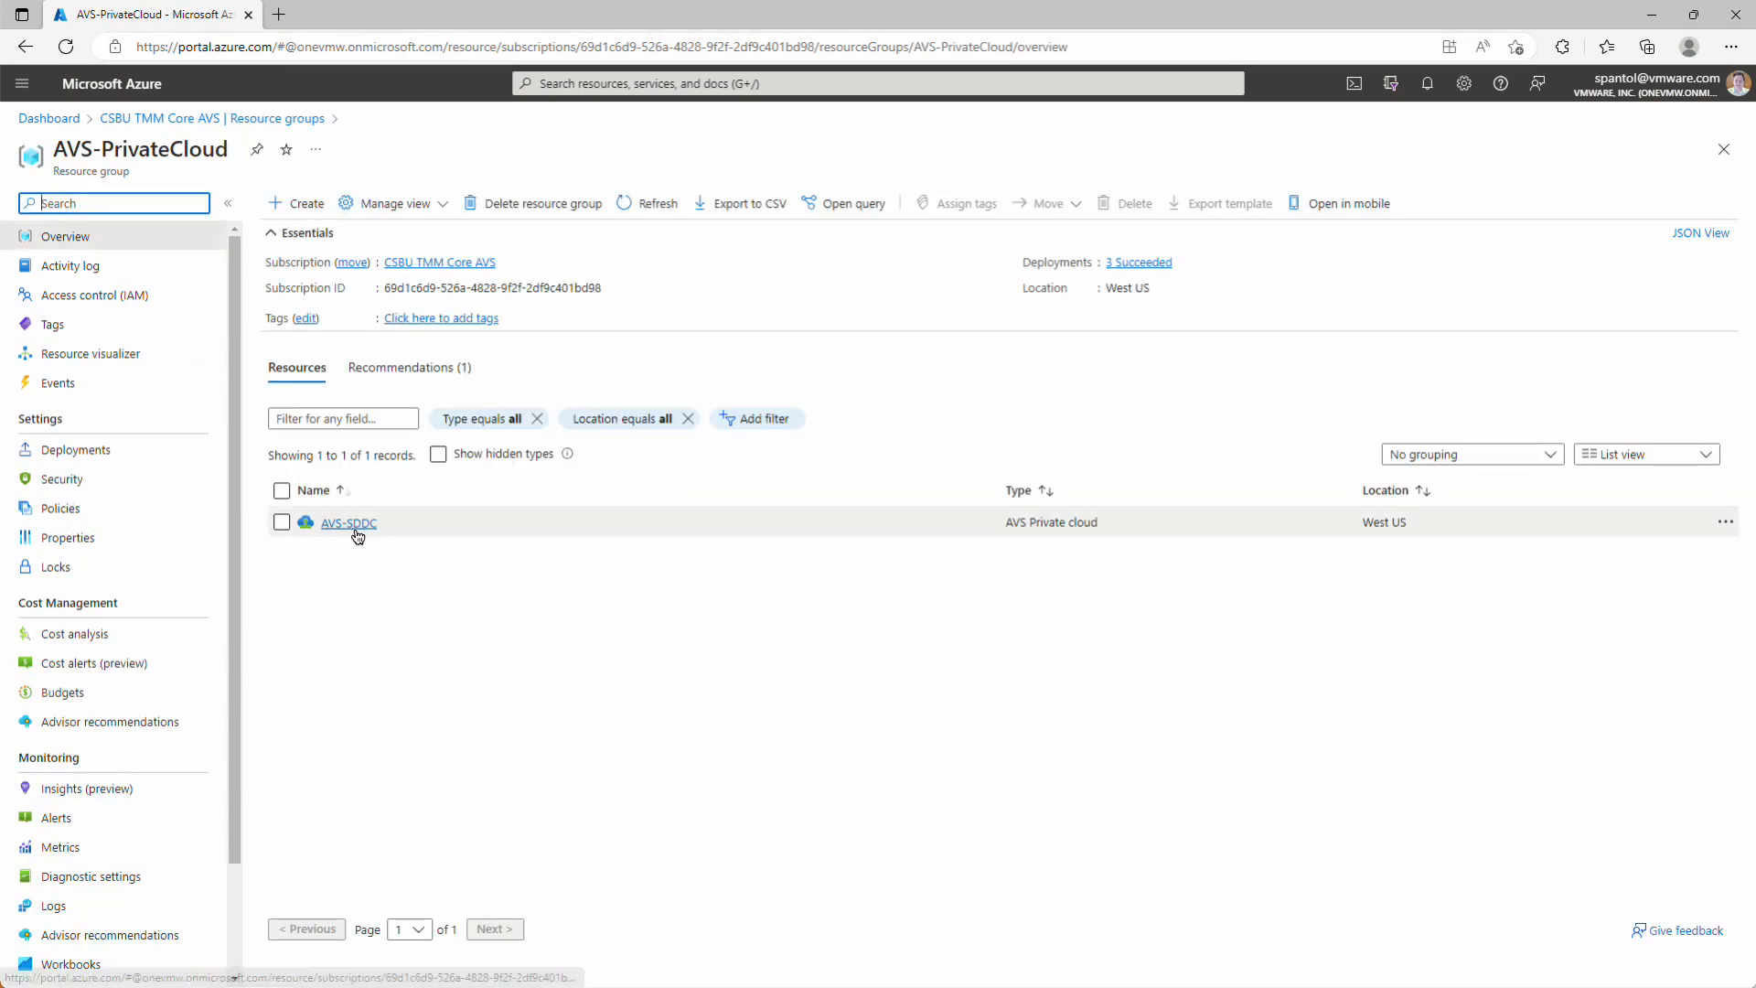
pyautogui.click(348, 522)
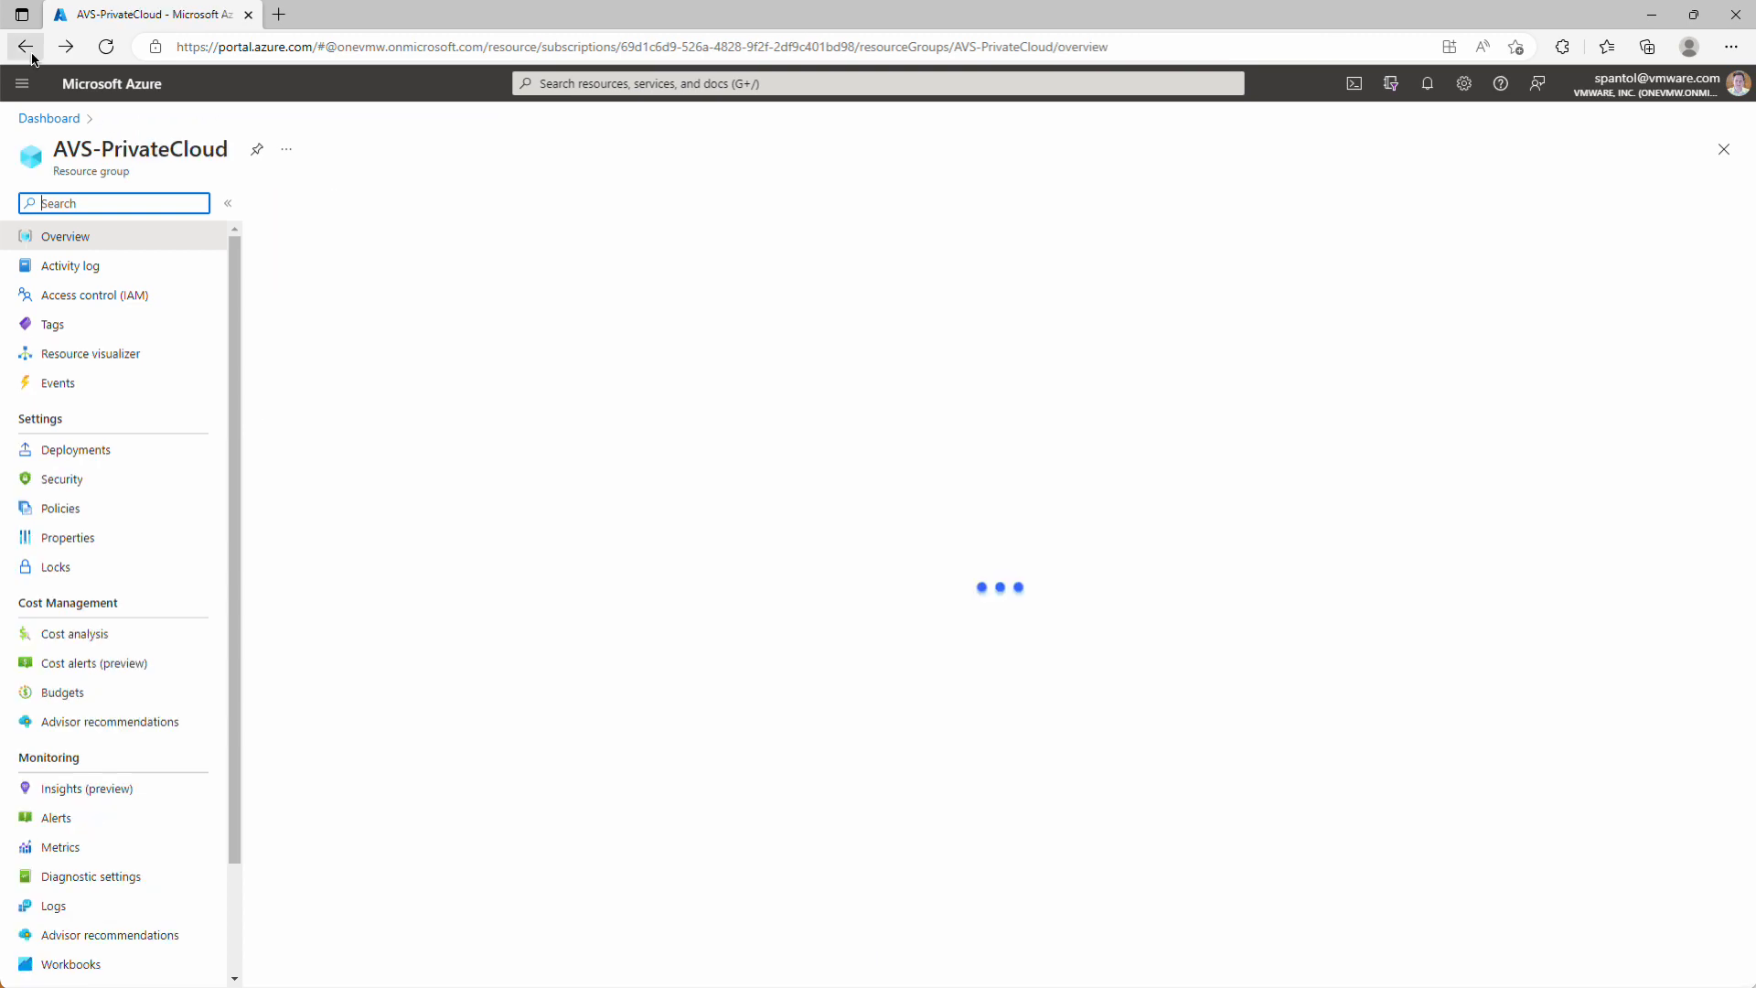
pyautogui.click(23, 45)
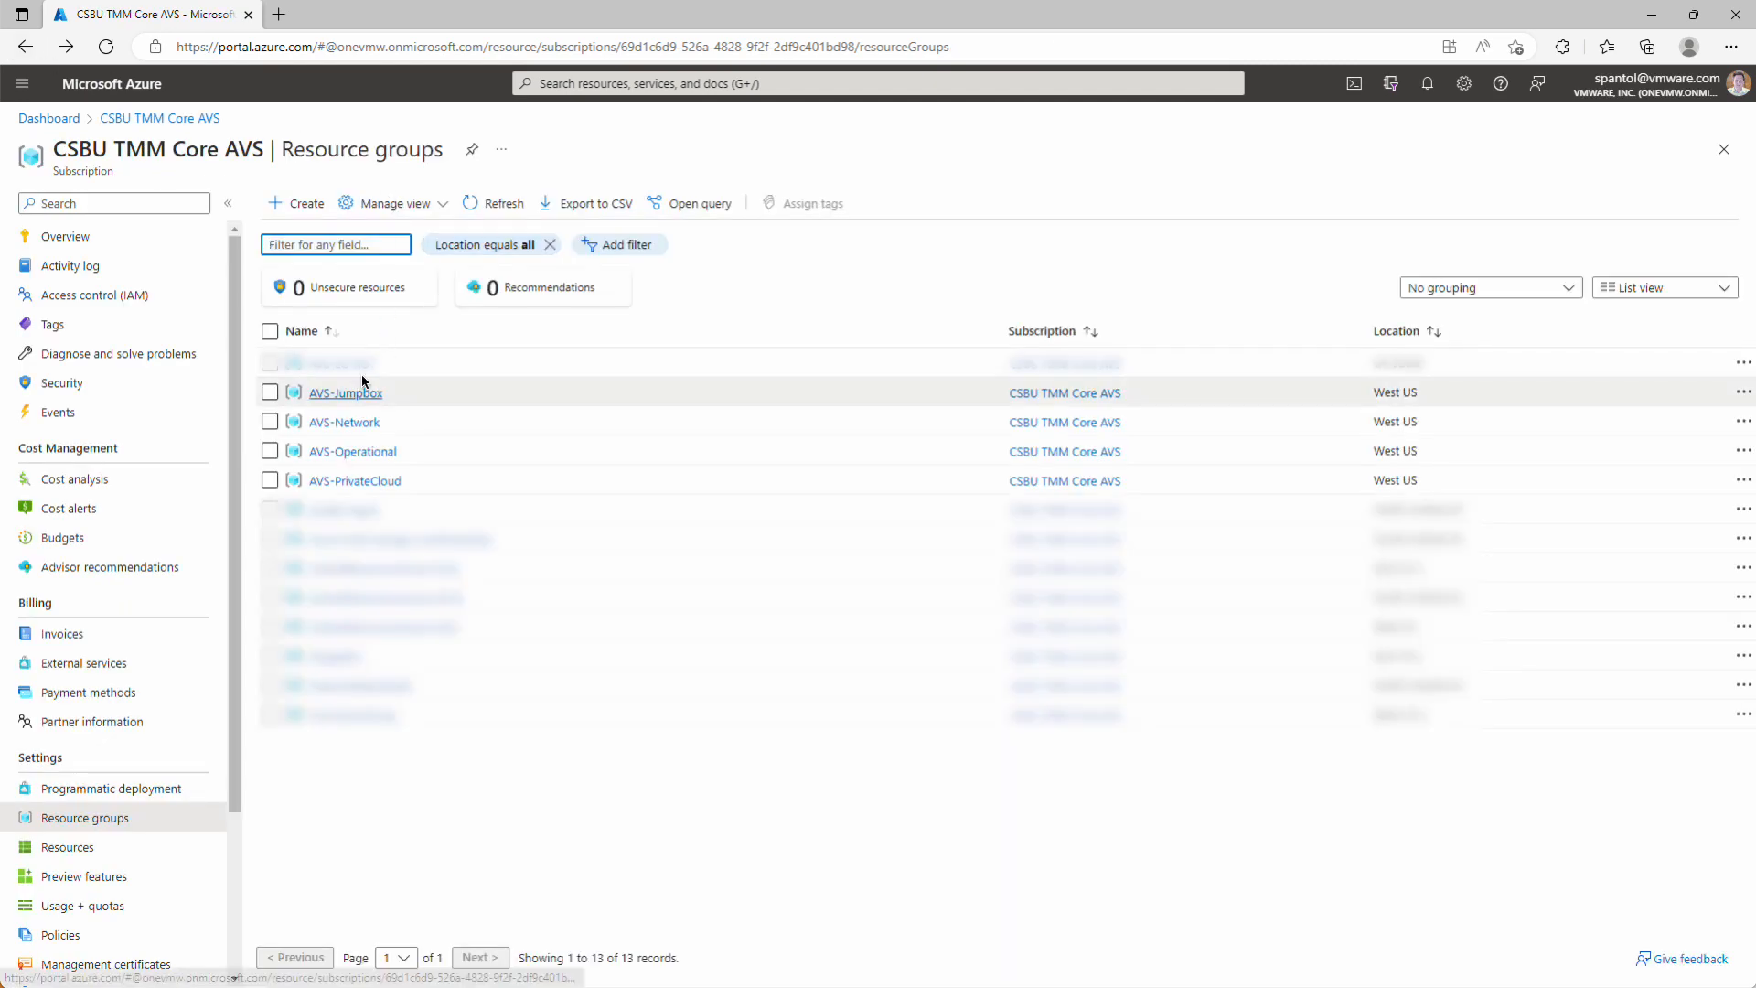
# - Connect to the AVS-jumpbox VM via Bastion as avsadmin with its password
pyautogui.click(345, 391)
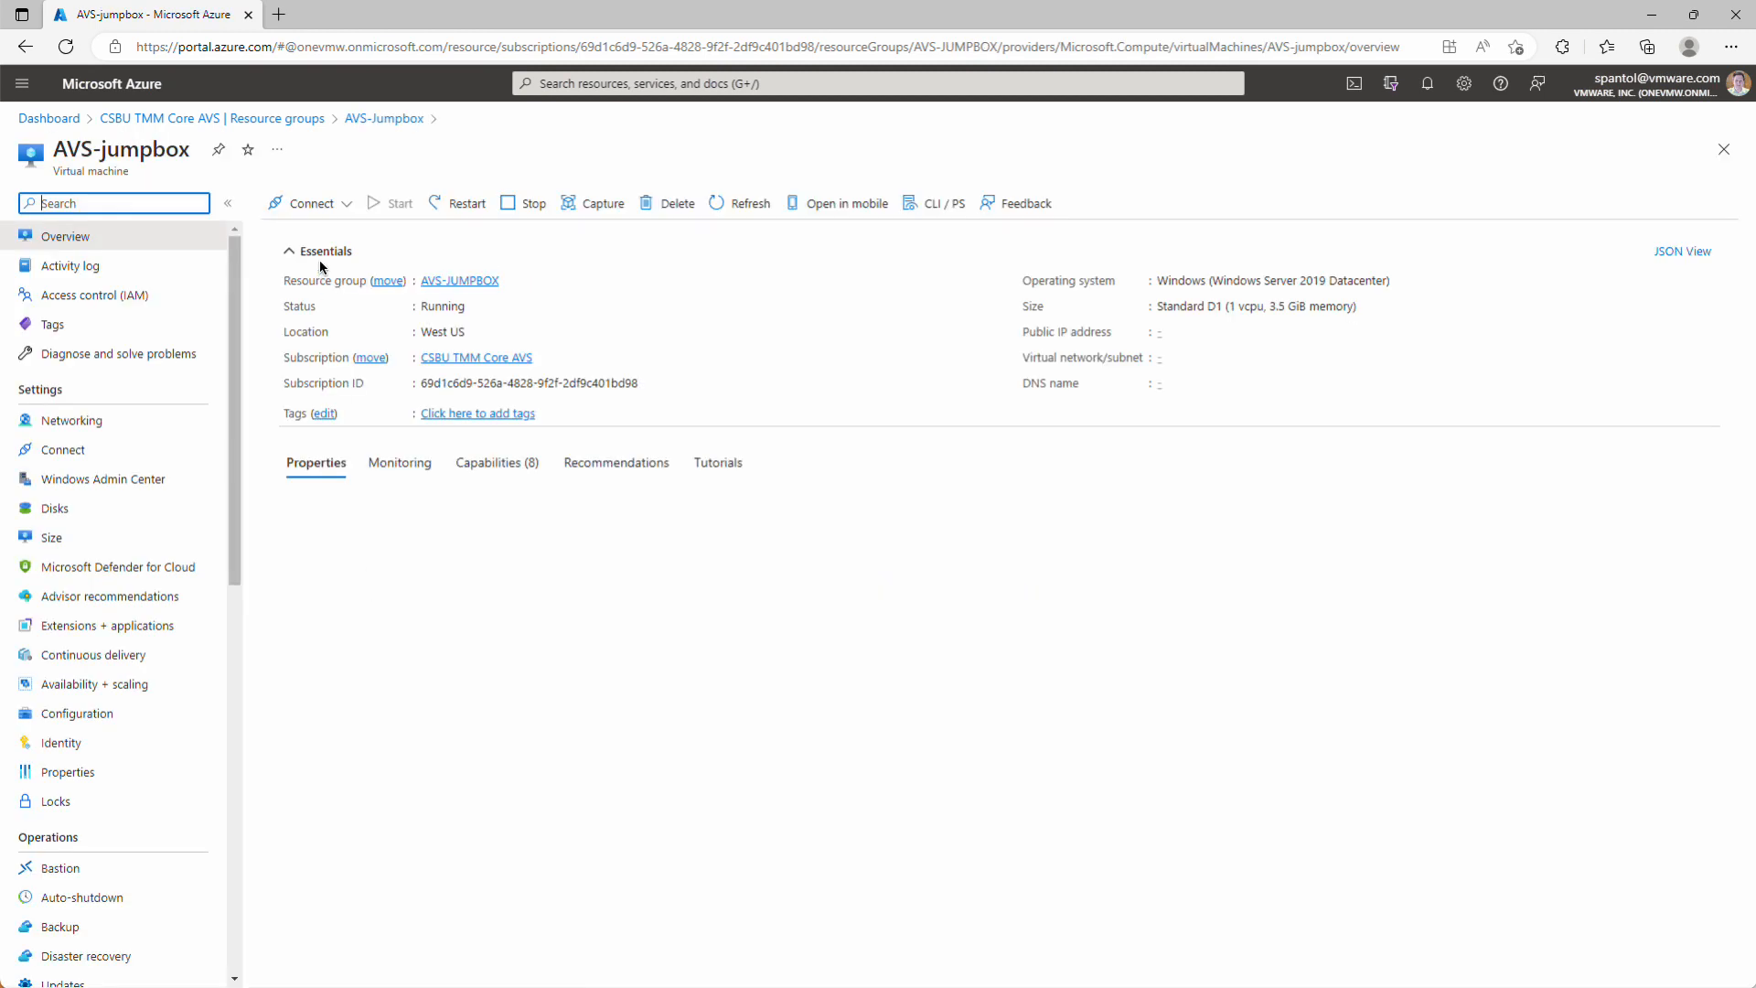
pyautogui.click(311, 203)
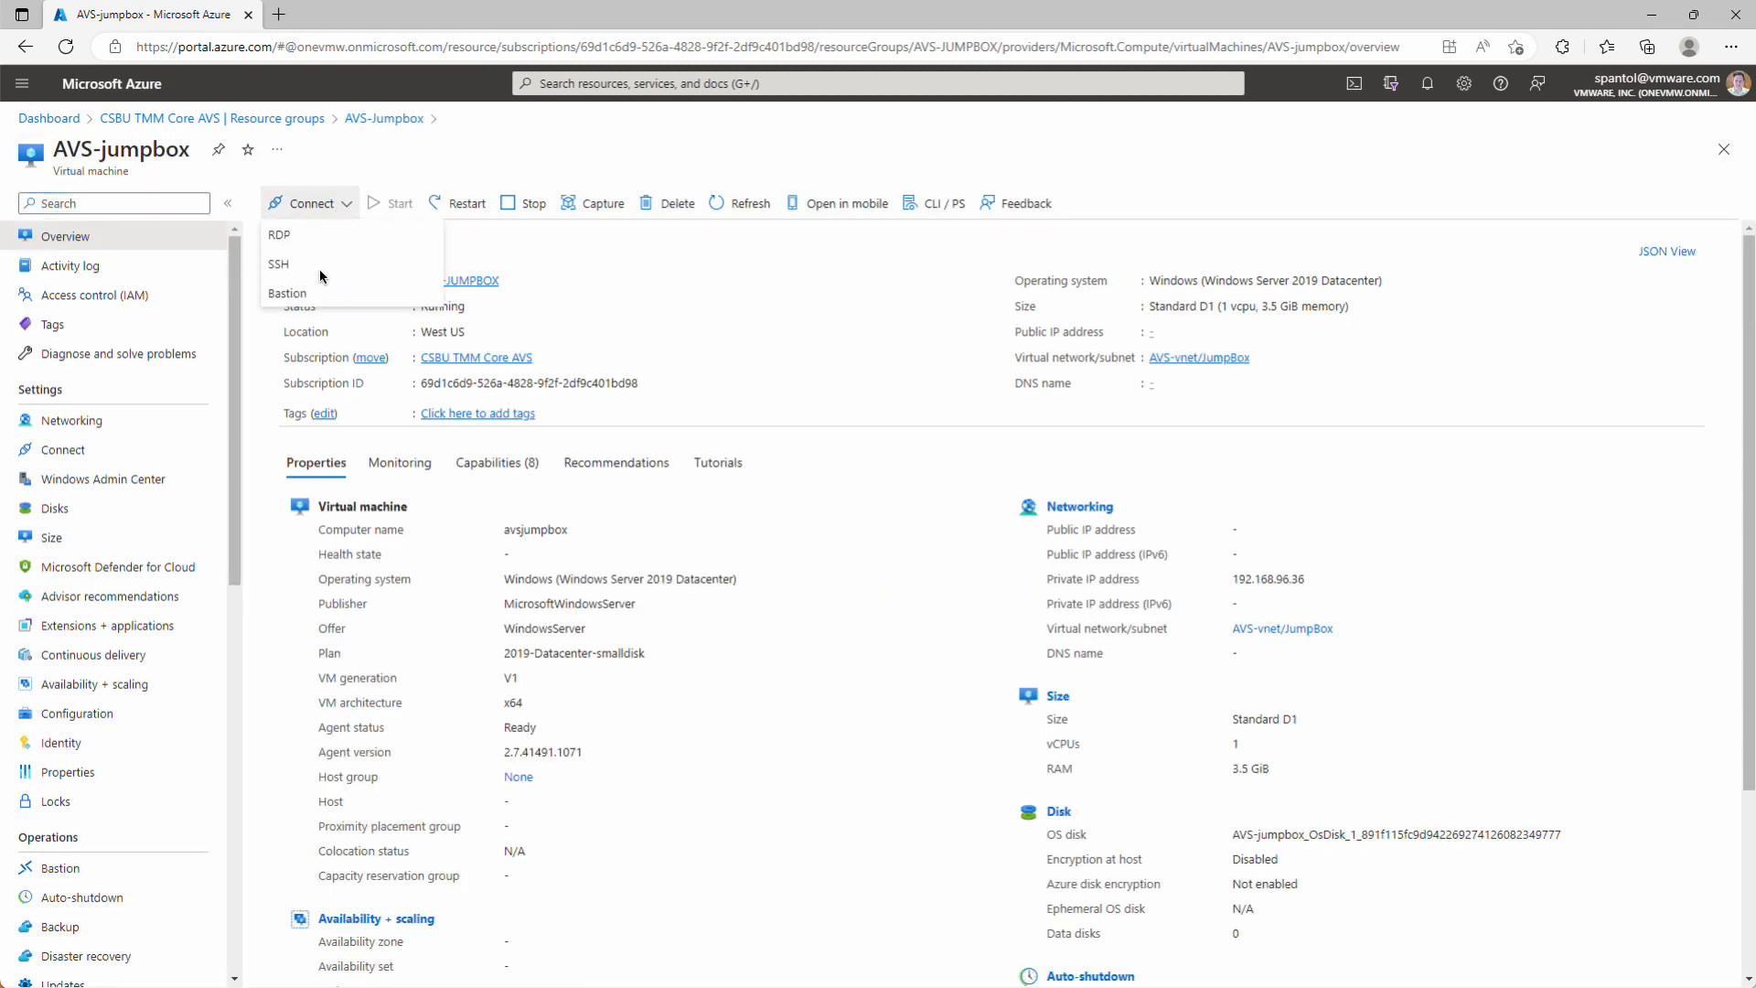
pyautogui.click(288, 293)
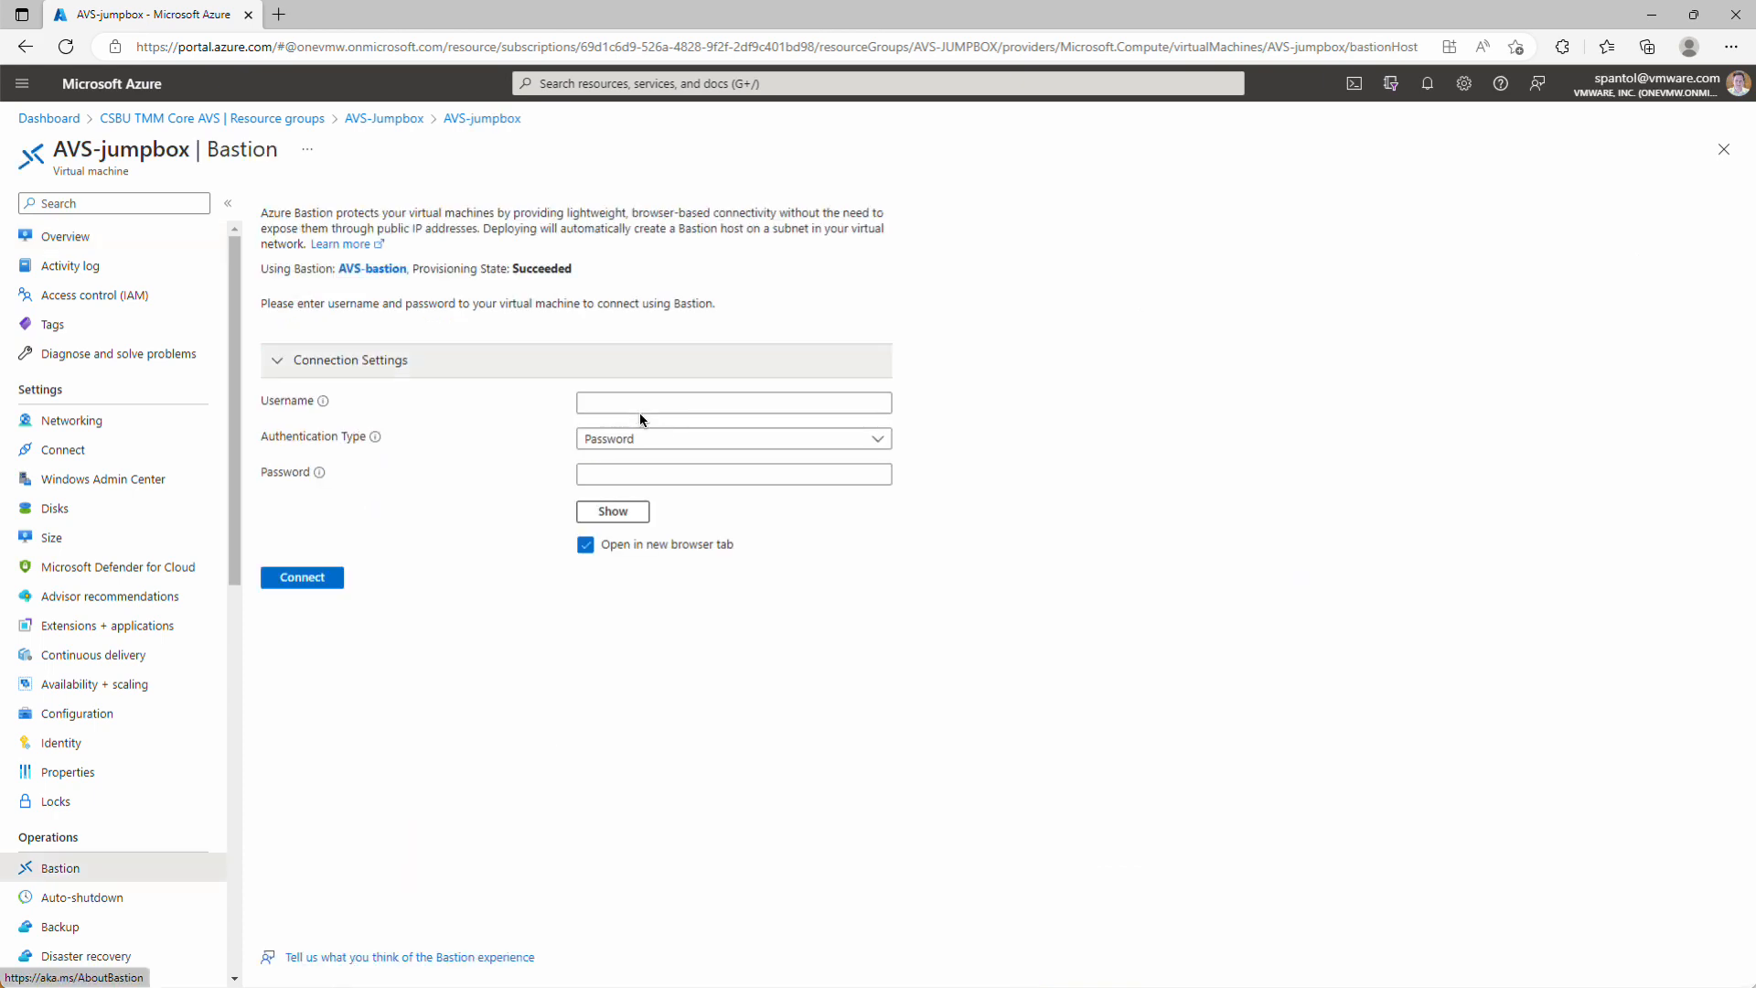
pyautogui.write('avsadmin')
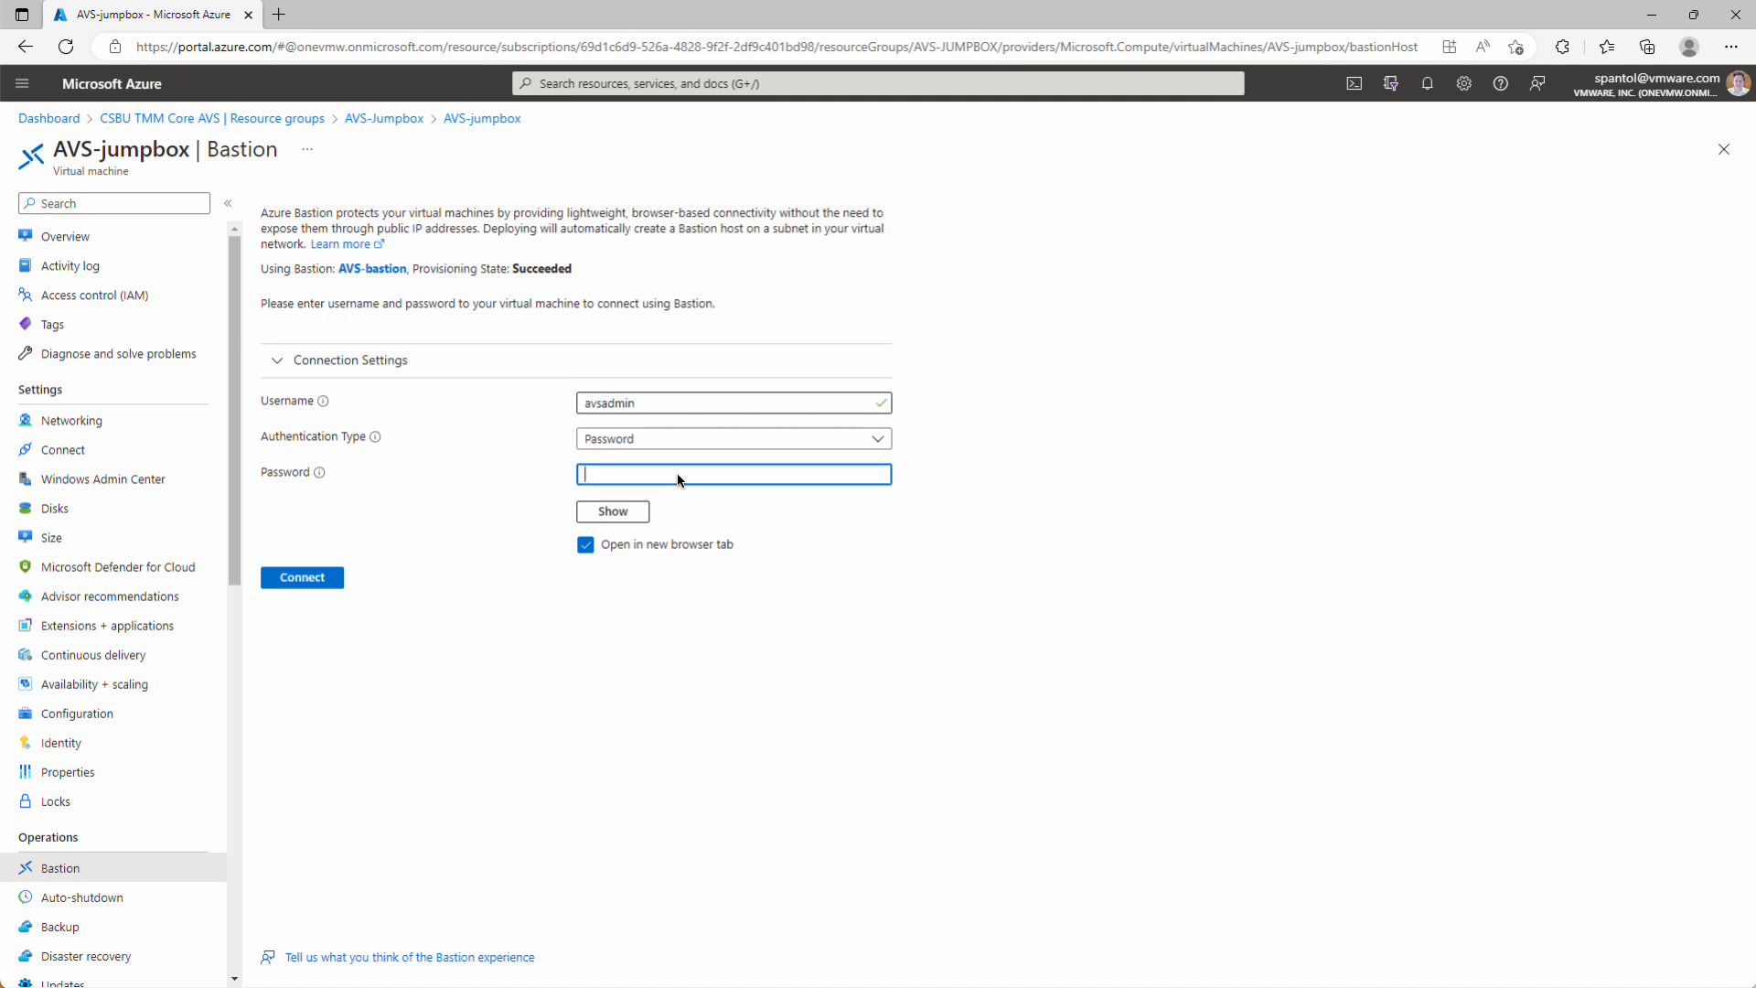
pyautogui.write('password')
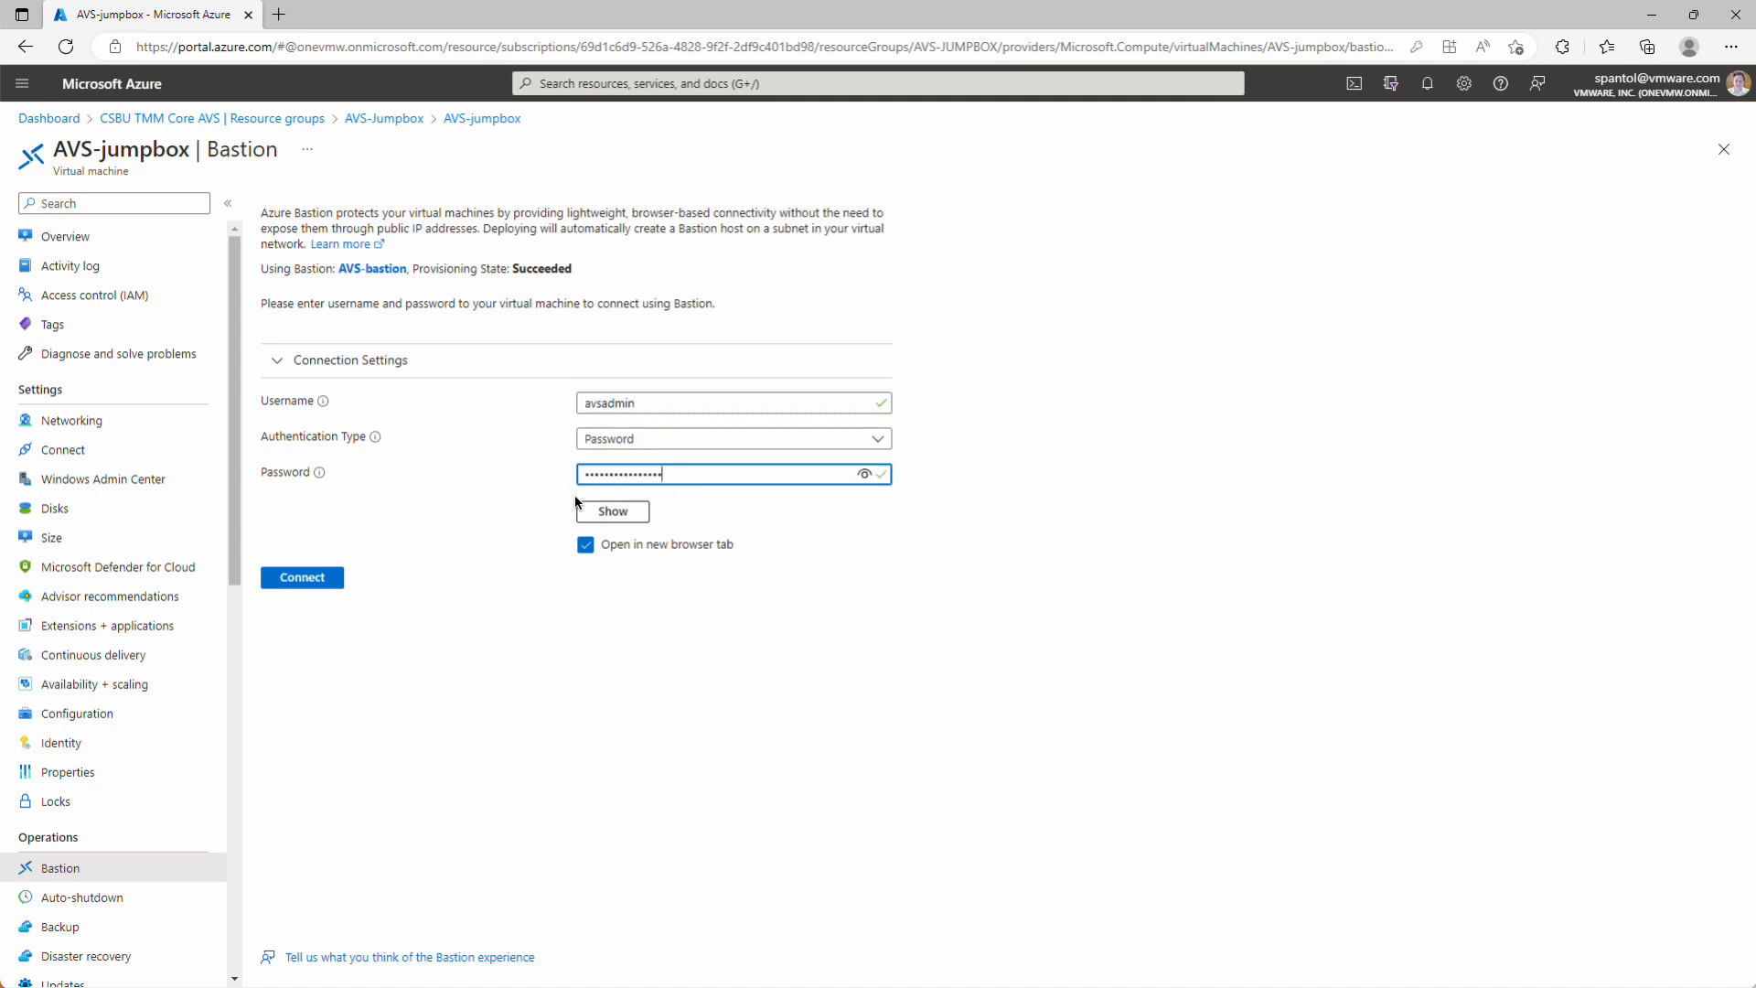
pyautogui.click(300, 577)
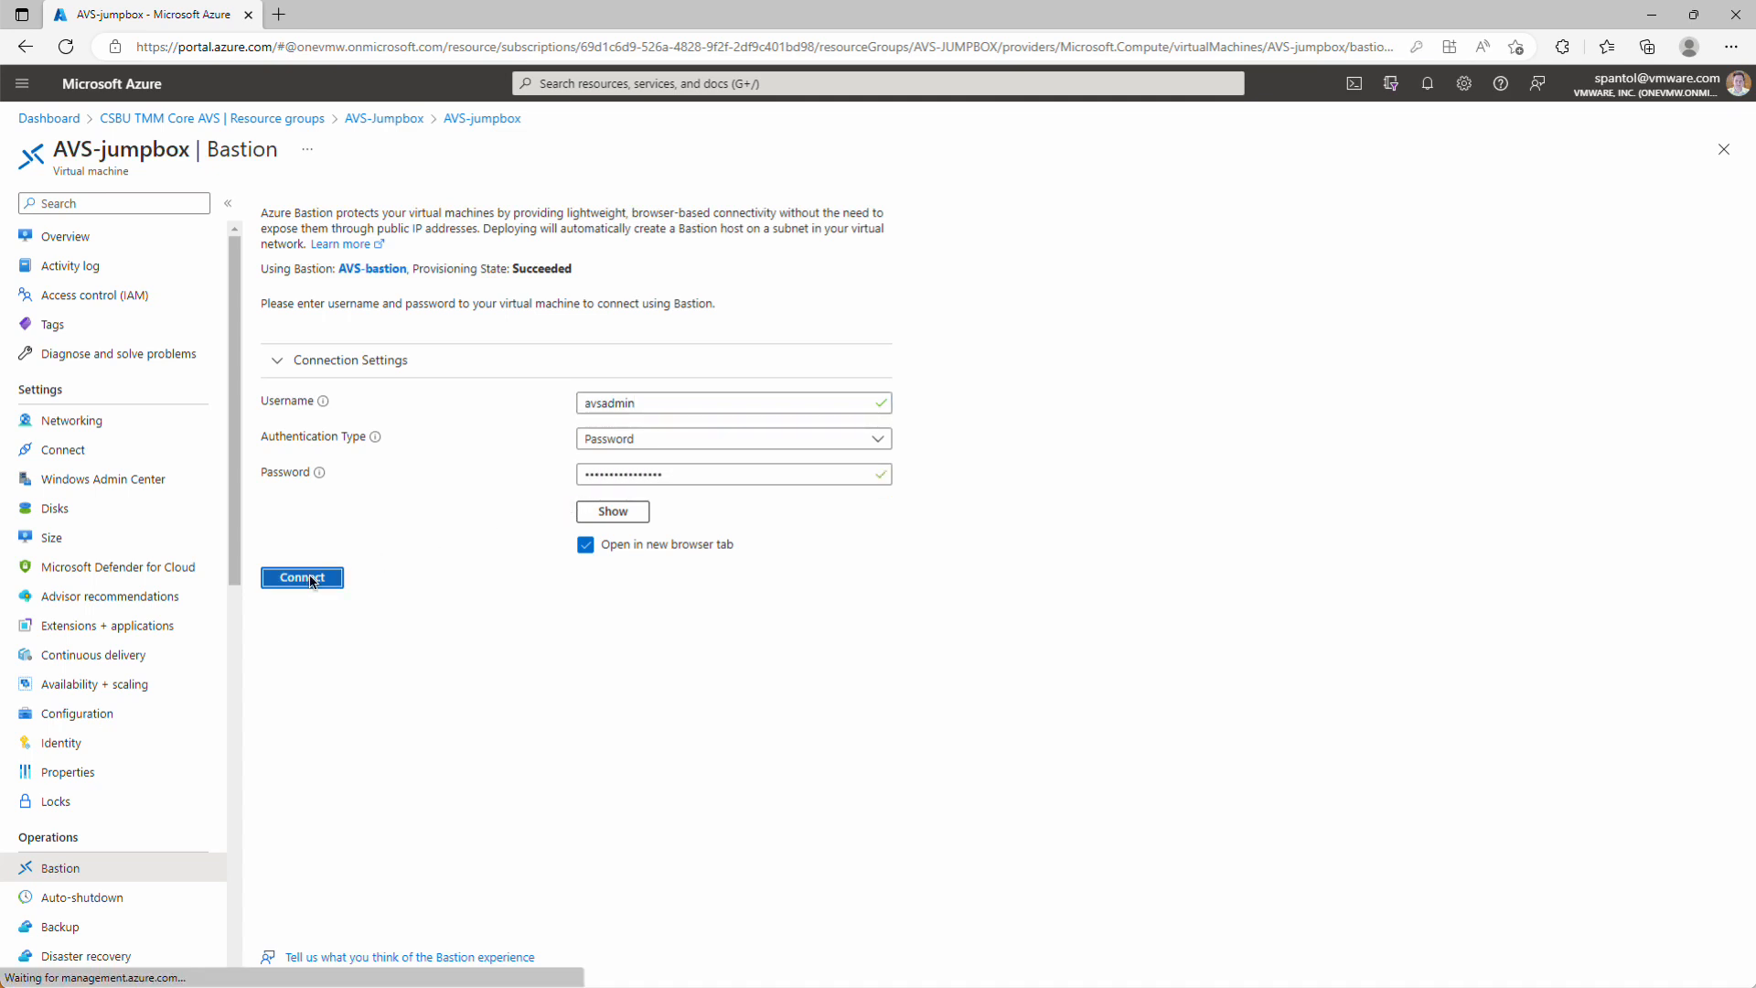
# - With the Bastion session launched, reopen the AVS-PrivateCloud resource group in a new subscription tab
pyautogui.click(302, 576)
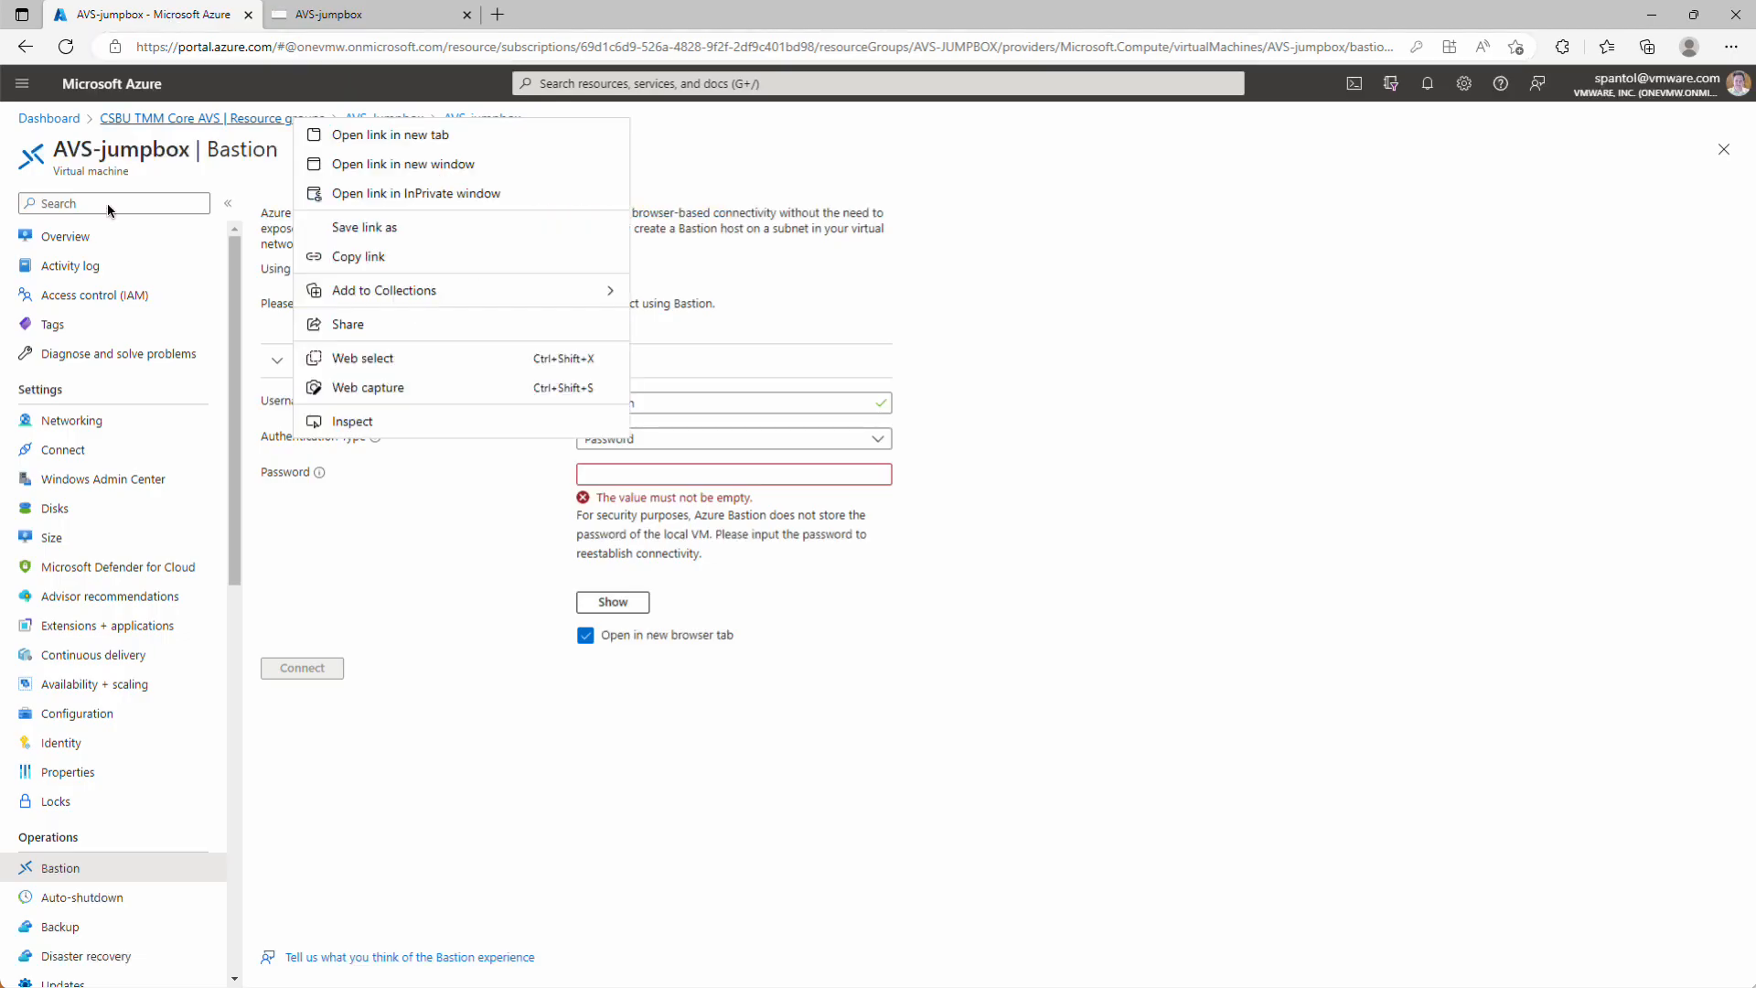
pyautogui.click(393, 134)
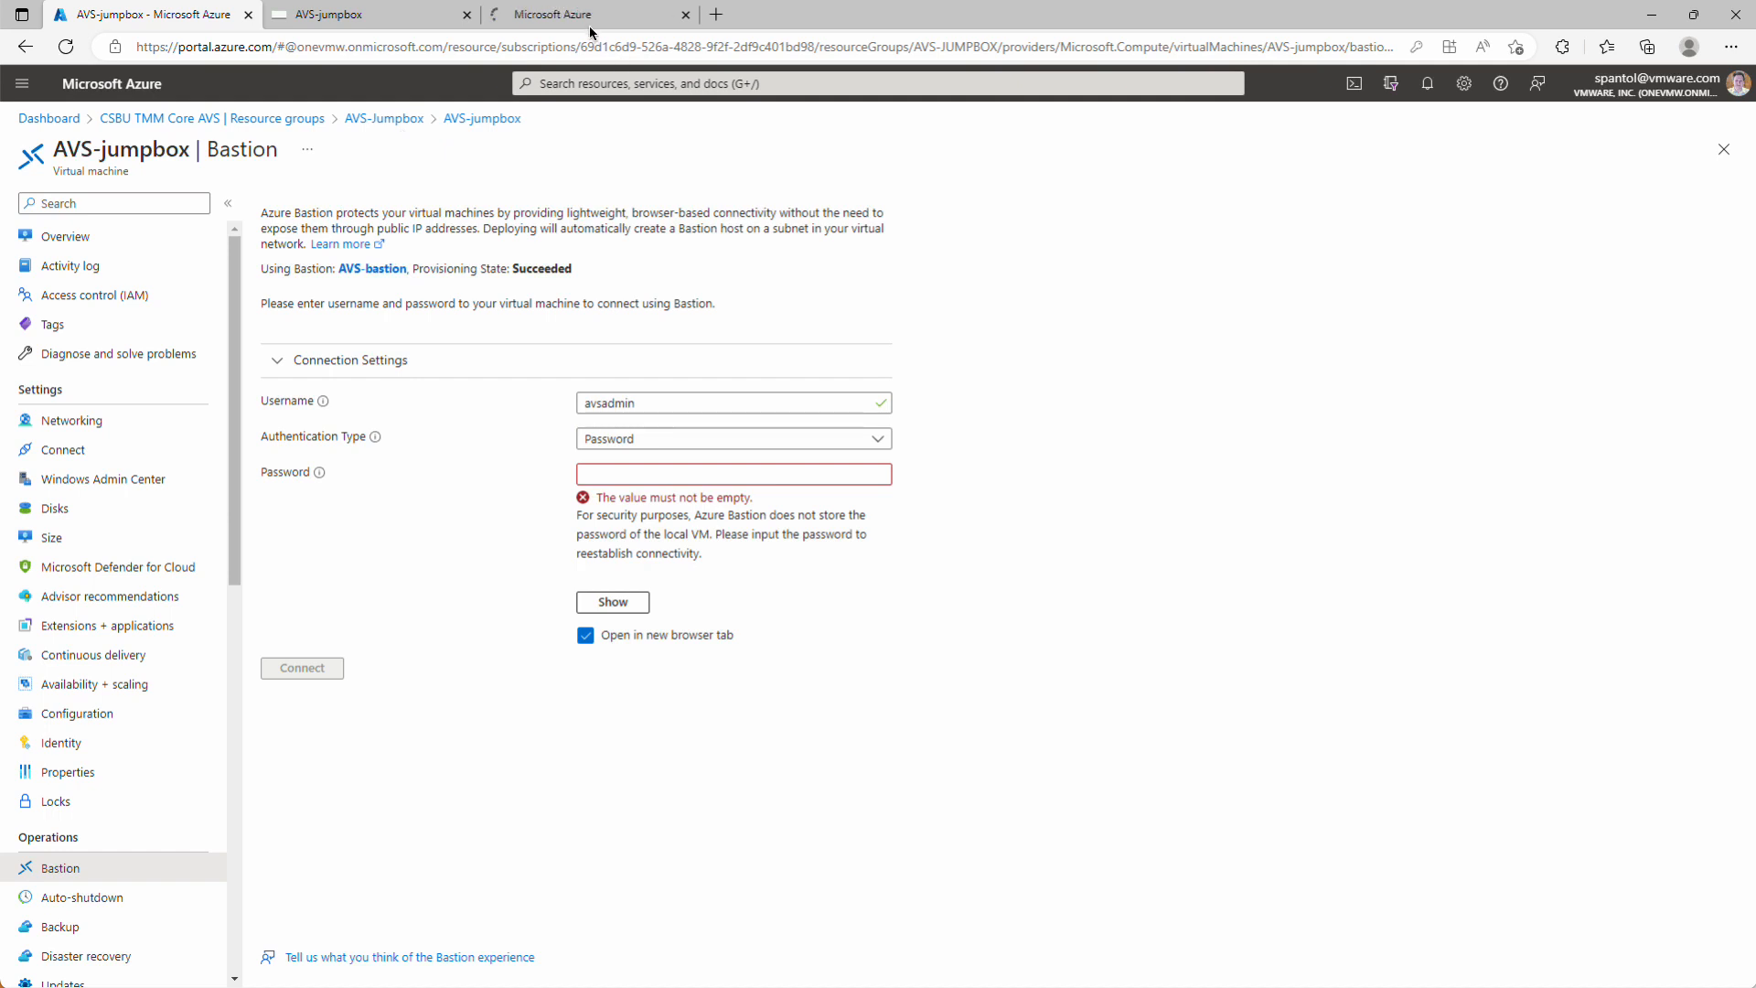
pyautogui.click(590, 12)
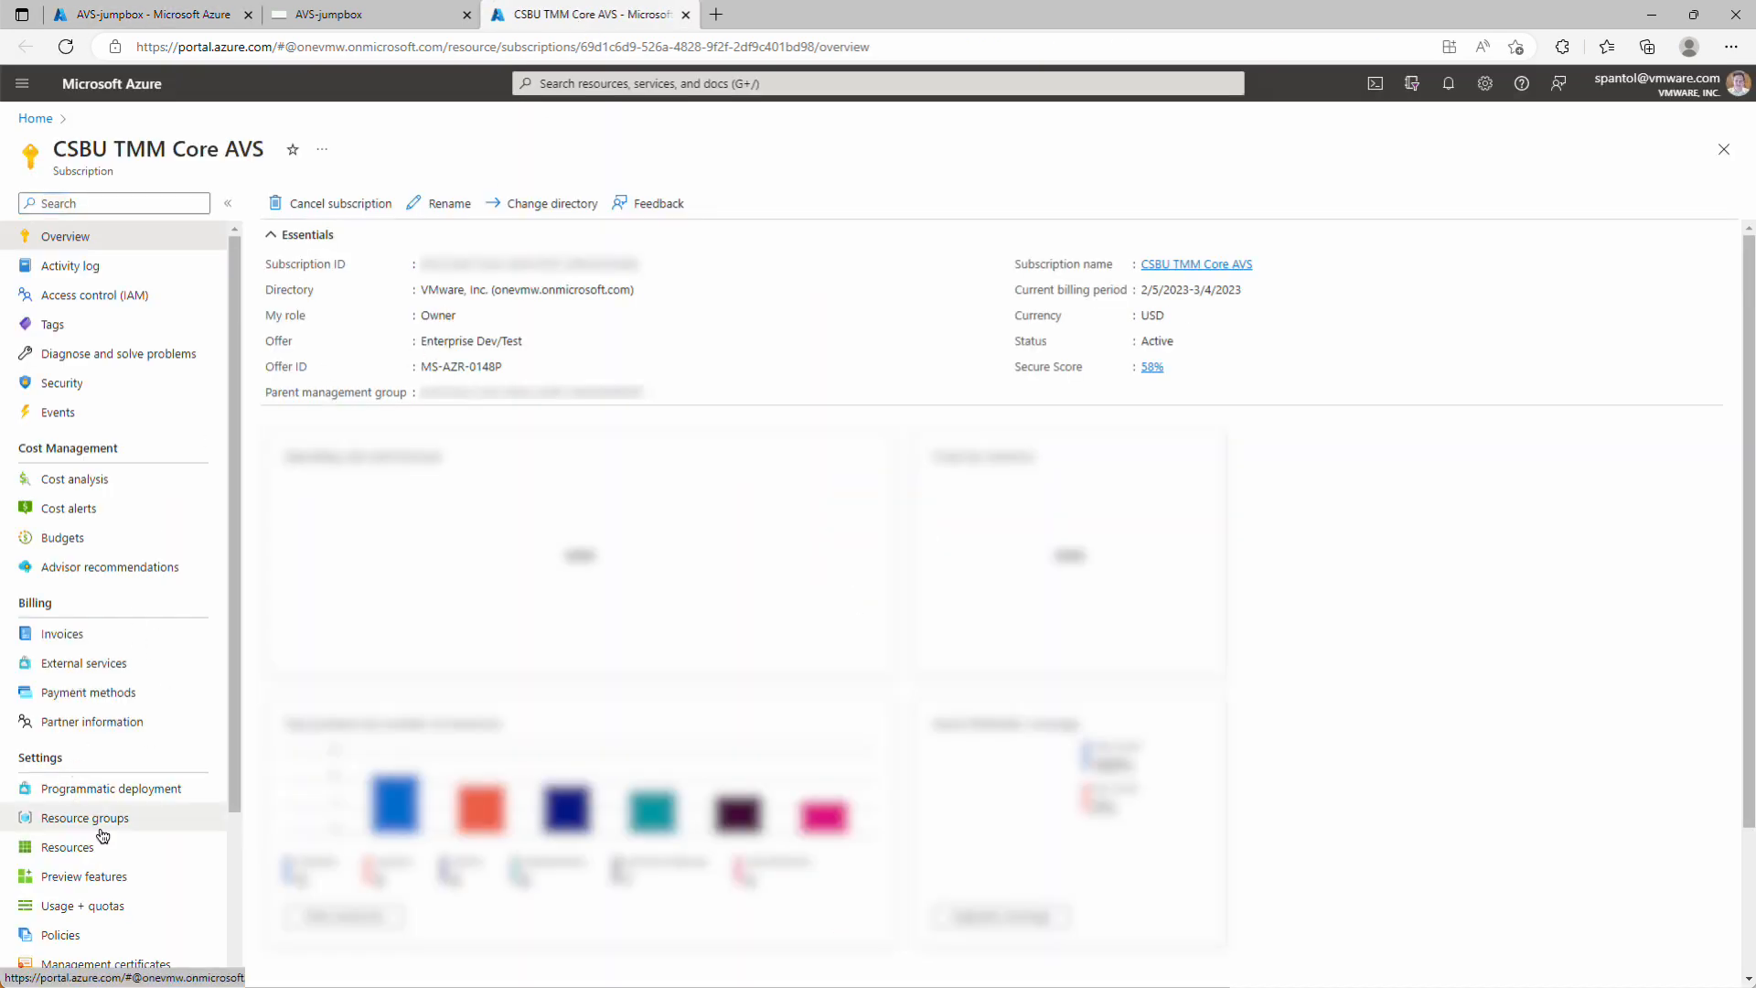
pyautogui.click(86, 816)
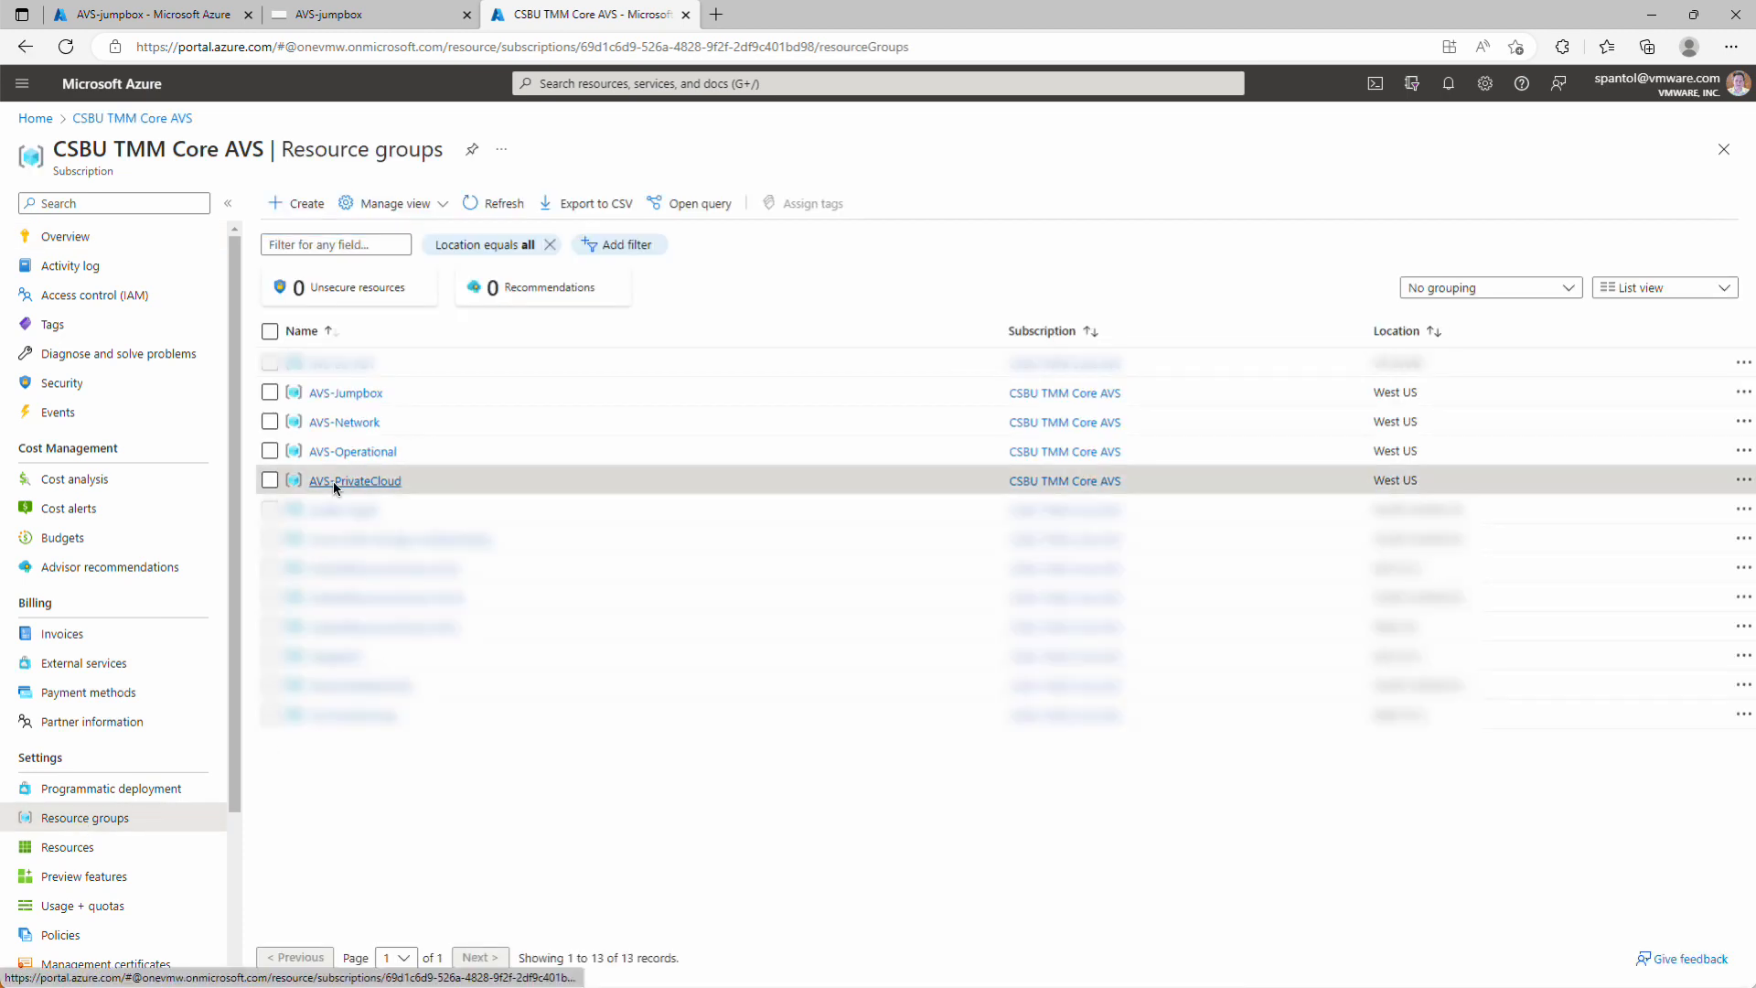
pyautogui.click(353, 481)
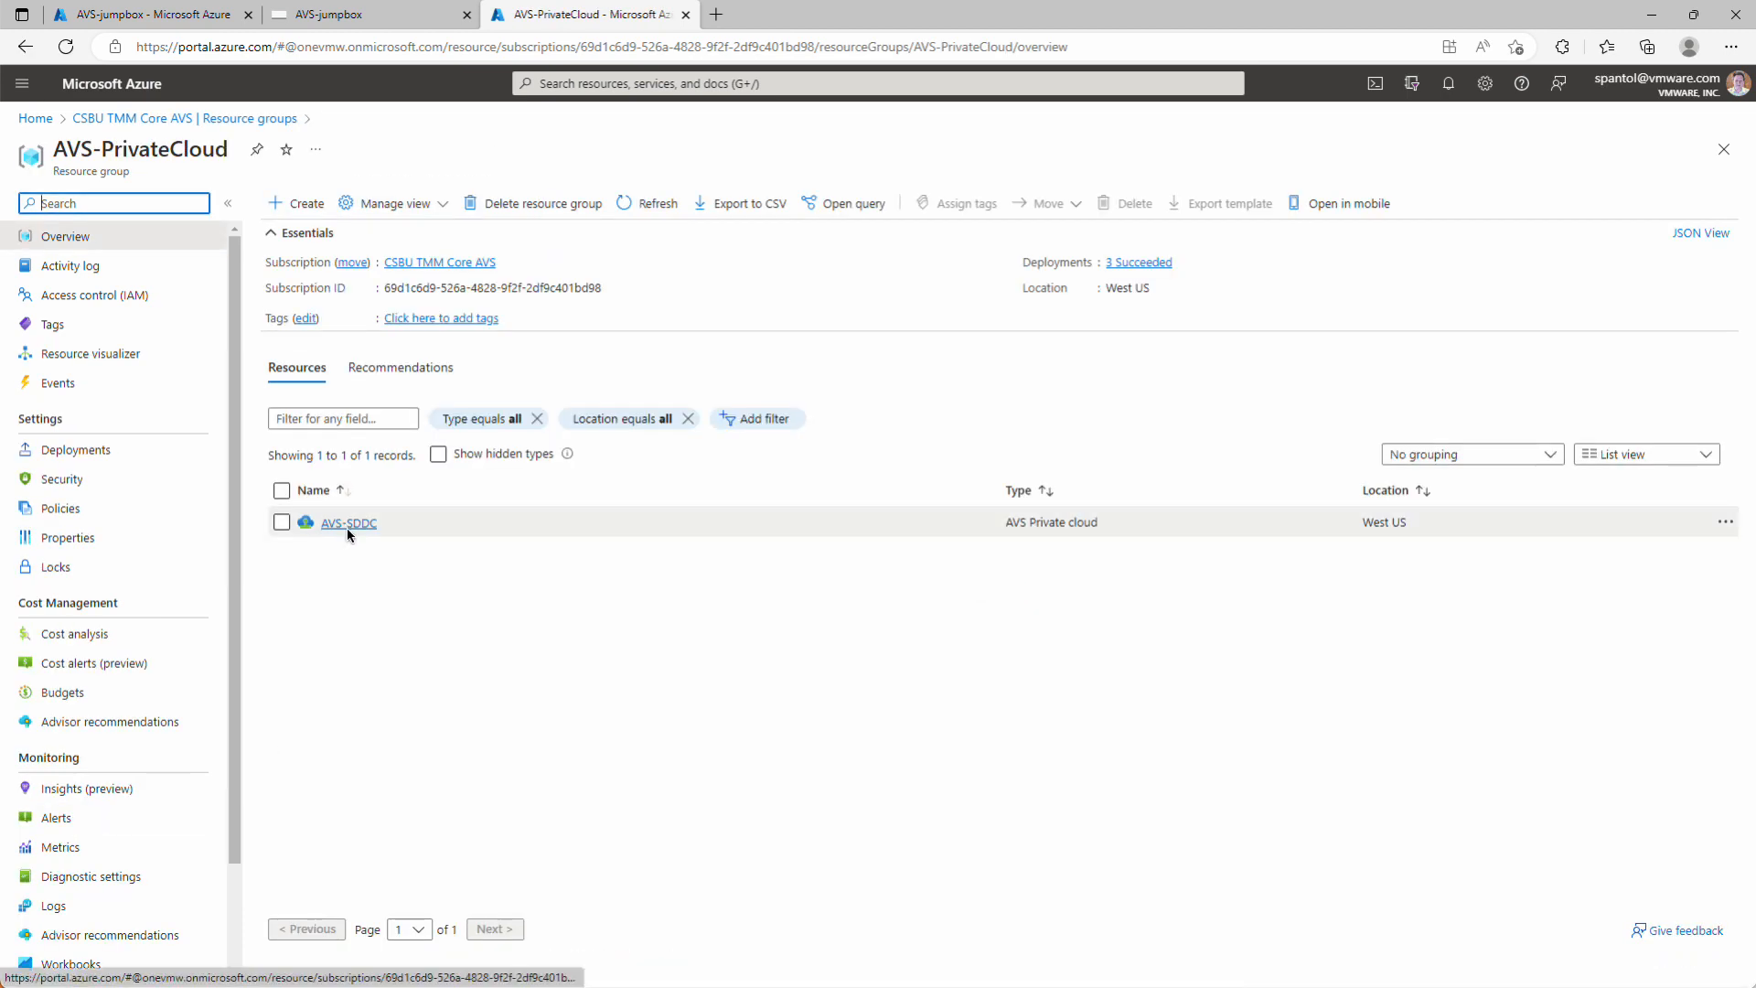
# - Show the AVS-SDDC private cloud's VMware credentials with vCenter and NSX-T Manager URLs and usernames
pyautogui.click(348, 521)
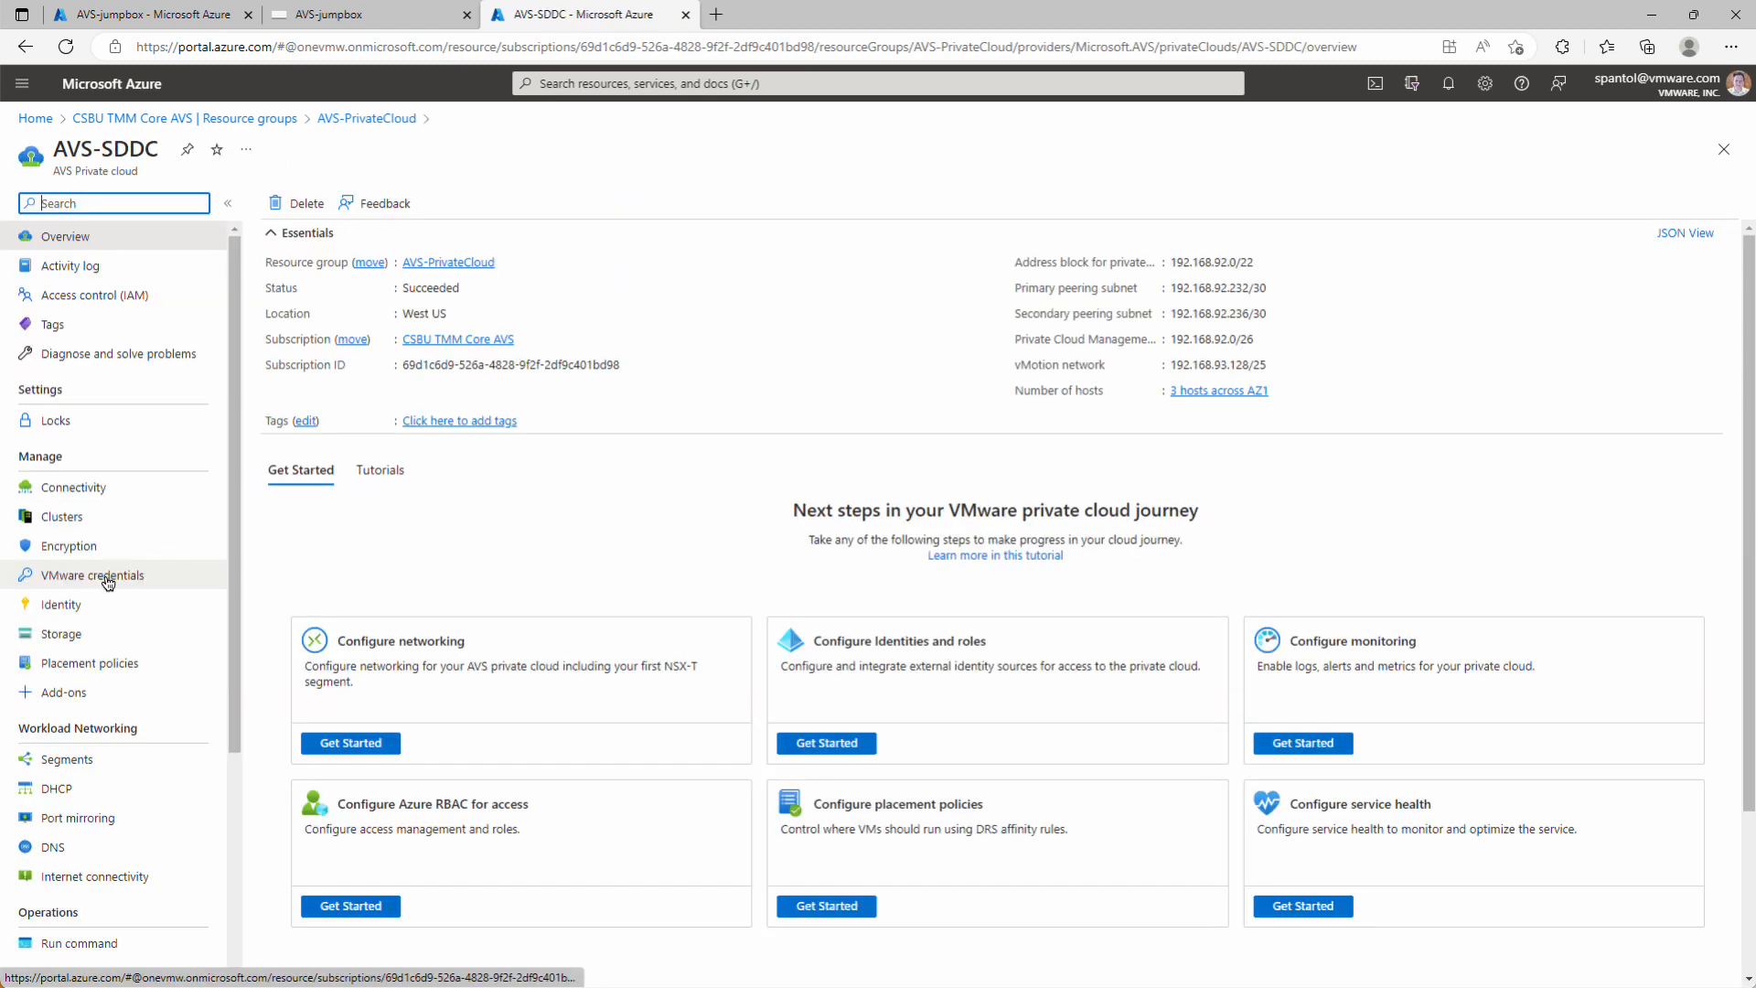
pyautogui.click(93, 574)
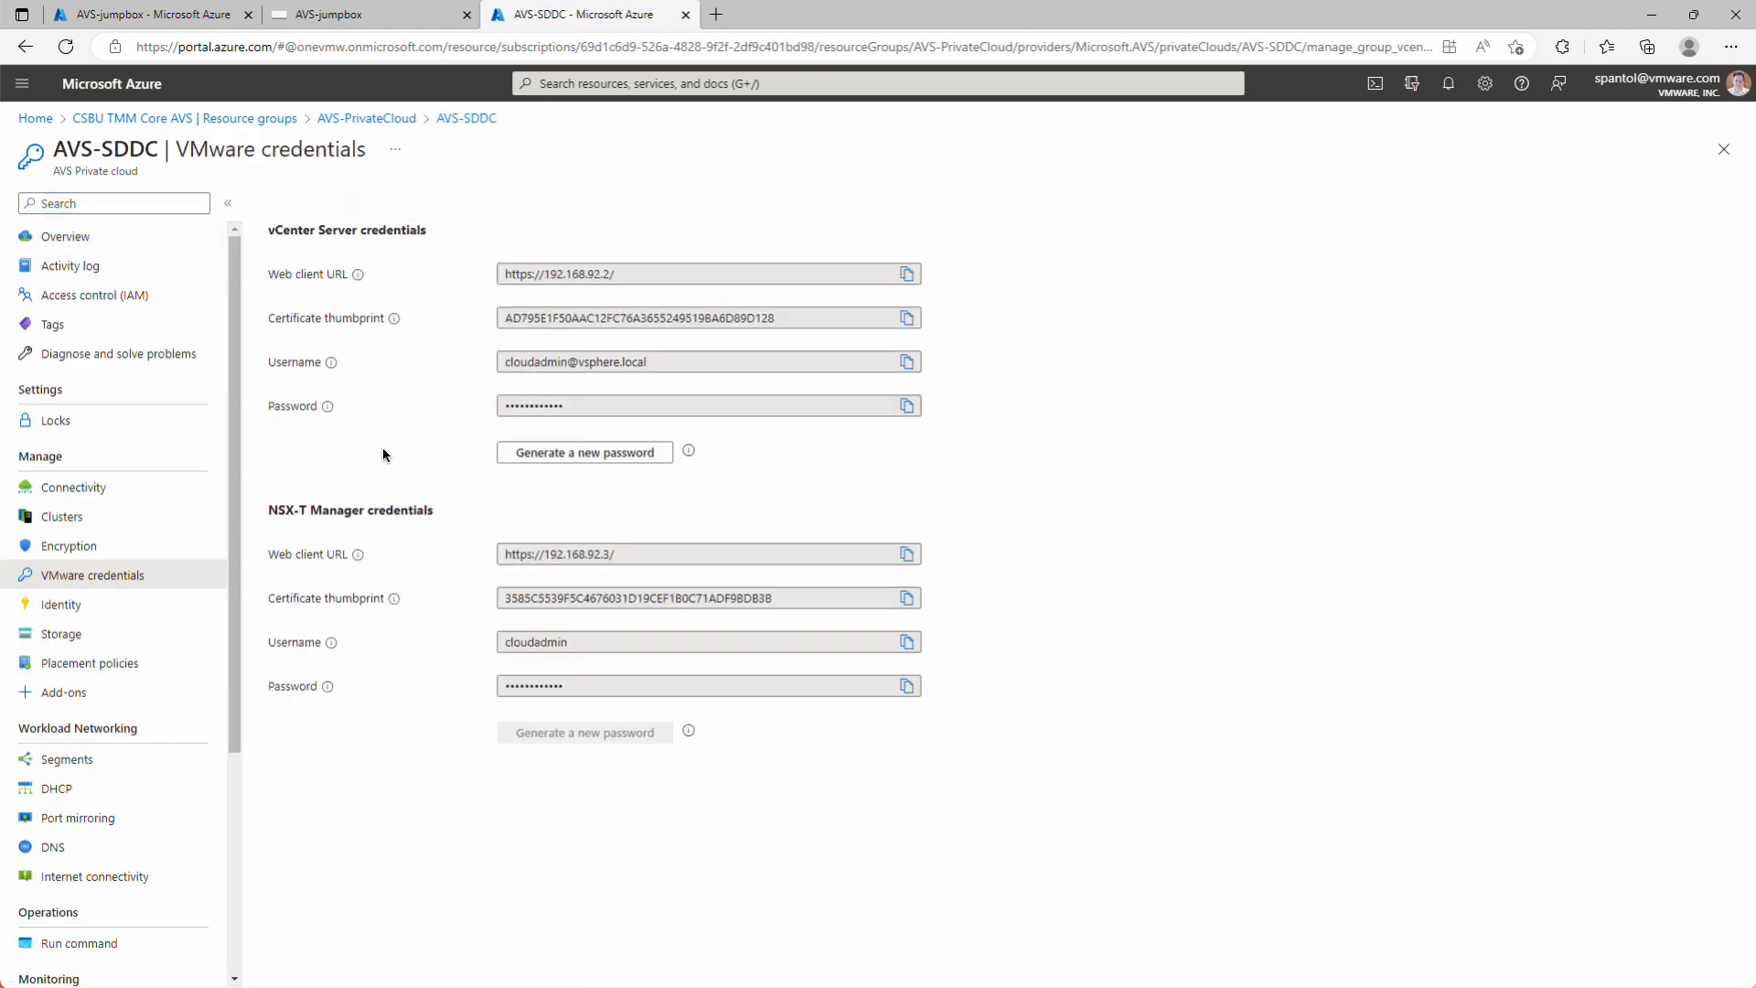
pyautogui.moveTo(441, 363)
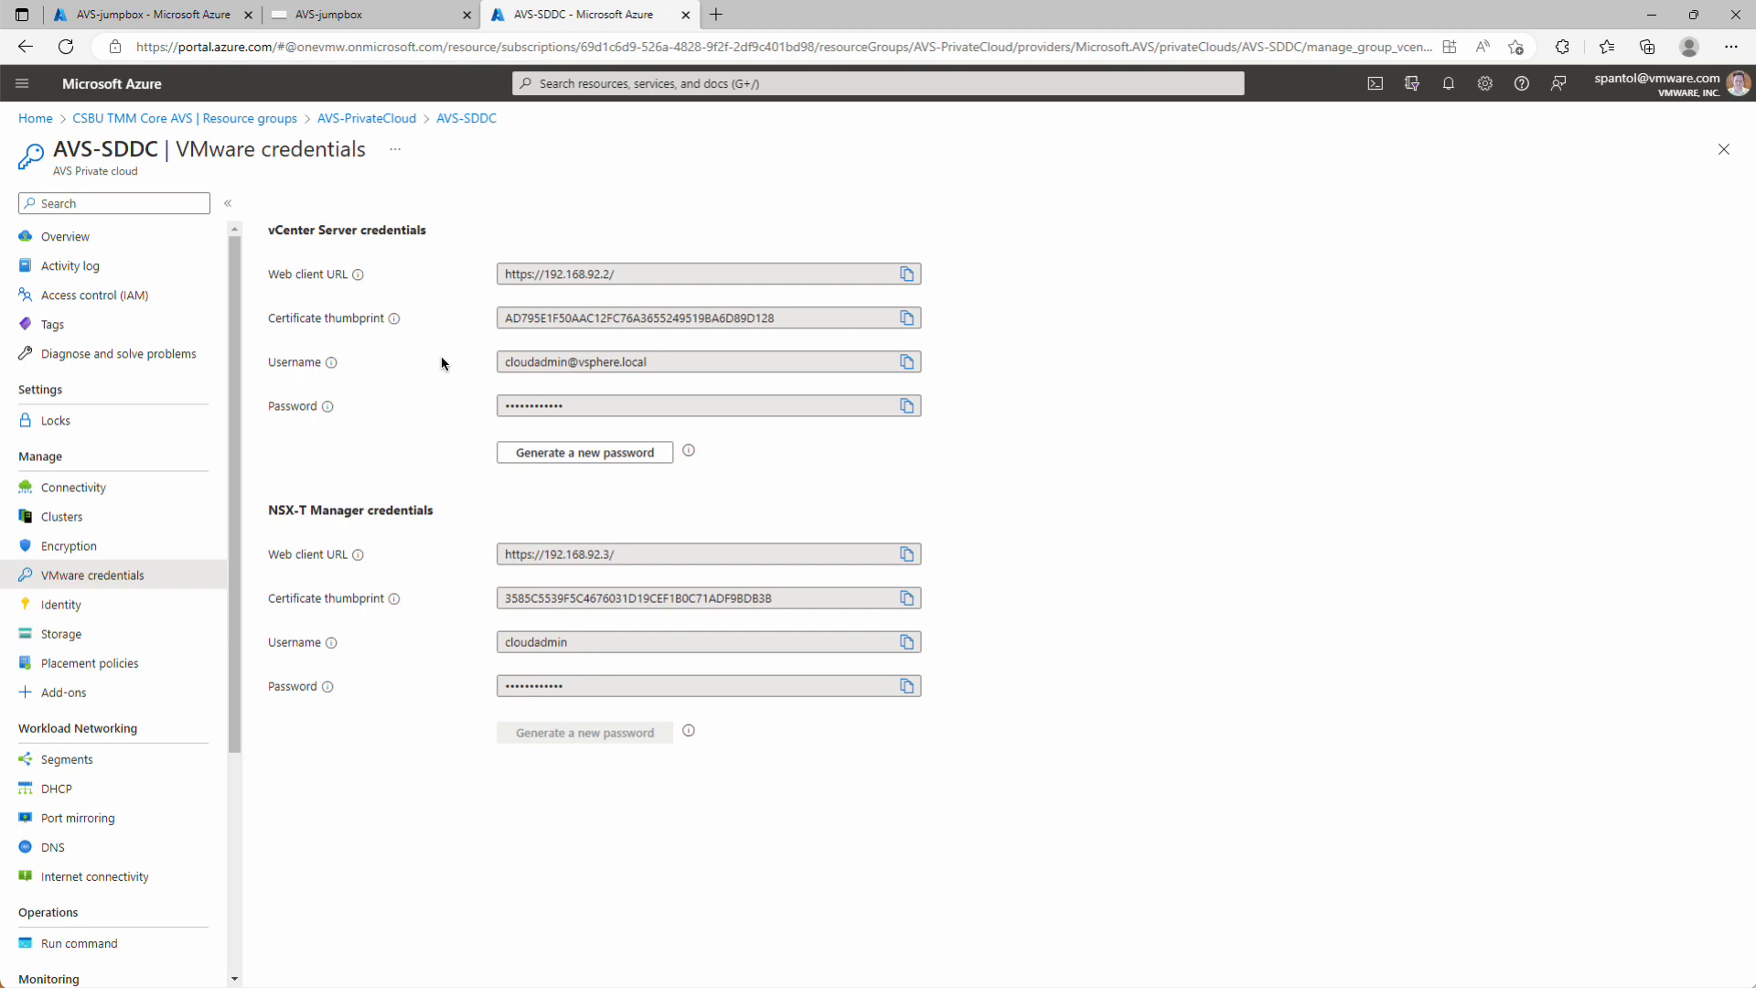
pyautogui.moveTo(471, 412)
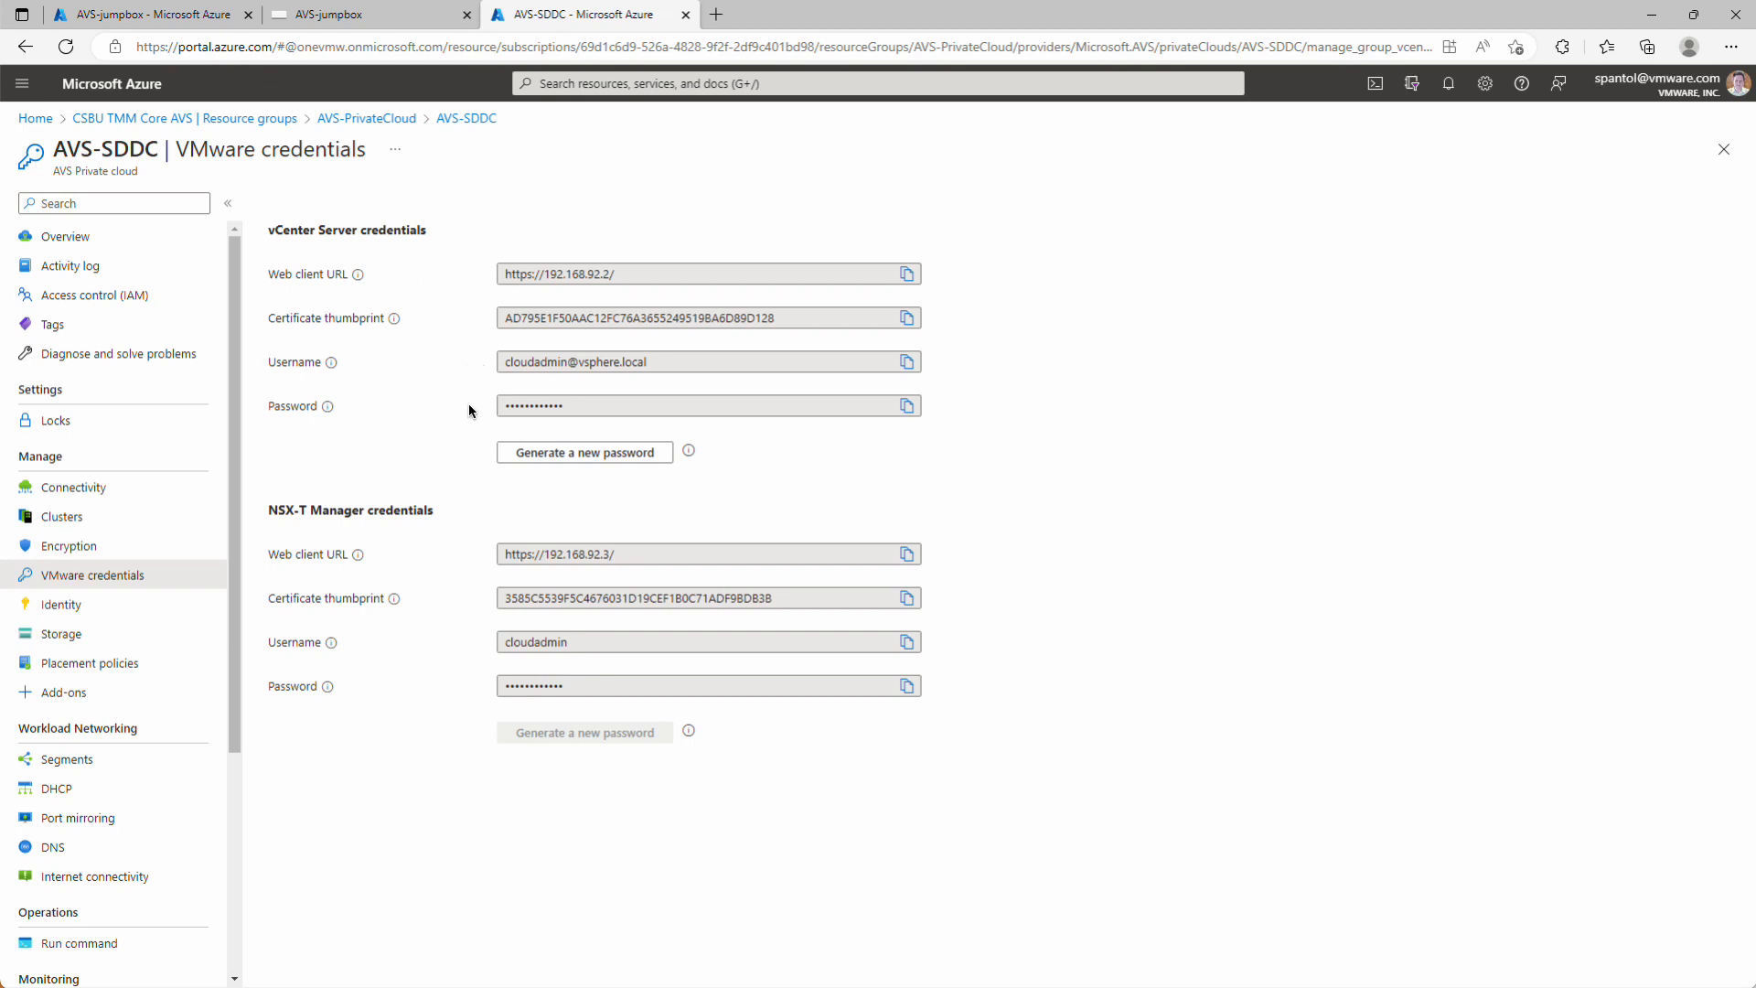
pyautogui.moveTo(448, 48)
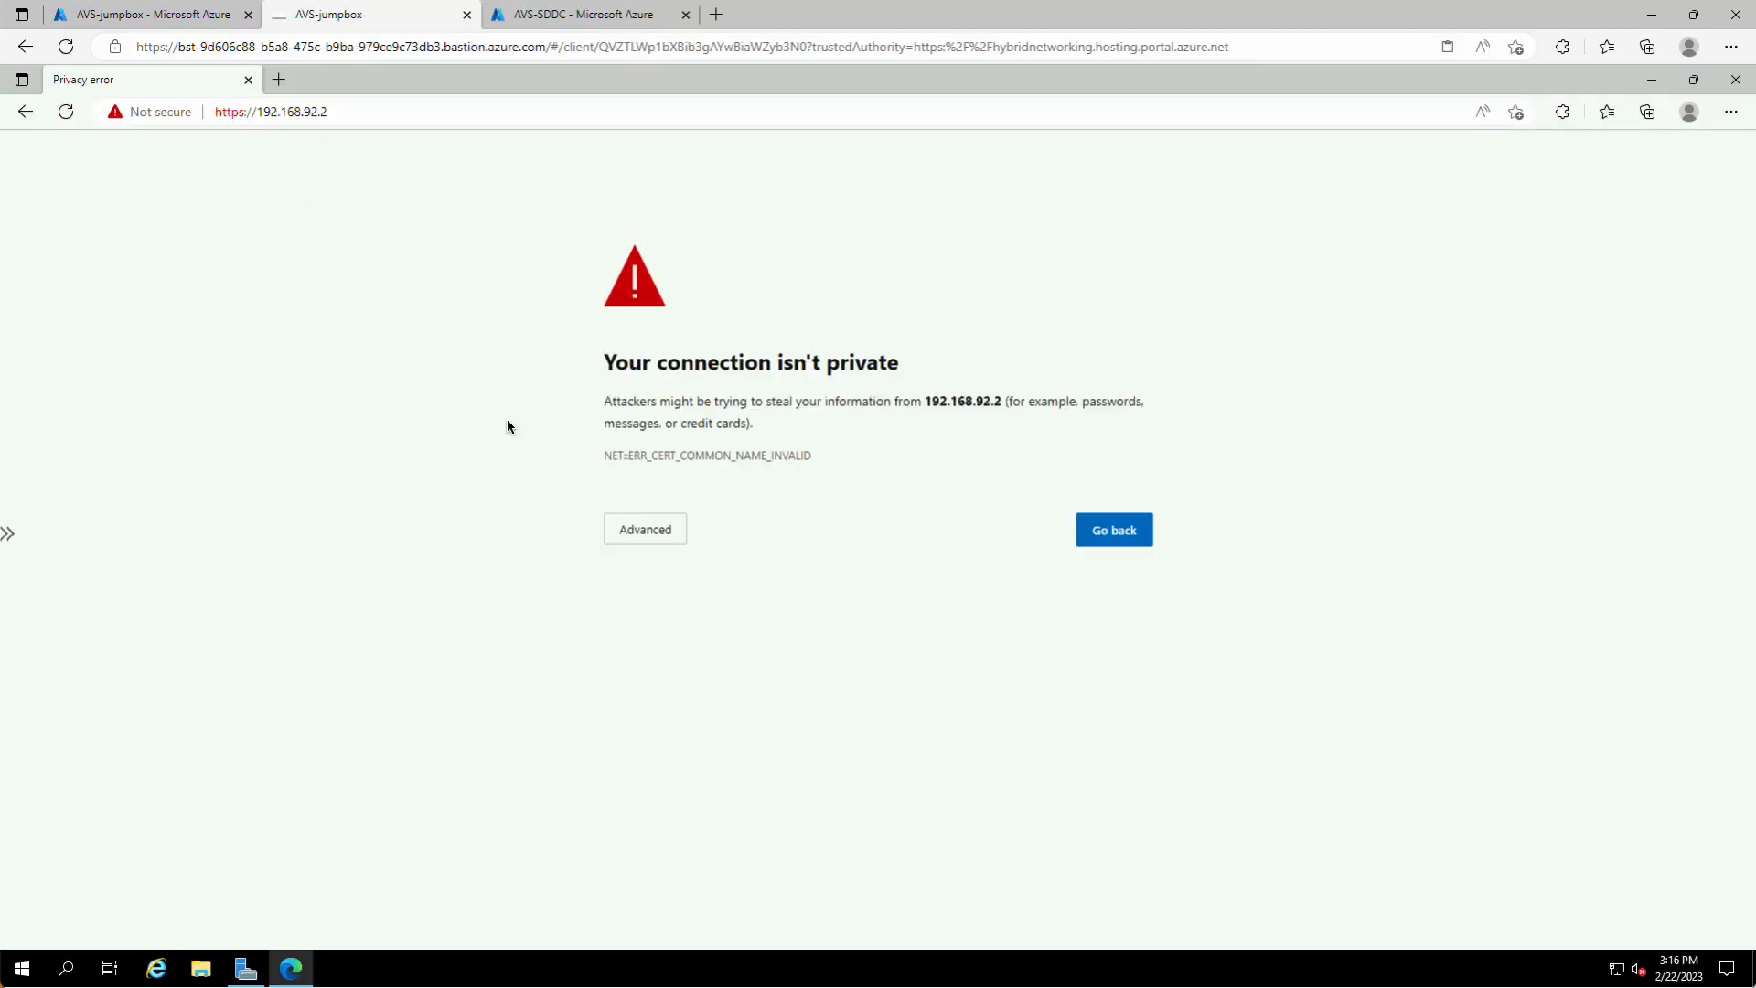
# - Proceed past the certificate warning and launch the HTML5 vSphere Client on the jumpbox
pyautogui.click(644, 528)
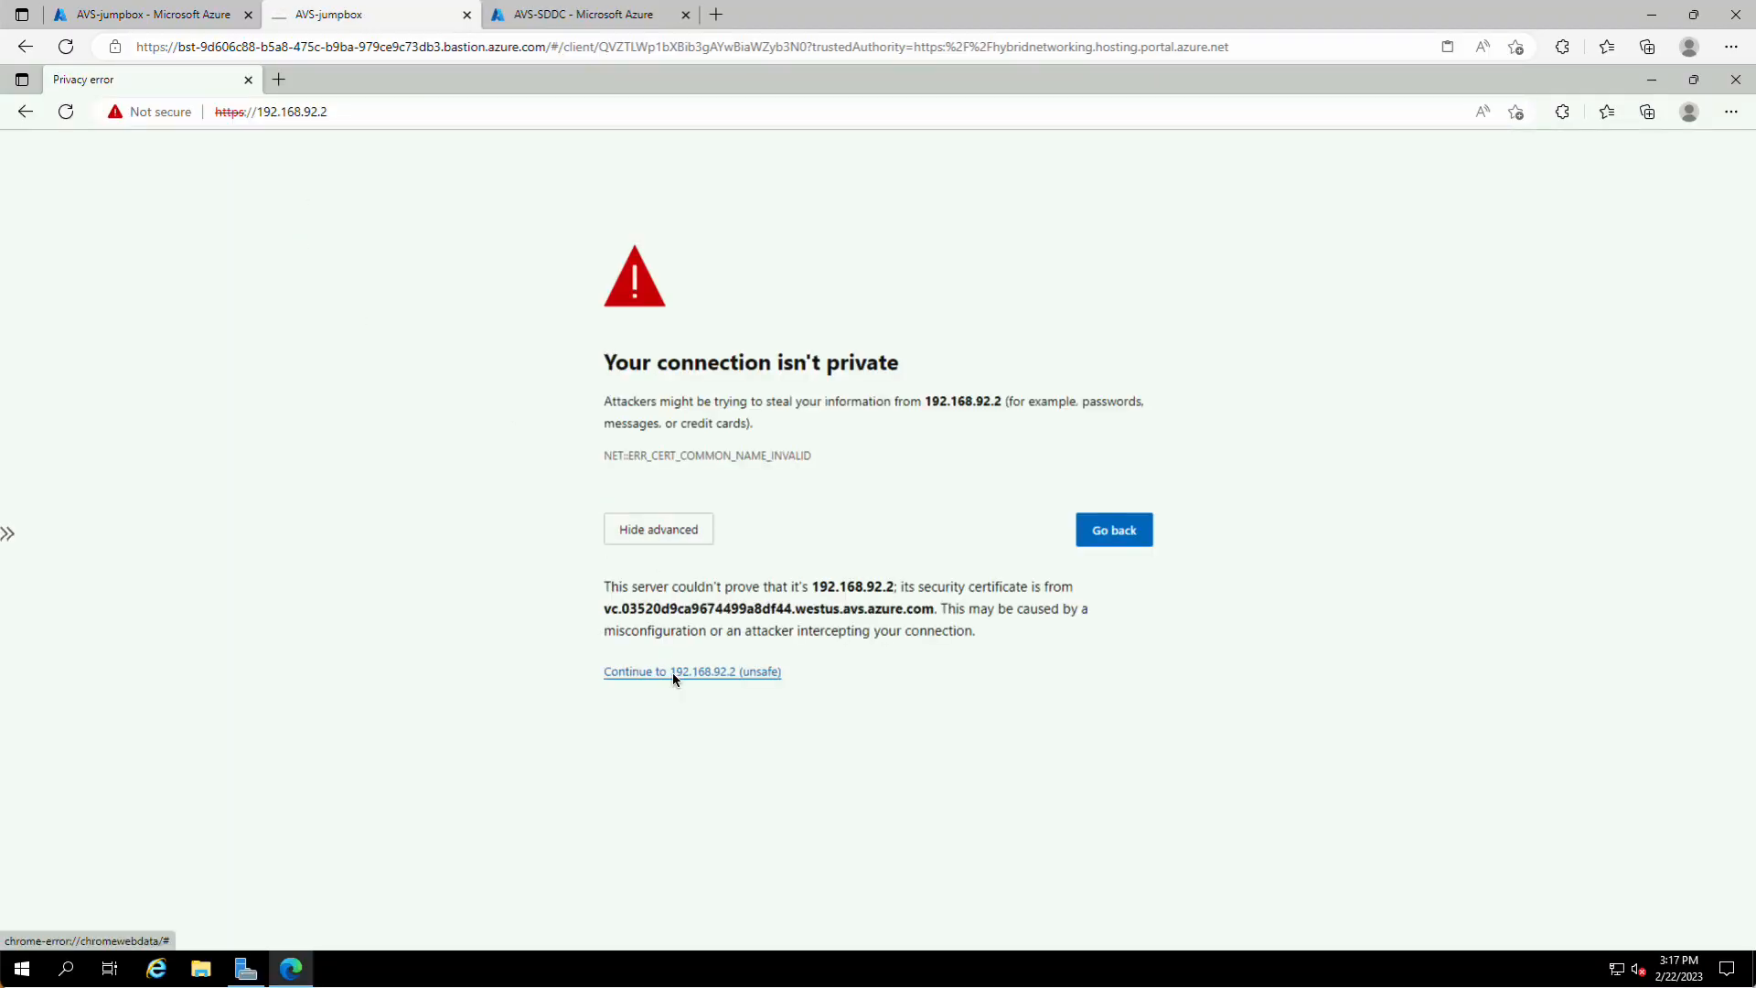
pyautogui.click(692, 672)
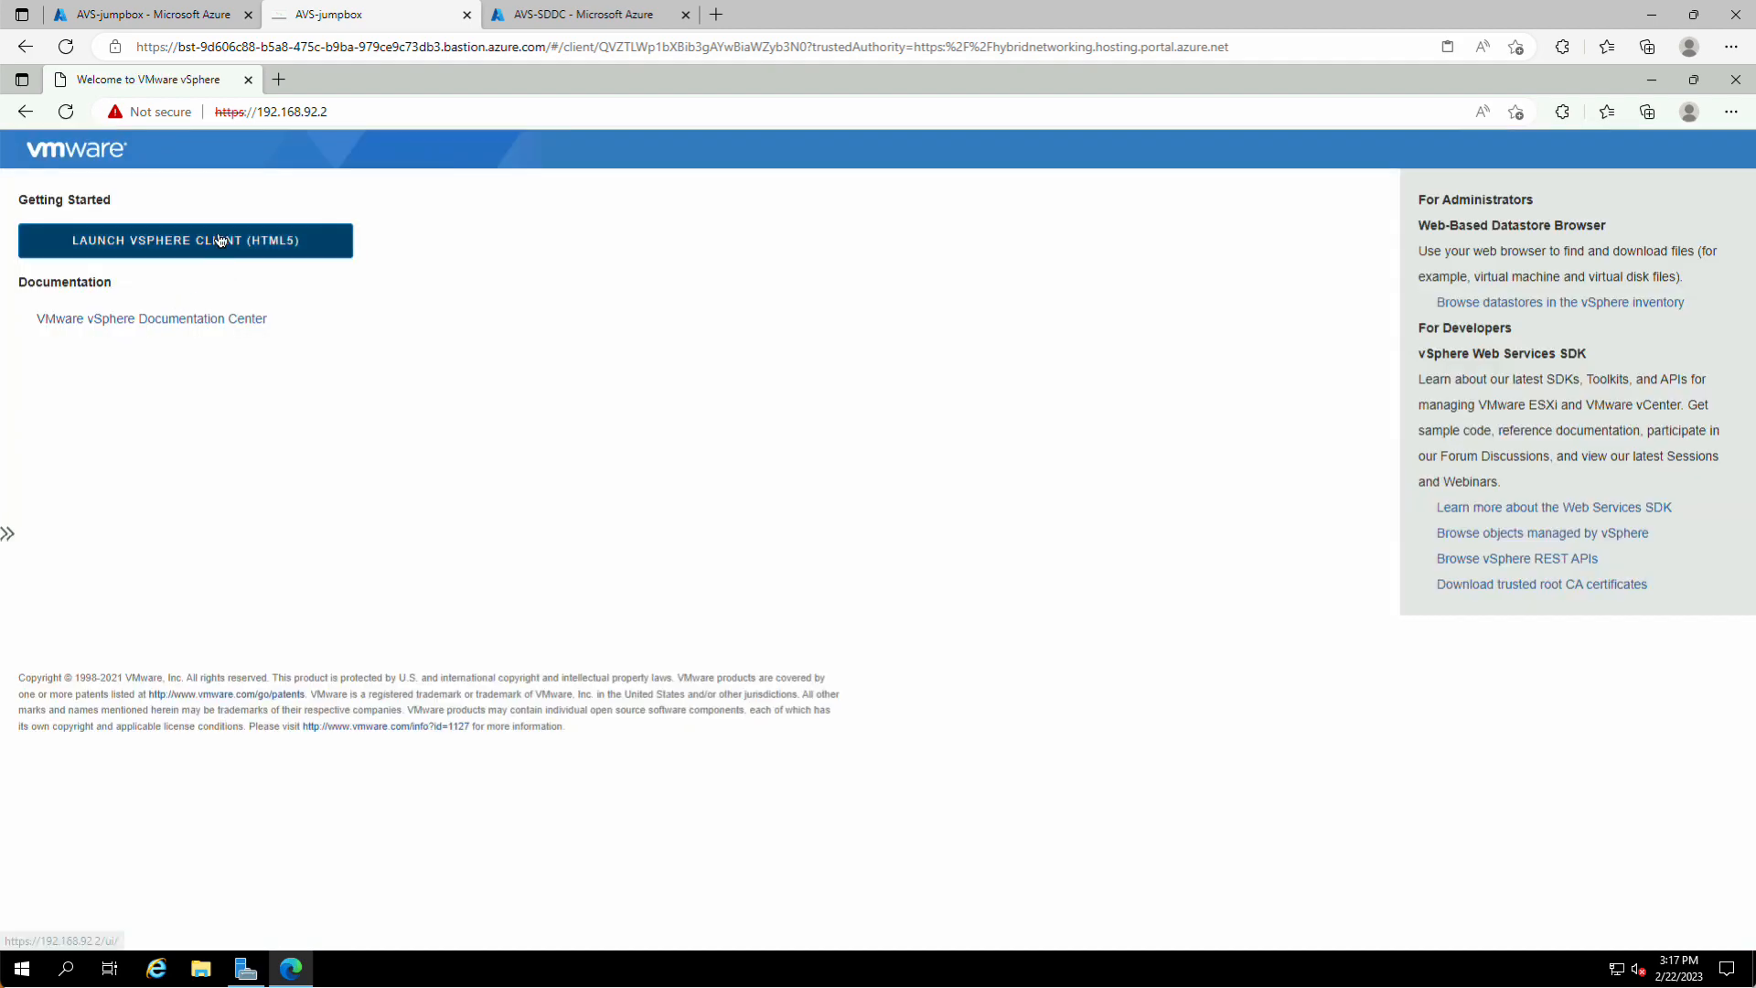
pyautogui.click(184, 240)
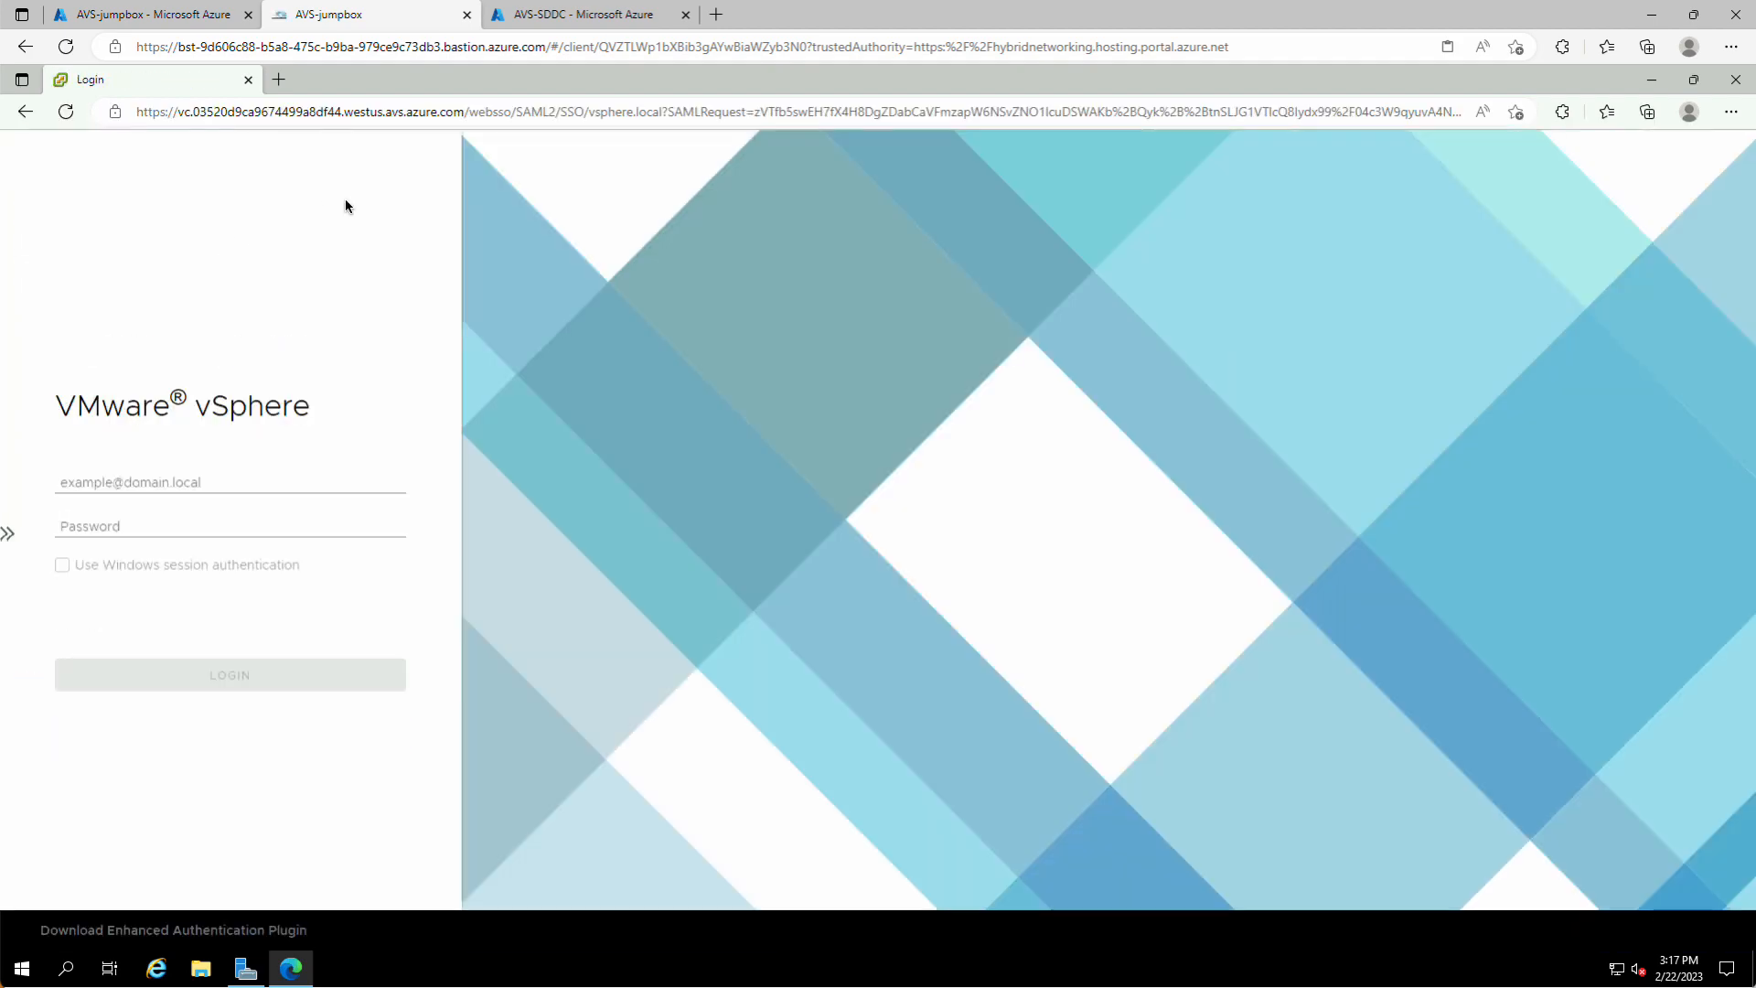
pyautogui.click(581, 14)
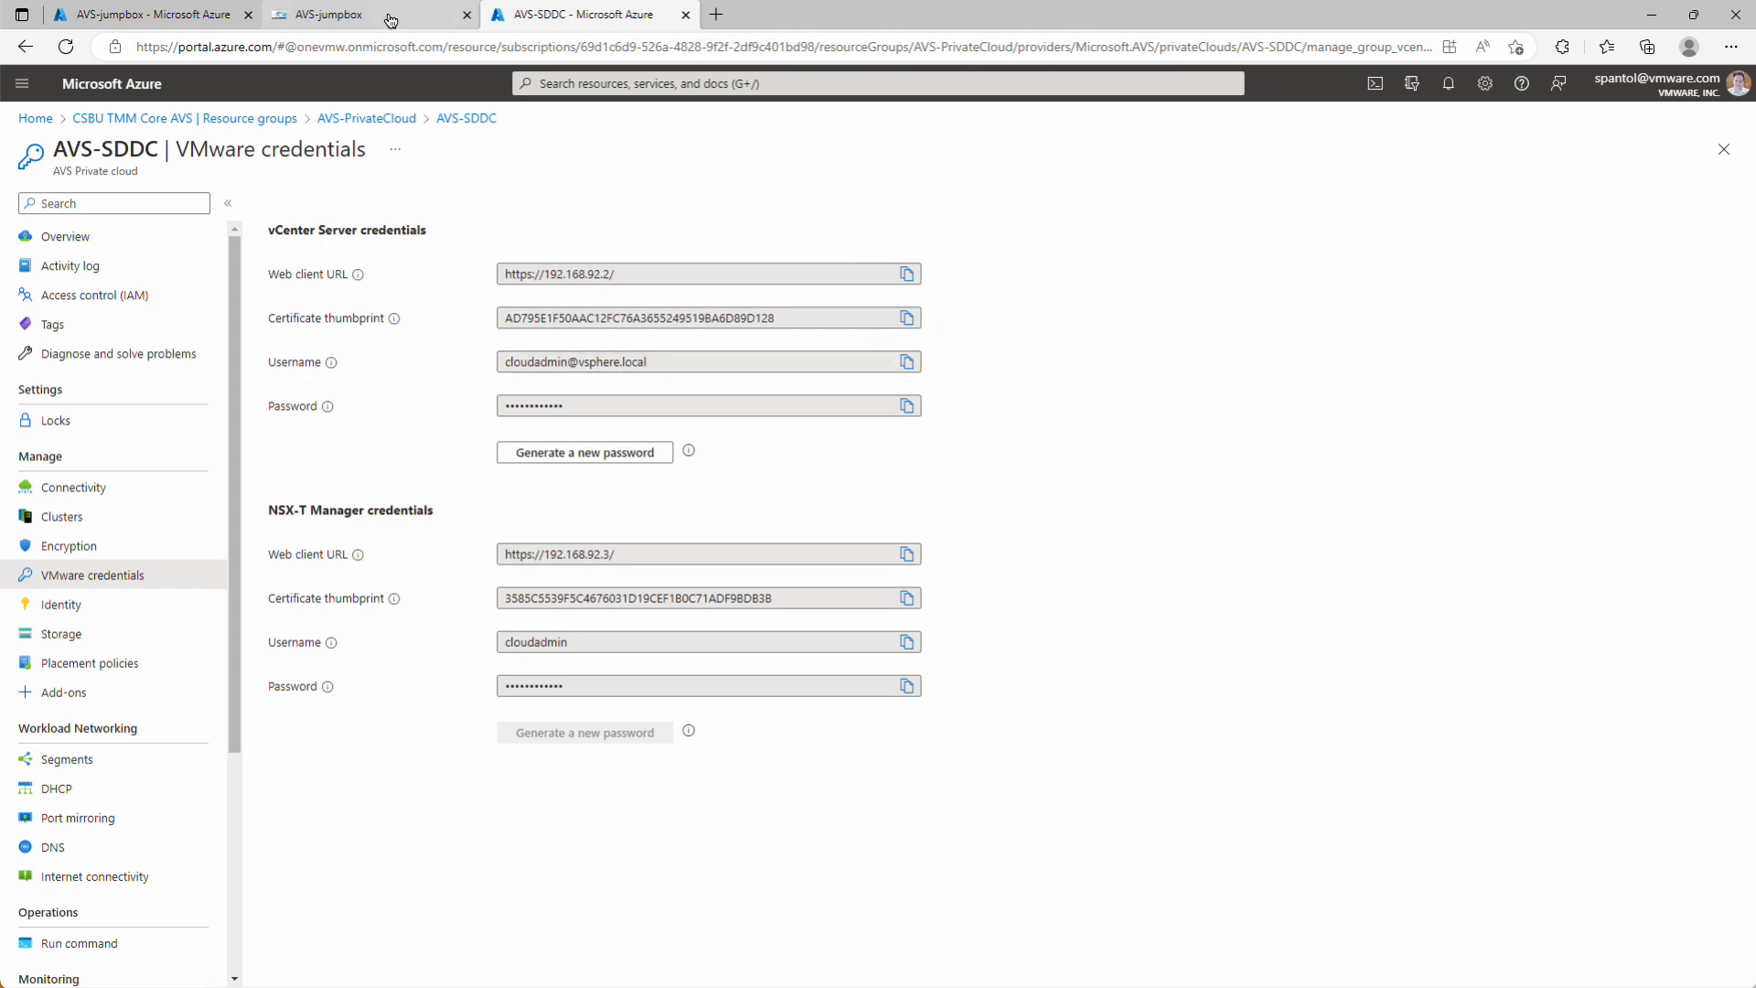
pyautogui.rightClick(115, 481)
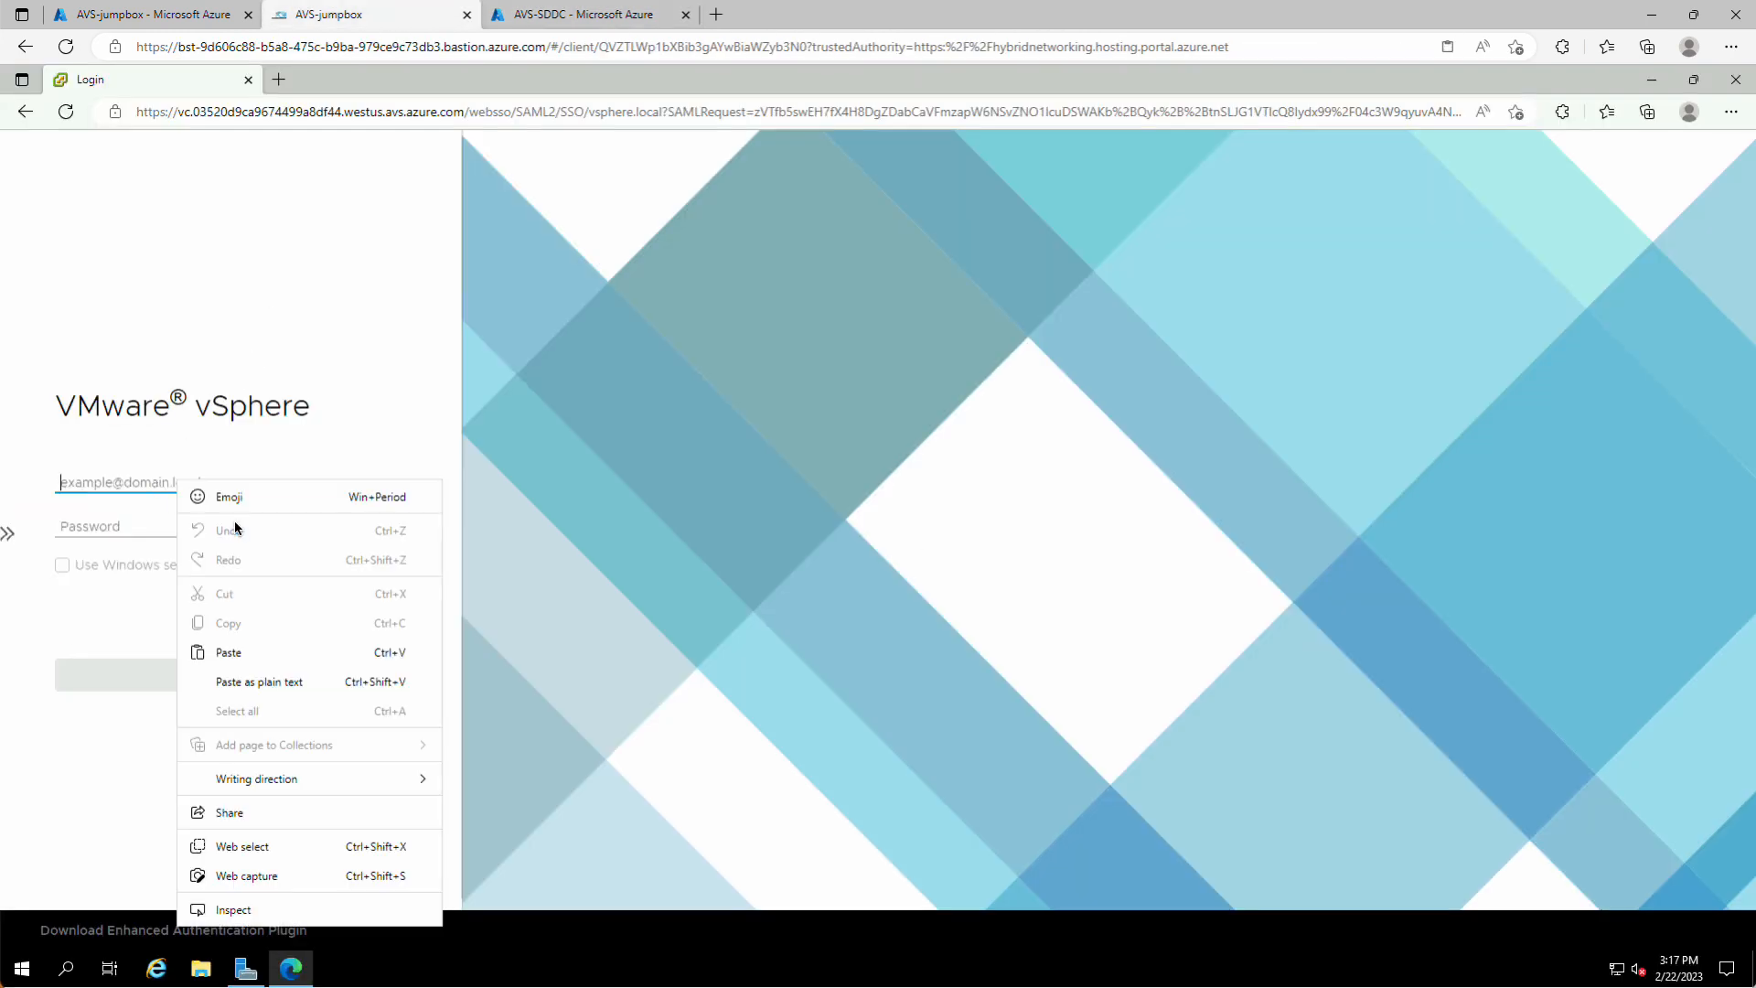
pyautogui.click(227, 651)
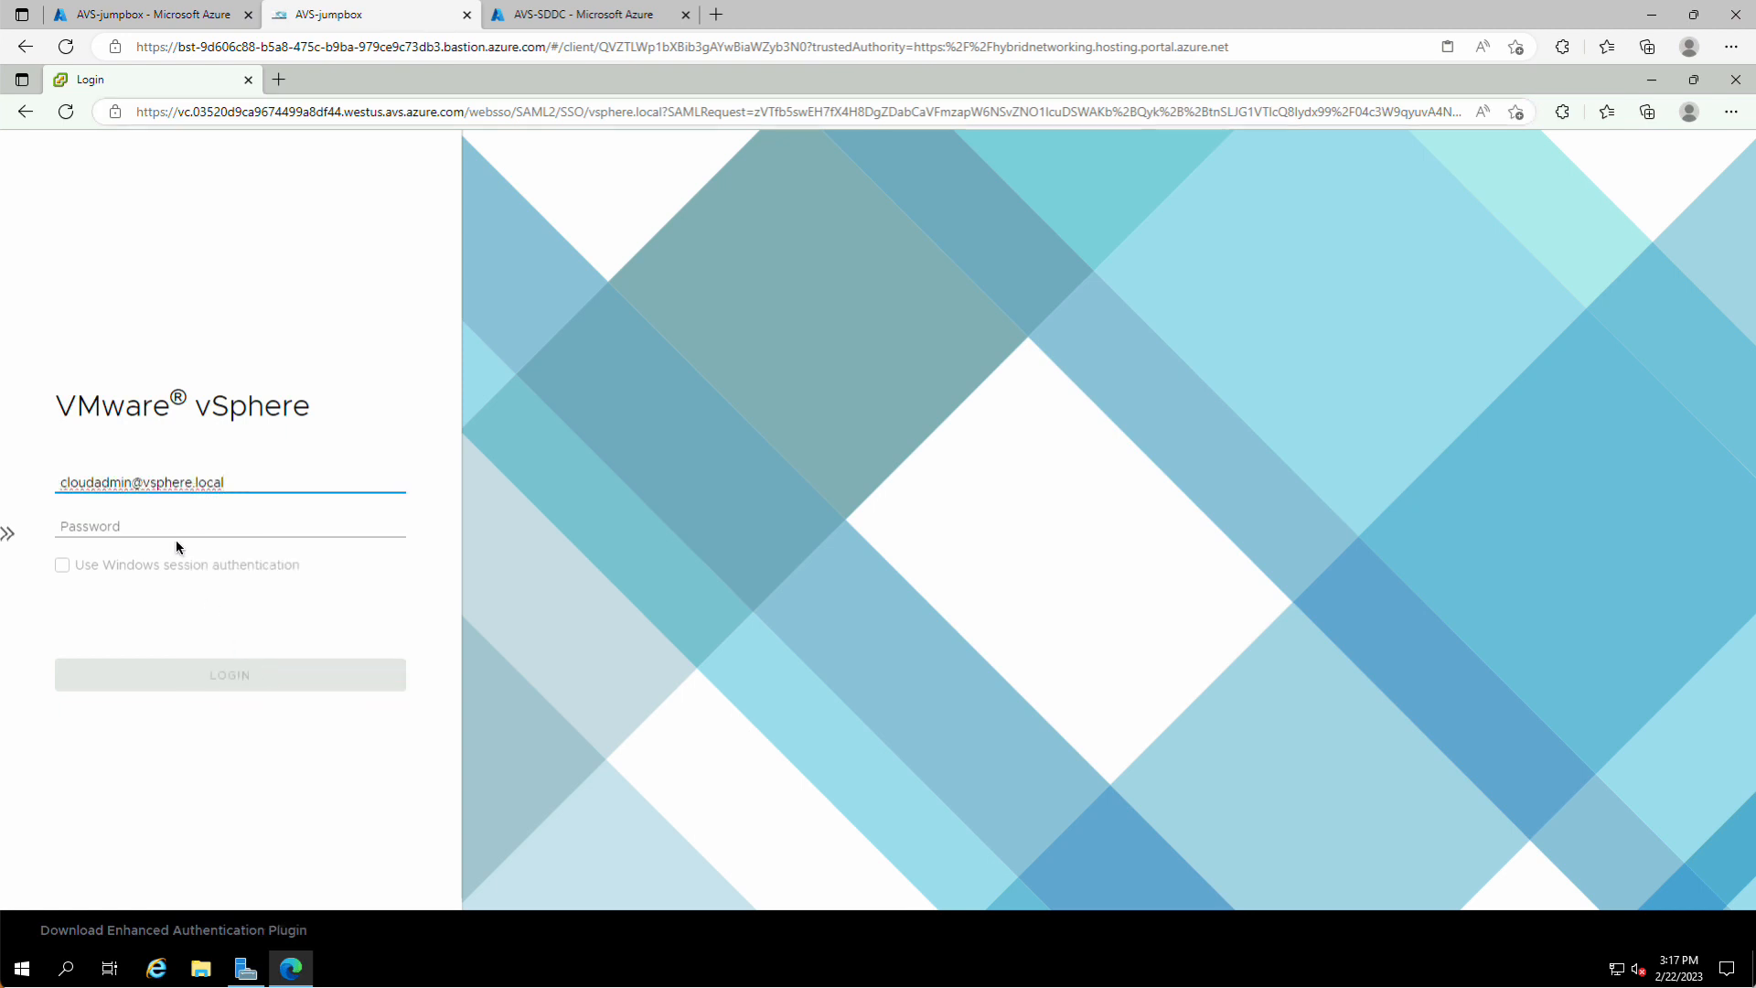
pyautogui.click(582, 15)
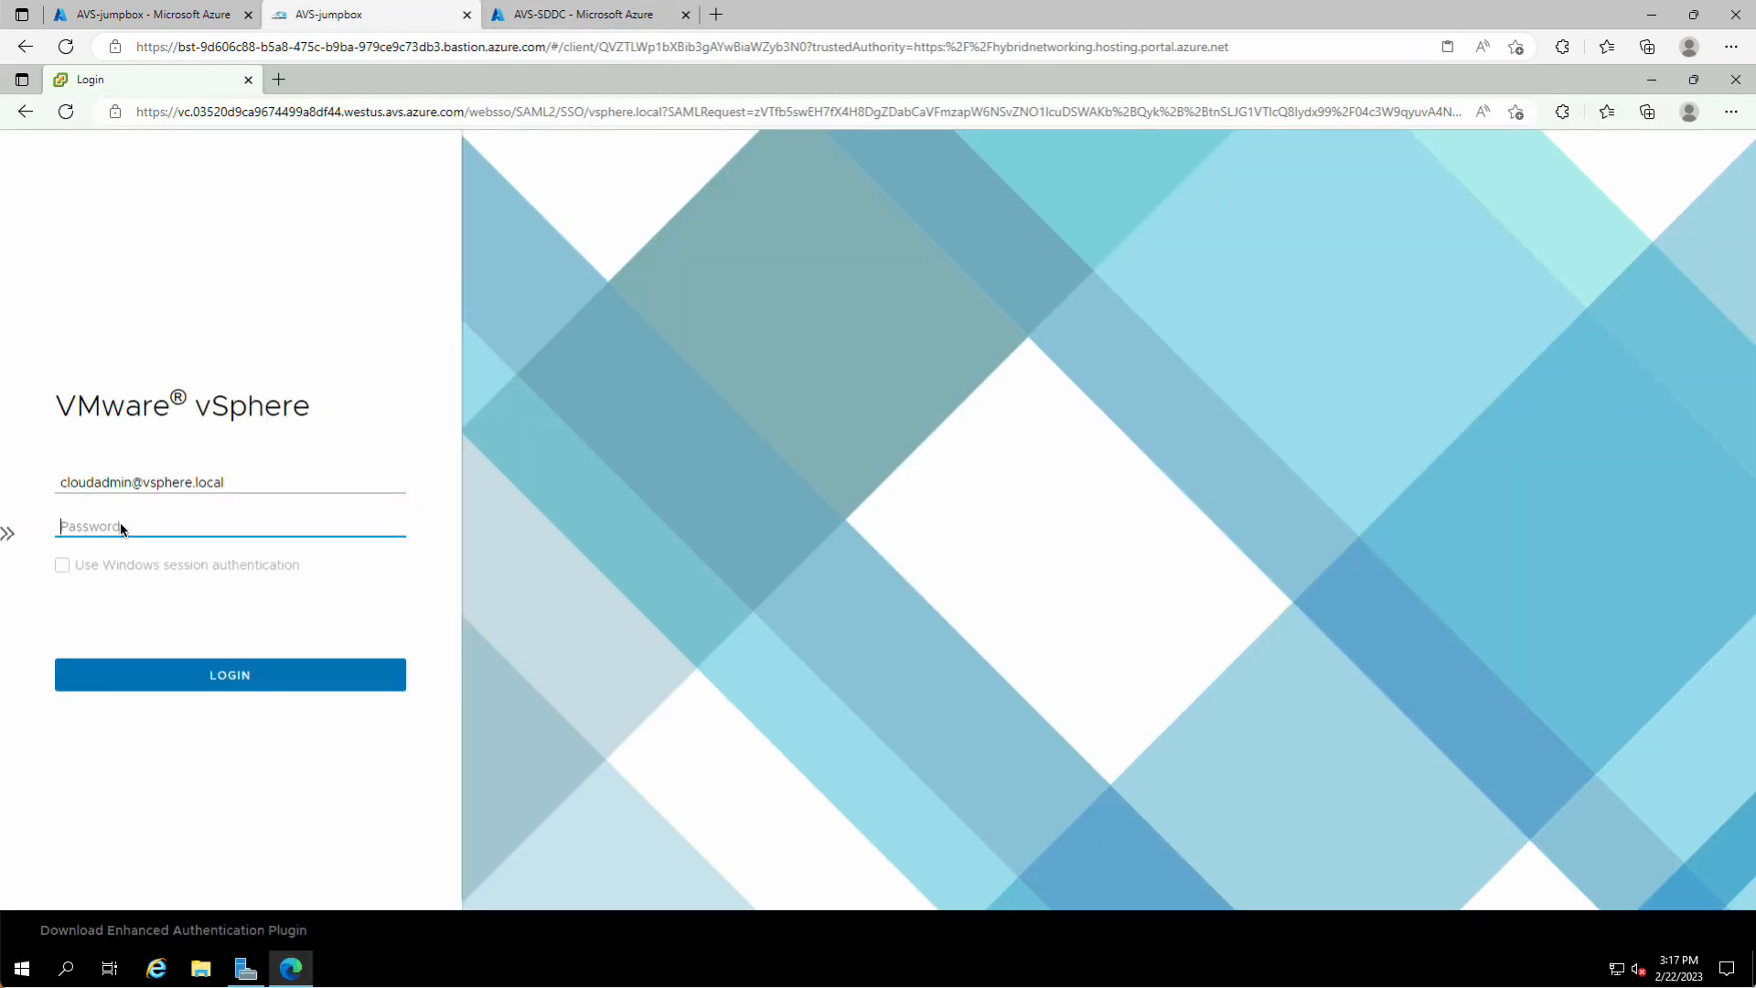
pyautogui.write('password')
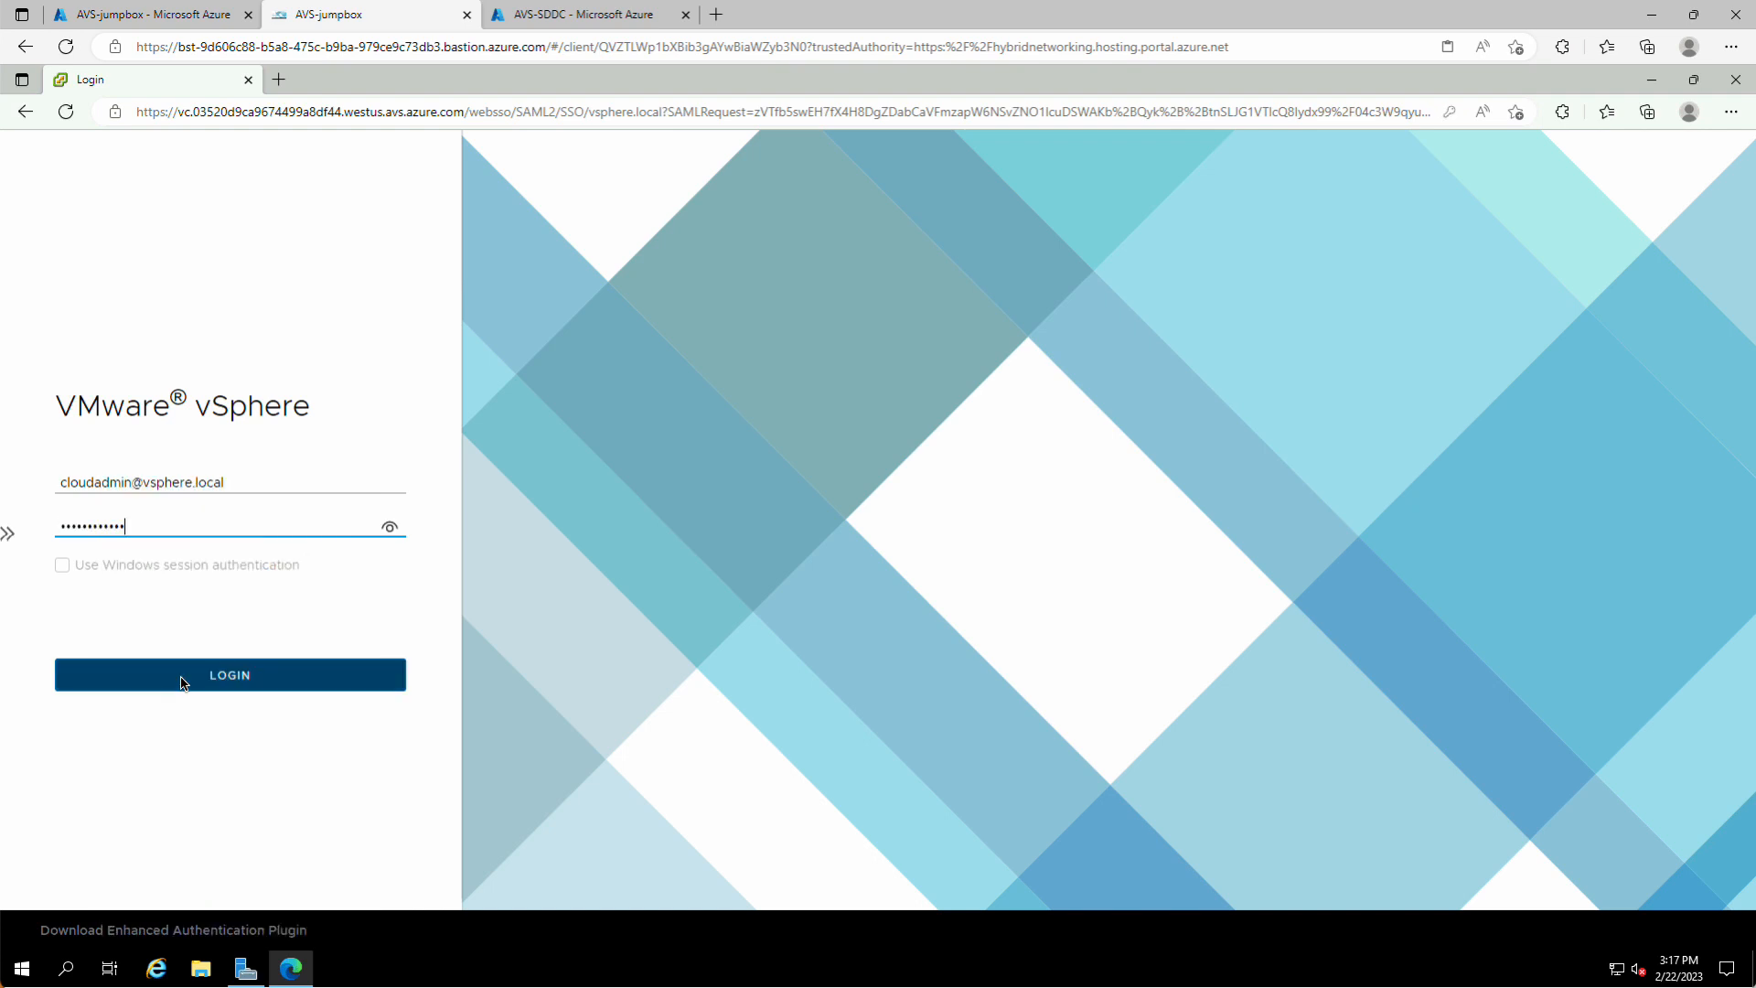
pyautogui.click(231, 675)
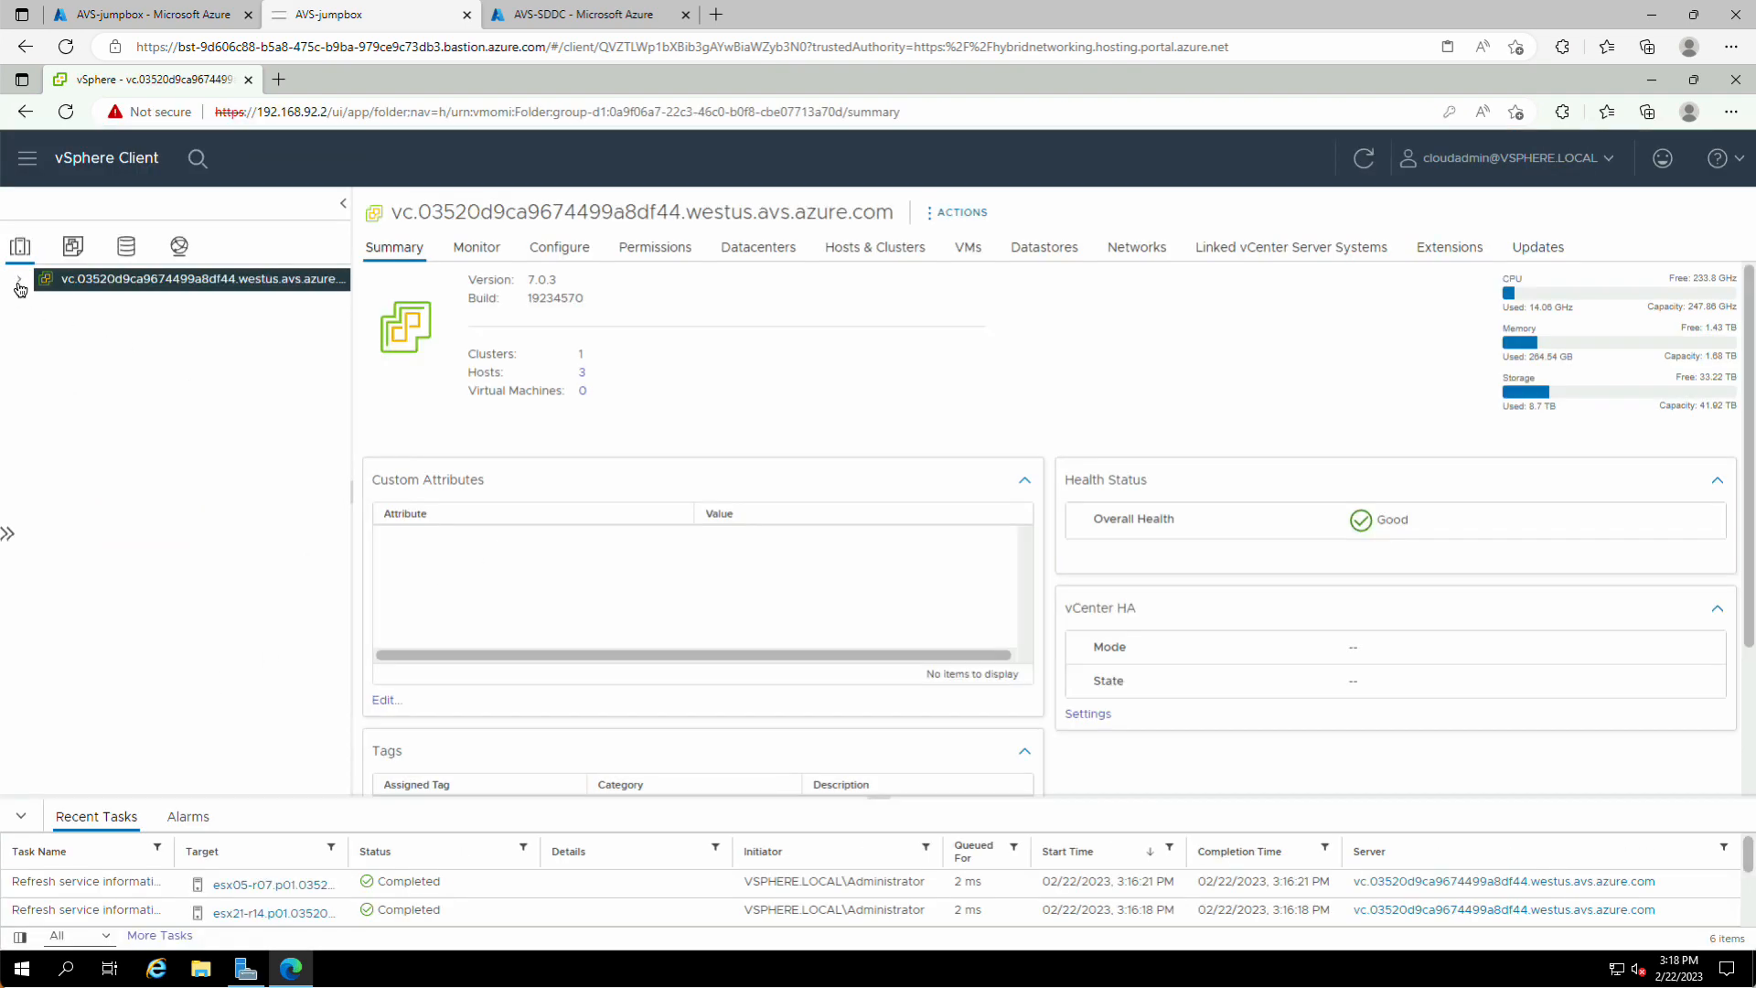
# - Expand the vCenter inventory to SDDC-Datacenter and show Cluster-1's summary with its three hosts
pyautogui.click(18, 279)
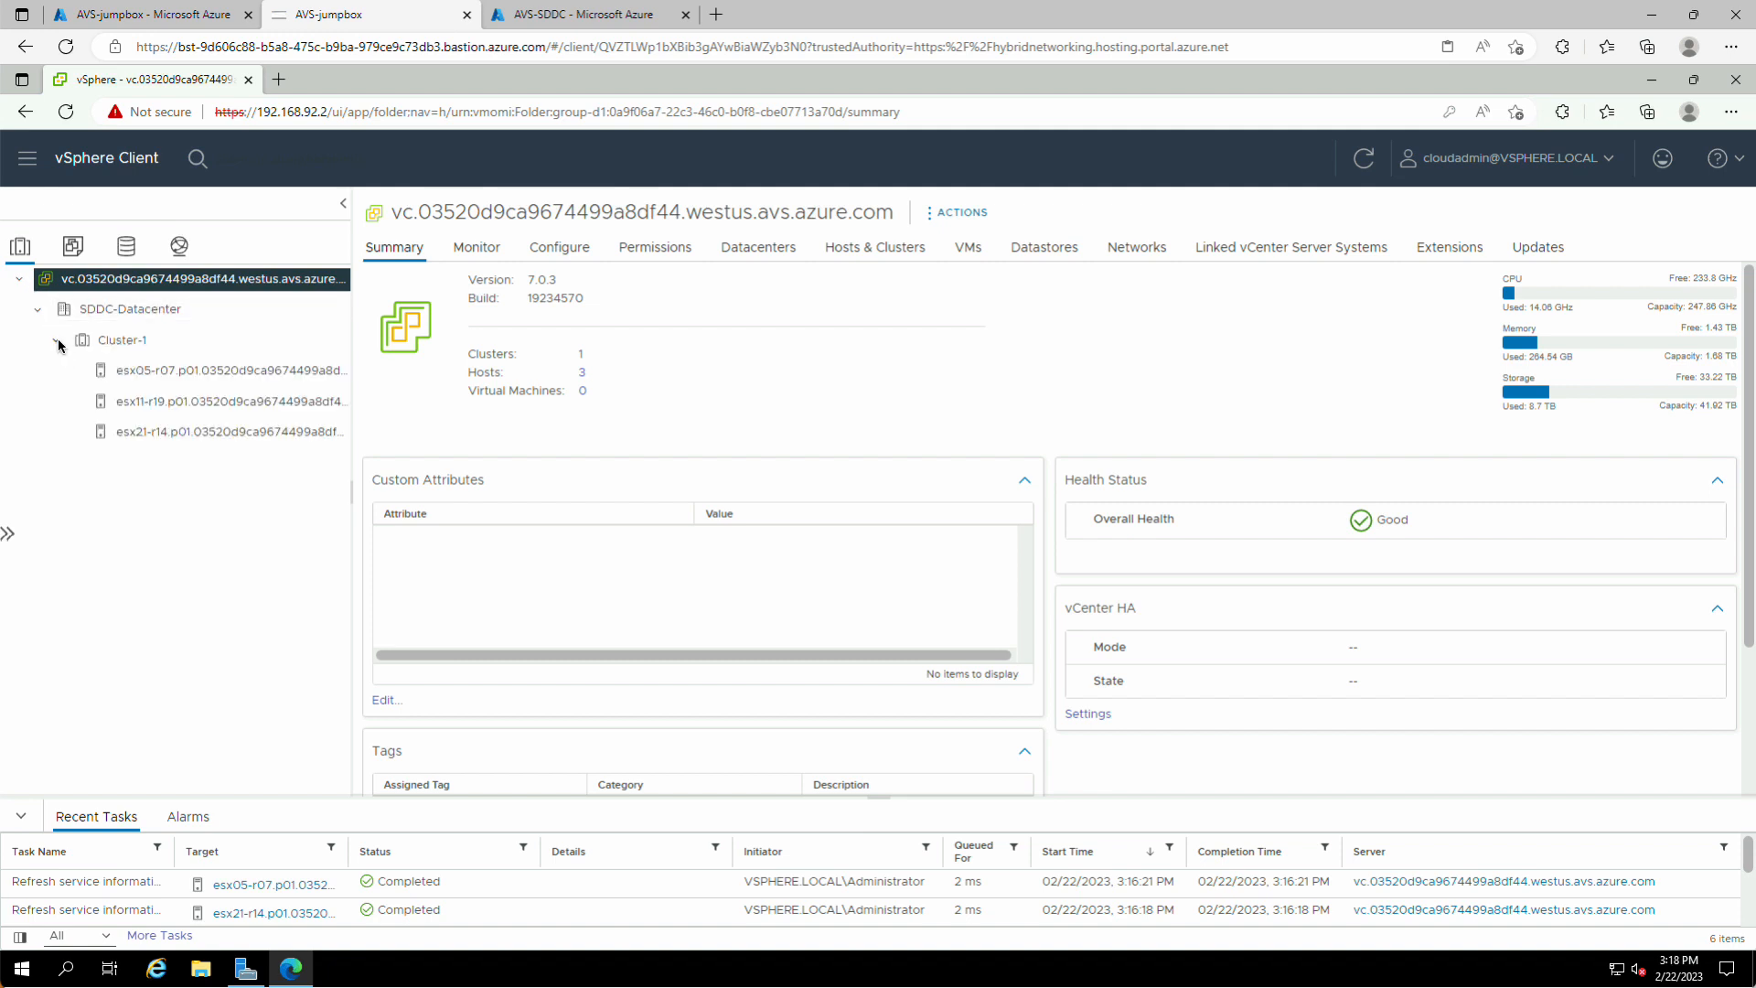
pyautogui.click(121, 340)
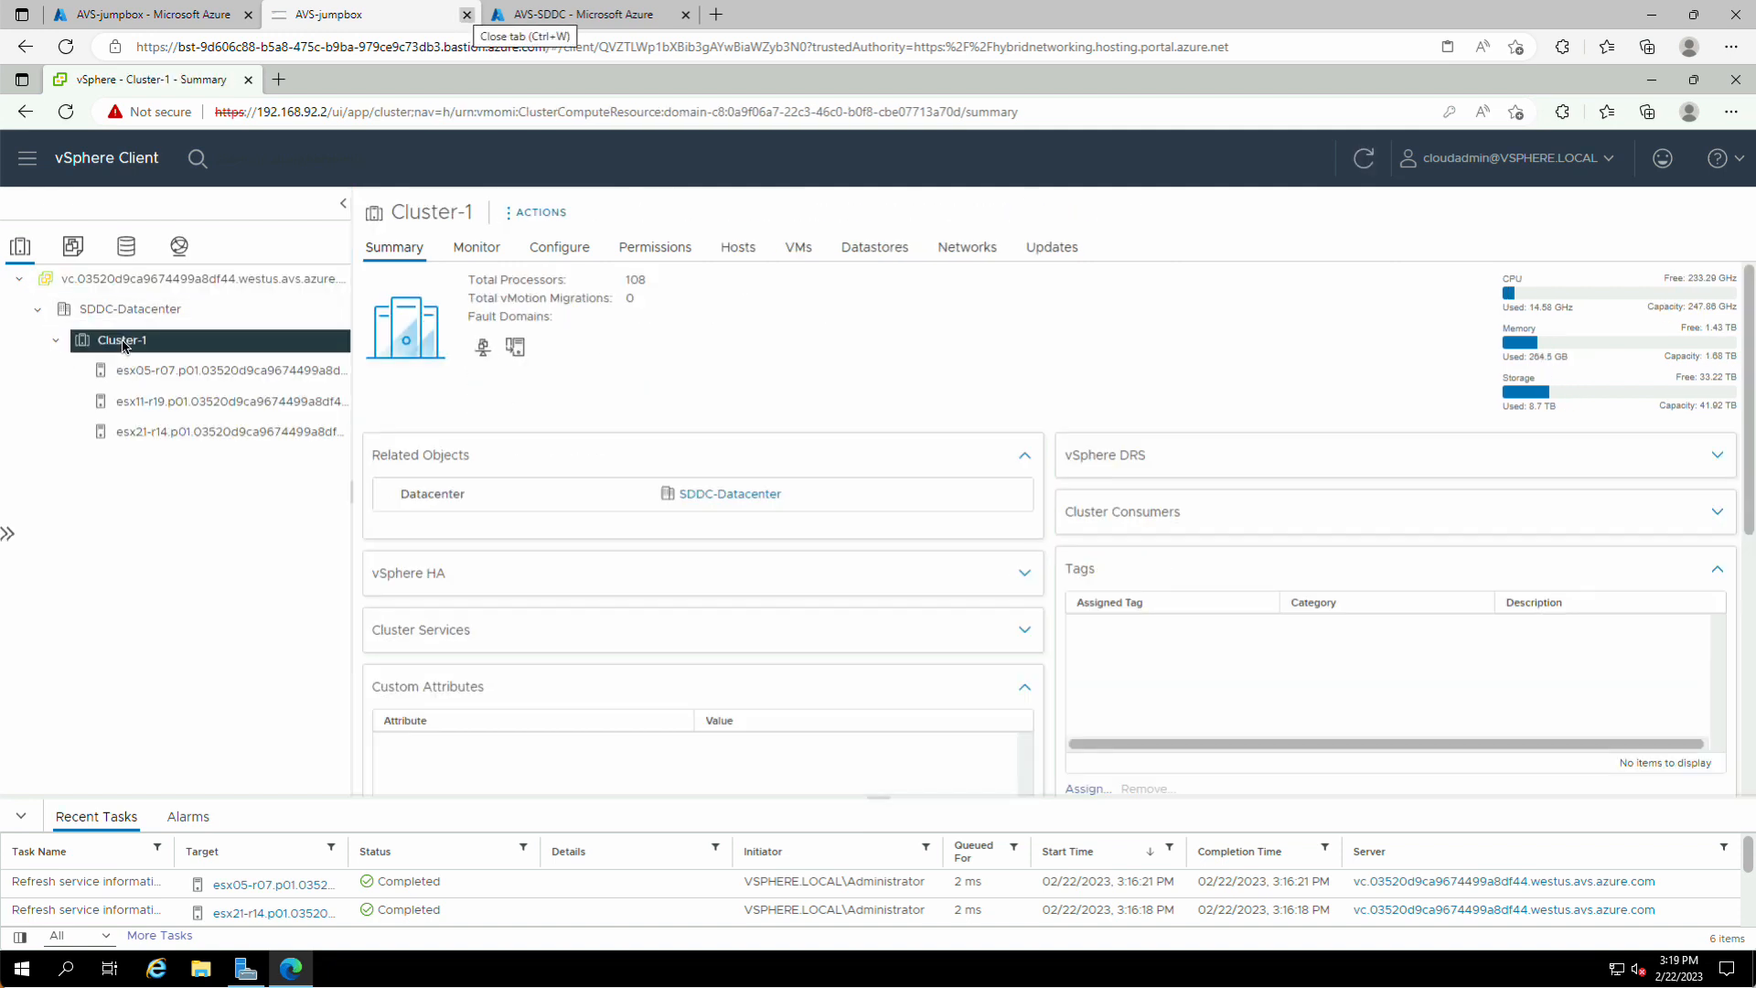
pyautogui.moveTo(423, 67)
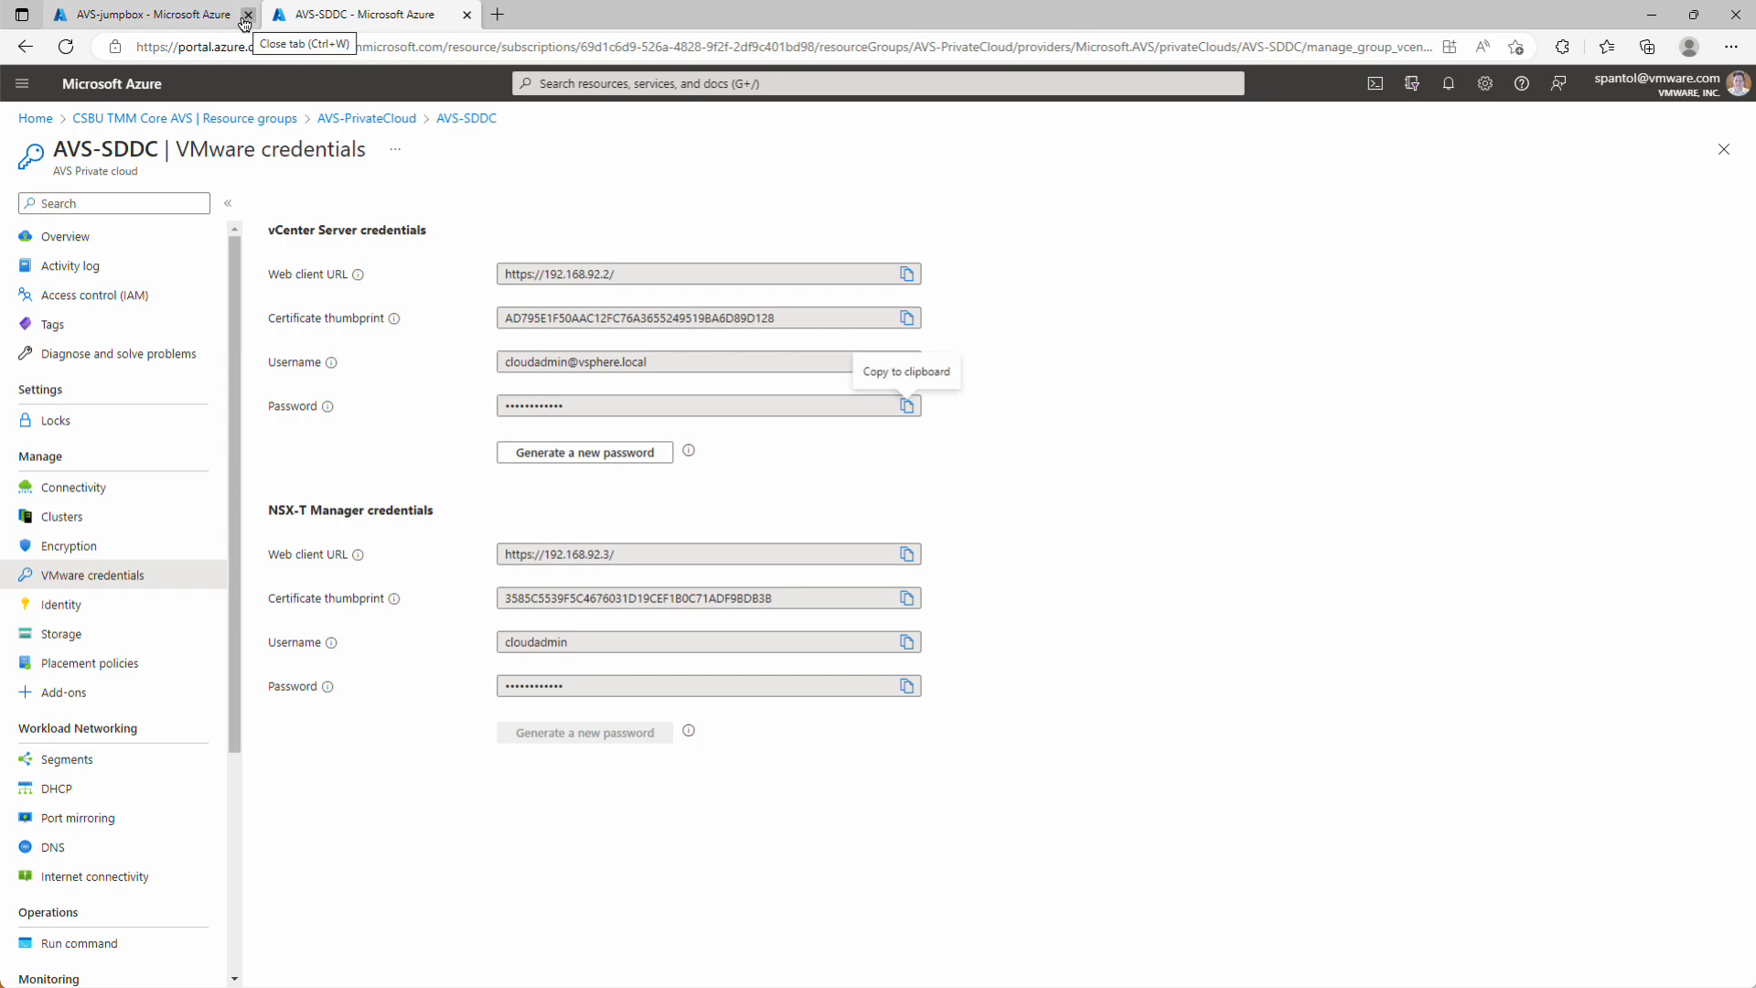
# - Close the jumpbox tab and show AVS-SDDC's Connectivity page with no ExpressRoute Global Reach connections
pyautogui.click(247, 13)
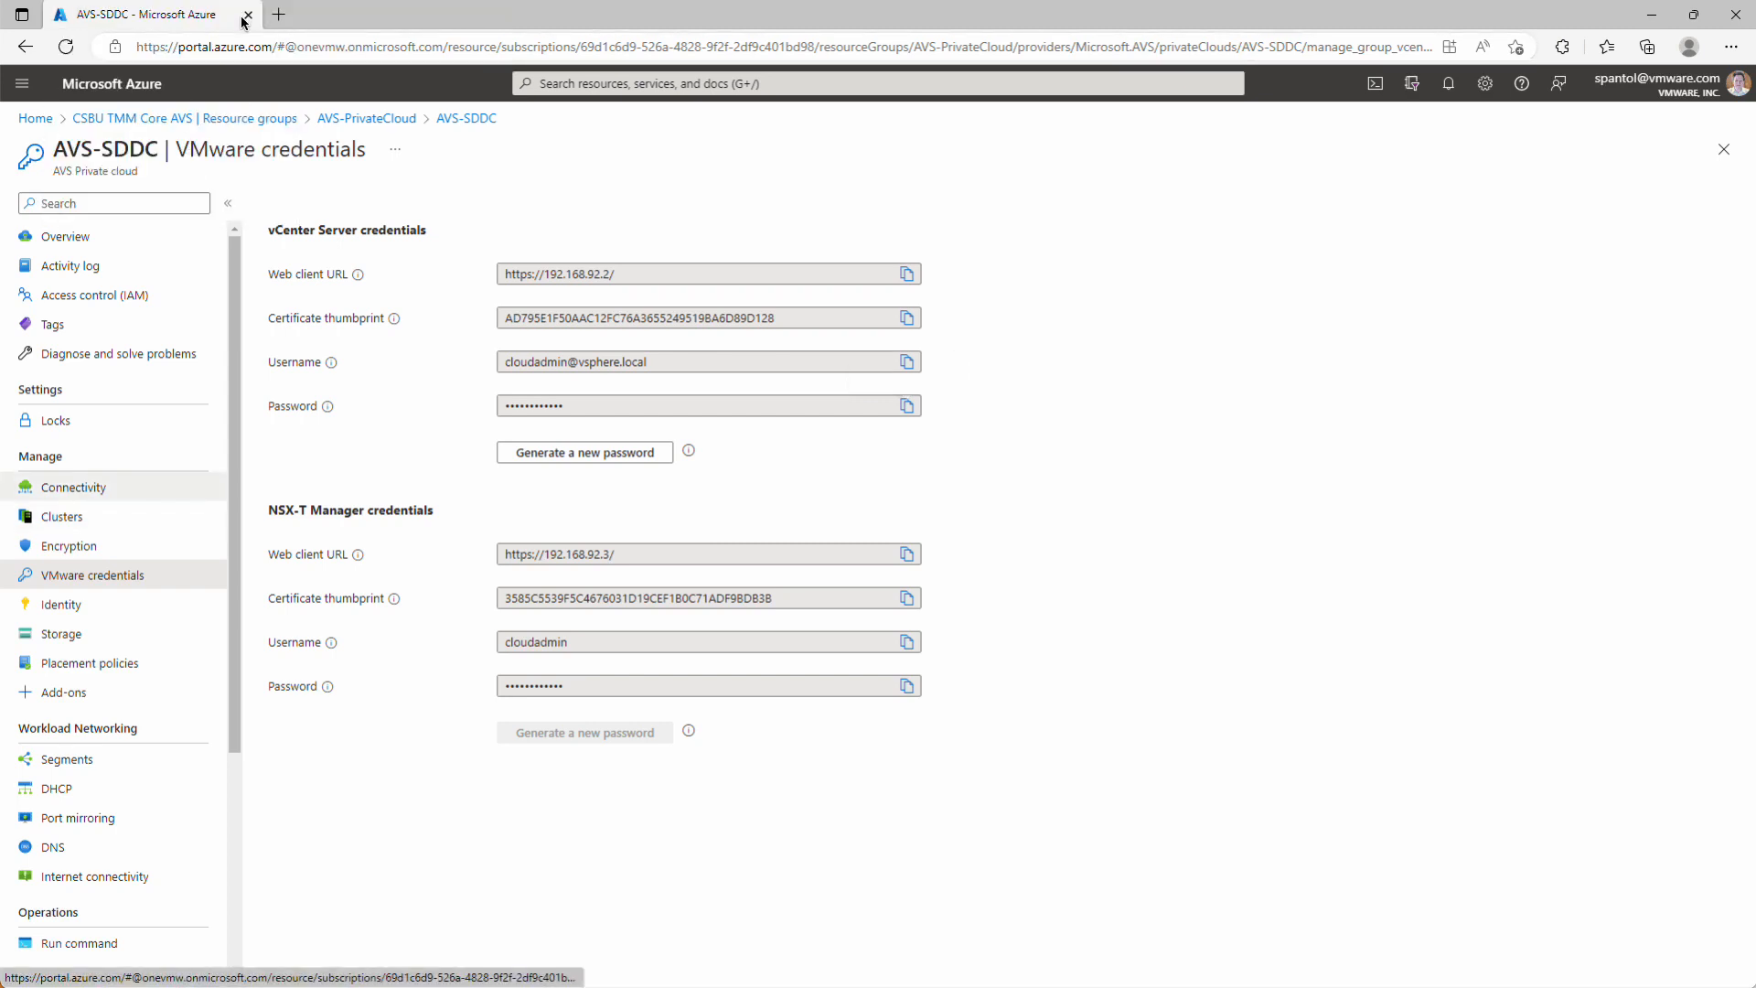
pyautogui.moveTo(340, 450)
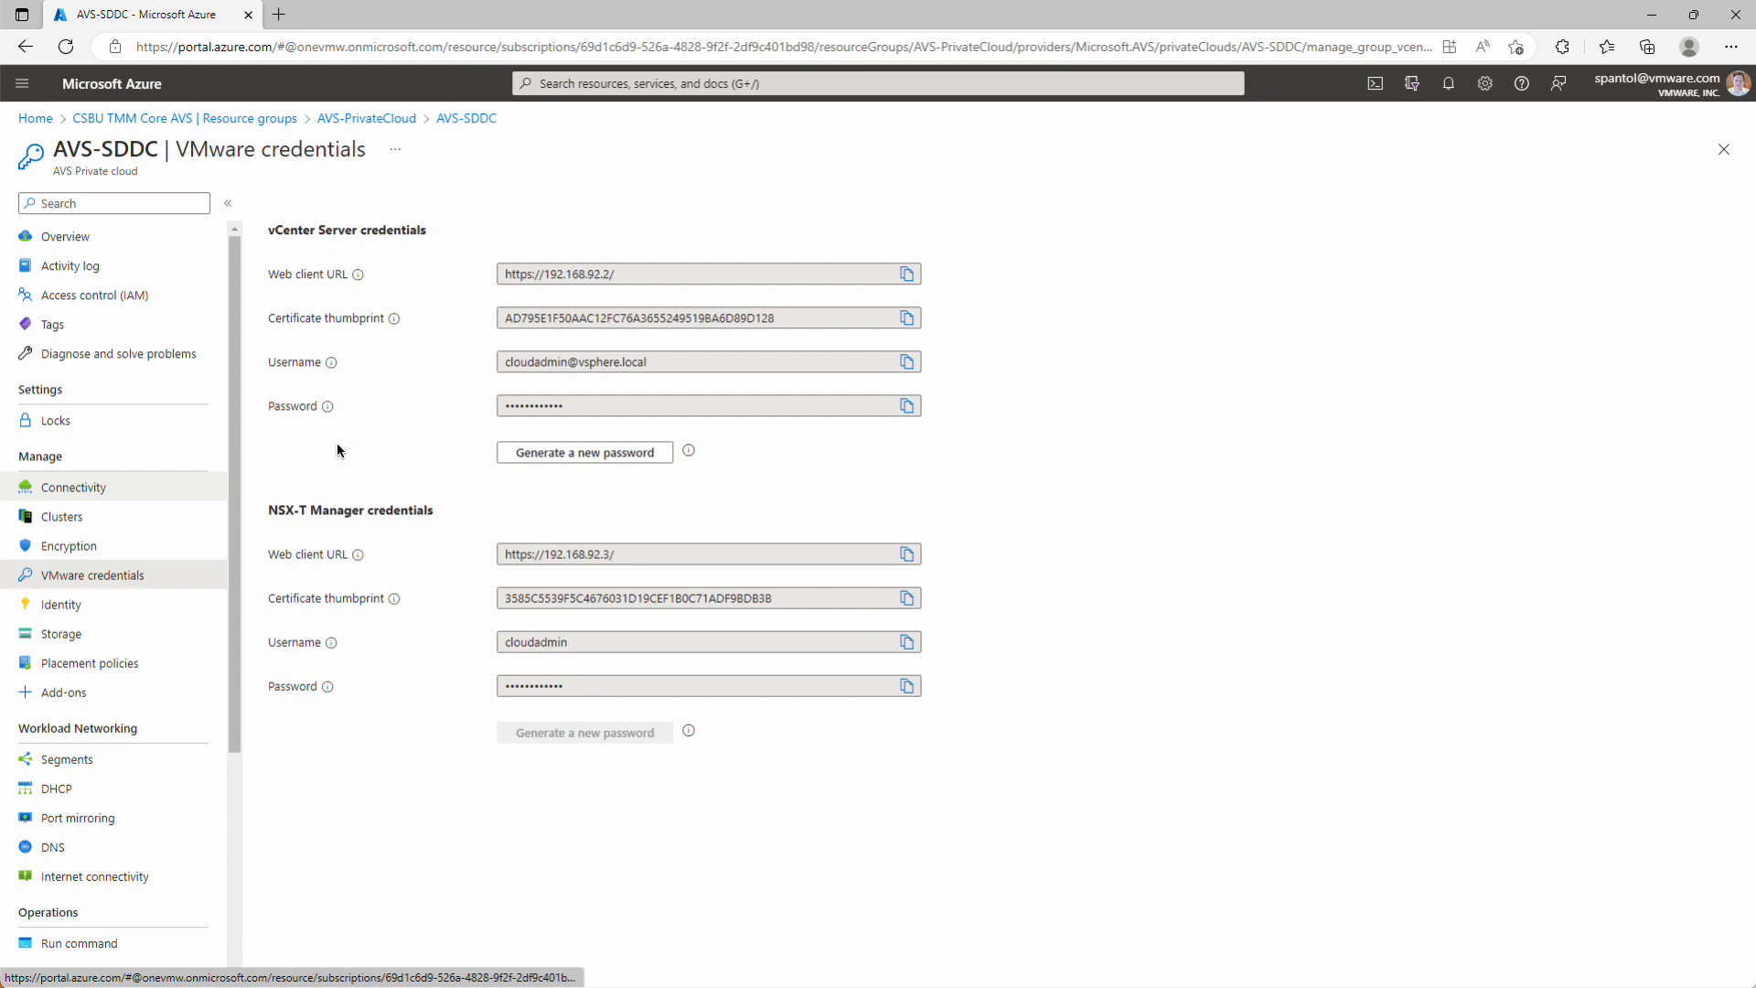
pyautogui.click(75, 487)
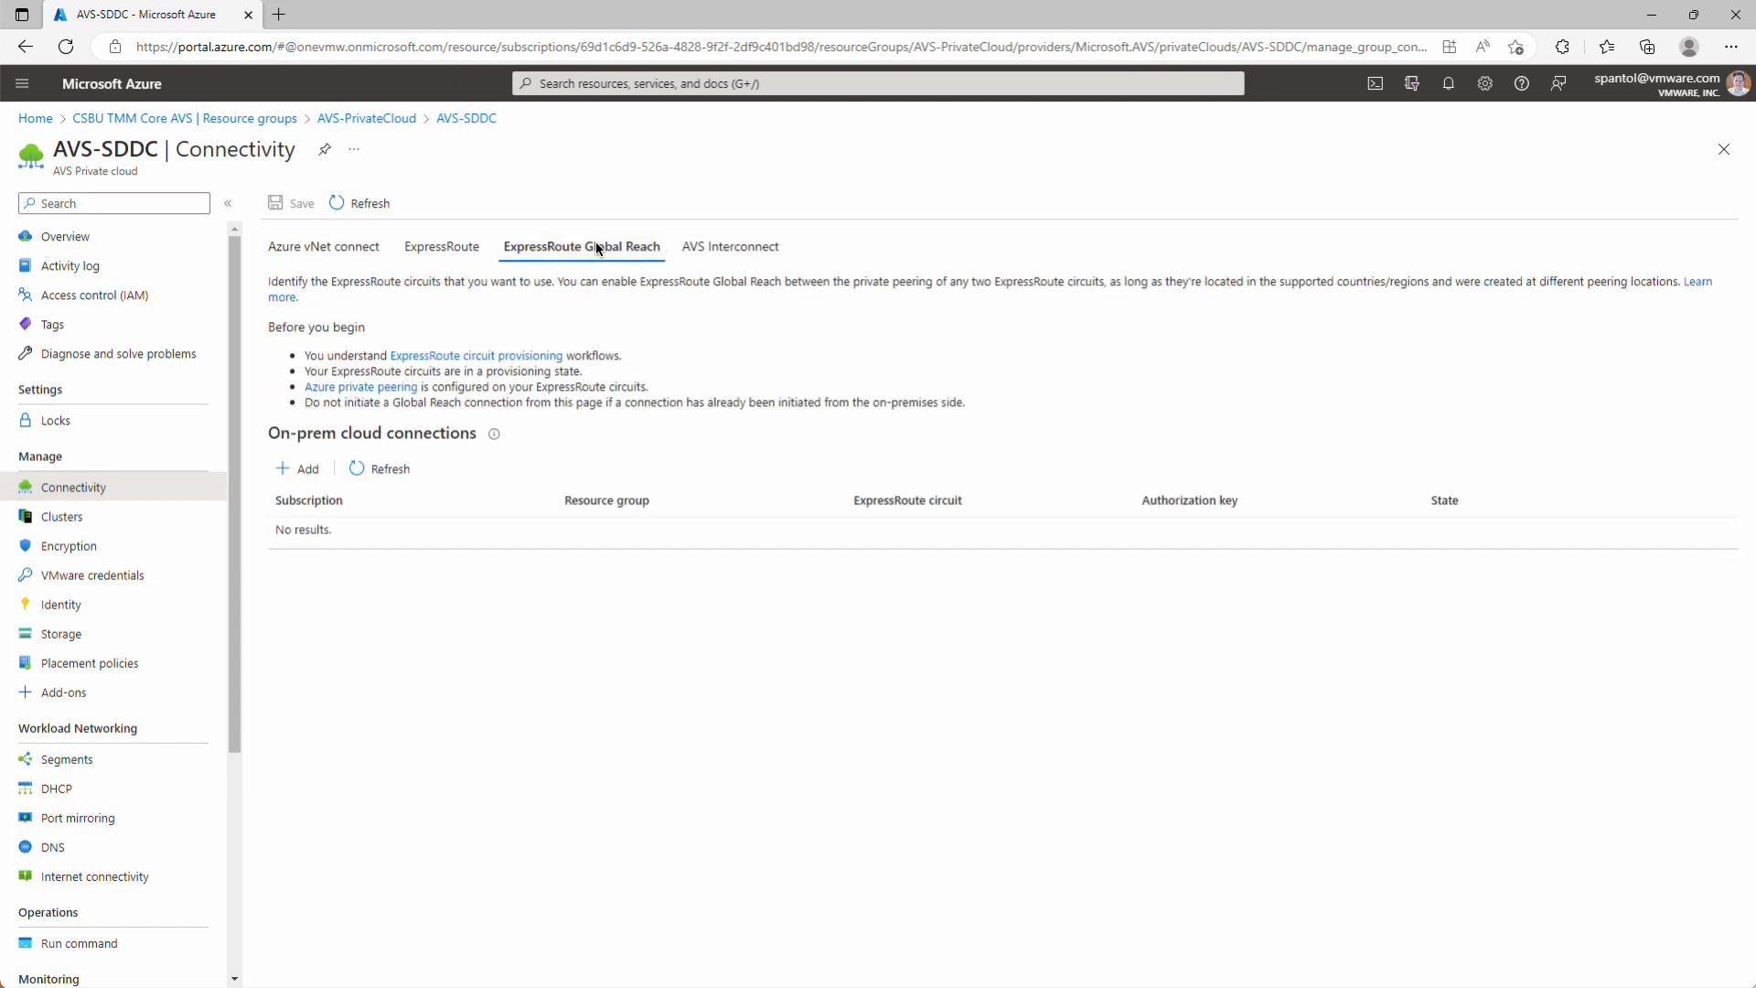
pyautogui.click(296, 469)
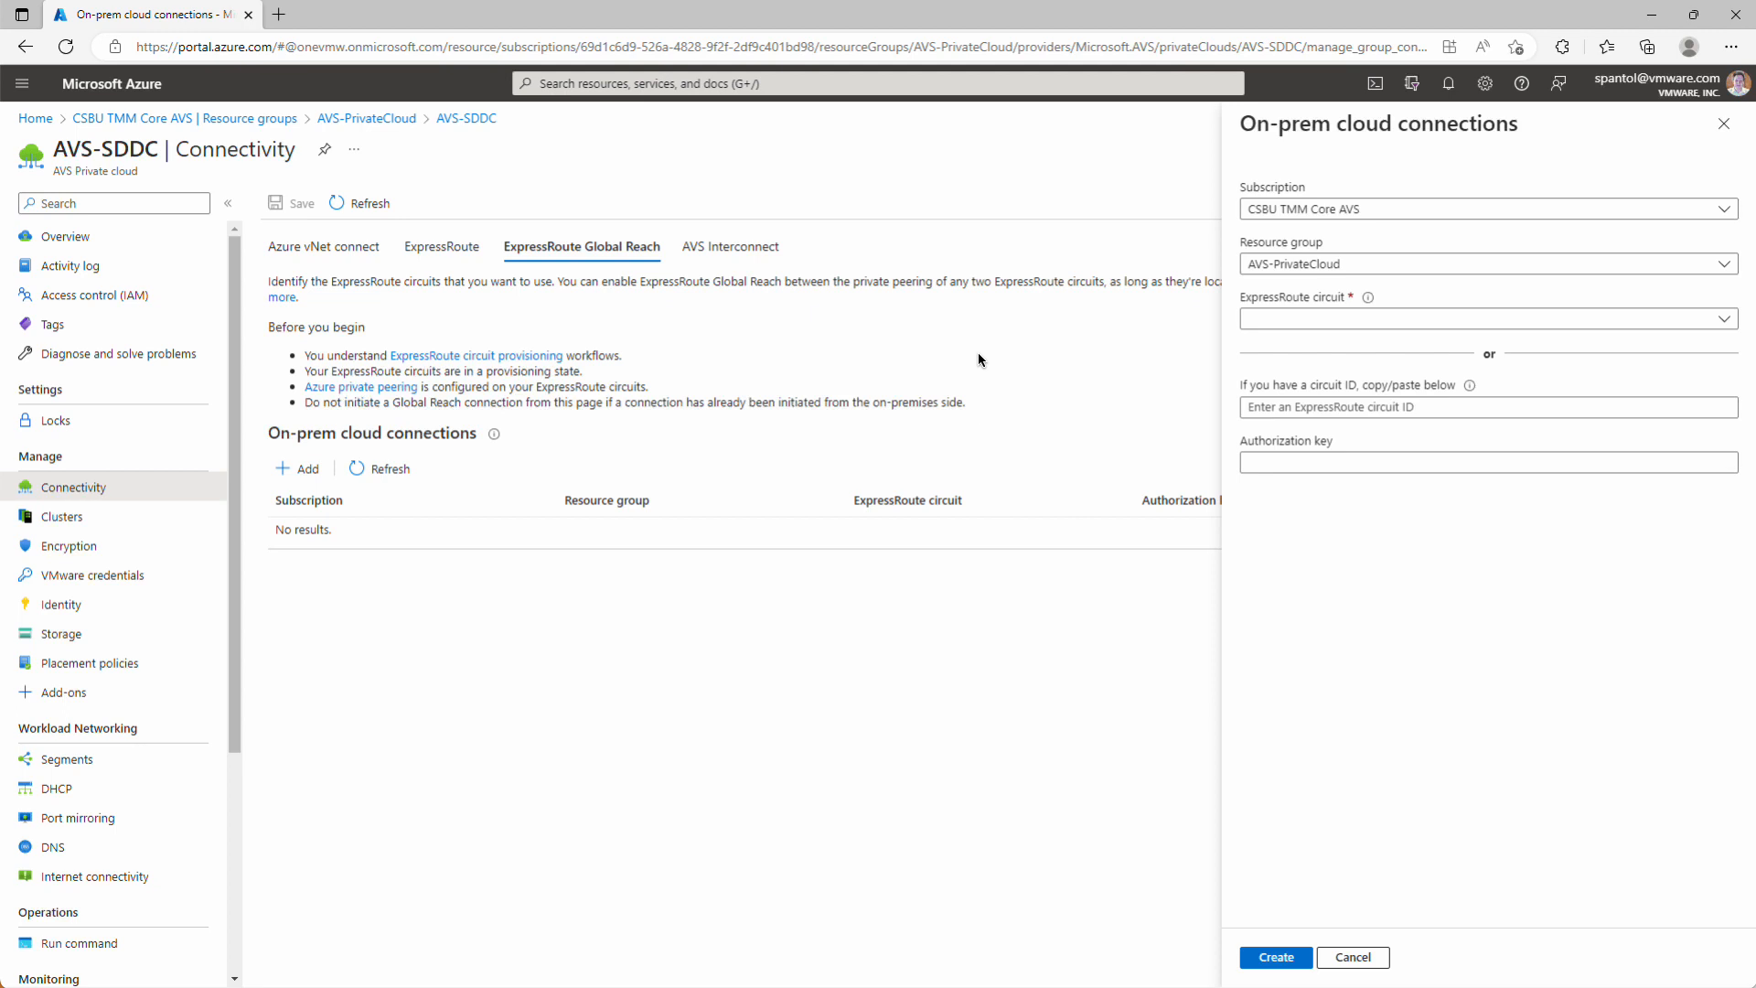
pyautogui.moveTo(1064, 373)
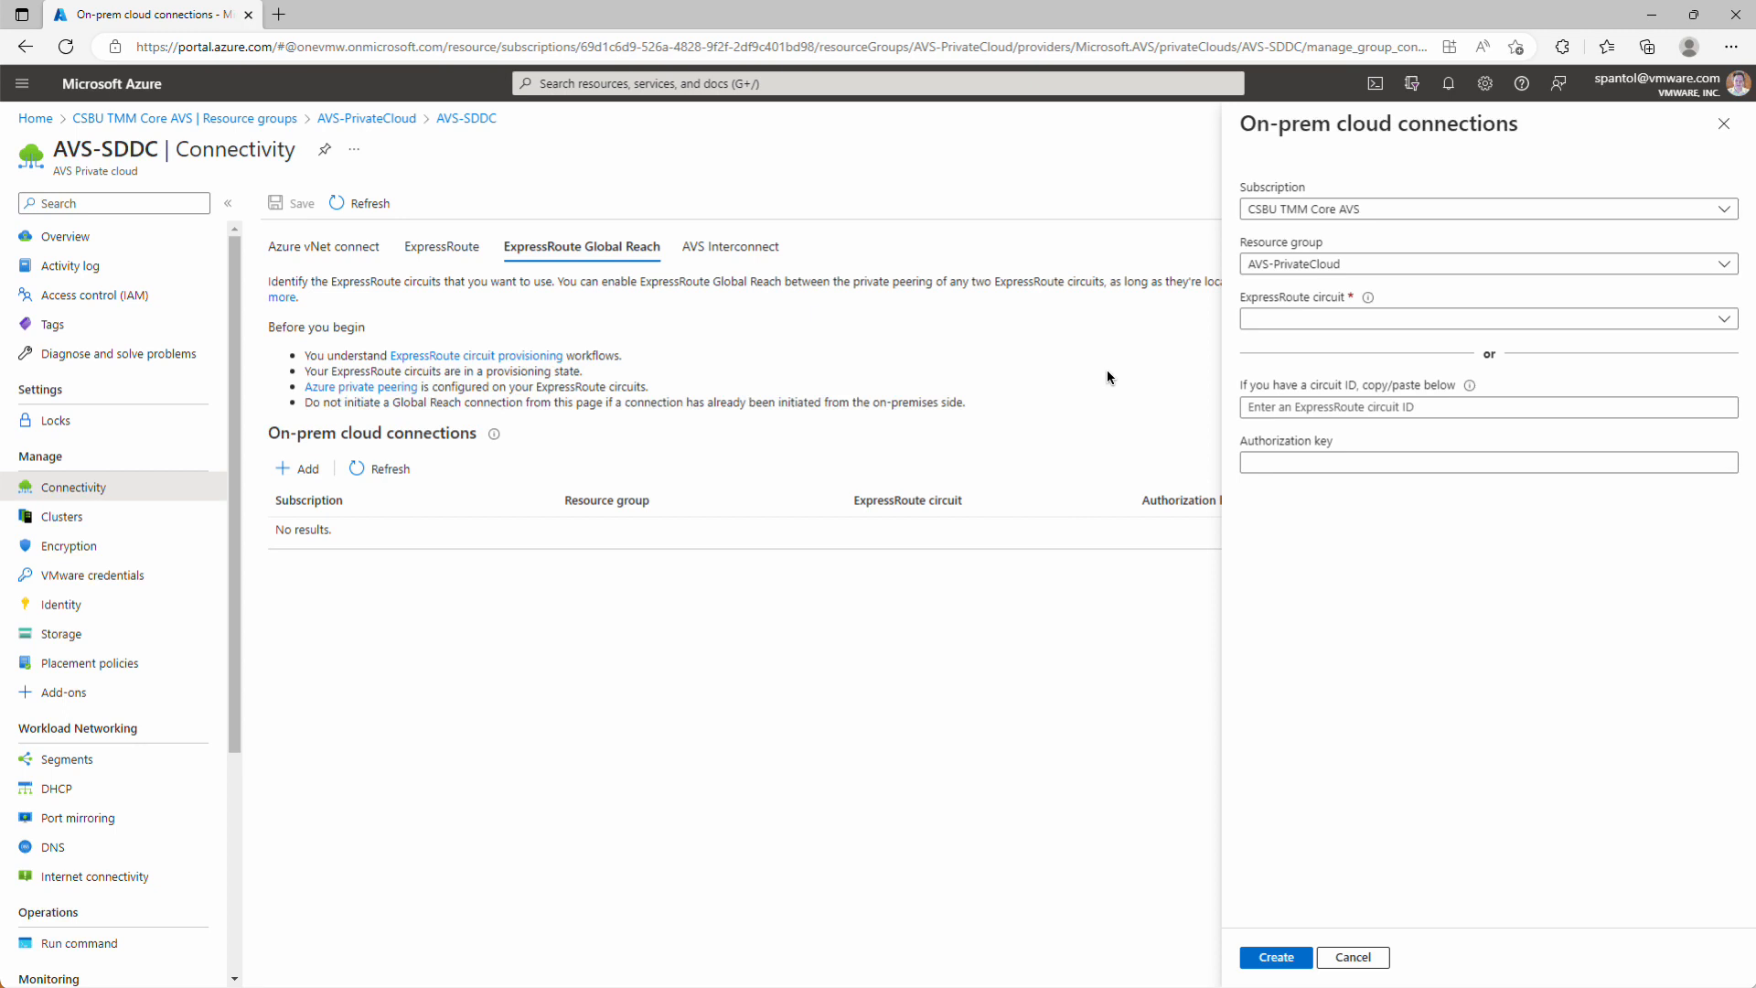
pyautogui.rightClick(1488, 406)
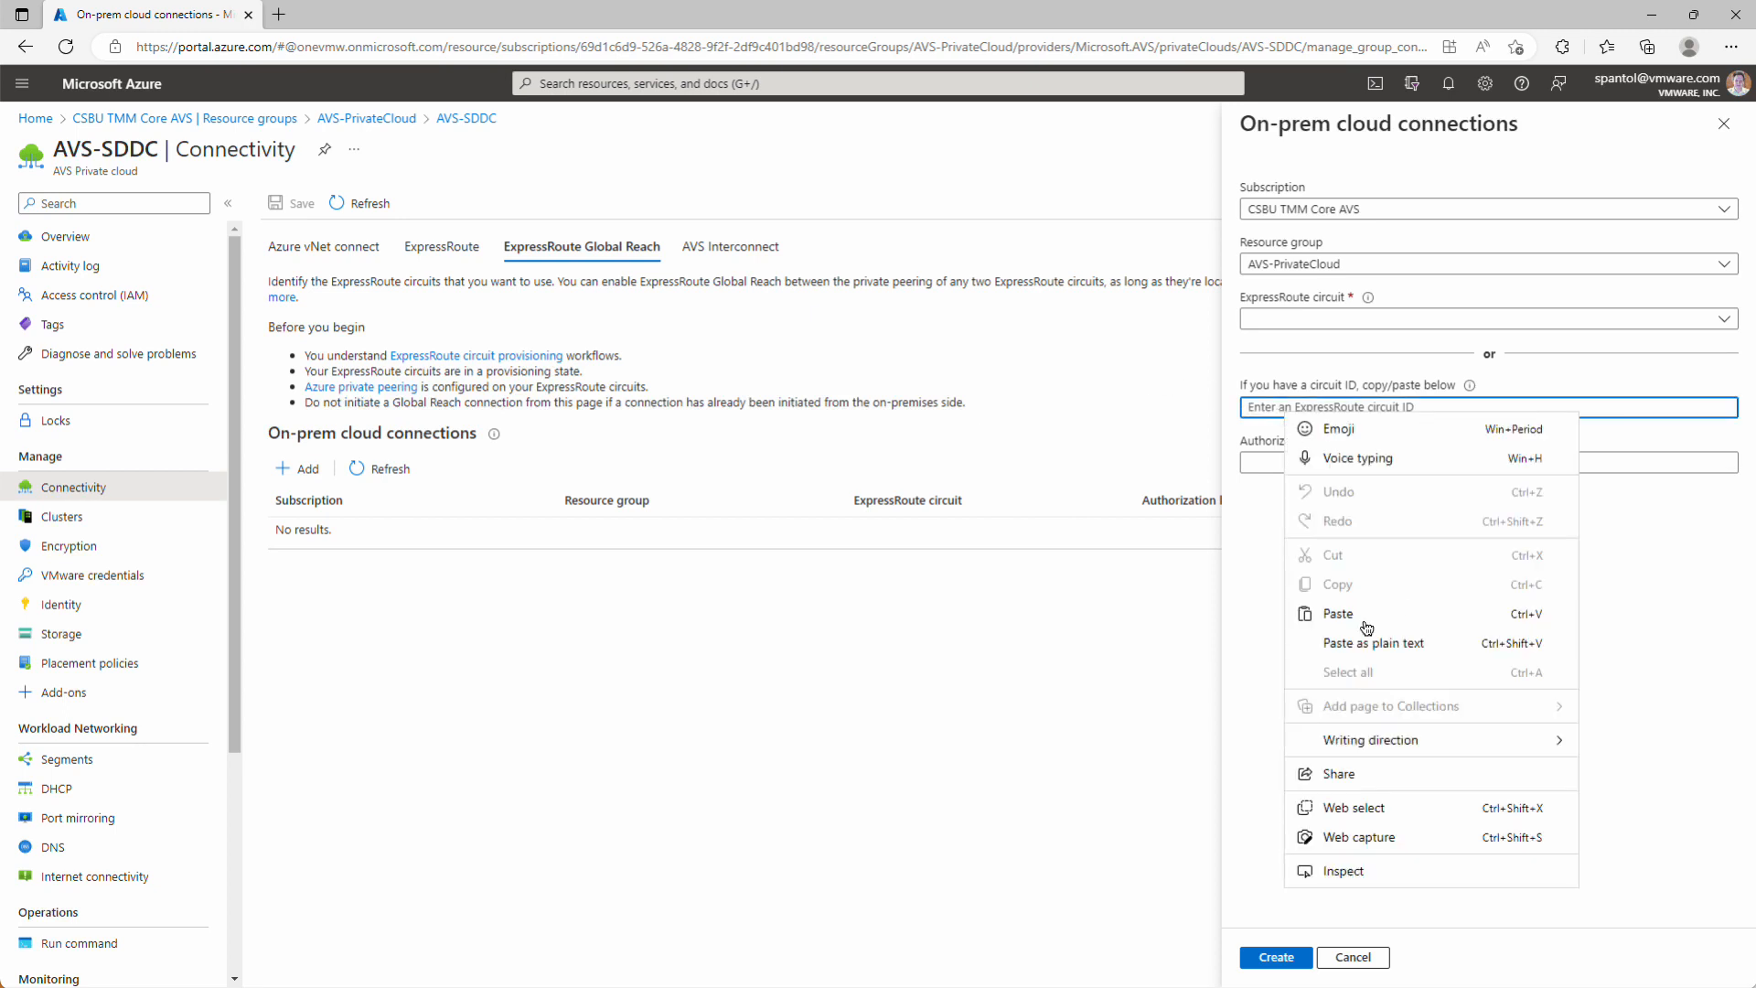
pyautogui.click(1337, 613)
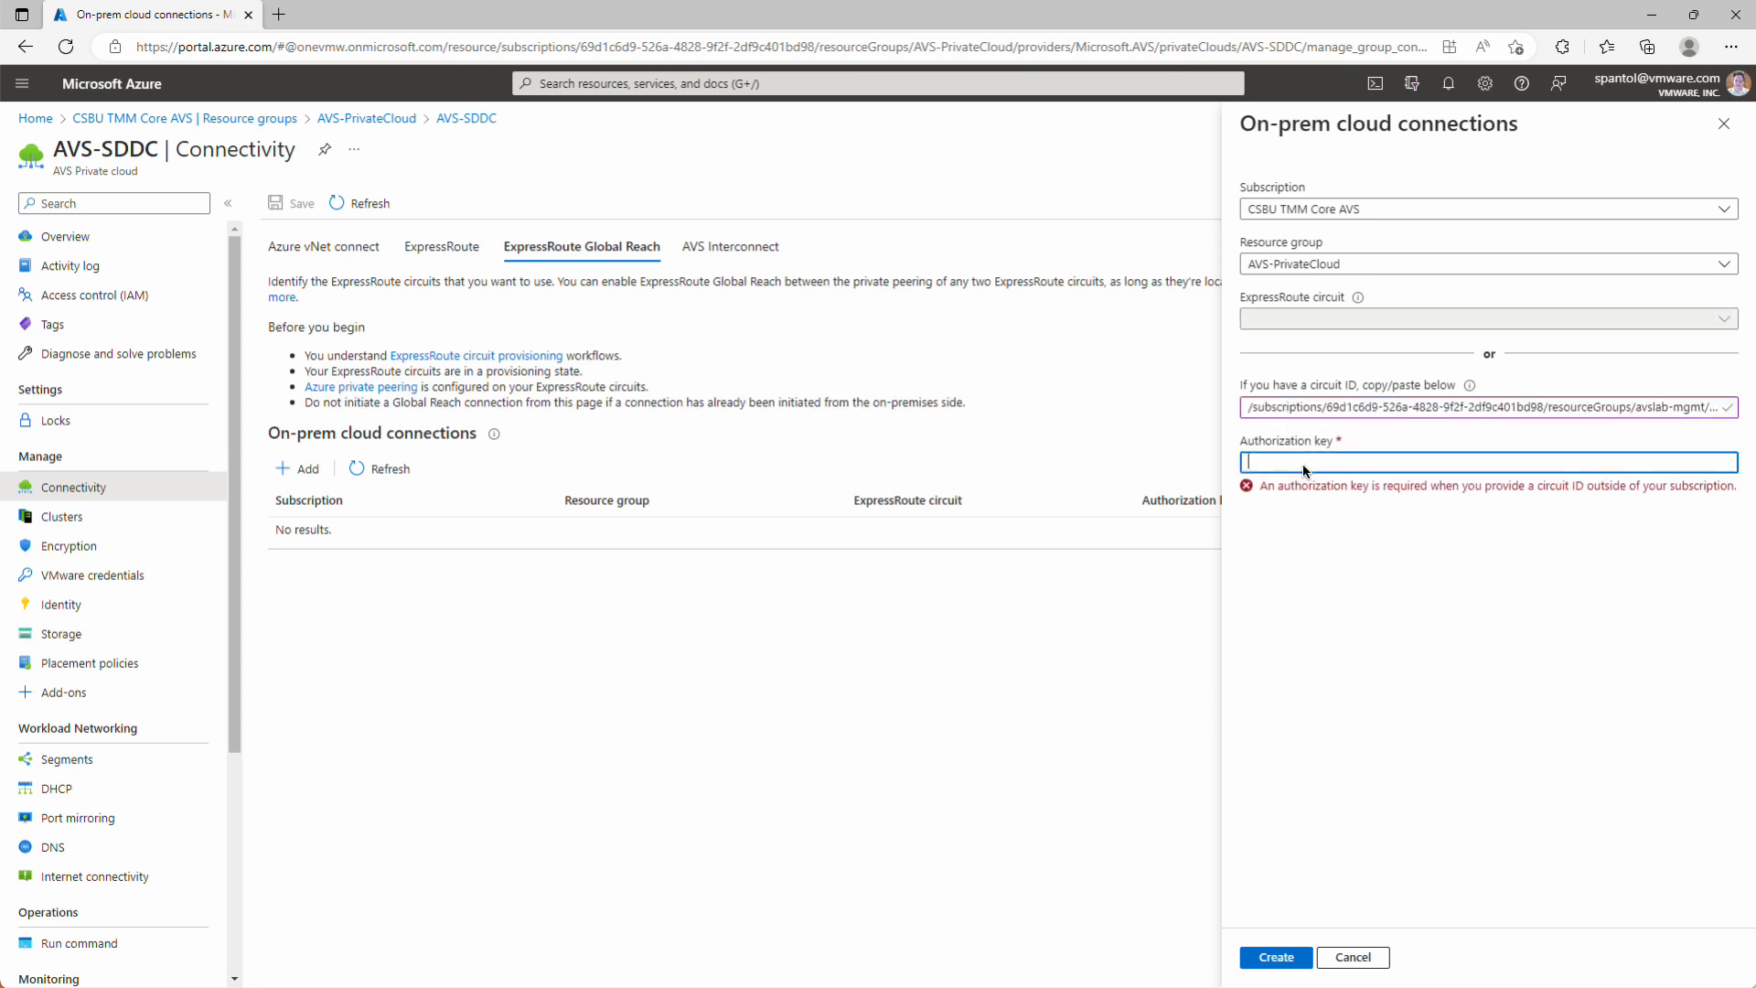
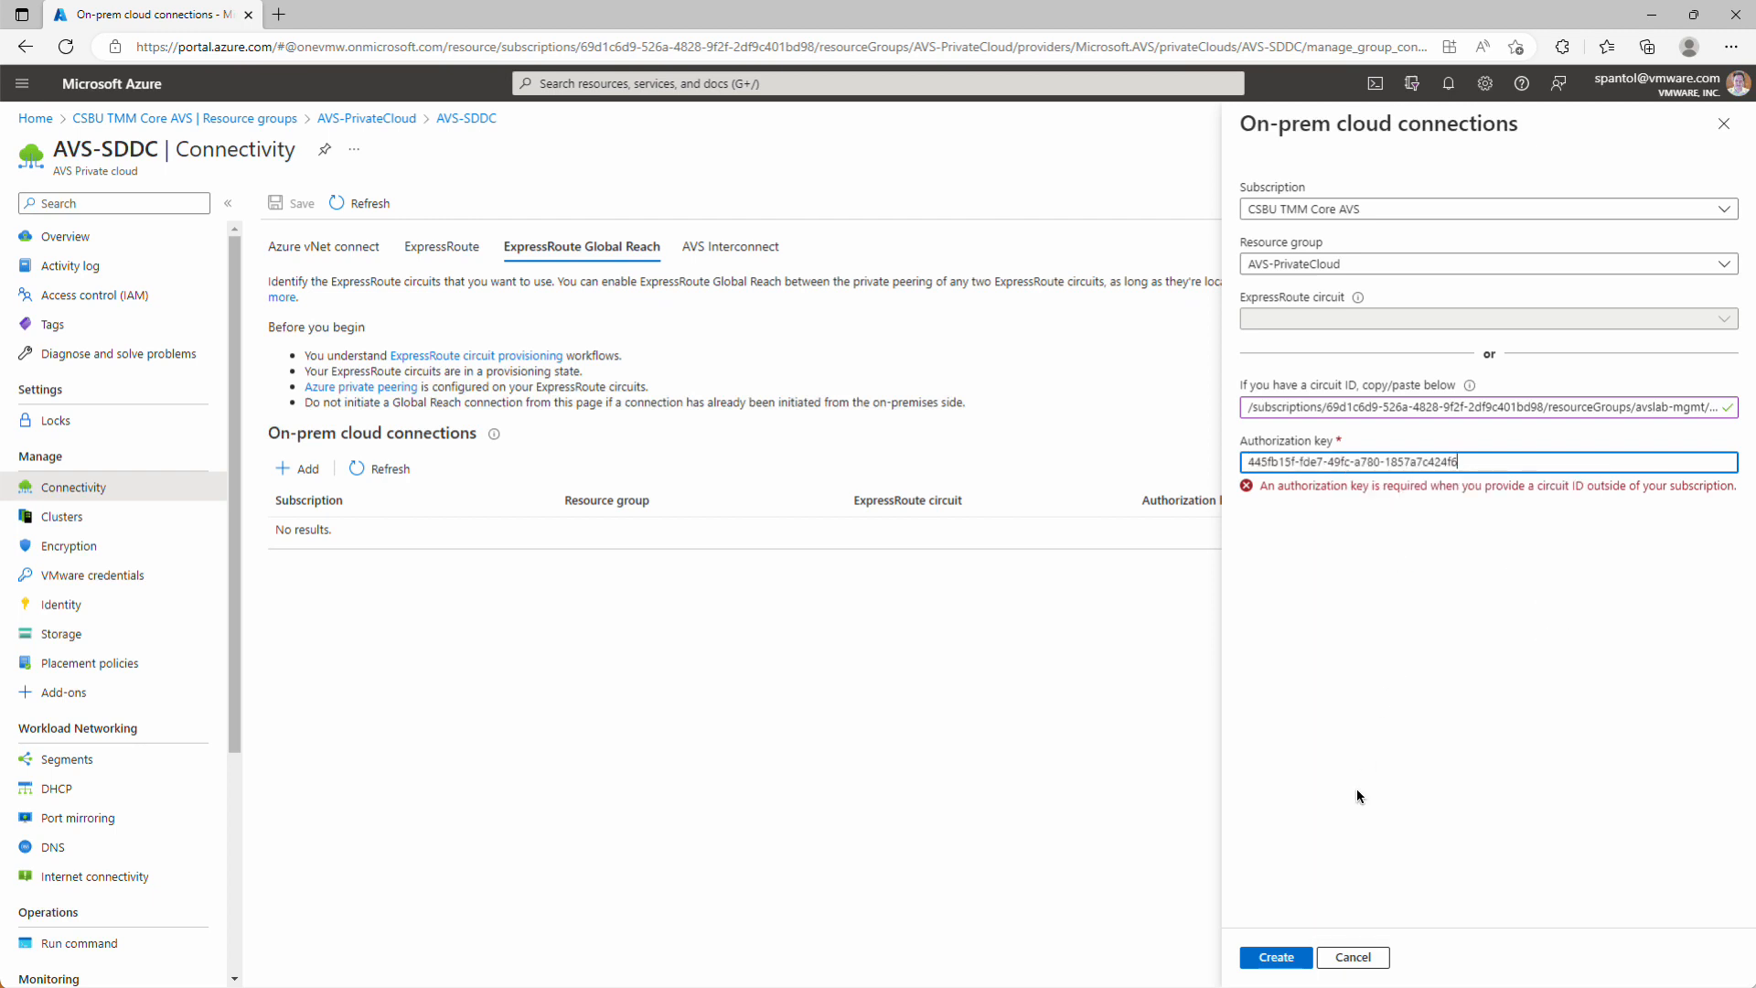
pyautogui.click(1275, 956)
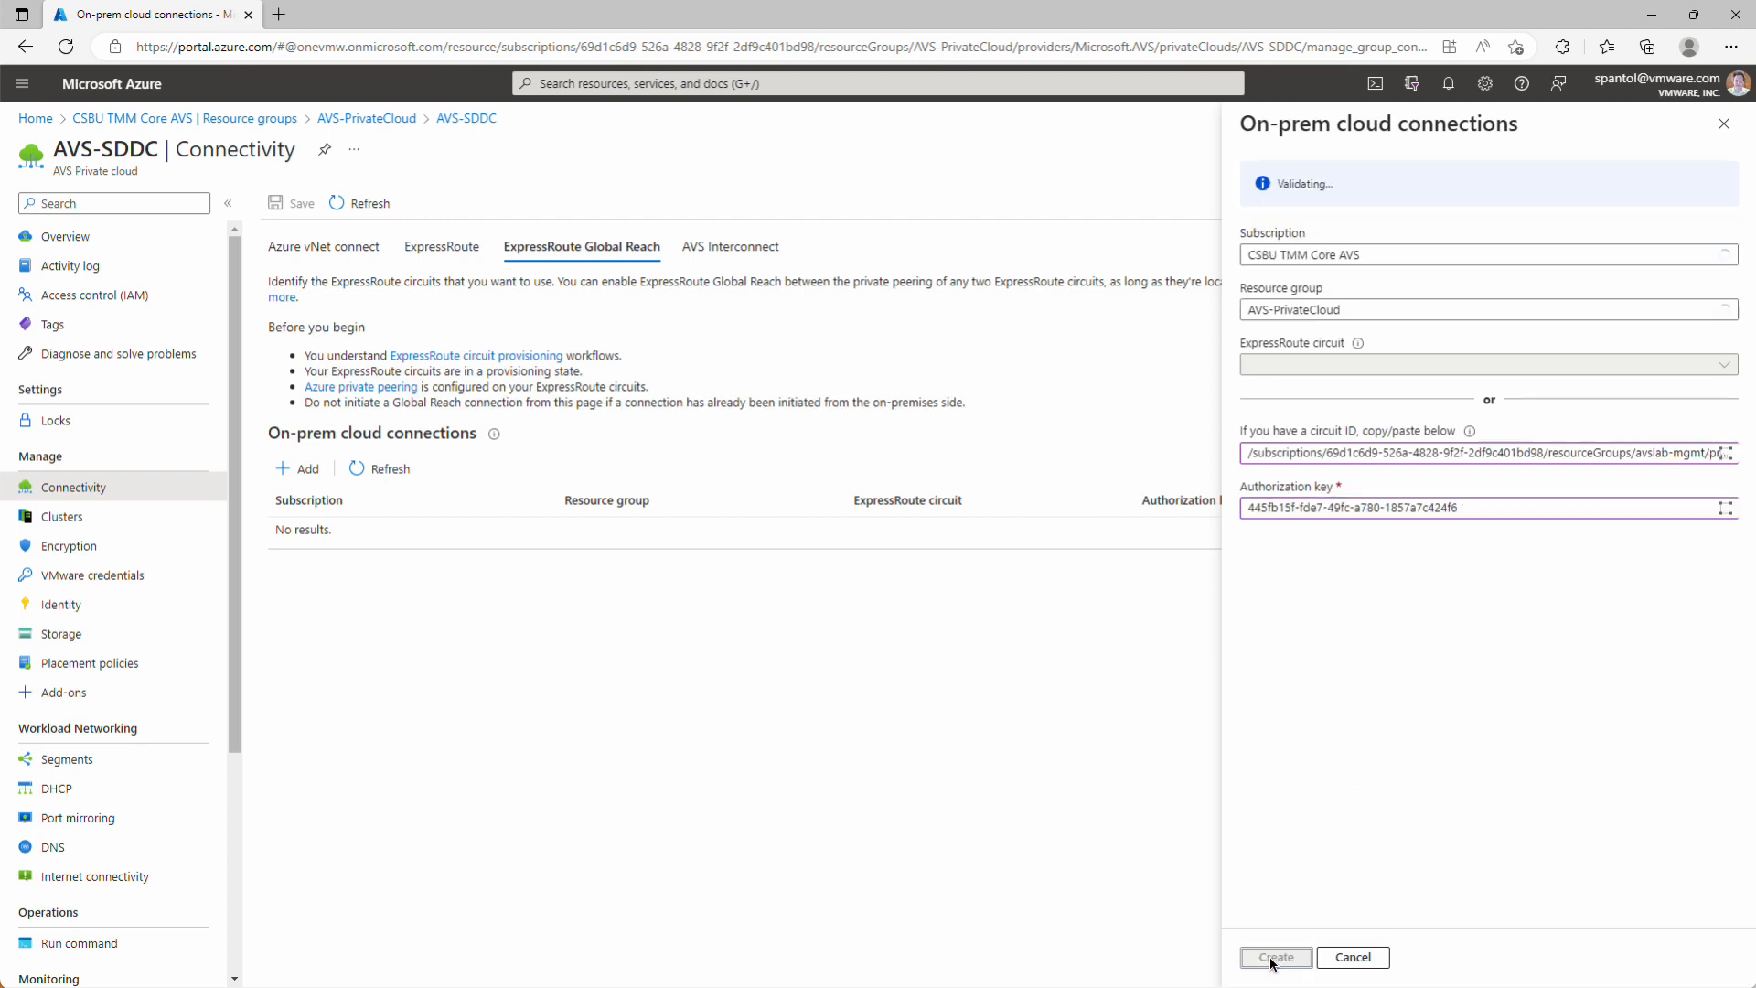
pyautogui.click(1274, 957)
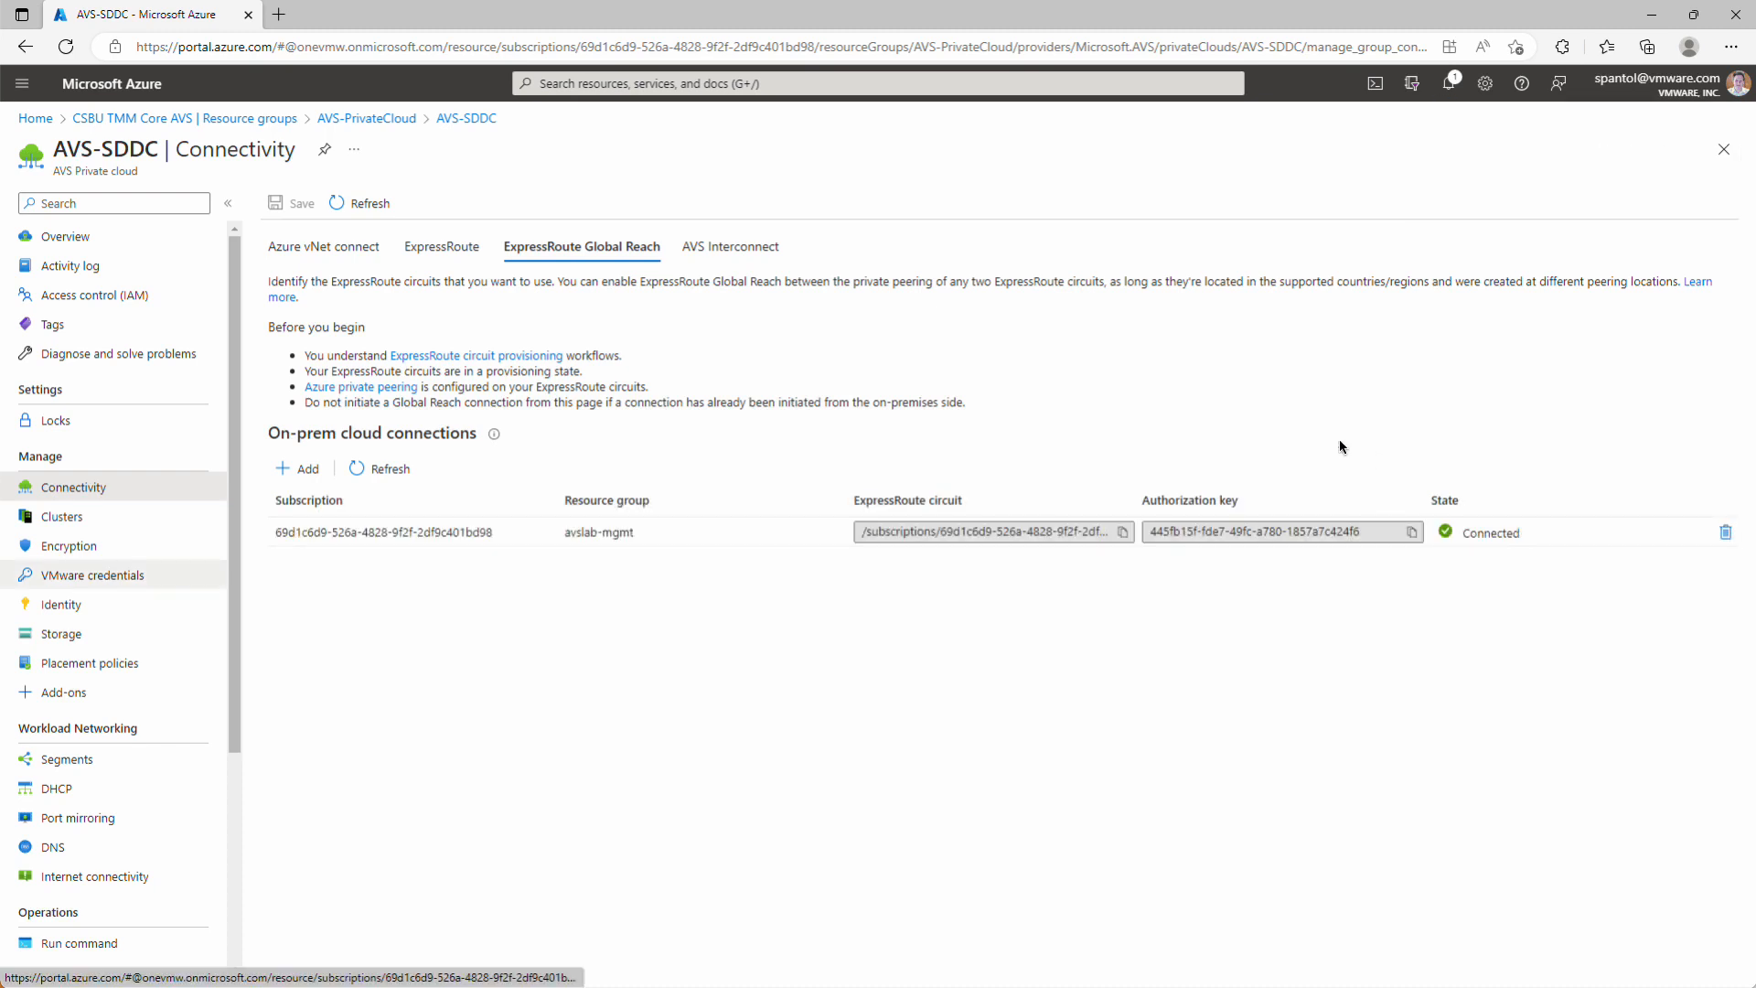
pyautogui.moveTo(120, 569)
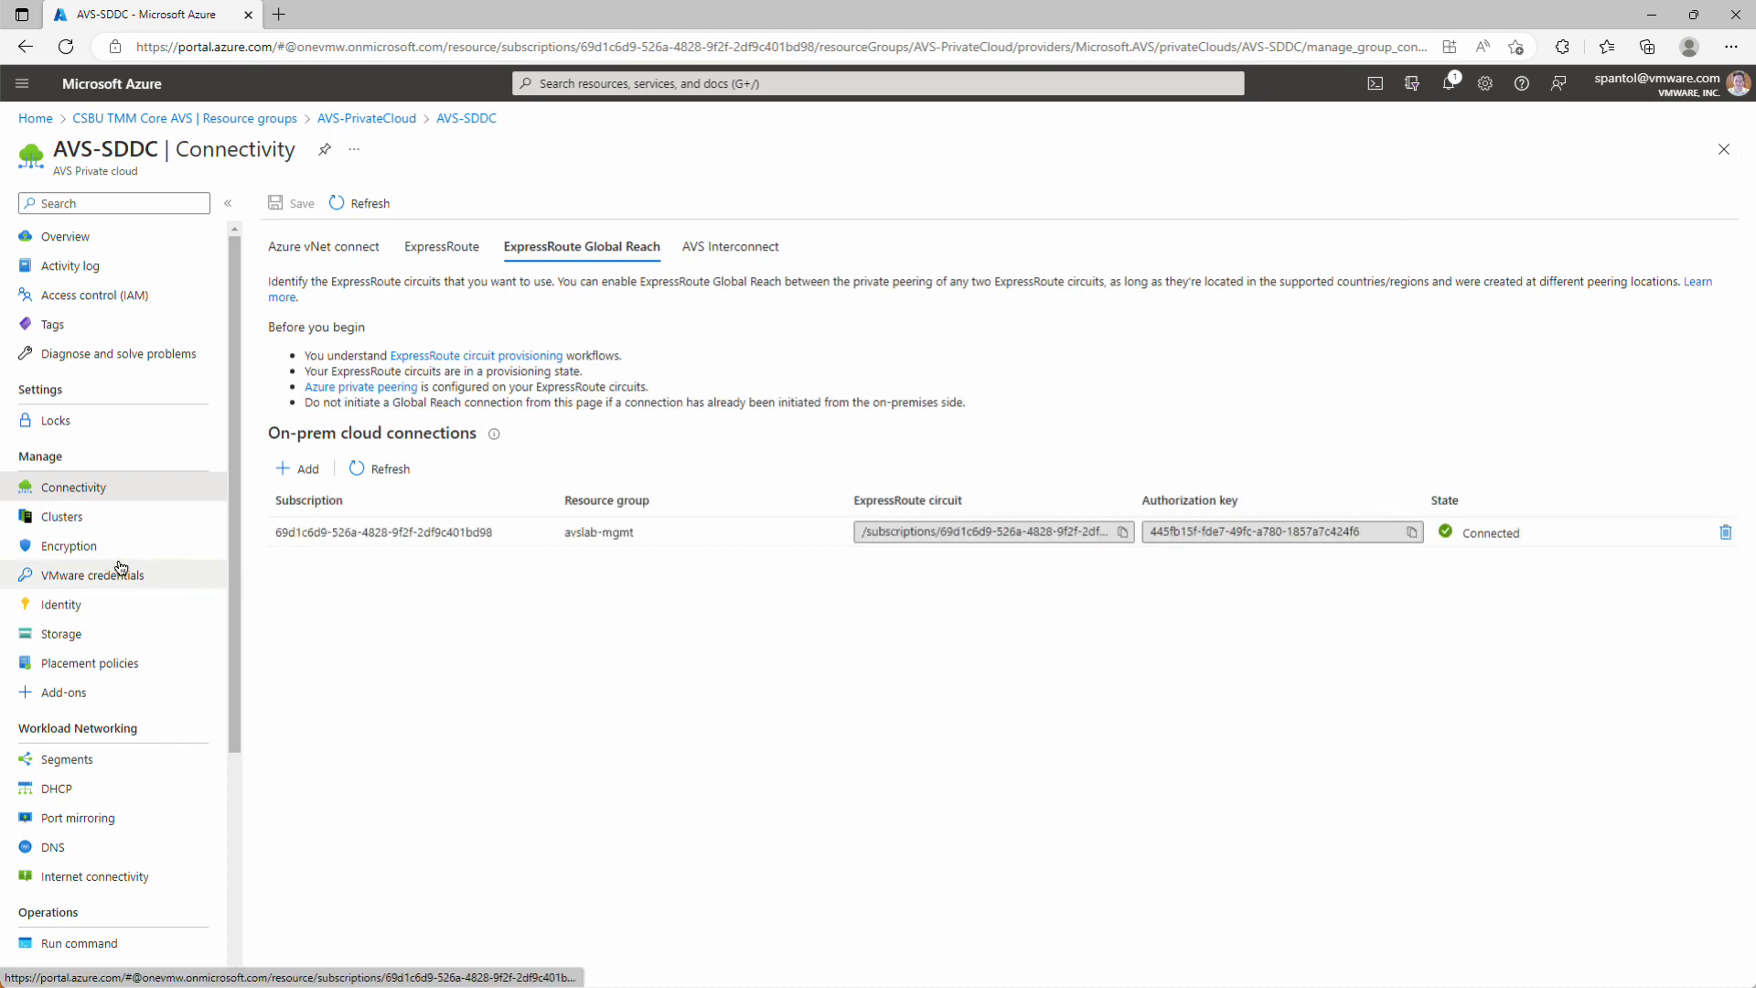
pyautogui.click(91, 574)
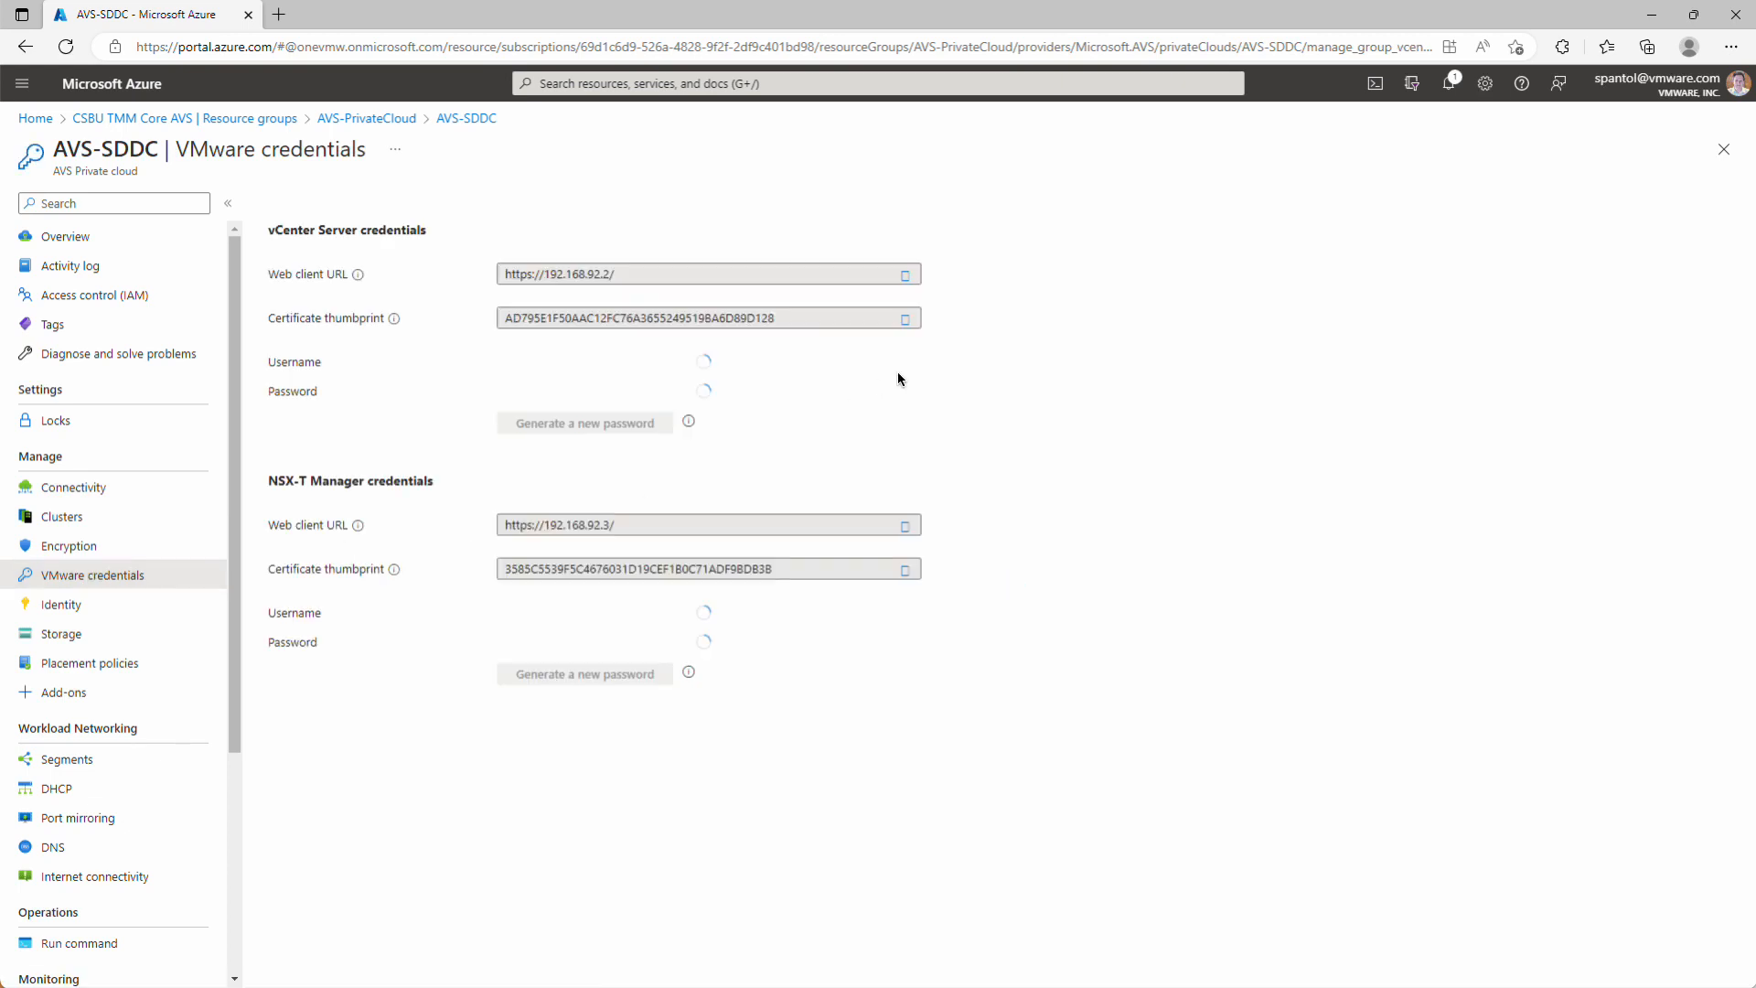
pyautogui.click(905, 272)
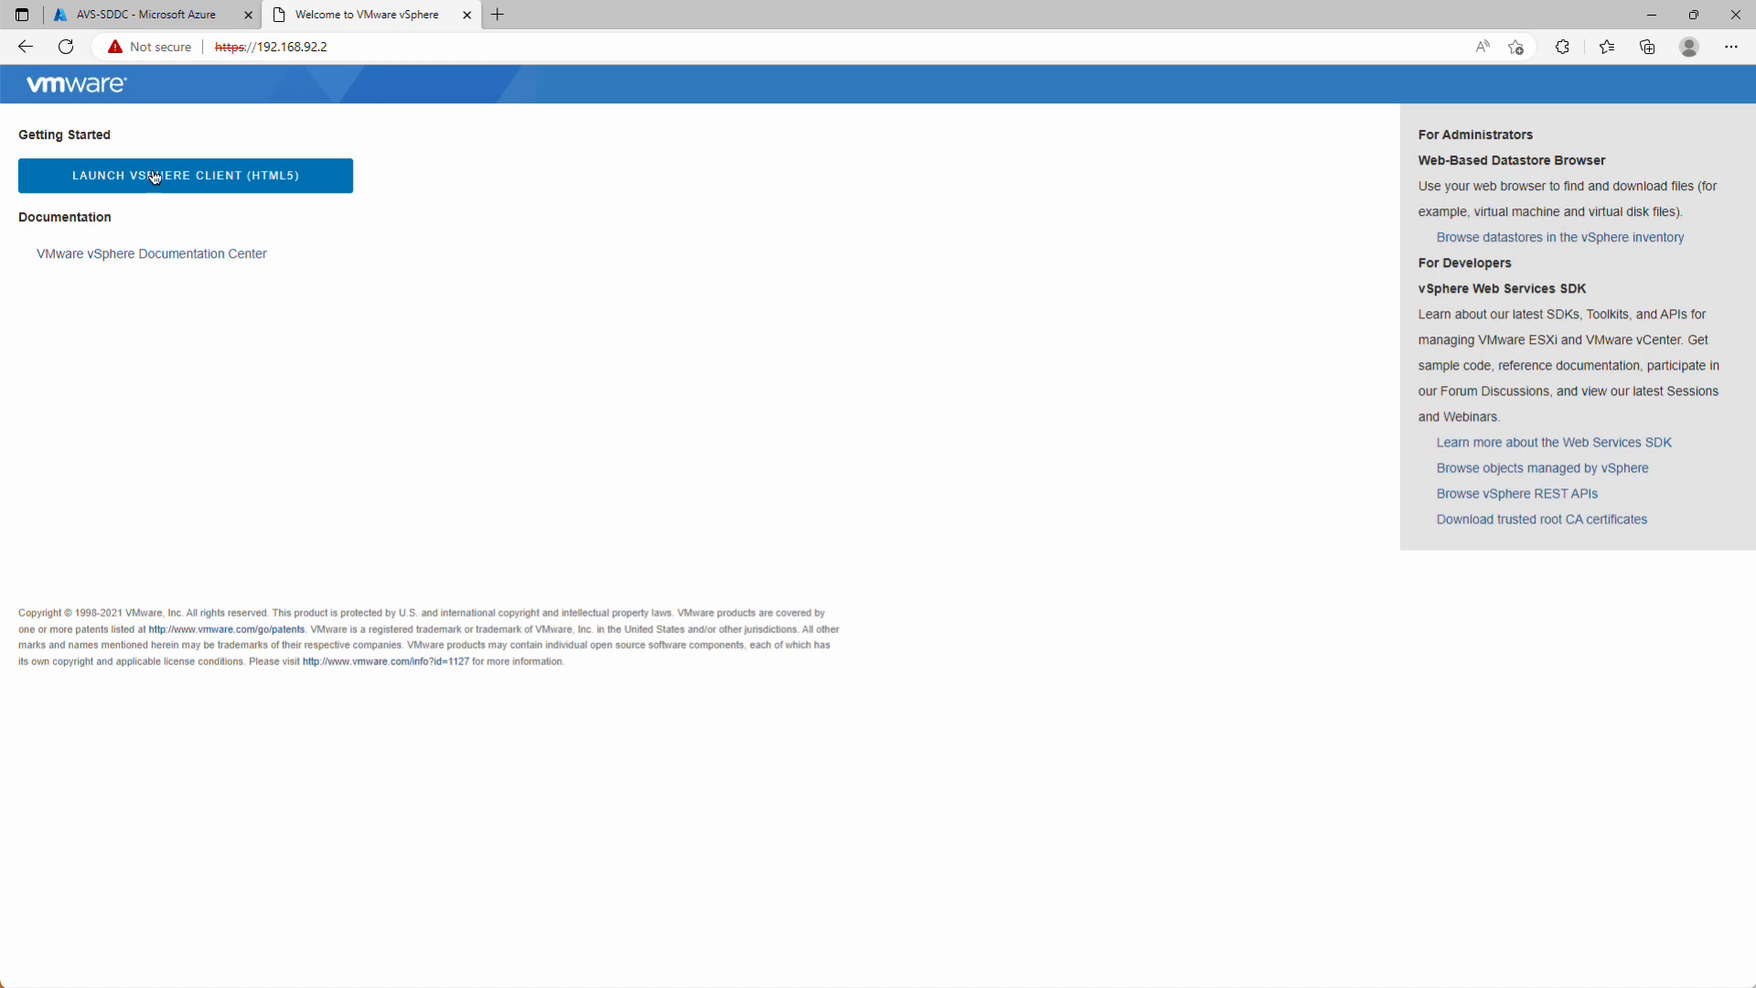
pyautogui.click(185, 175)
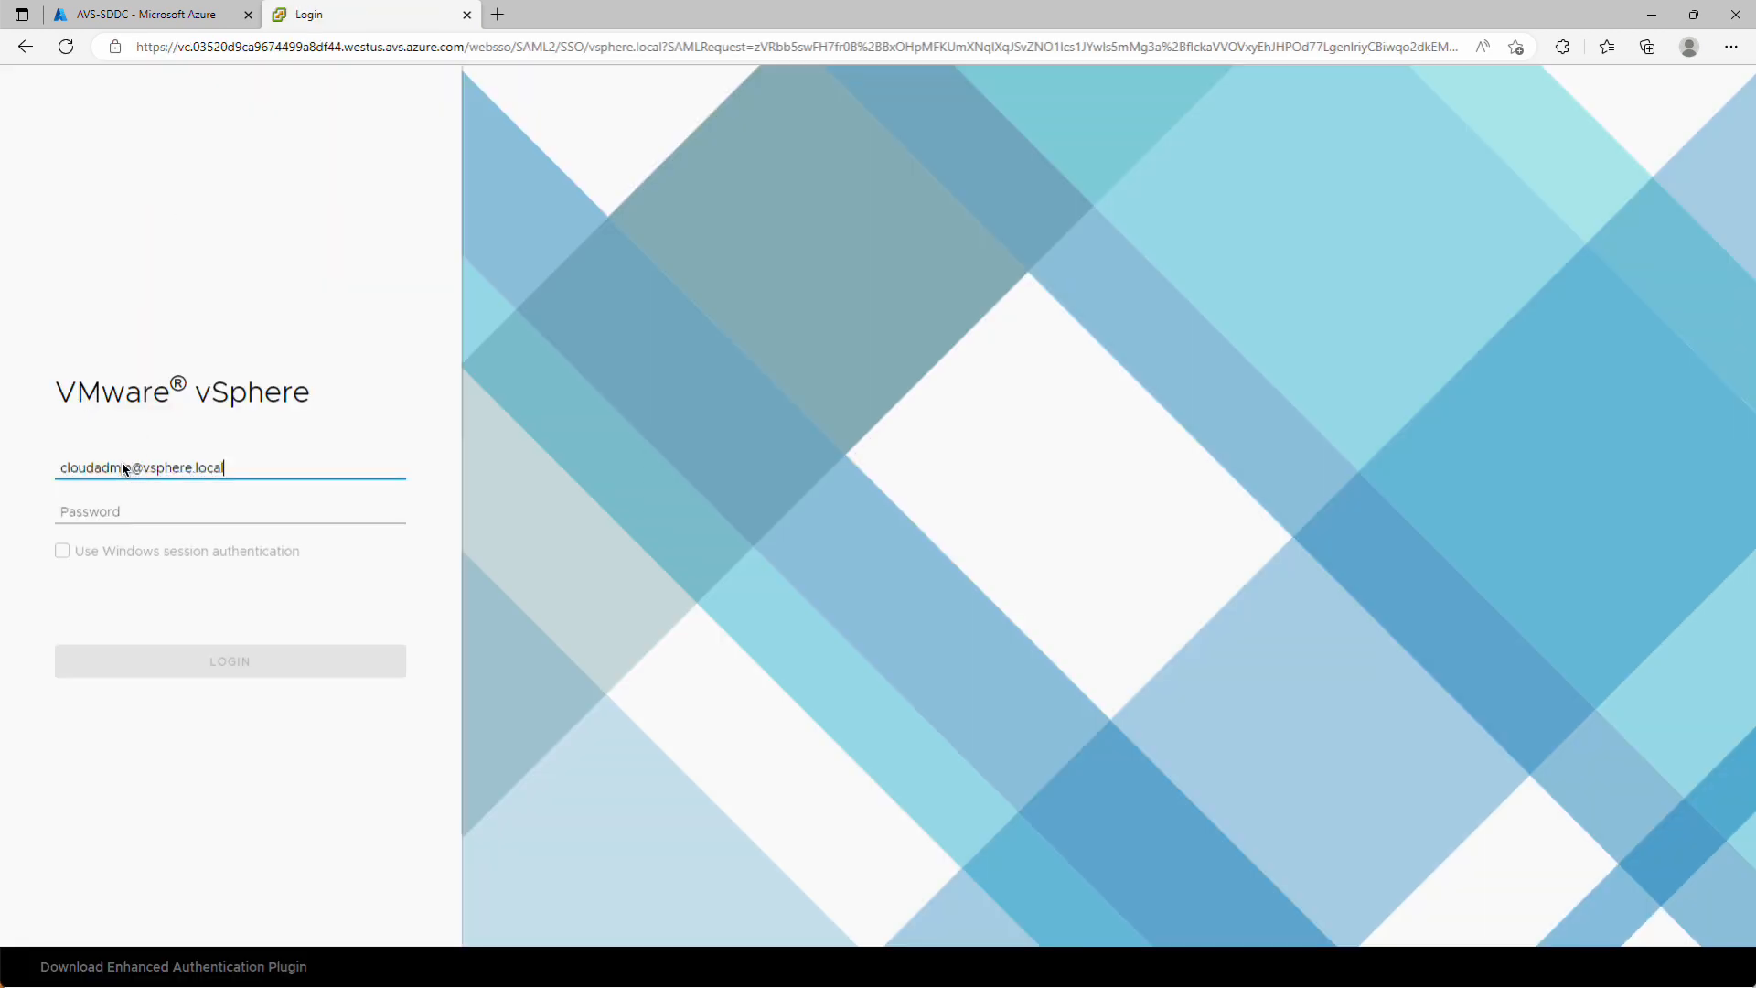
pyautogui.write('password')
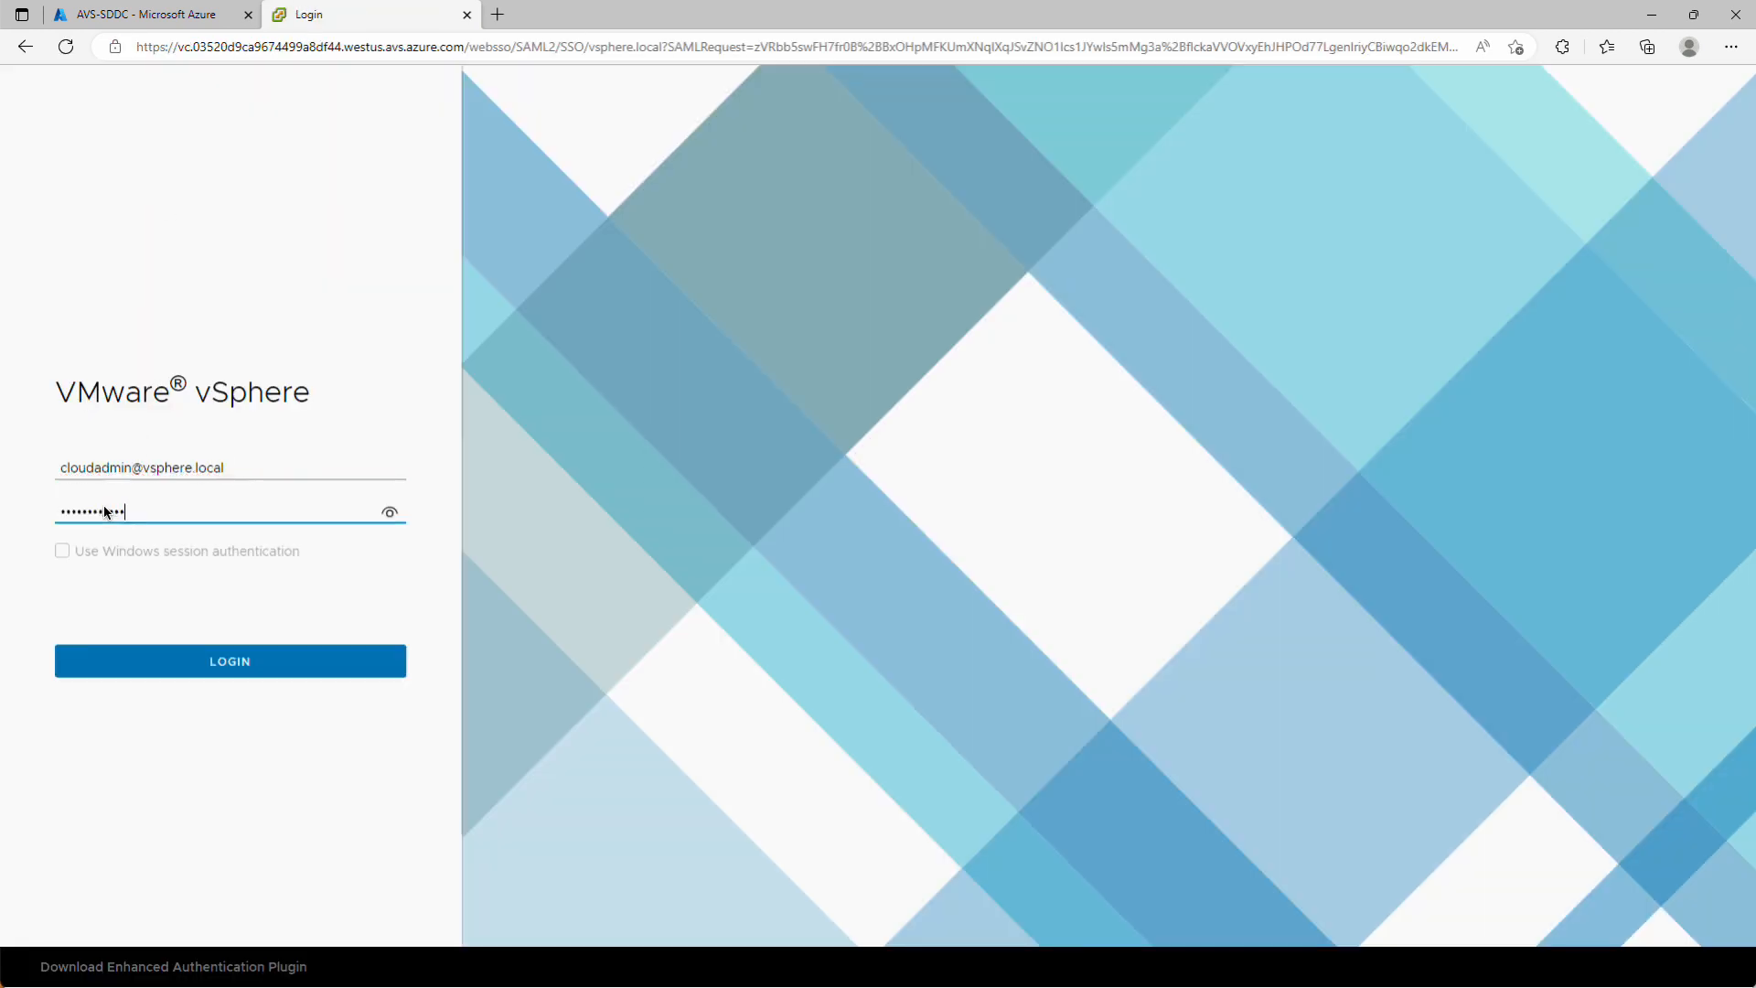
pyautogui.click(230, 661)
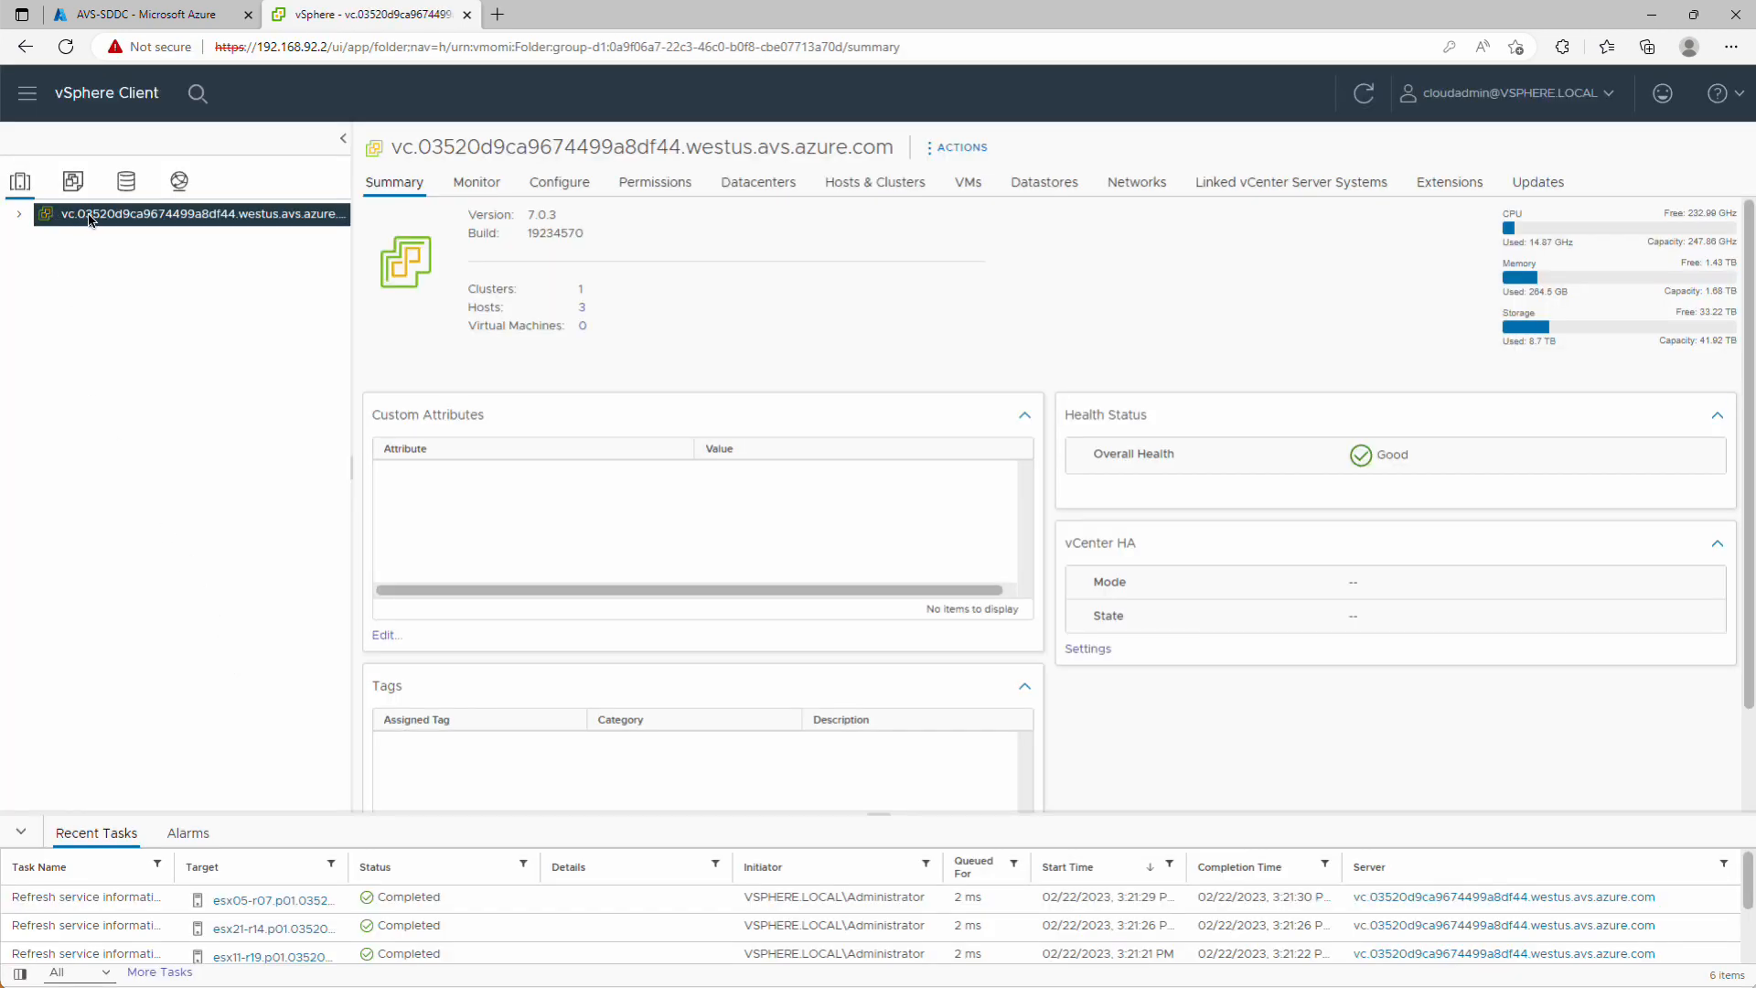
# - Expand the vCenter inventory tree to show SDDC-Datacenter, Cluster-1 and its three hosts
pyautogui.click(18, 212)
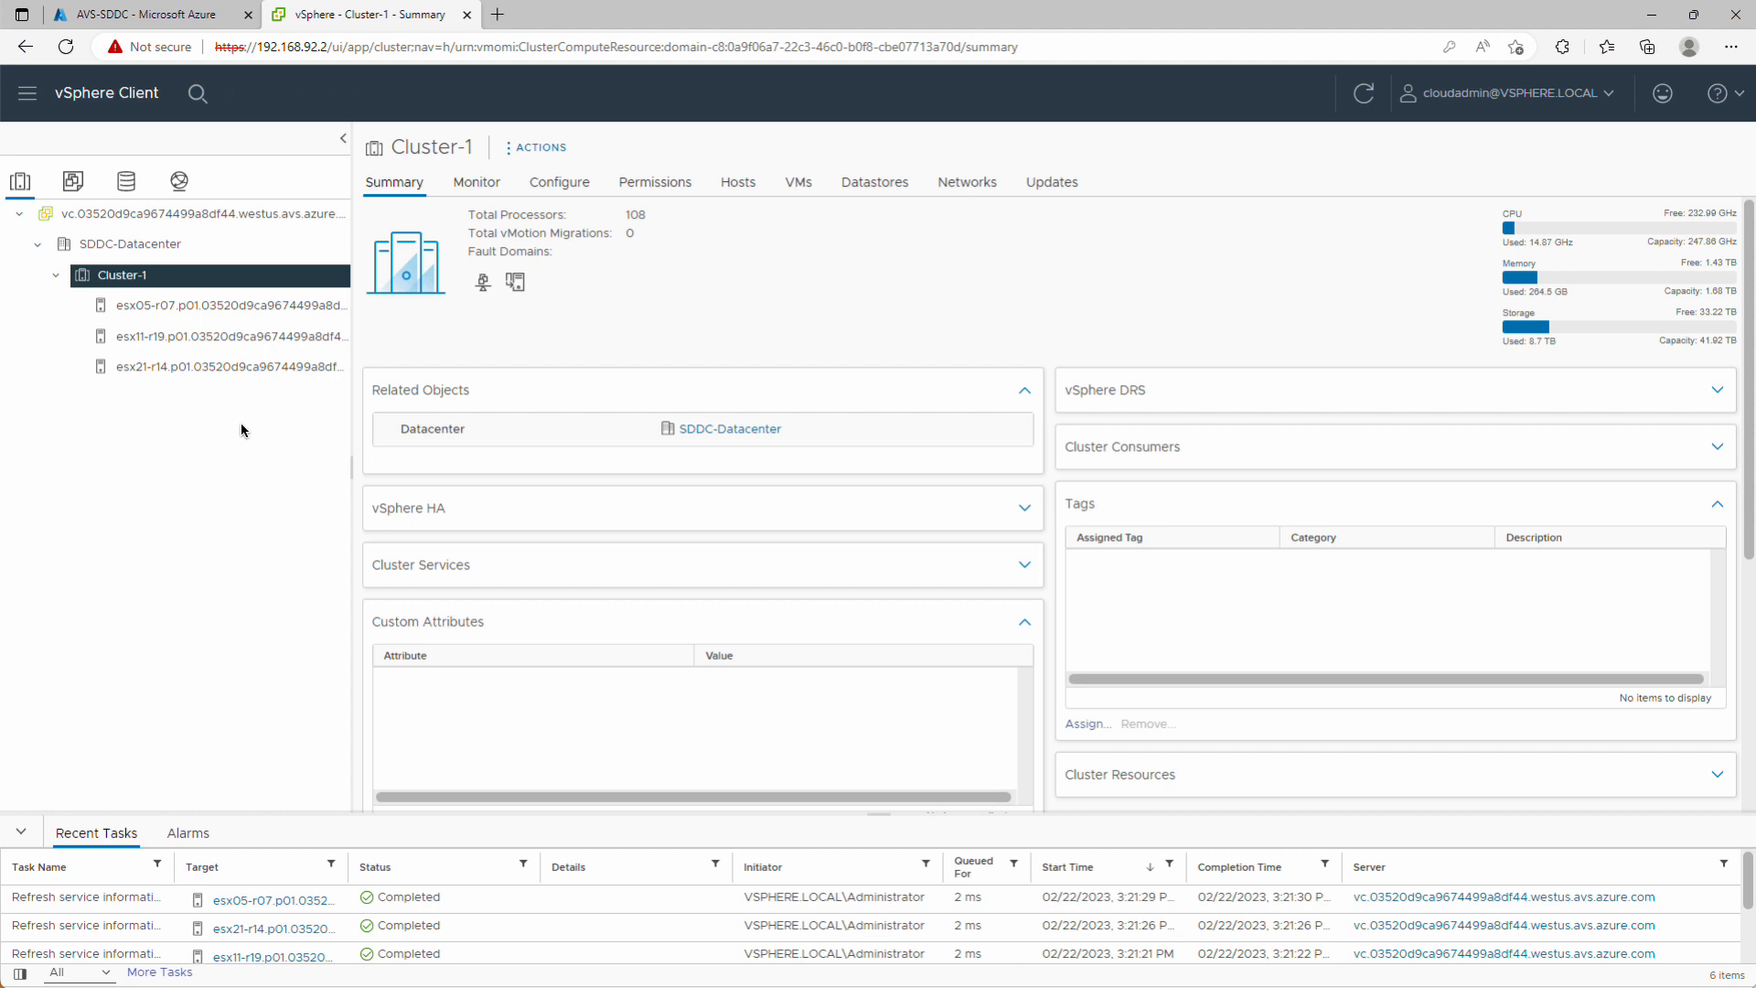
pyautogui.moveTo(157, 443)
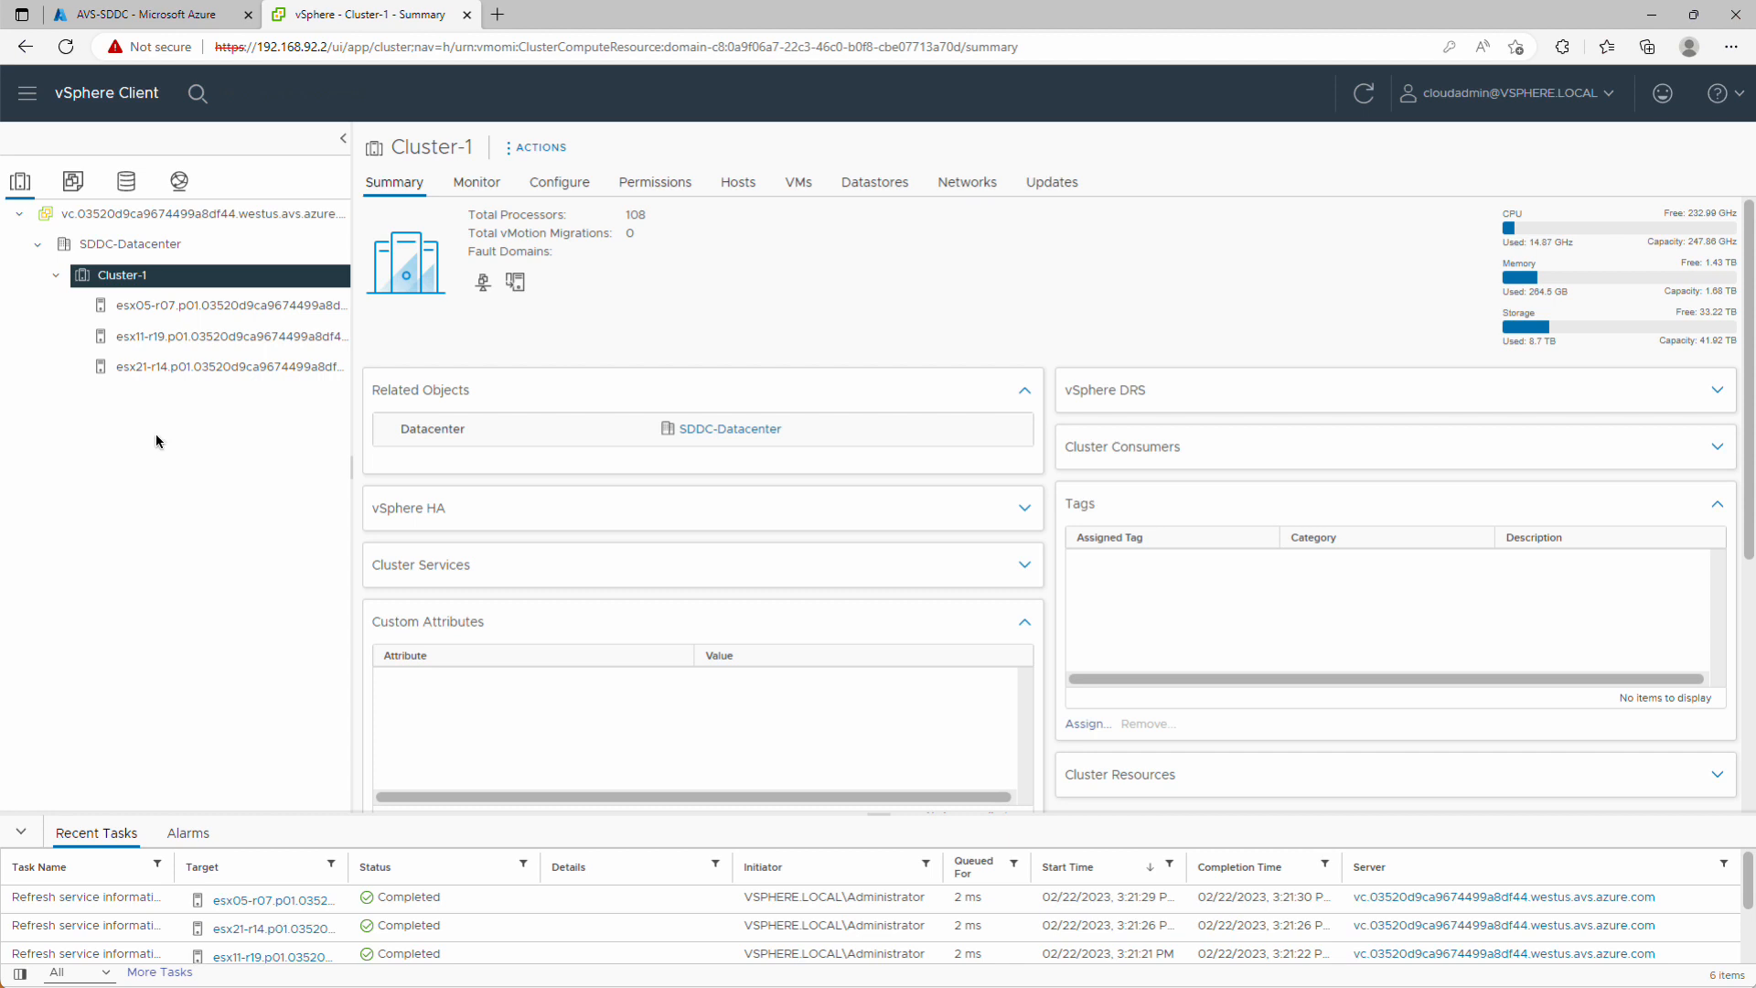